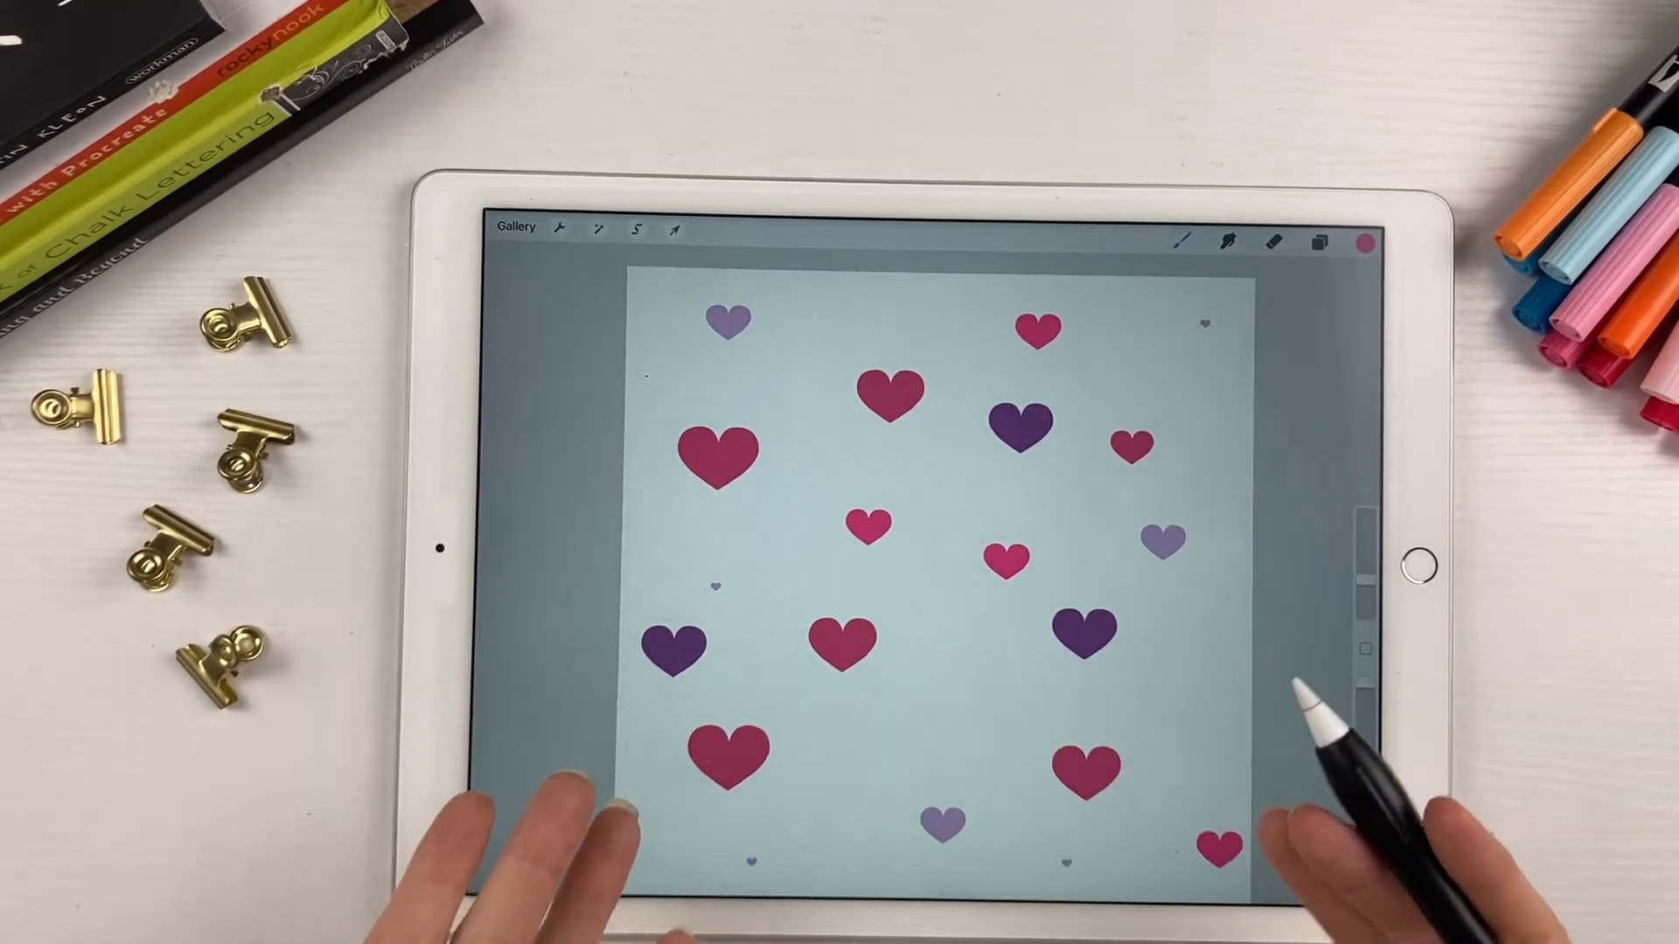
Add Layer 2 above the hearts and stamp smaller, fainter pink hearts on it
{"action": "left_click", "coordinate": [1316, 243]}
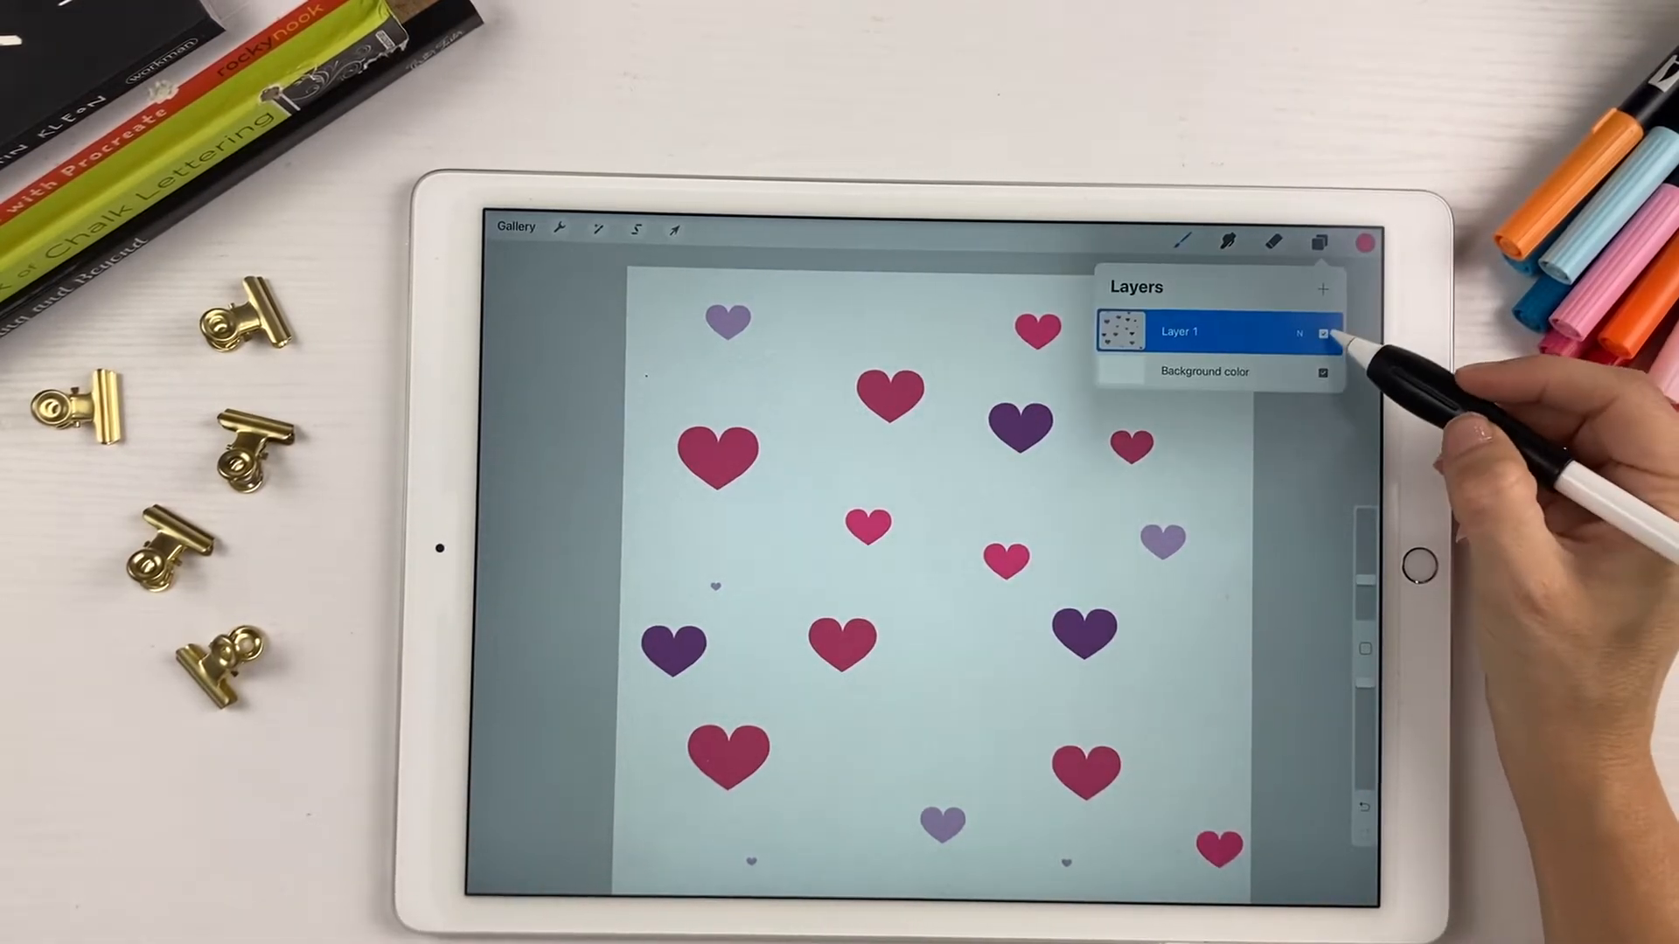
{"action": "left_click", "coordinate": [1322, 289]}
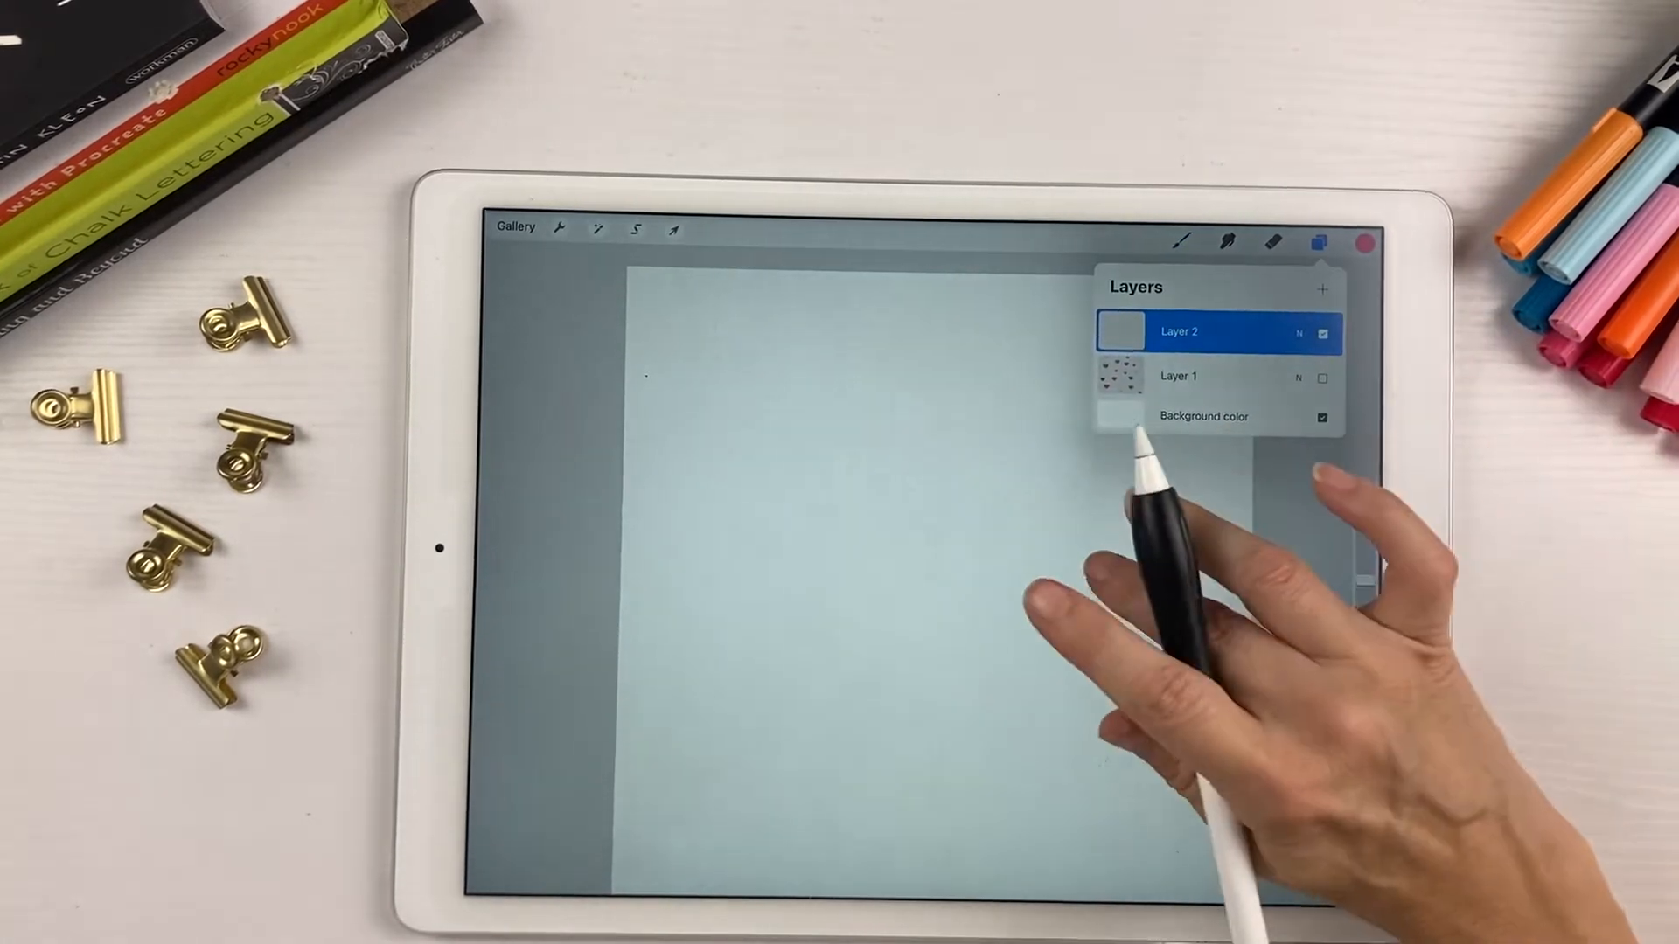
{"action": "left_click", "coordinate": [1322, 241]}
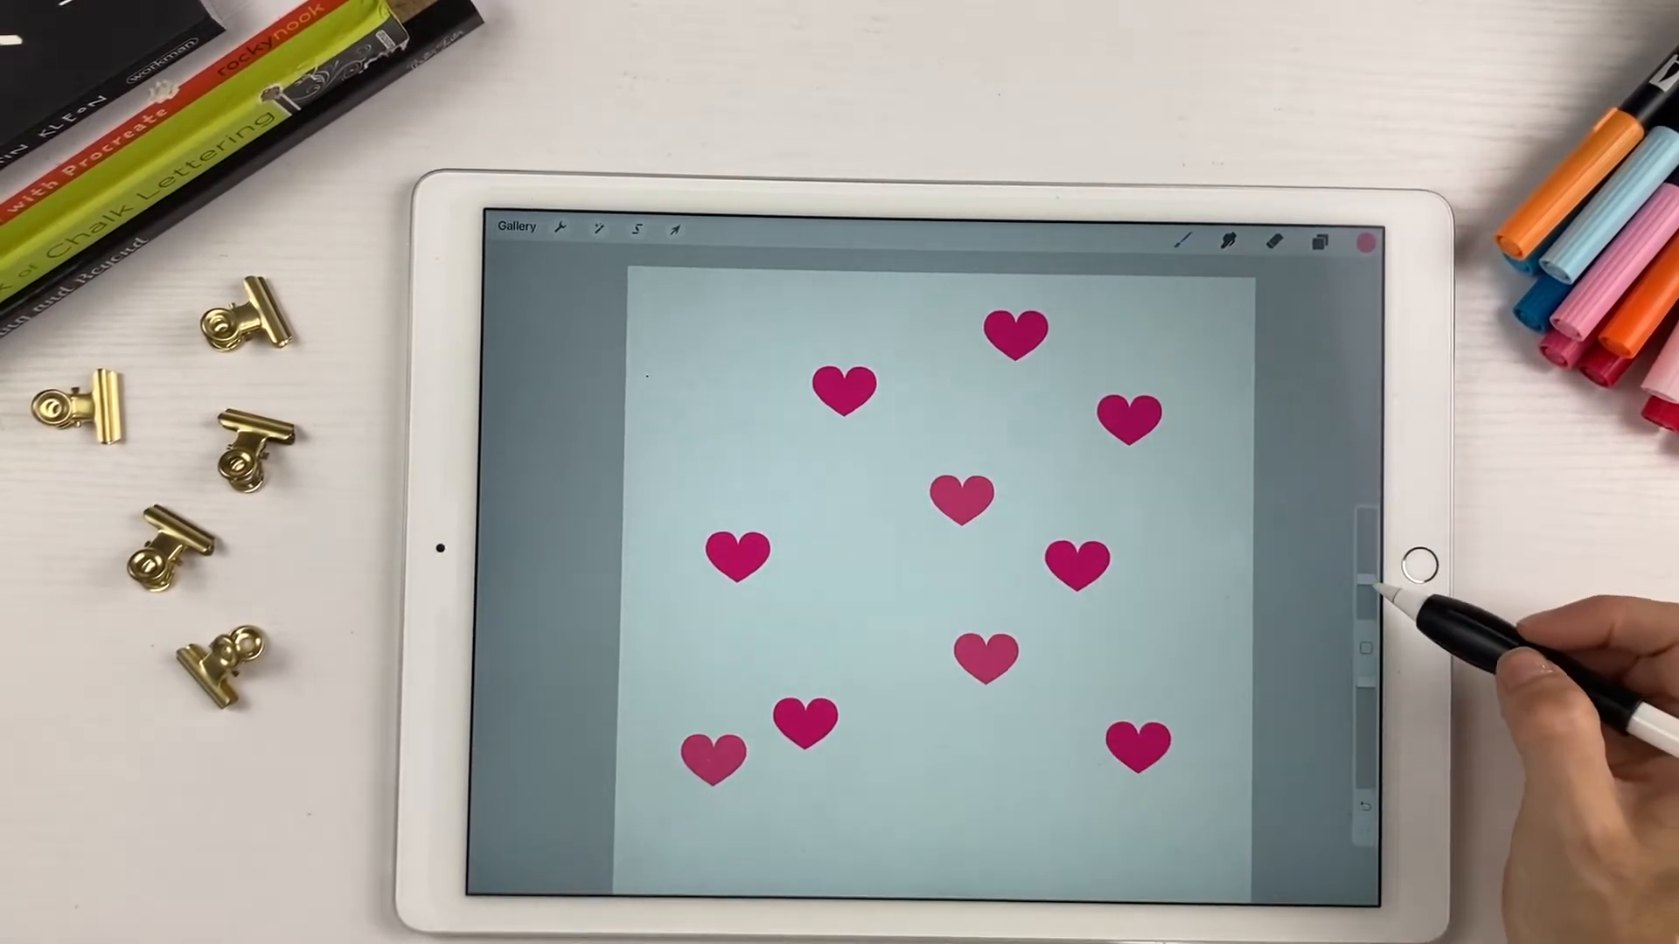
{"action": "left_click", "coordinate": [1018, 761]}
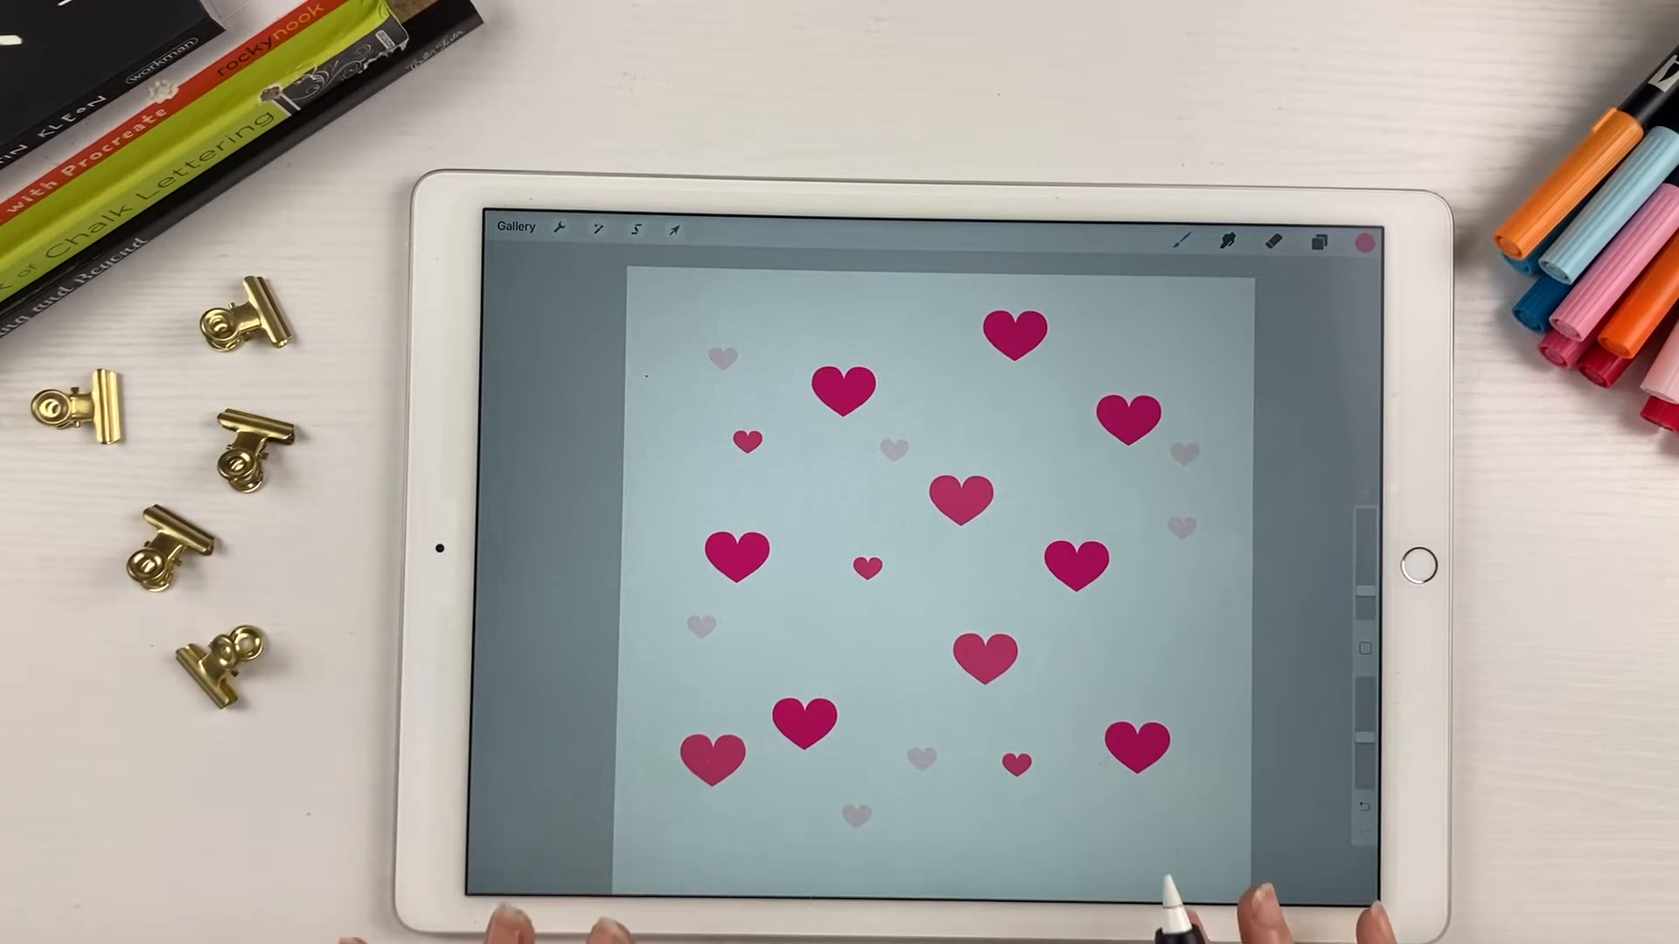
Hide both heart layers, visit the Gallery and reopen the heart artwork
{"action": "left_click", "coordinate": [1318, 241]}
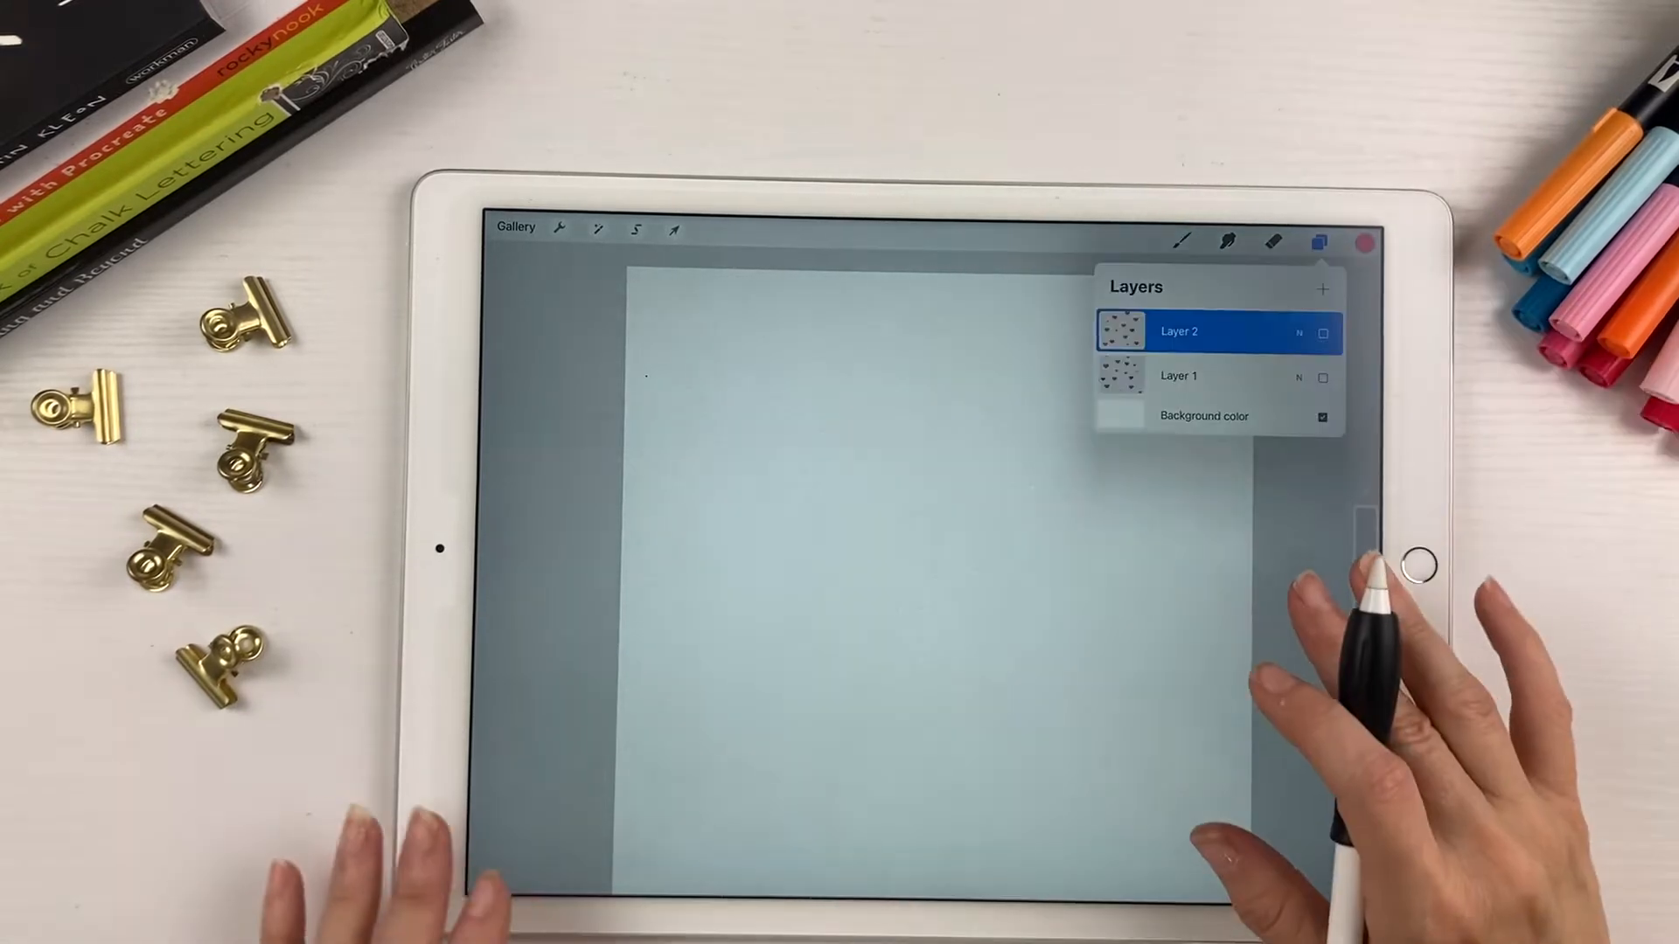
{"action": "left_click", "coordinate": [1321, 242]}
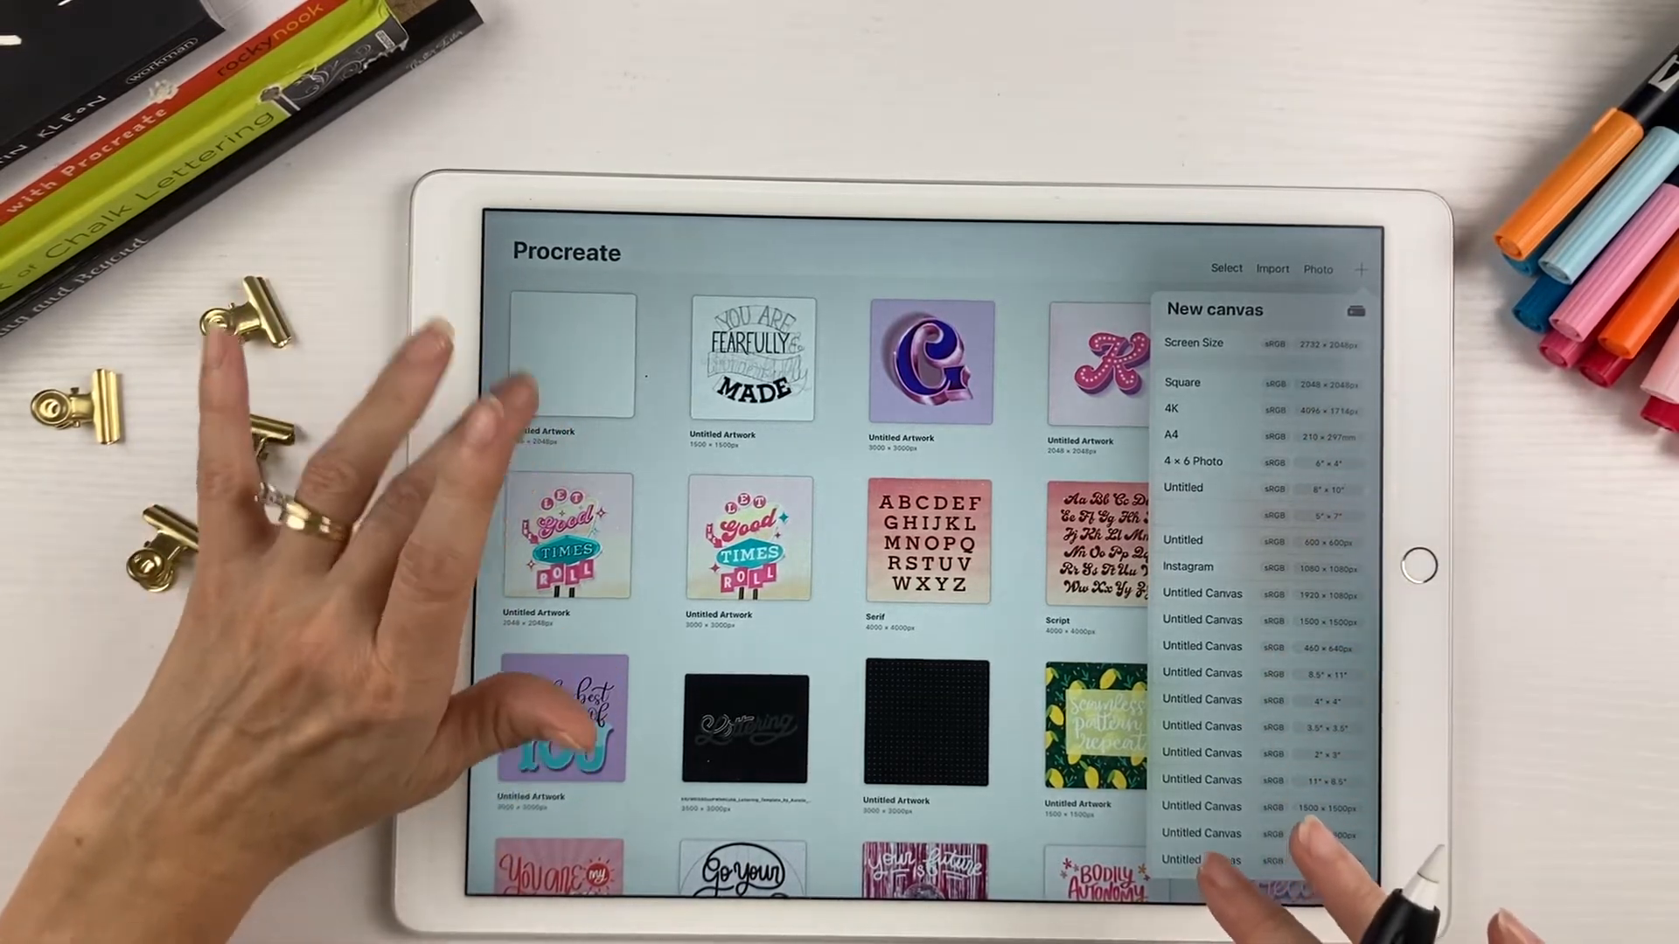
{"action": "left_click", "coordinate": [1361, 270]}
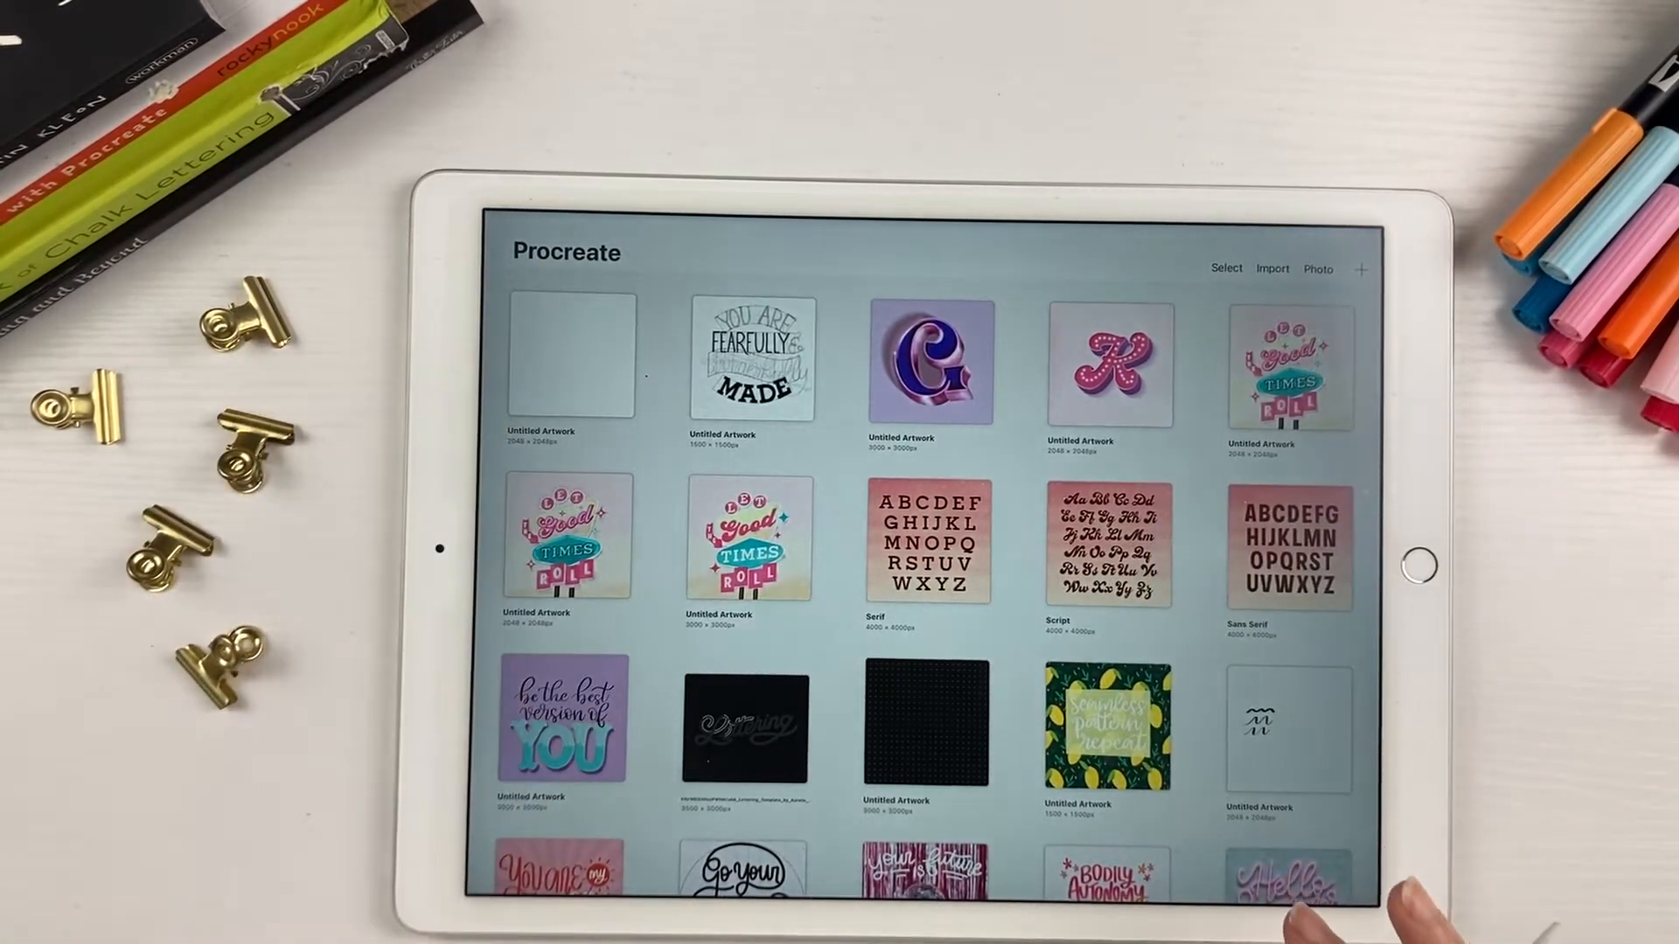
{"action": "left_click", "coordinate": [571, 355]}
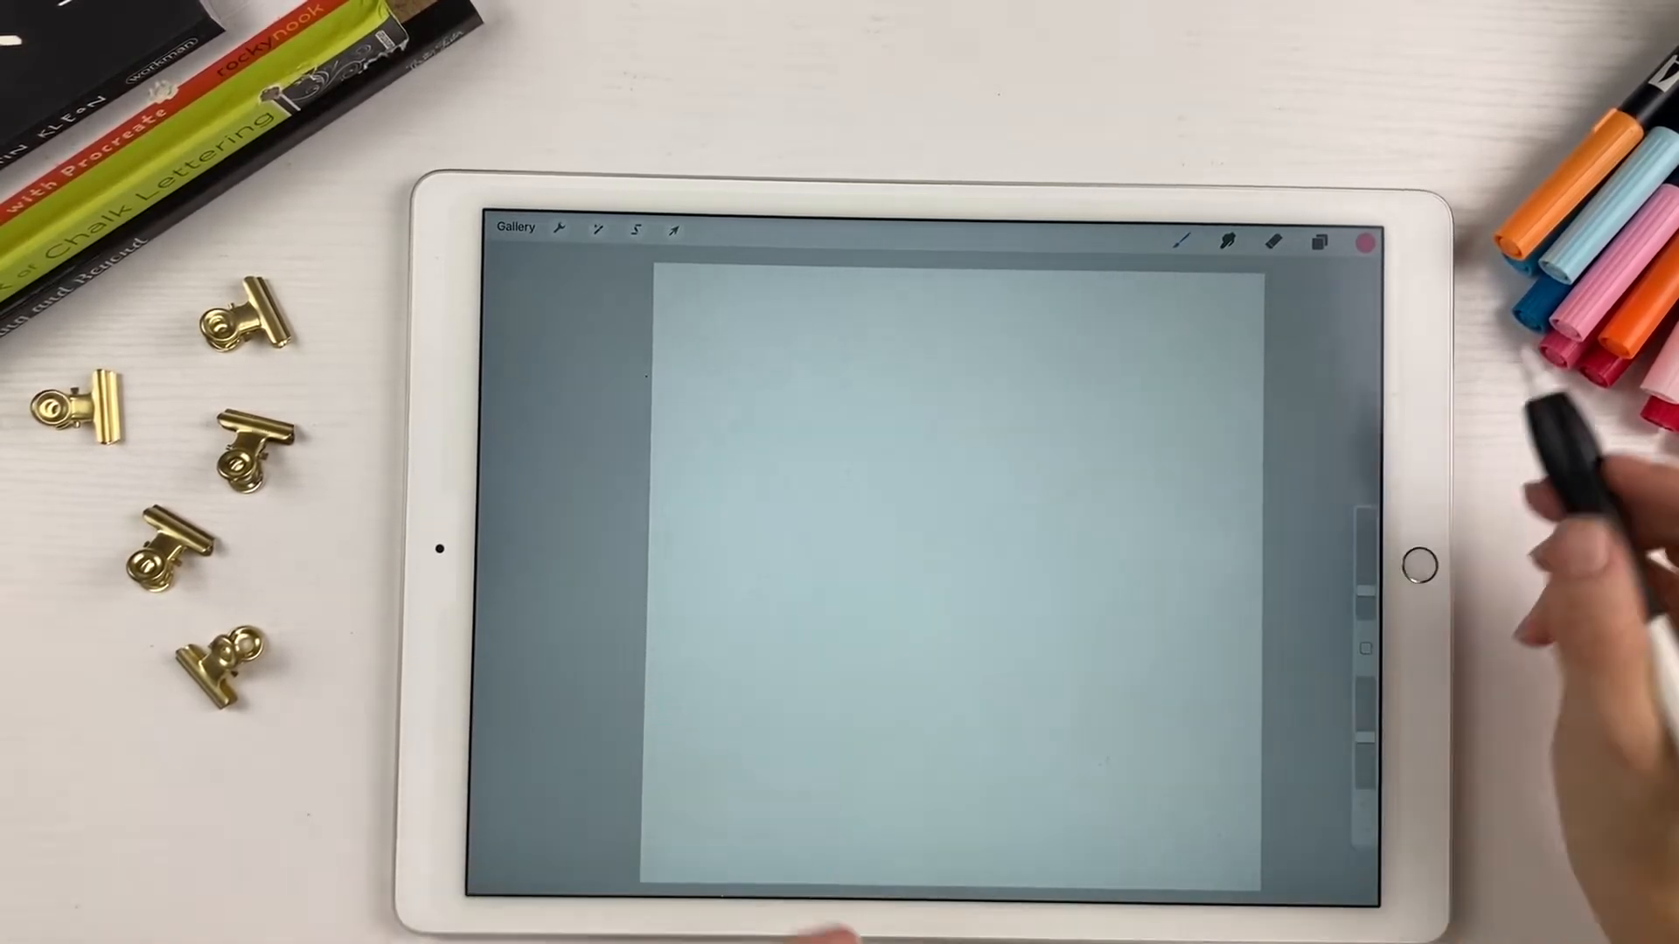
Fill the single layer of the fresh canvas with a near-black colour
{"action": "left_click", "coordinate": [1321, 240]}
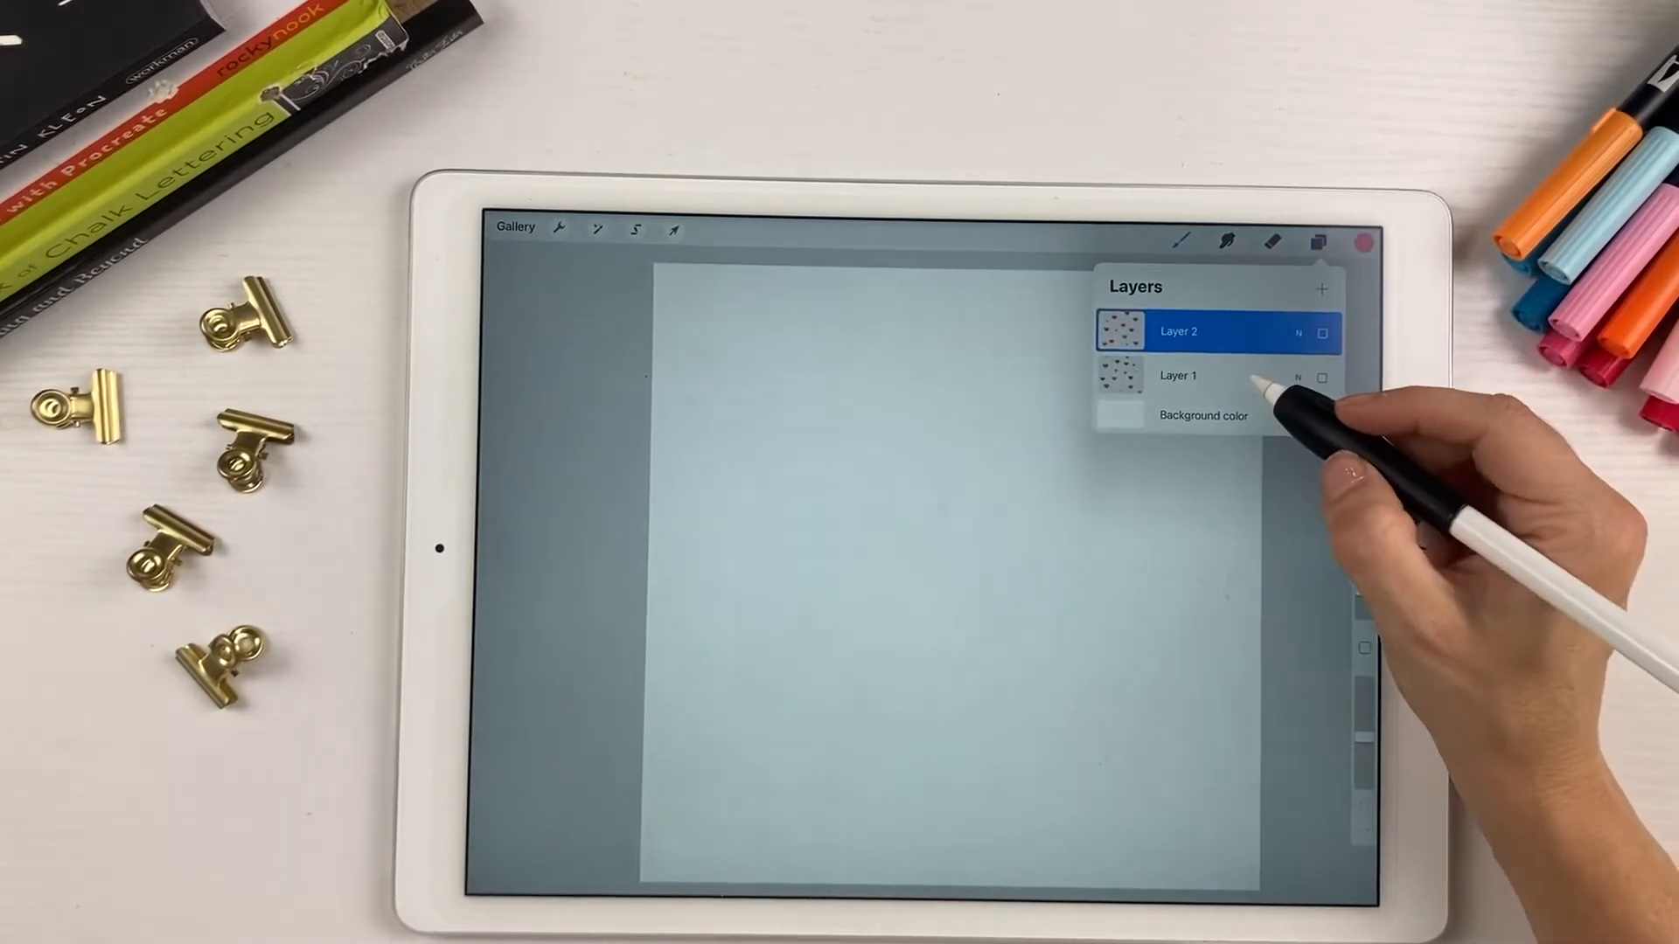
{"action": "left_click", "coordinate": [1177, 376]}
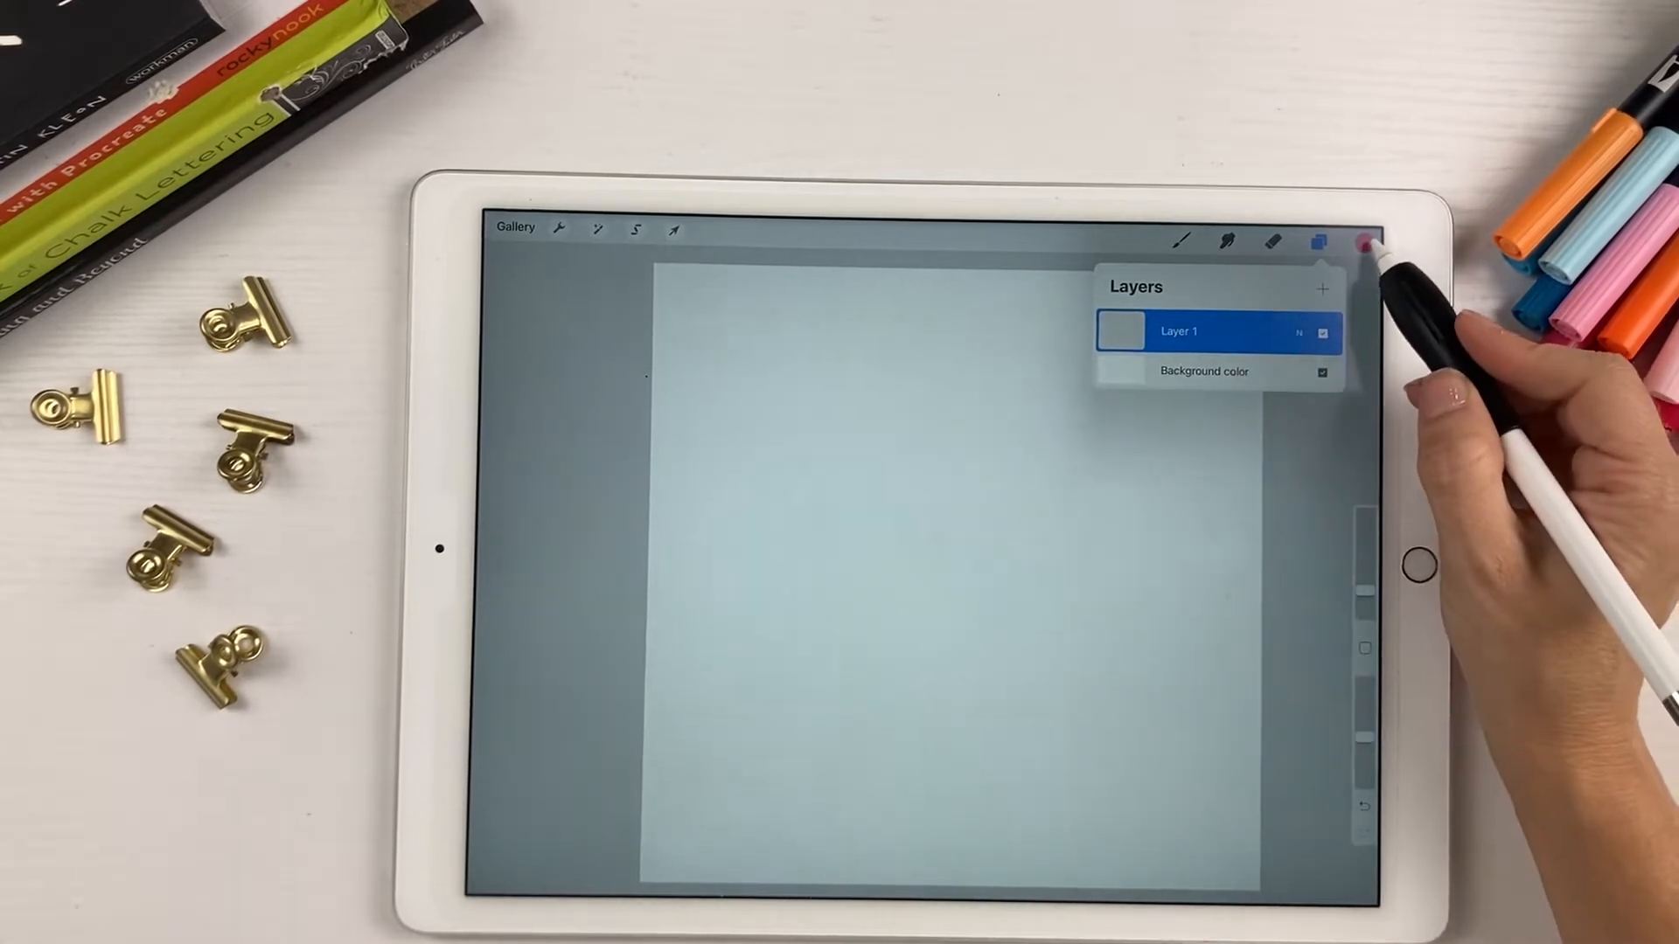
{"action": "left_click", "coordinate": [1364, 241]}
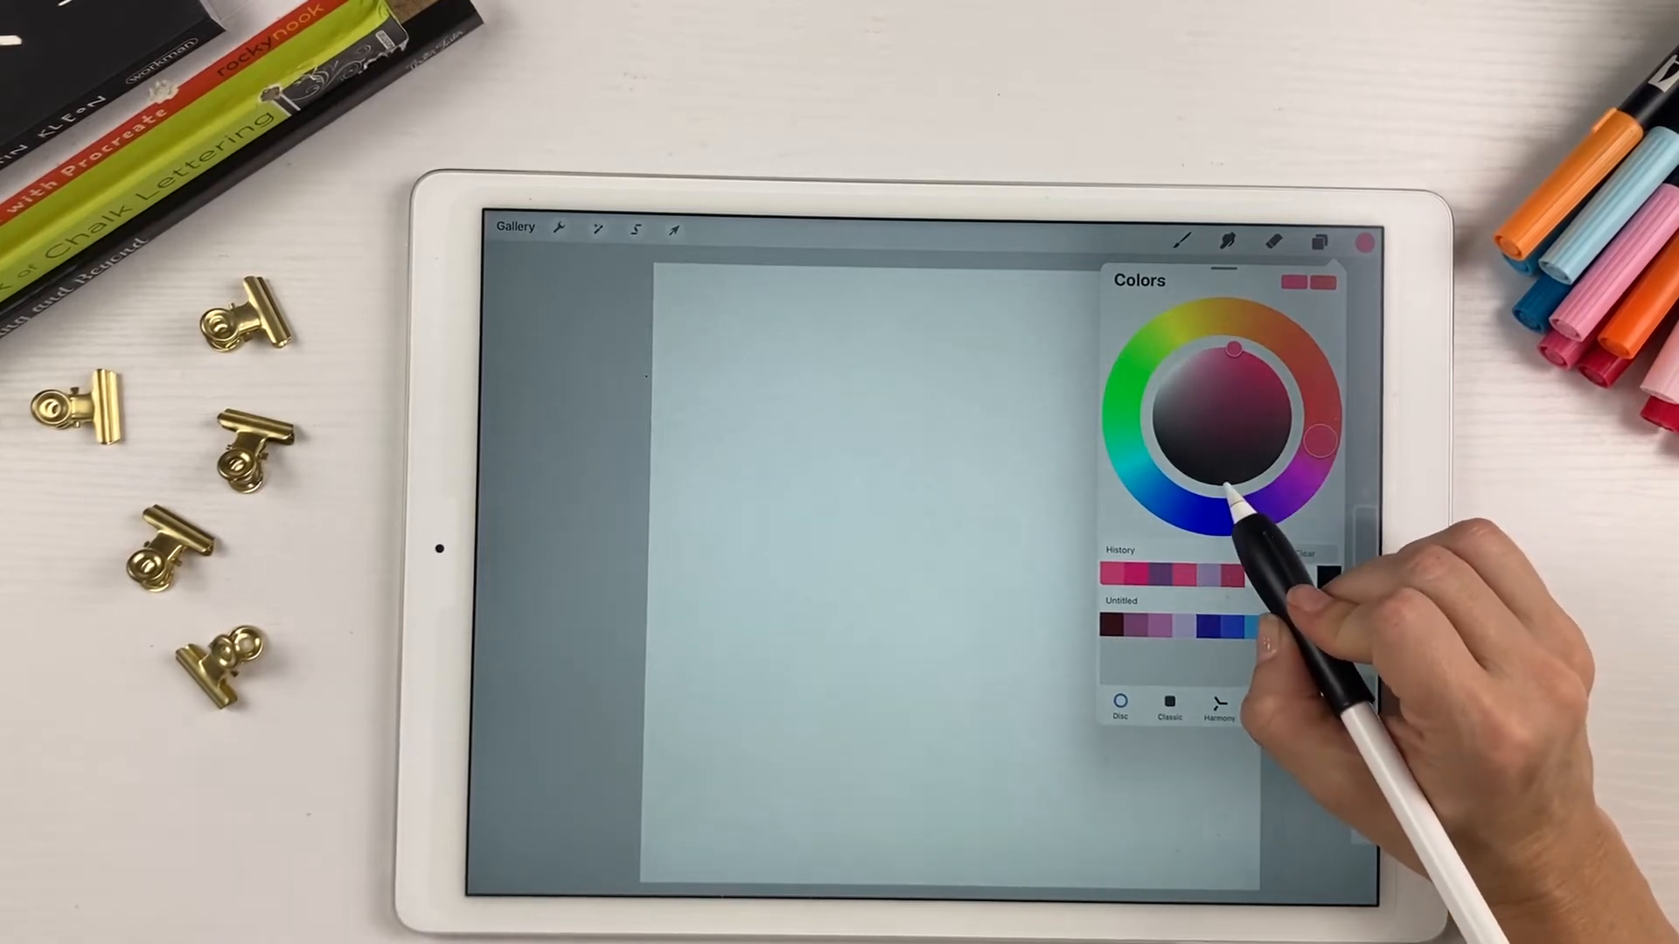
{"action": "left_click", "coordinate": [1364, 240]}
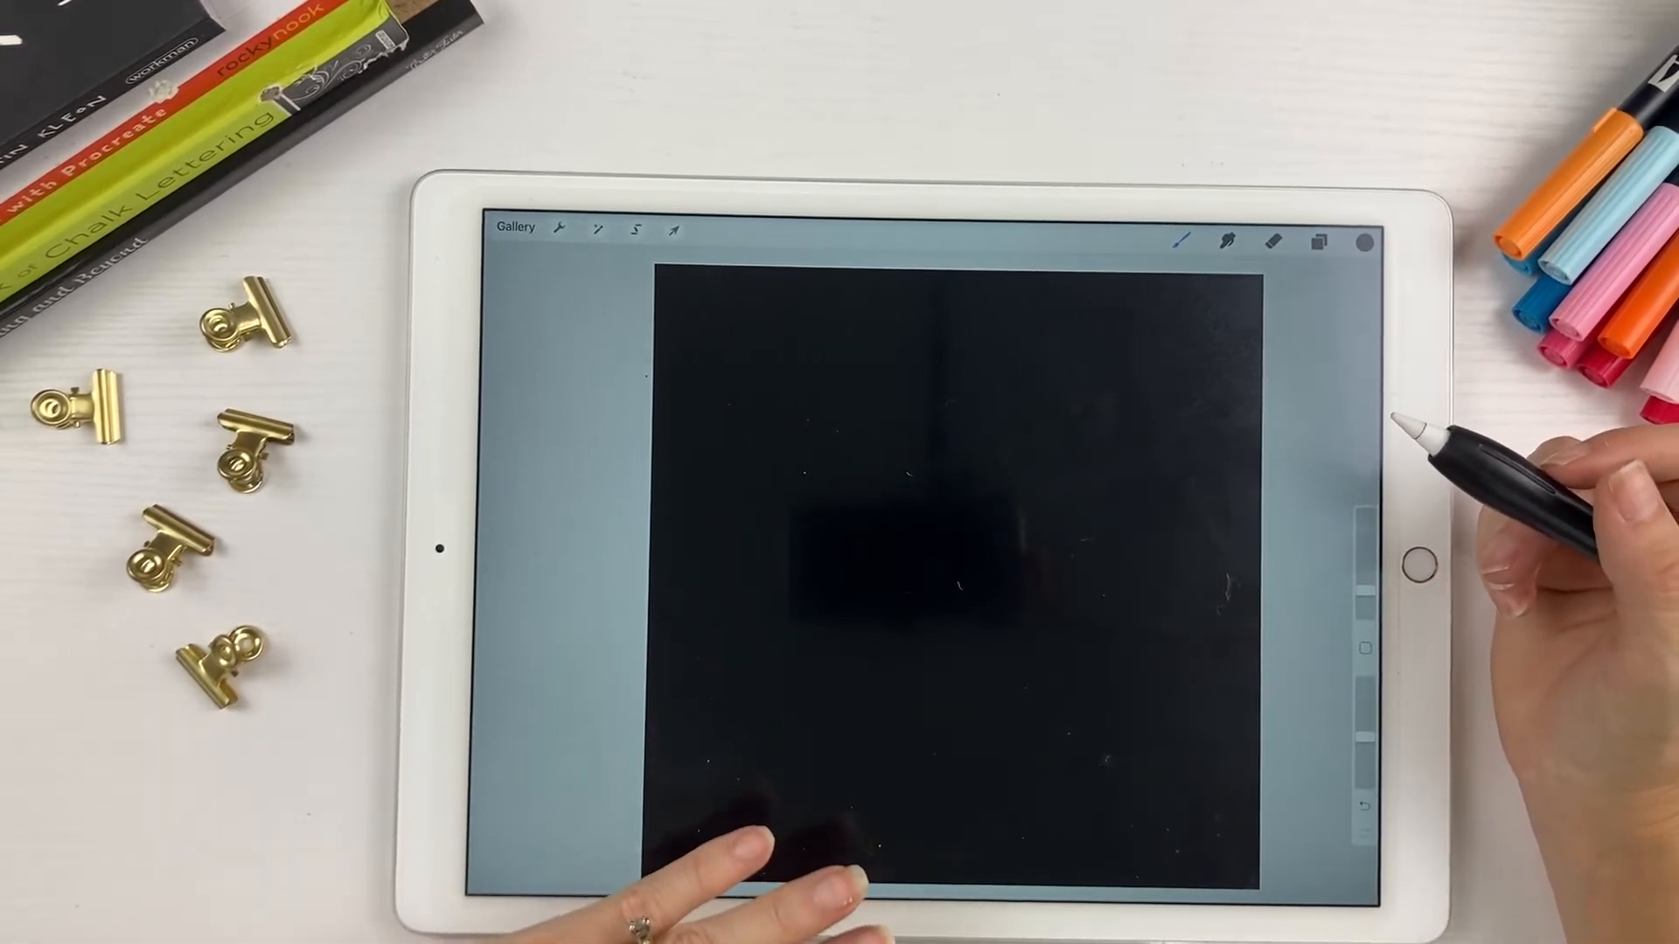
Turn on the Drawing Guide from Actions > Canvas and switch it to Symmetry
{"action": "left_click", "coordinate": [558, 229]}
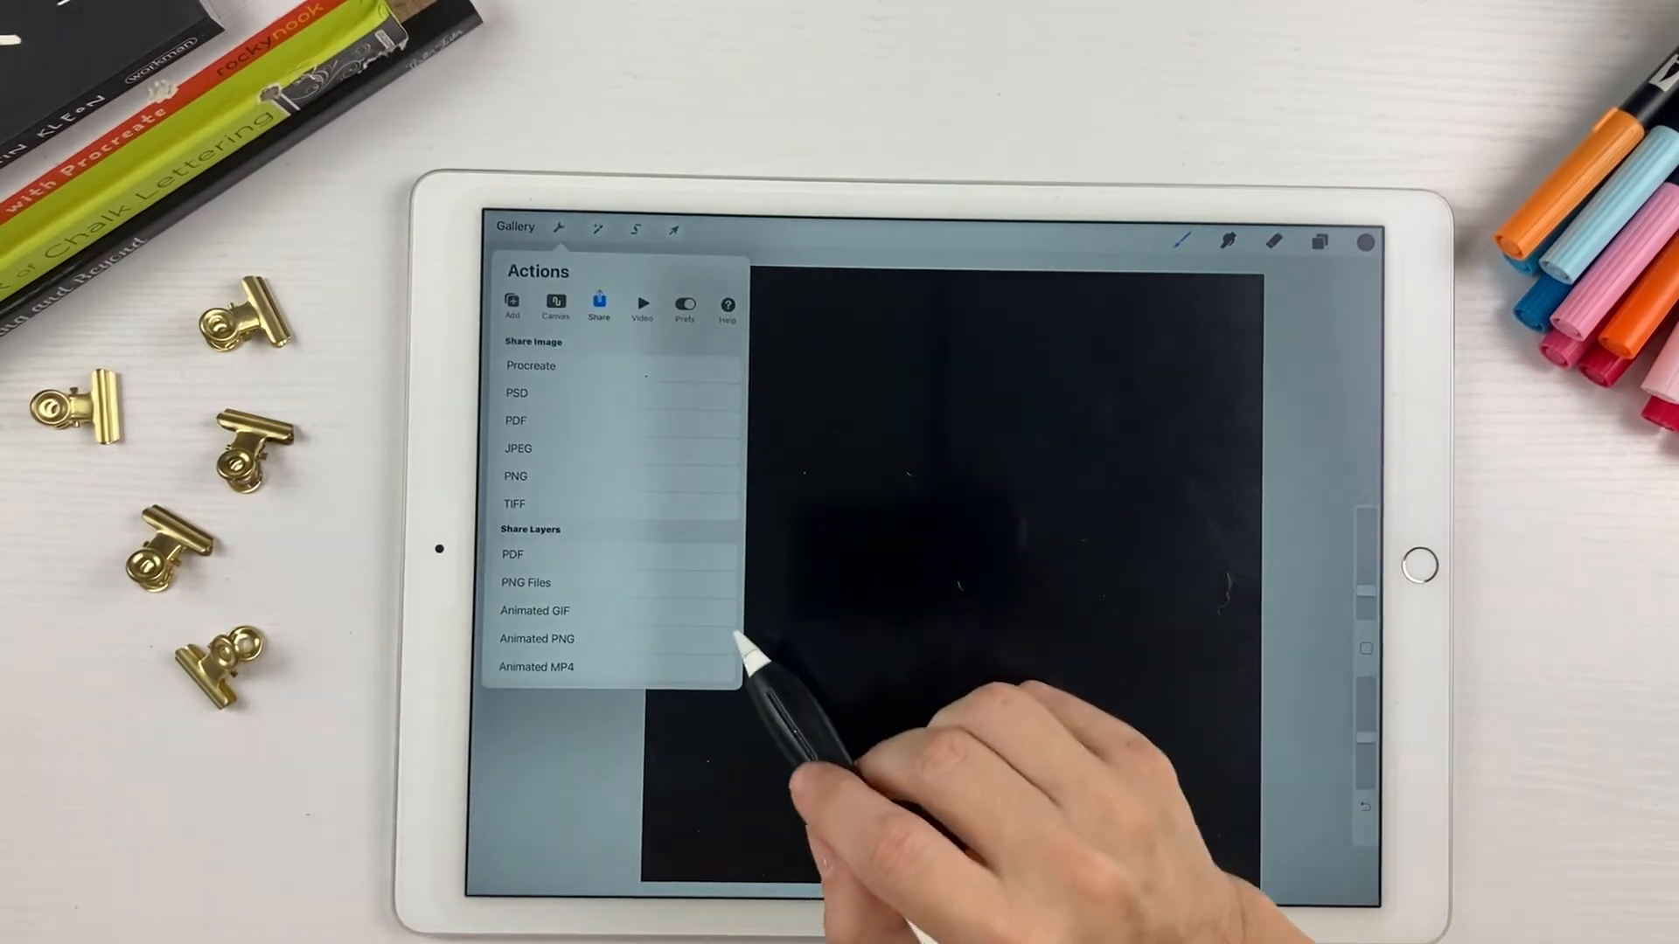
{"action": "left_click", "coordinate": [557, 307]}
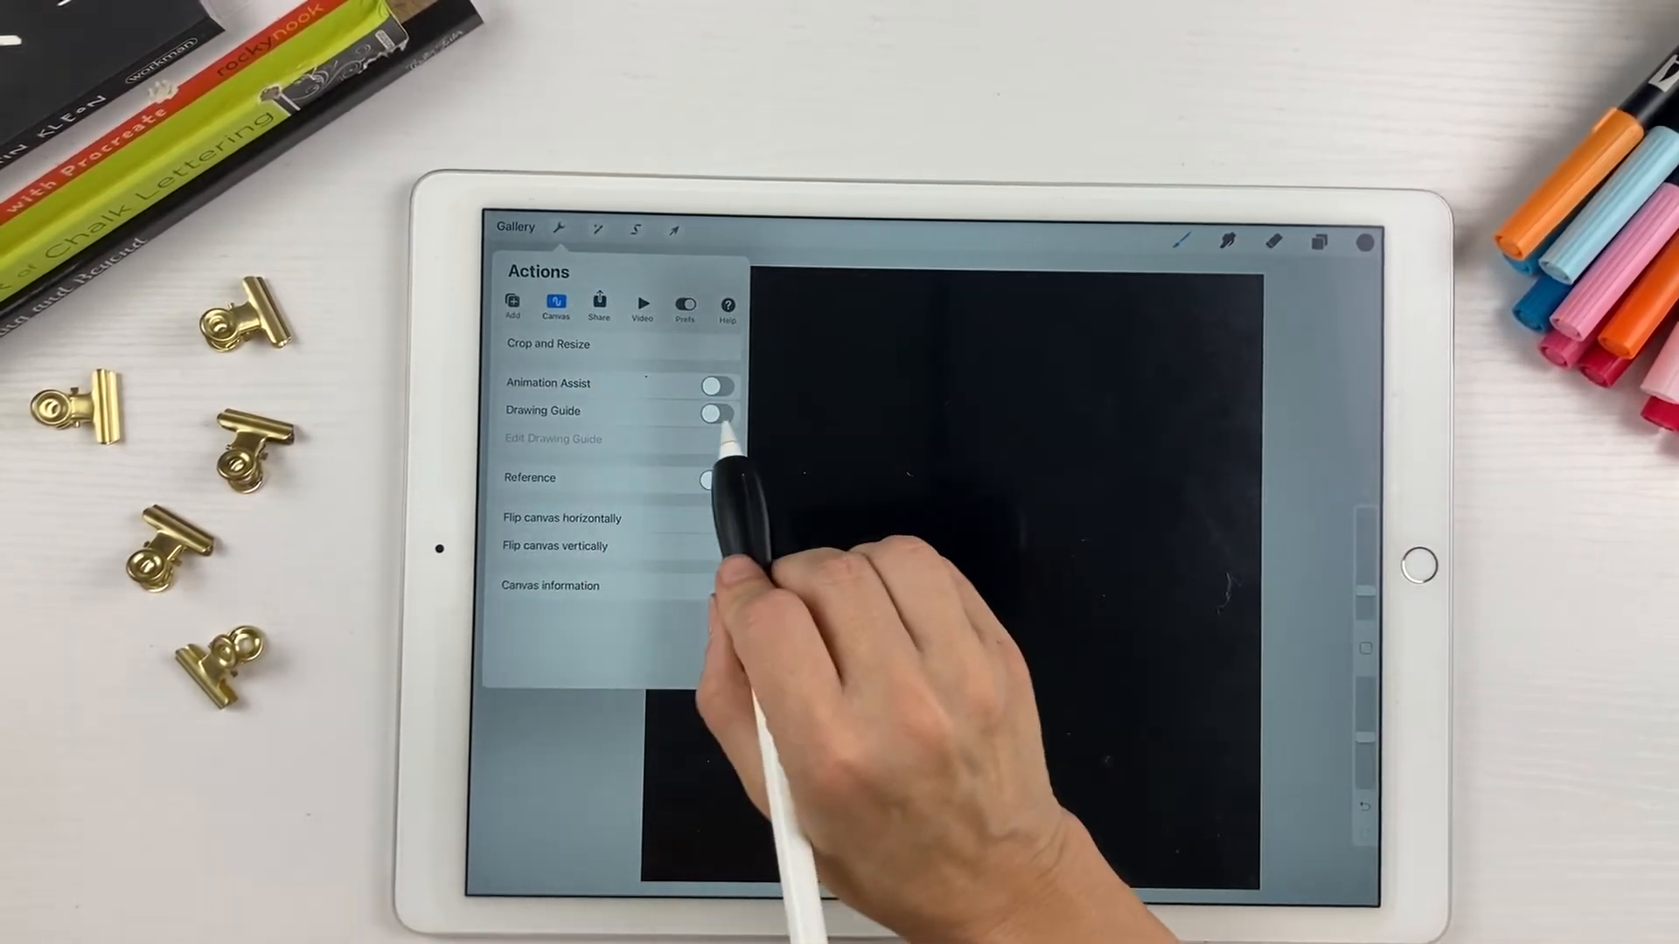
{"action": "left_click", "coordinate": [714, 413]}
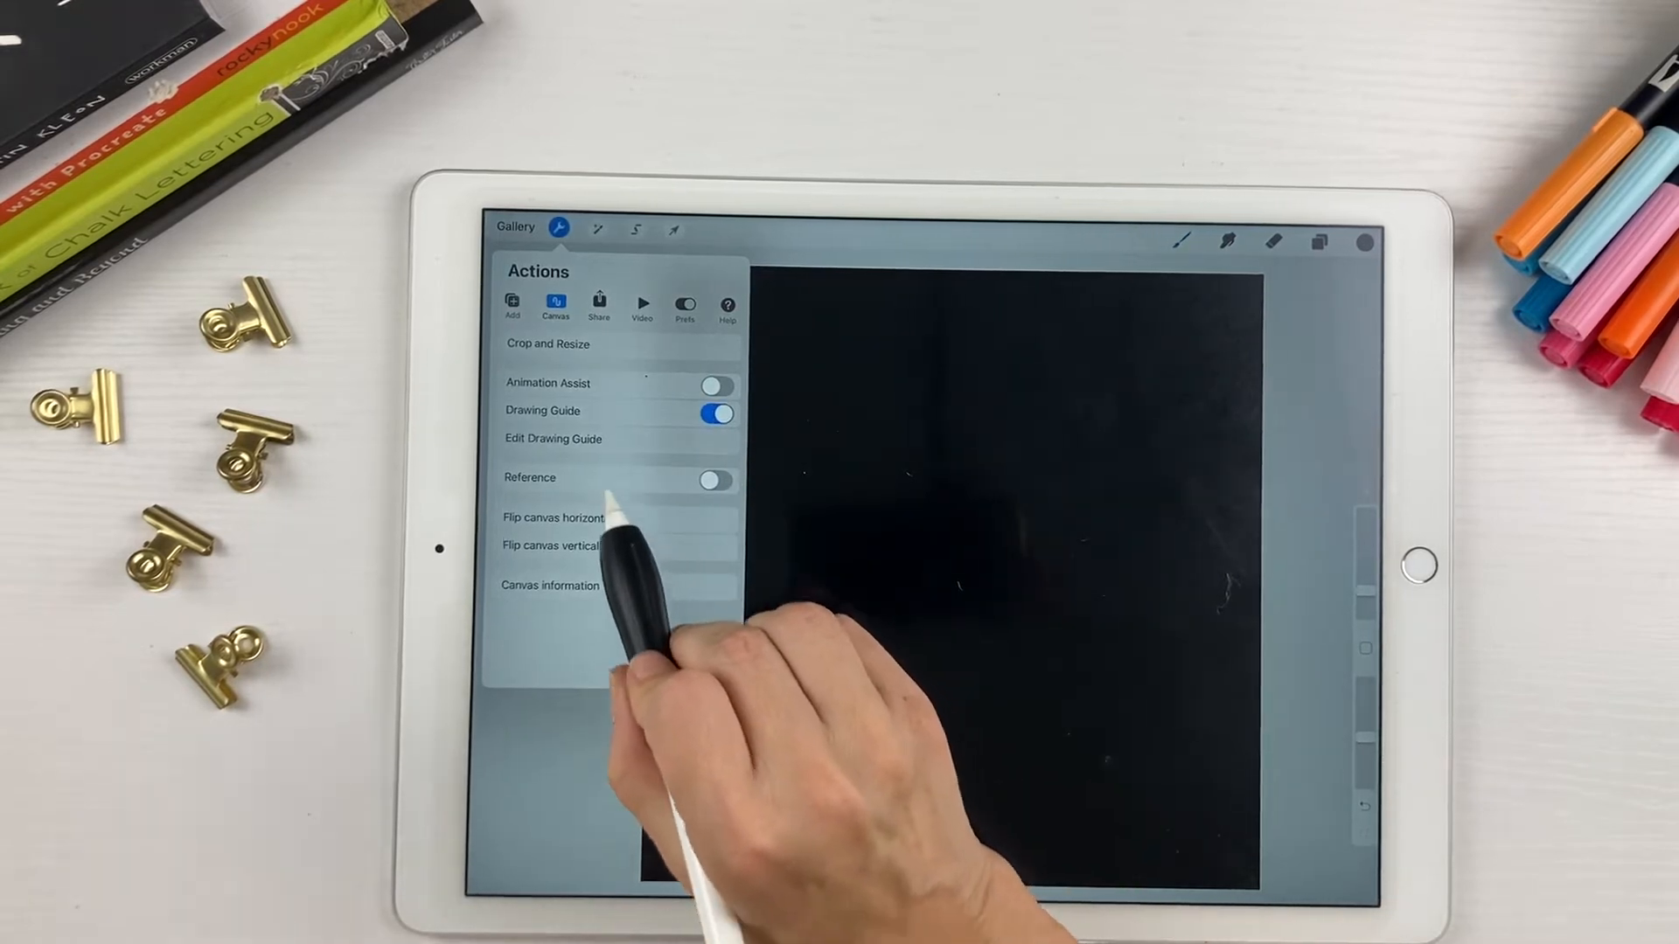
{"action": "left_click", "coordinate": [554, 439]}
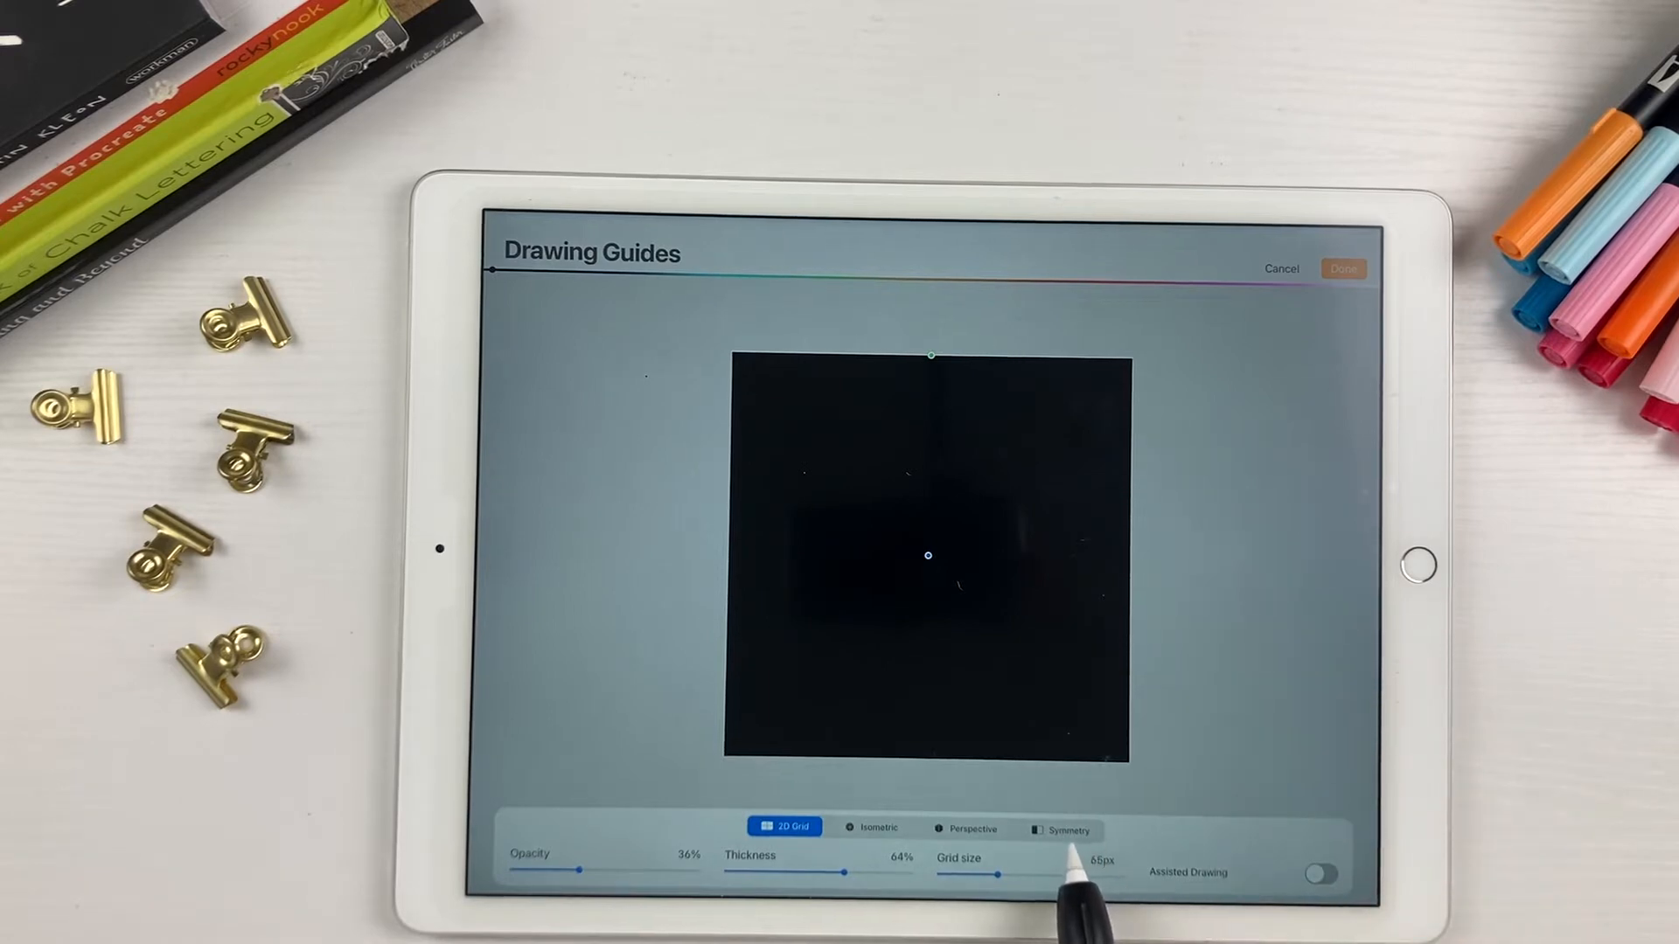
{"action": "left_click", "coordinate": [1063, 829]}
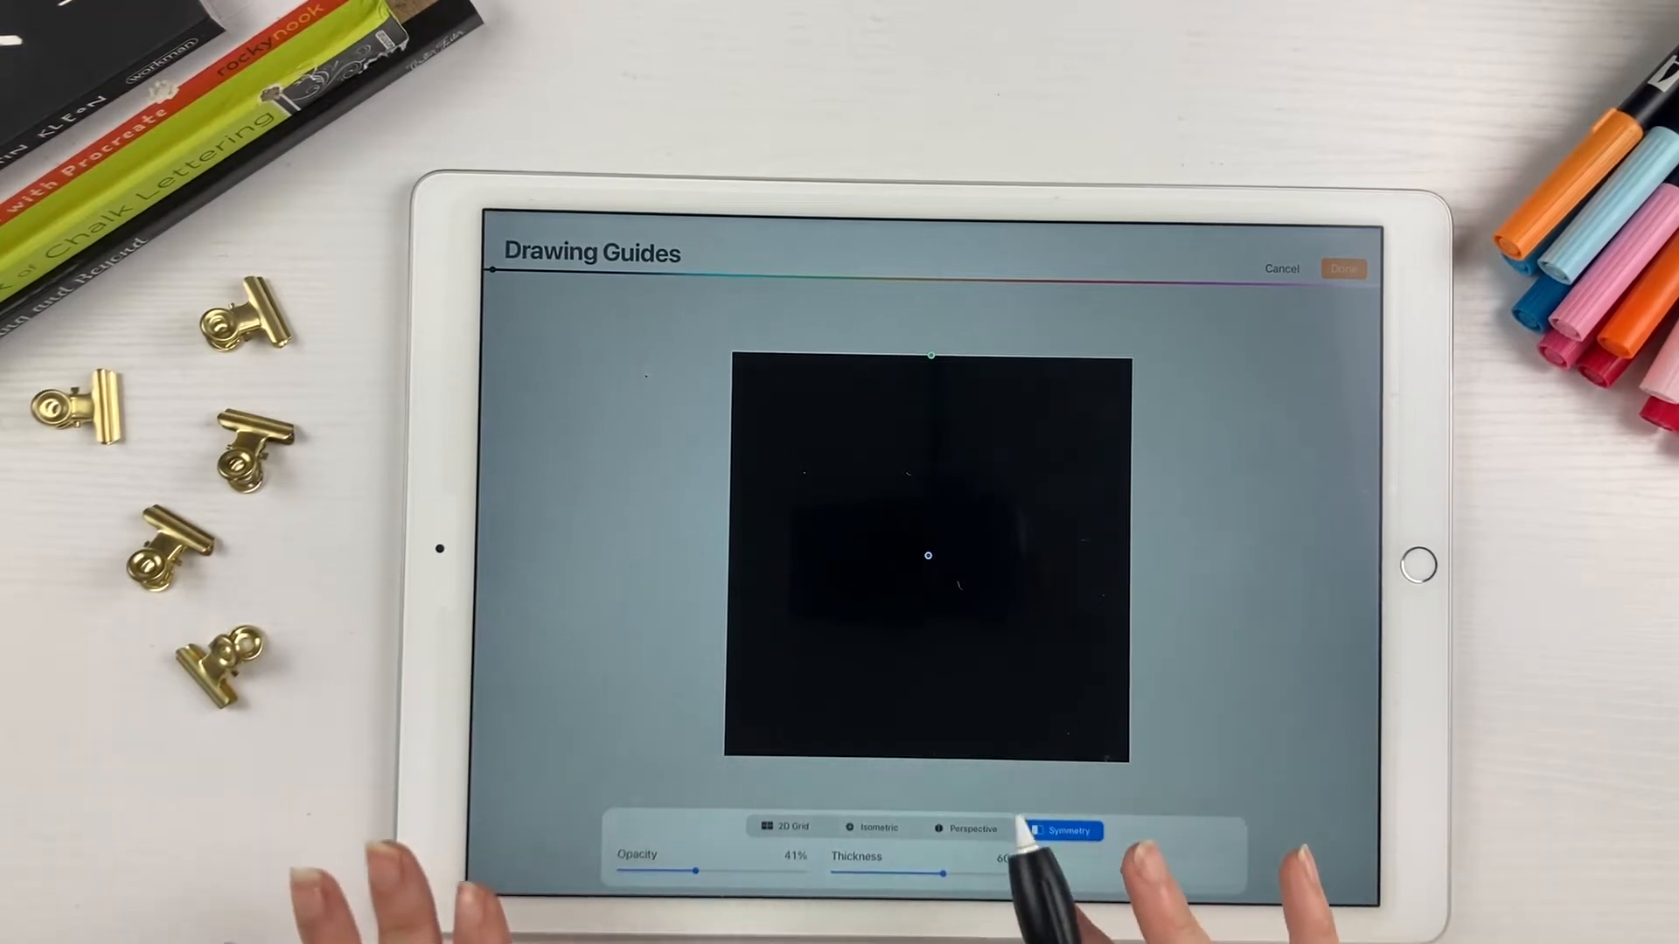
{"action": "left_click", "coordinate": [1062, 829]}
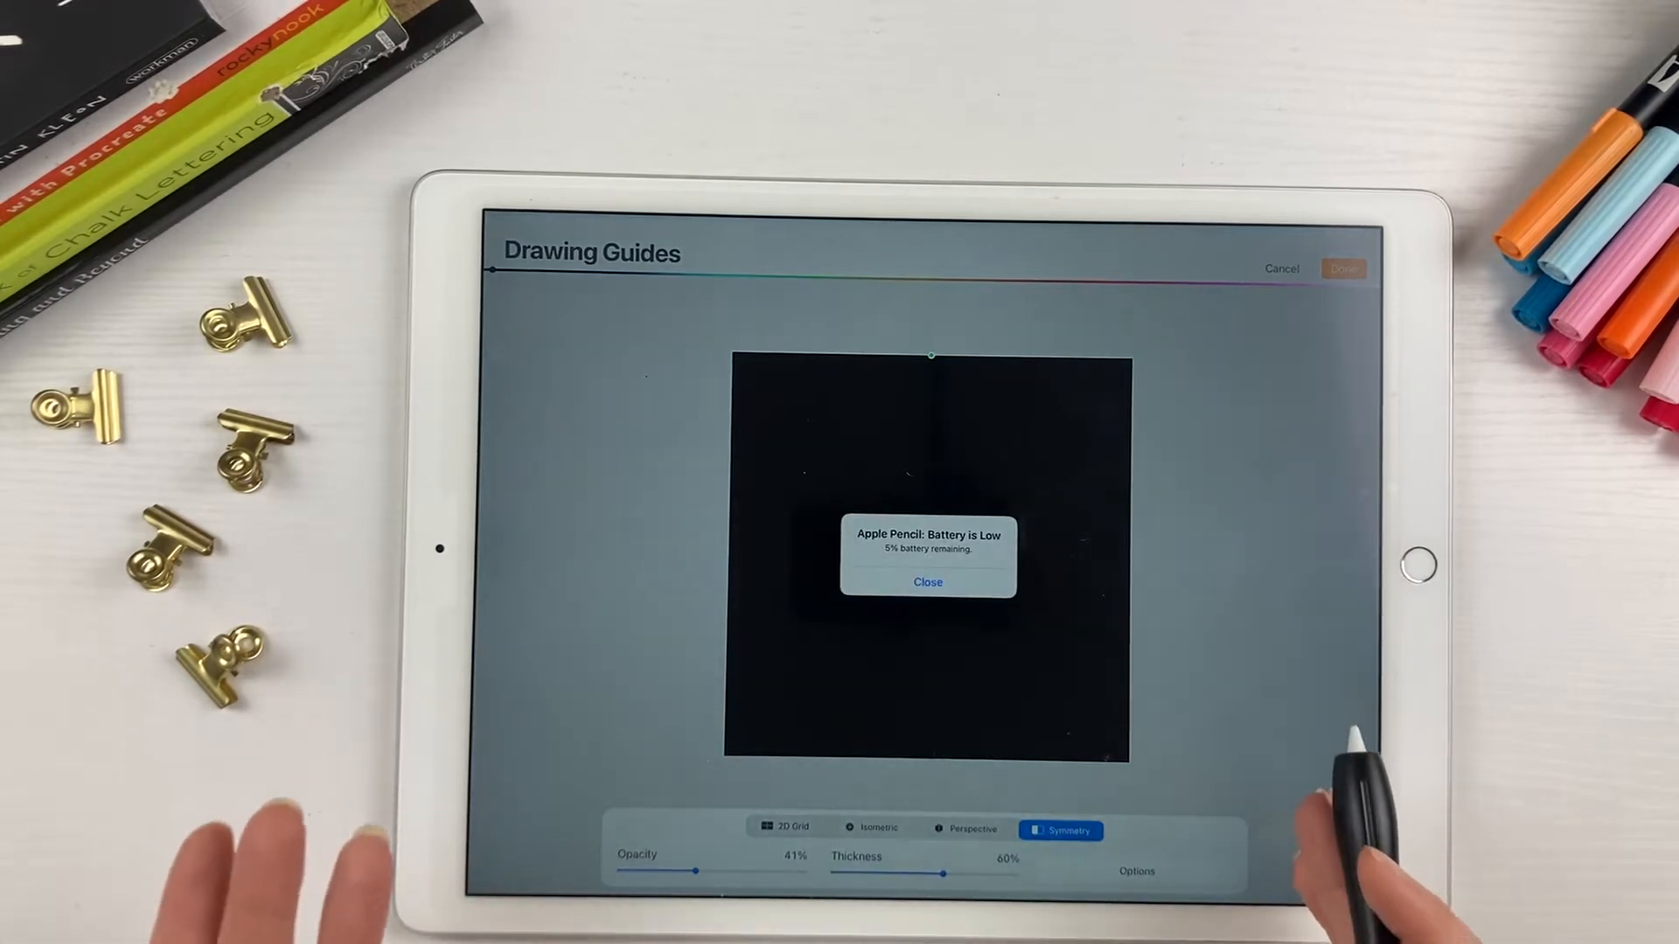
{"action": "left_click", "coordinate": [927, 581]}
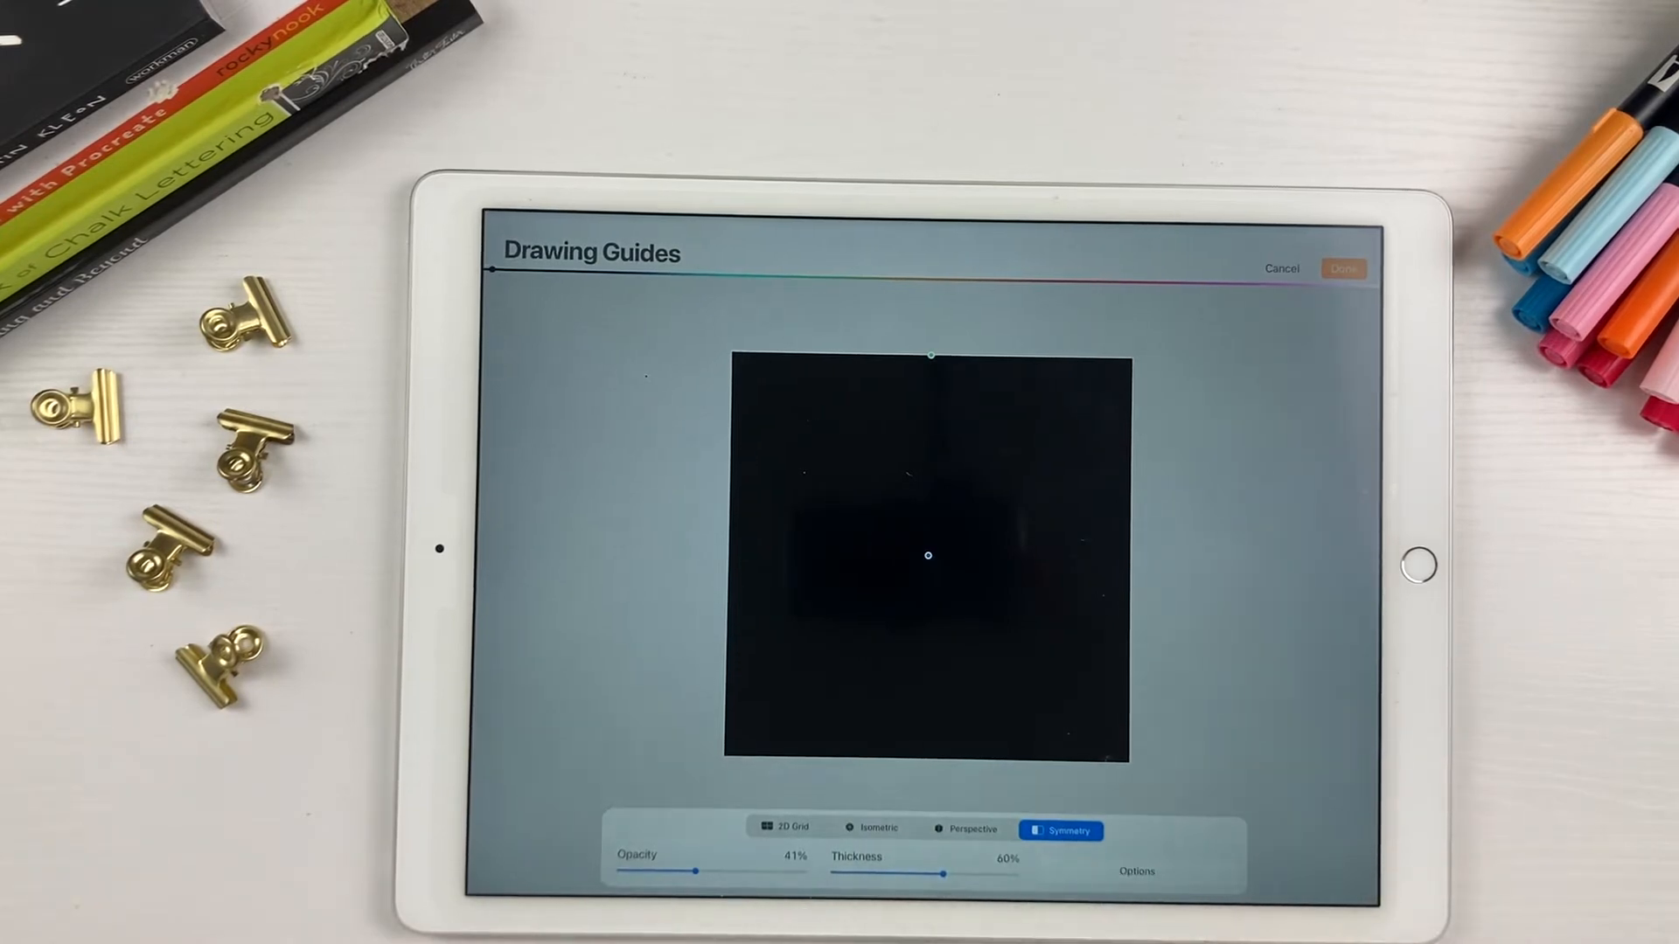
Set the vertical symmetry guide to maximum opacity and thickness and confirm
{"action": "left_click", "coordinate": [1135, 871]}
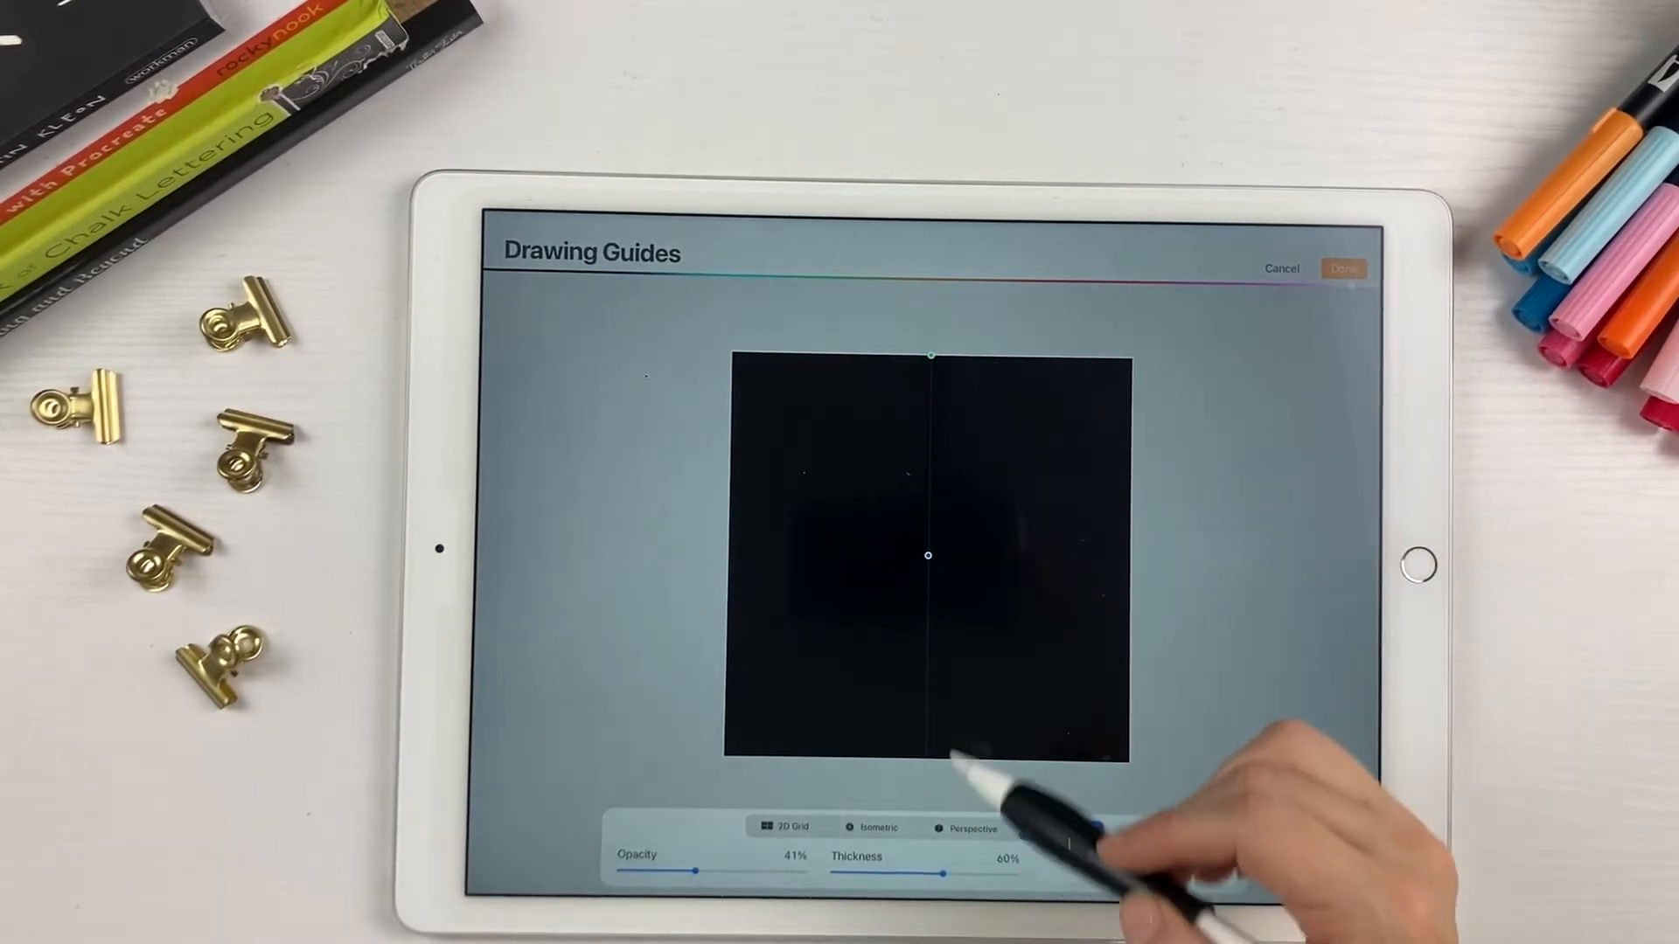
{"action": "left_click", "coordinate": [1060, 827]}
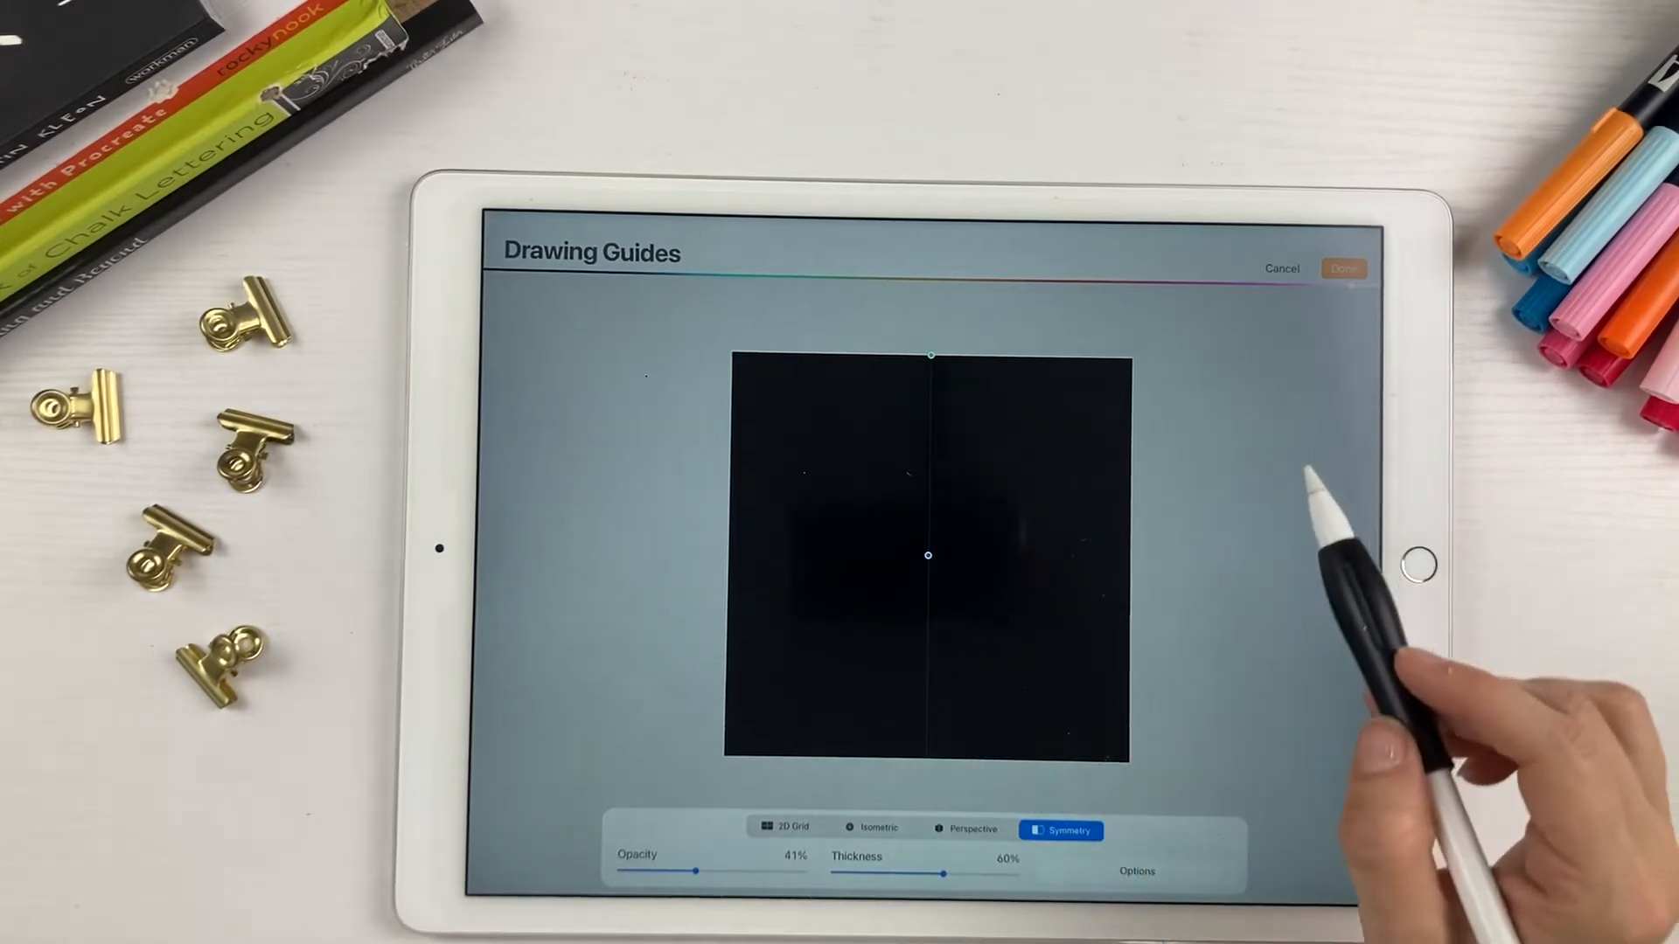
{"action": "left_click_drag", "start_coordinate": [694, 875], "coordinate": [794, 875]}
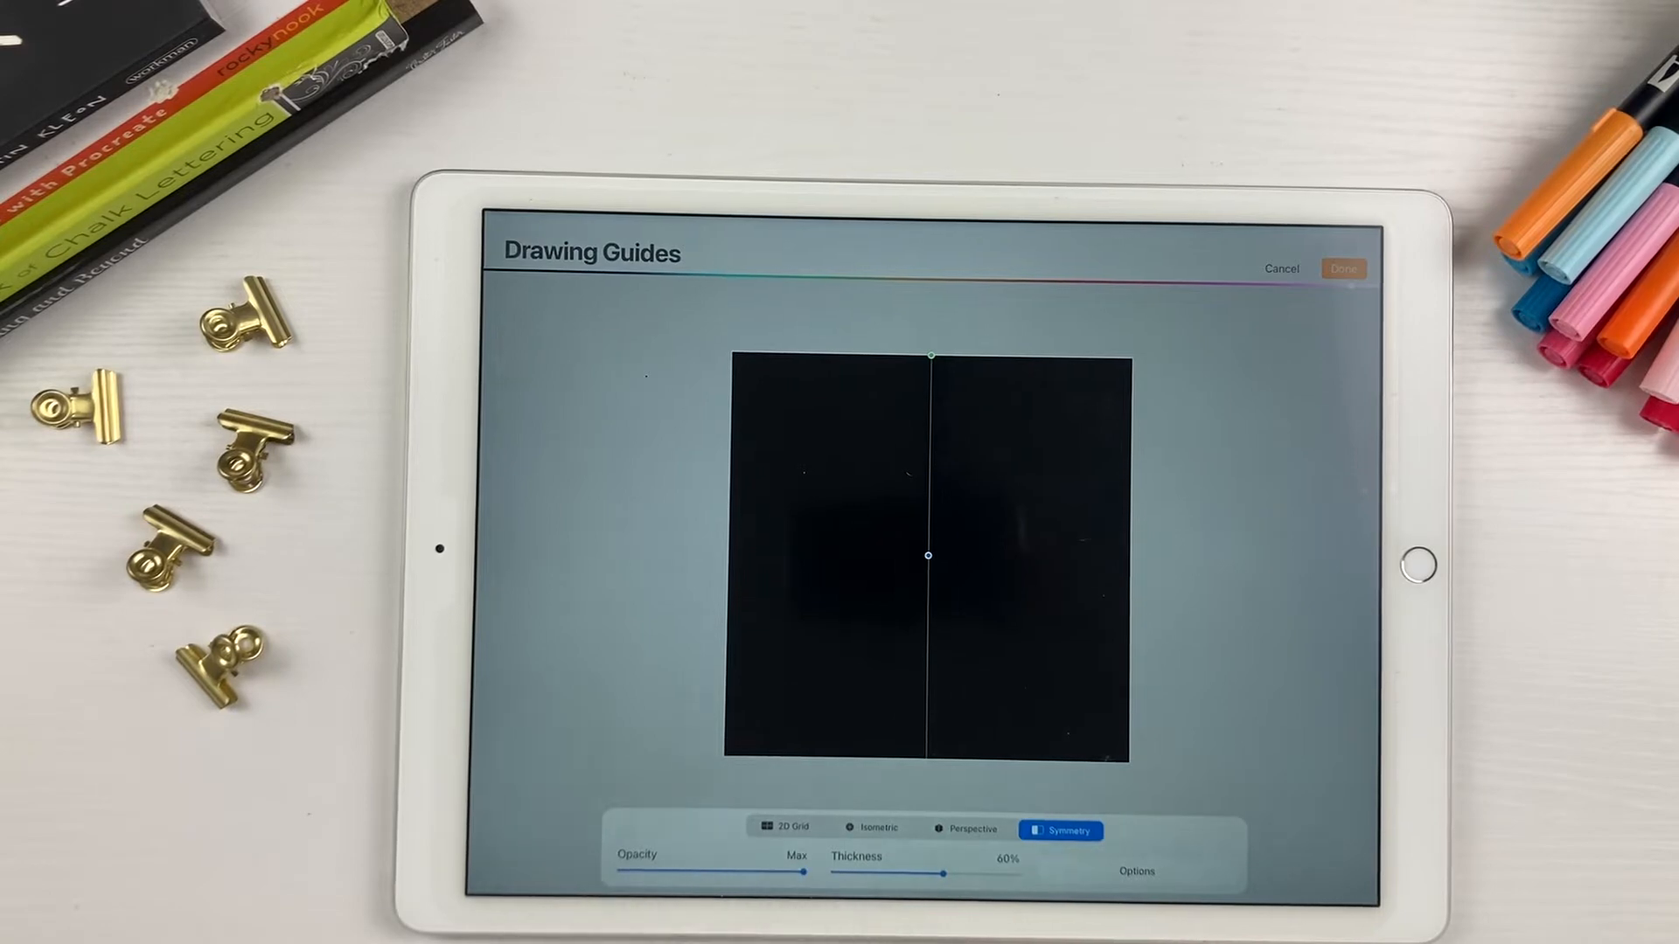
{"action": "left_click_drag", "start_coordinate": [941, 874], "coordinate": [1001, 875]}
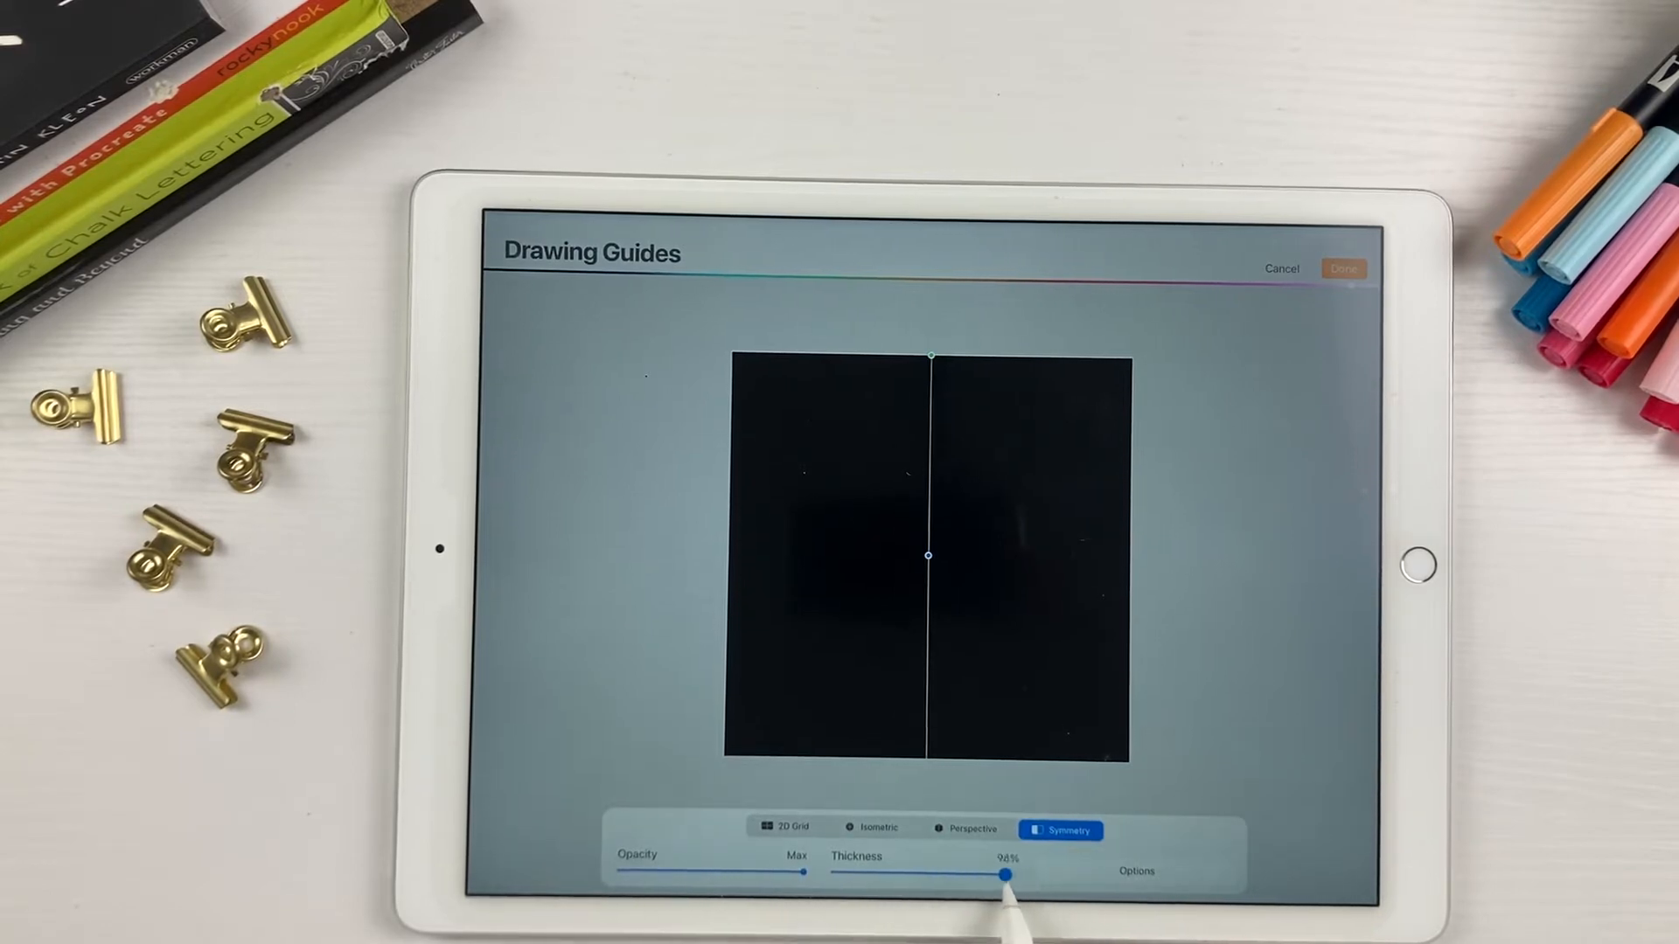
{"action": "left_click_drag", "start_coordinate": [1001, 874], "coordinate": [942, 874]}
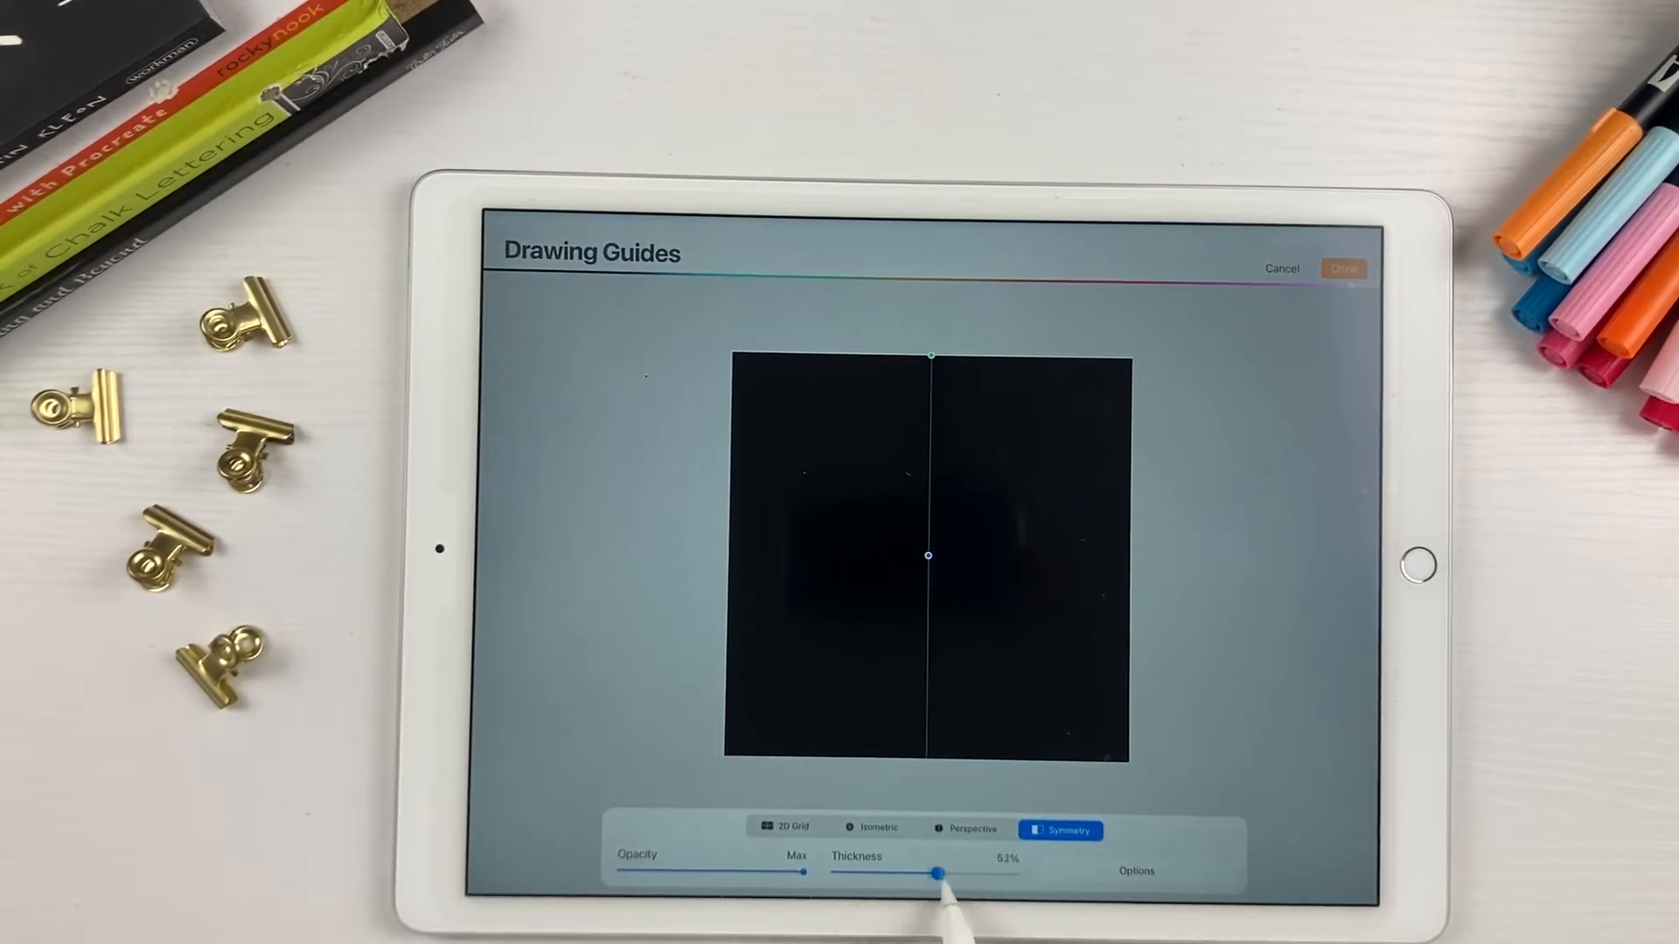
{"action": "left_click_drag", "start_coordinate": [942, 872], "coordinate": [1020, 872]}
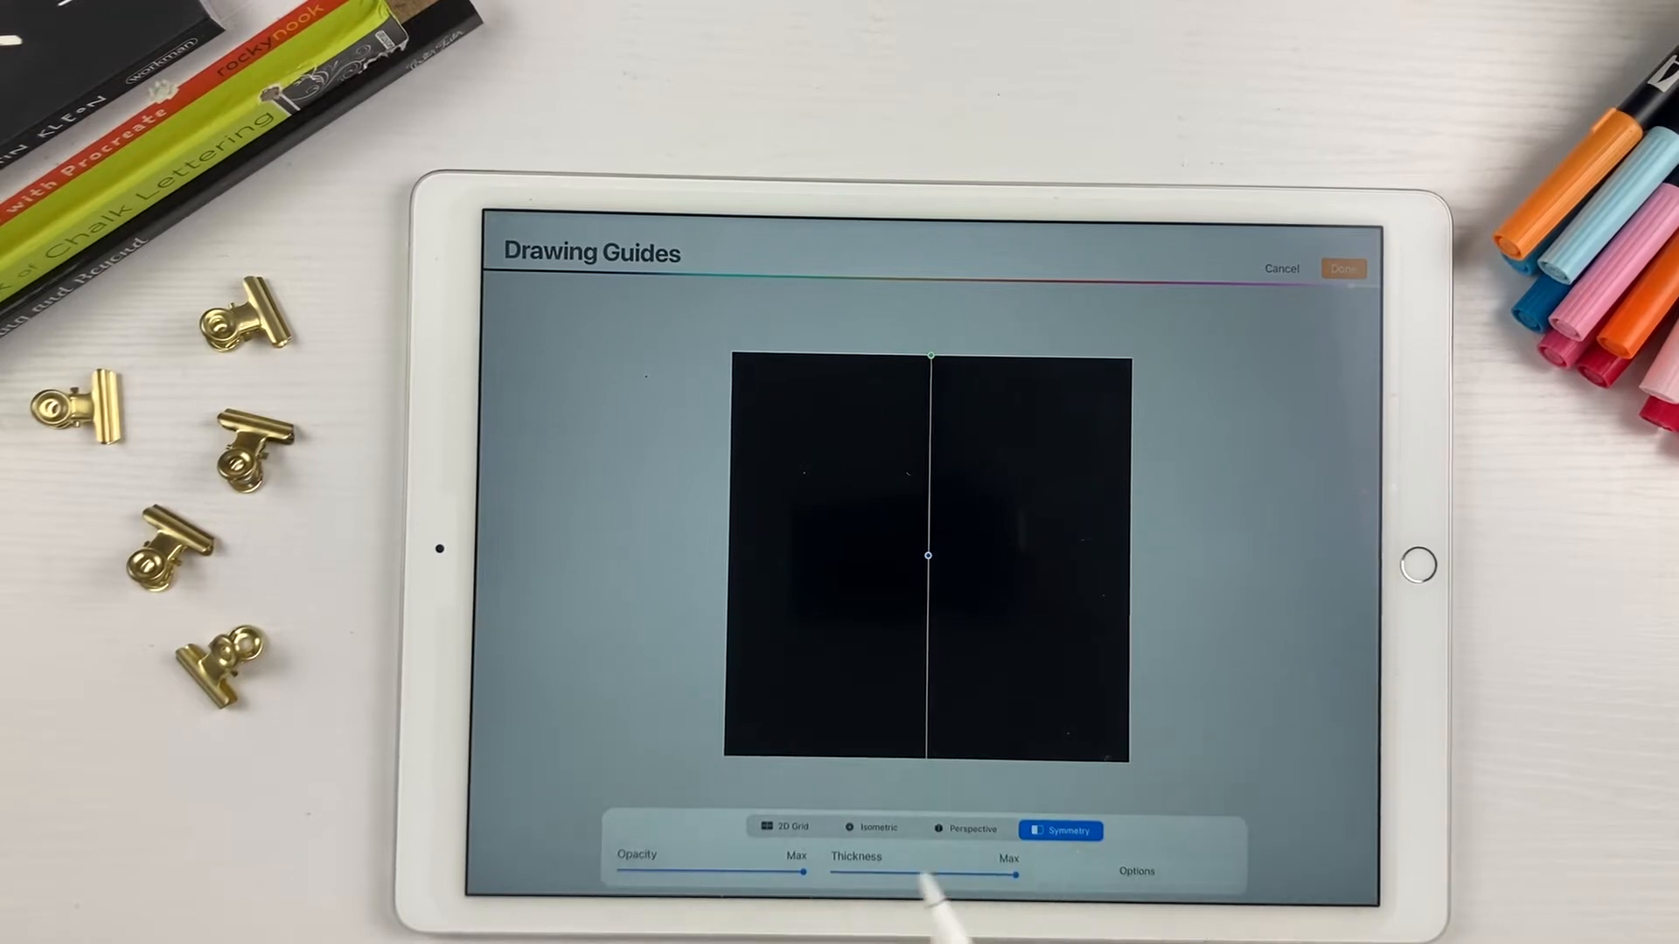
{"action": "left_click", "coordinate": [1344, 268]}
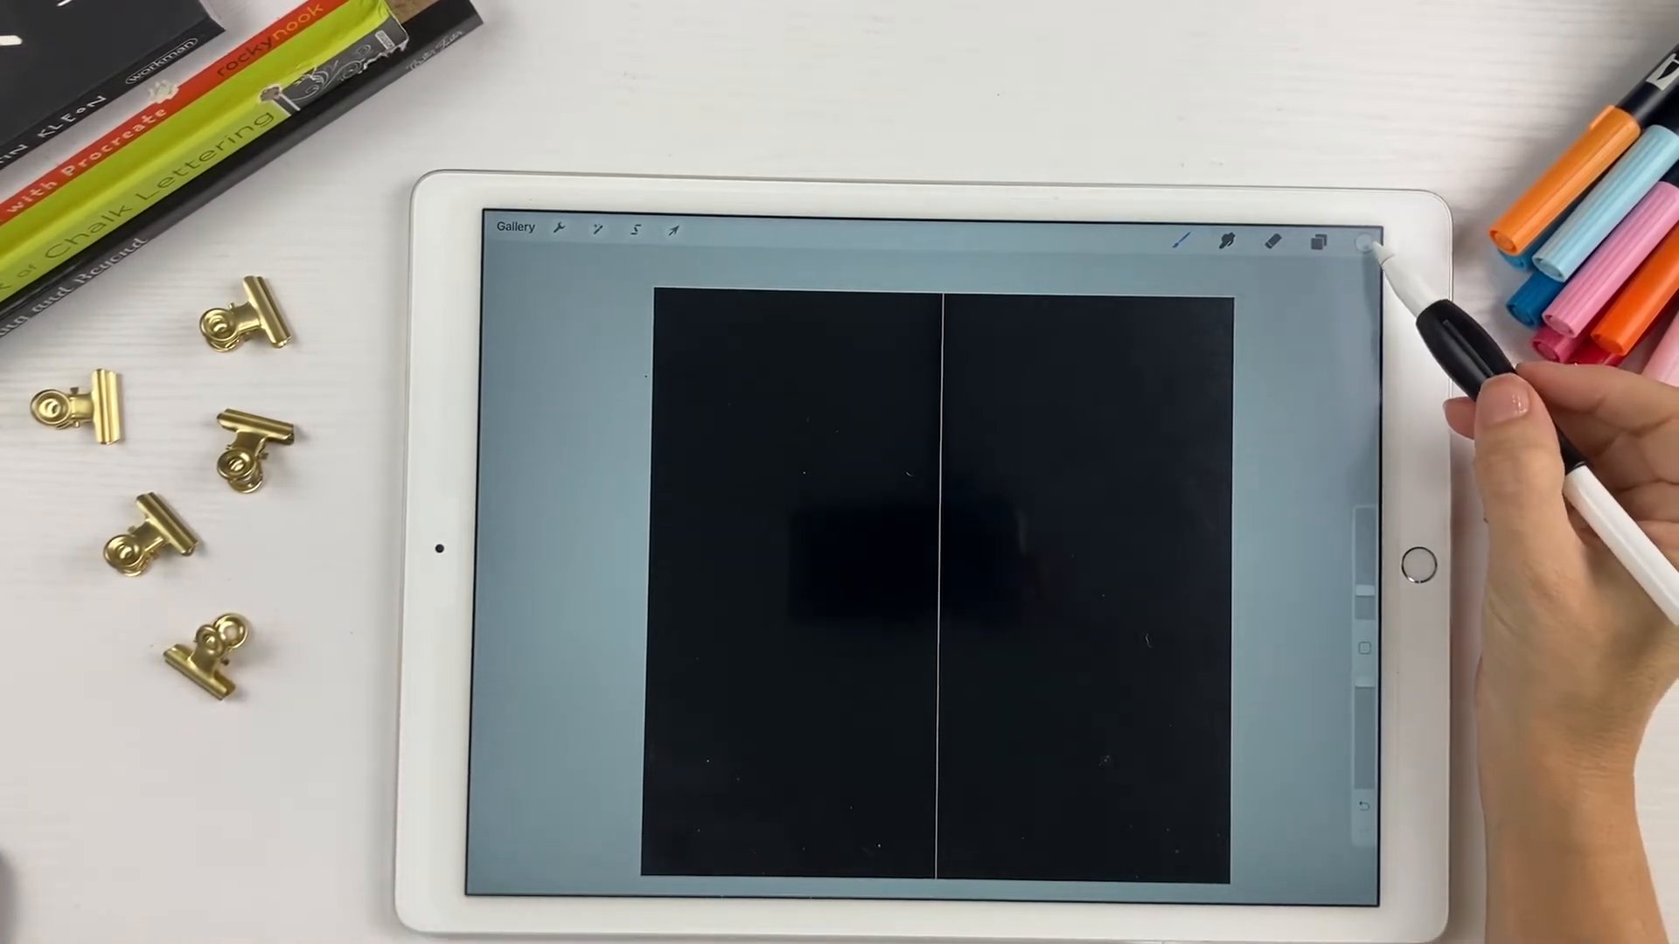
Select the Monoline brush and add an empty Layer 2 above the black layer
{"action": "left_click", "coordinate": [1182, 243]}
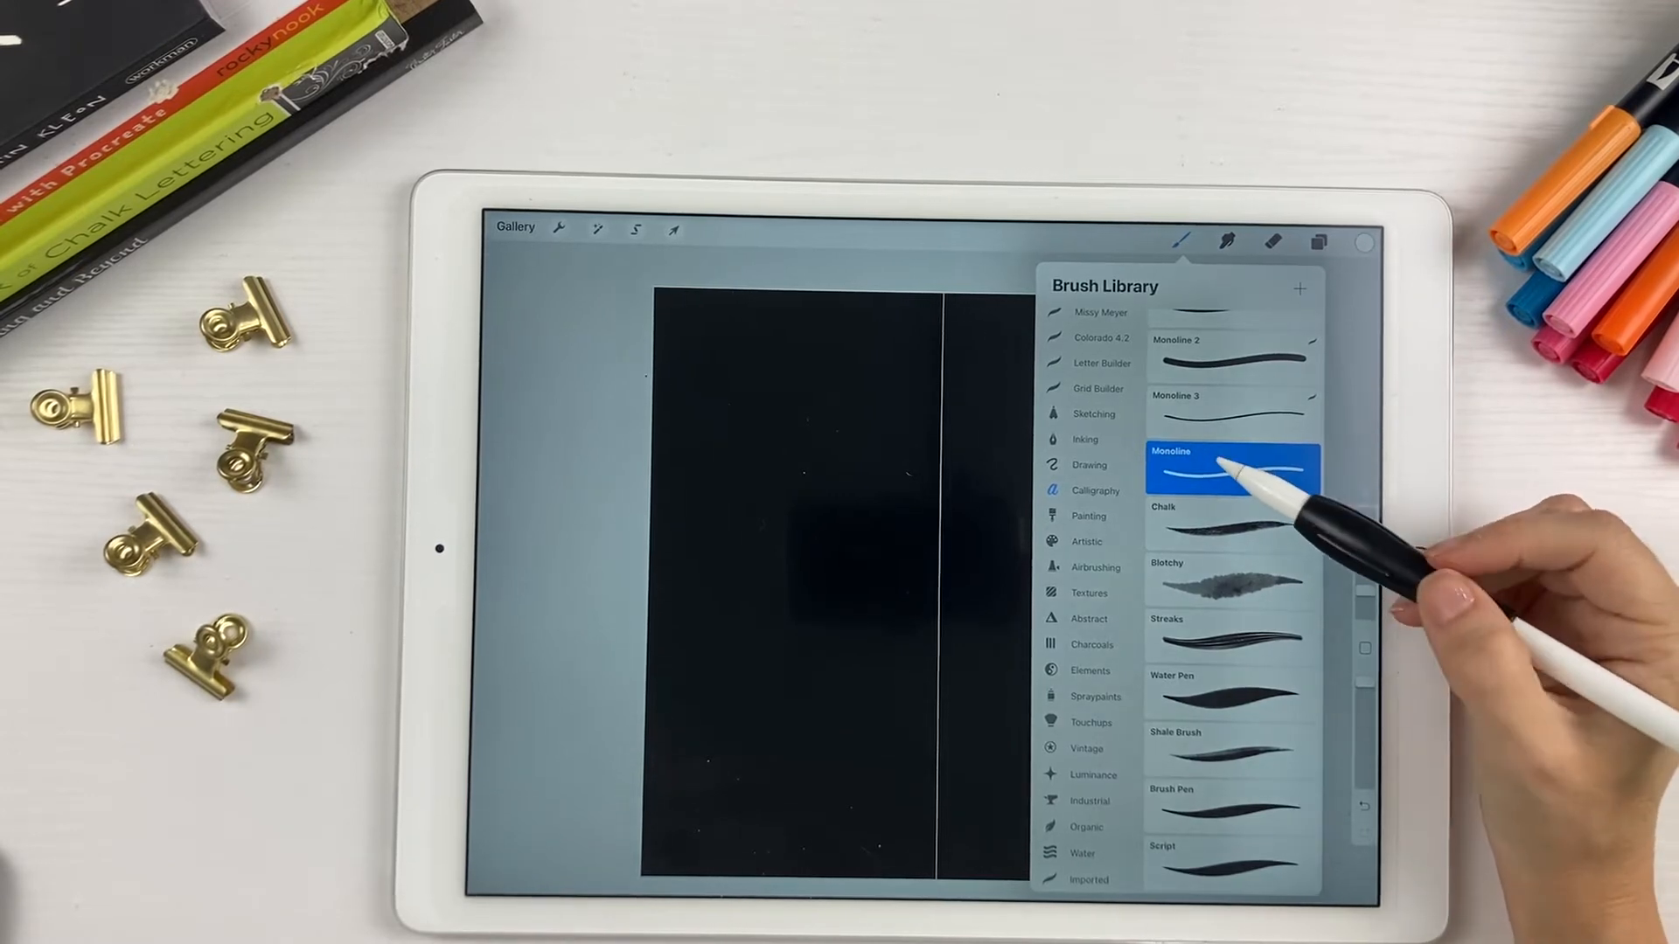
{"action": "mouse_move", "coordinate": [1114, 493]}
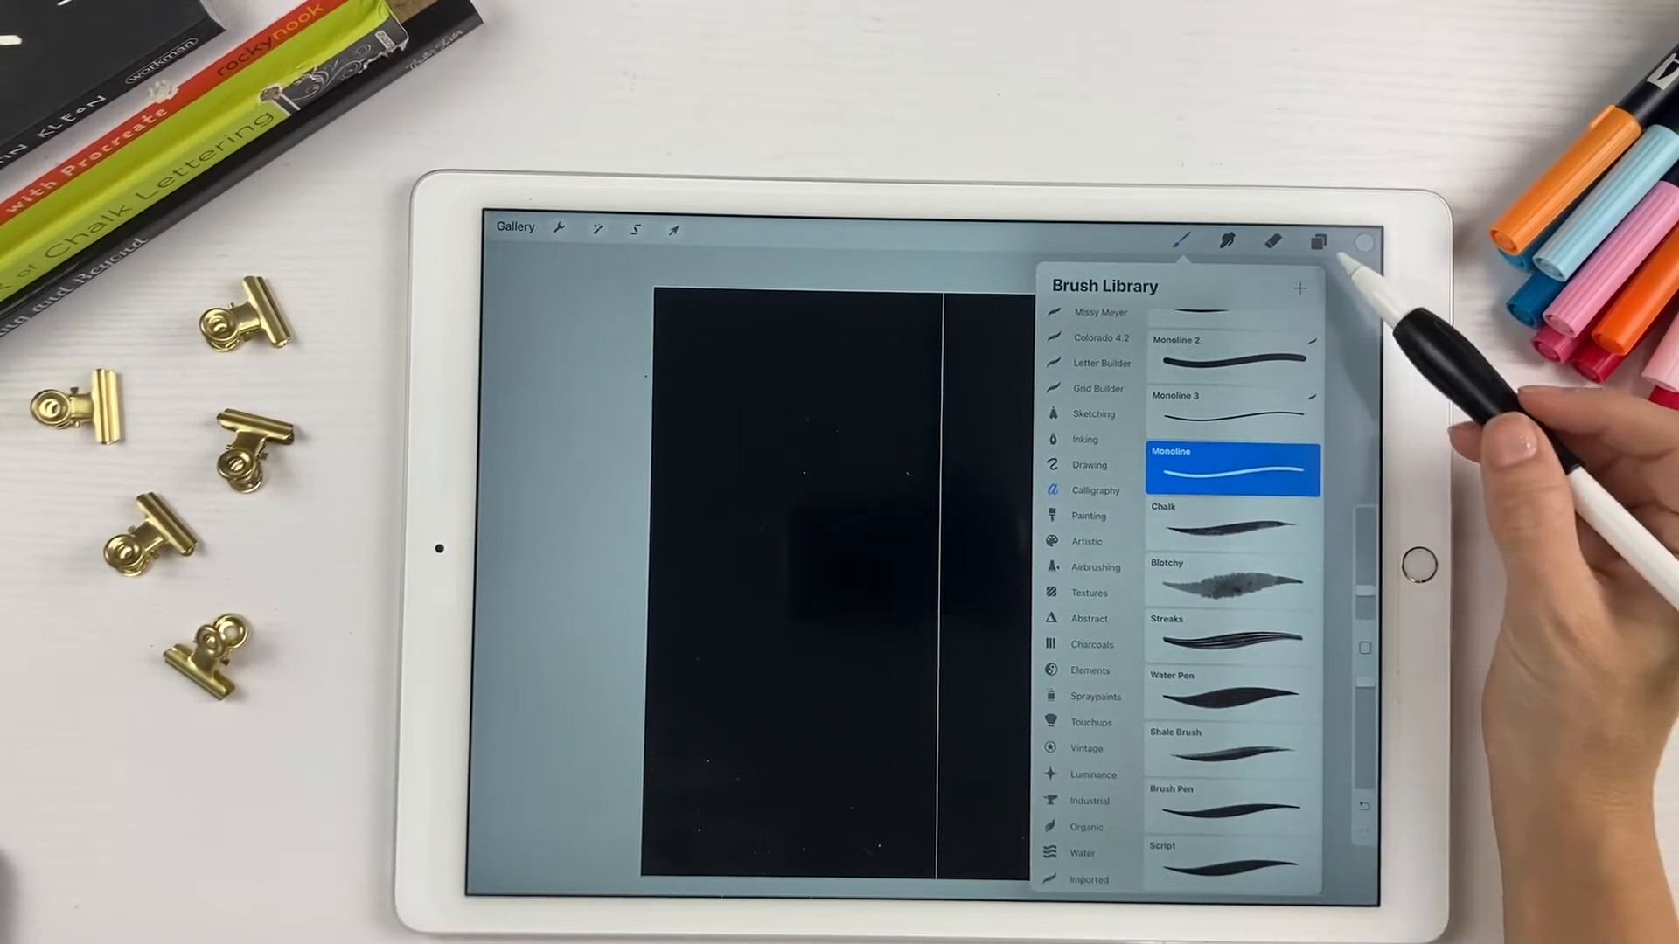
{"action": "left_click", "coordinate": [1319, 241]}
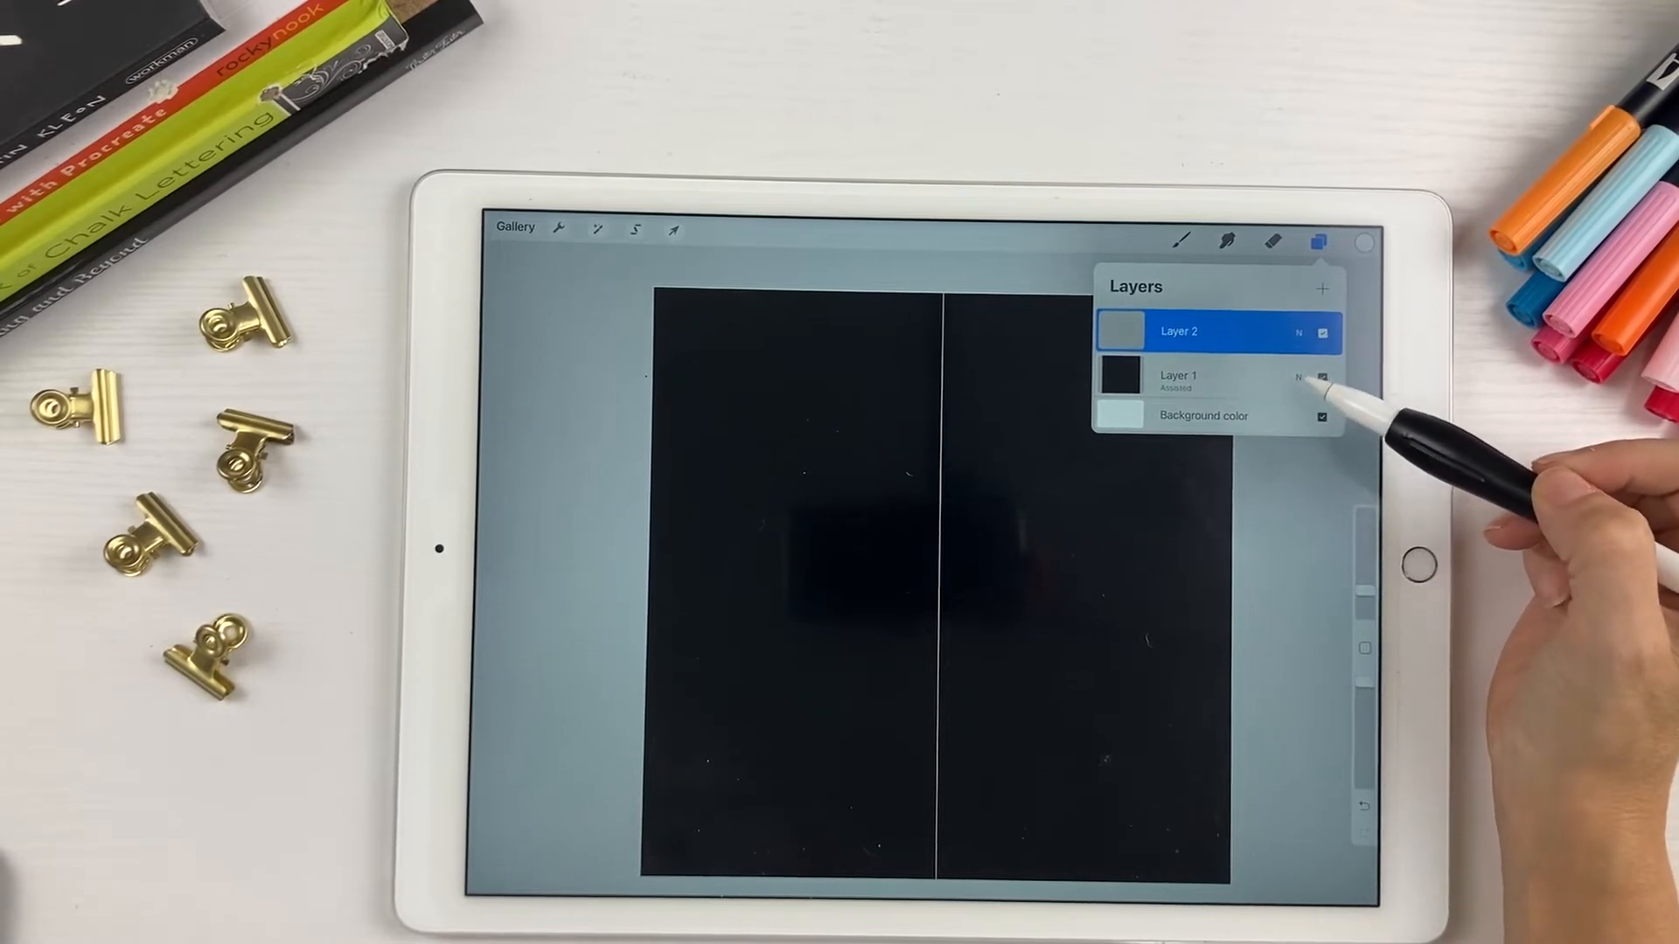
{"action": "left_click", "coordinate": [1180, 241]}
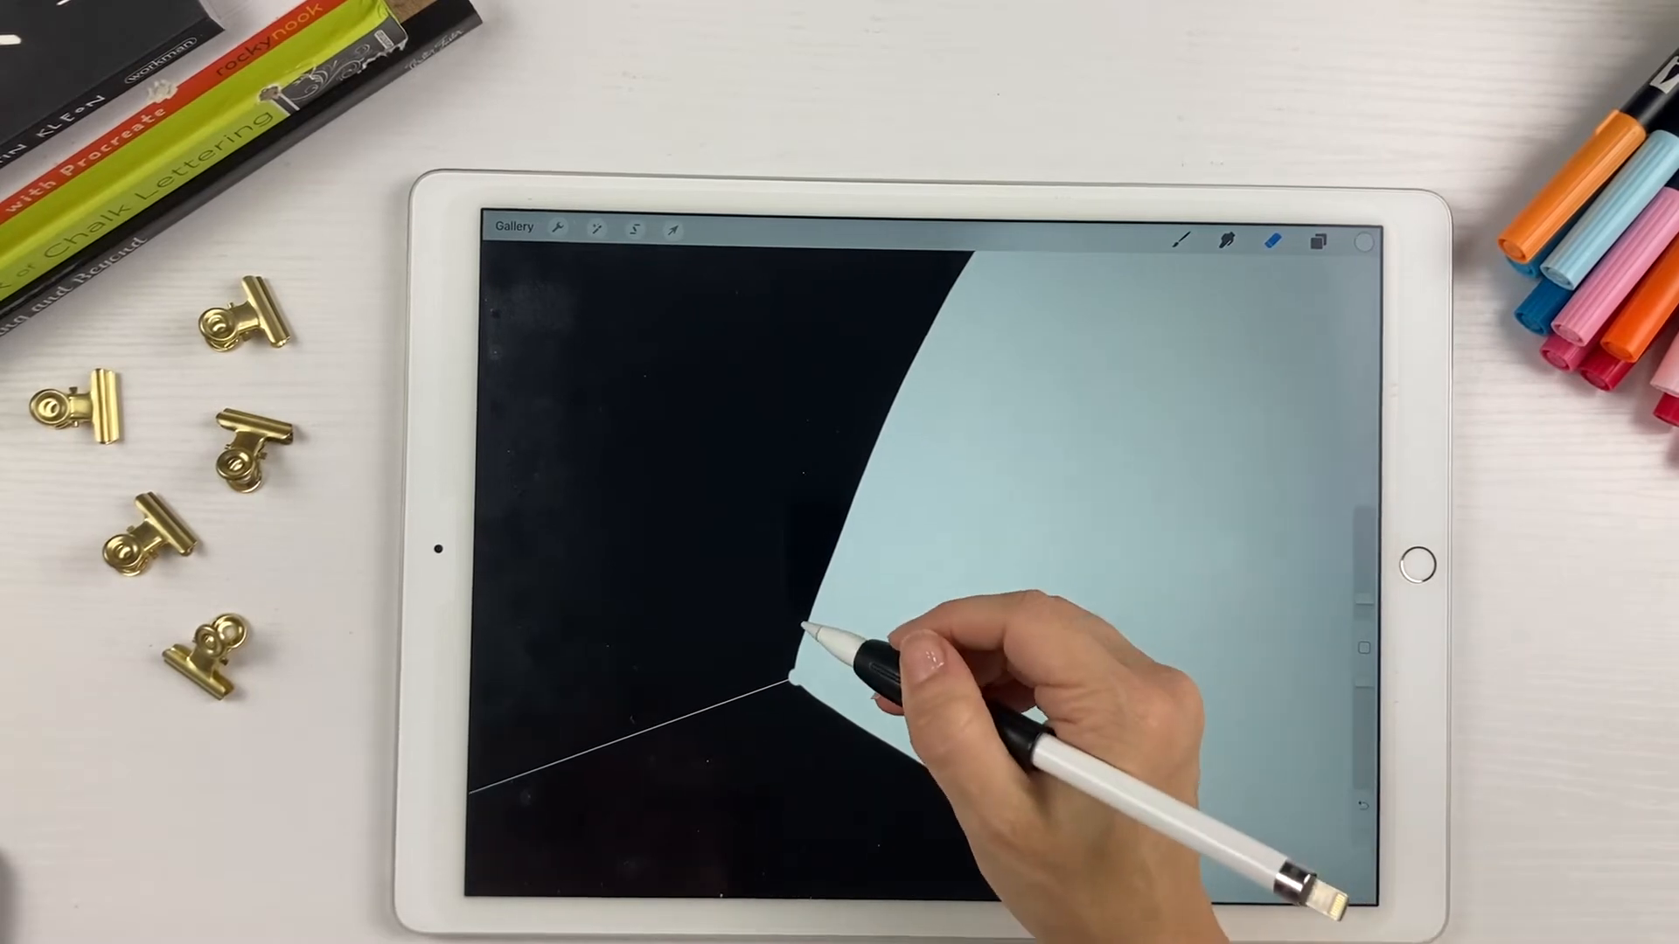
Draw a light blue symmetrical heart on Layer 2 and go to the Share options
{"action": "left_click_drag", "start_coordinate": [813, 642], "coordinate": [797, 696]}
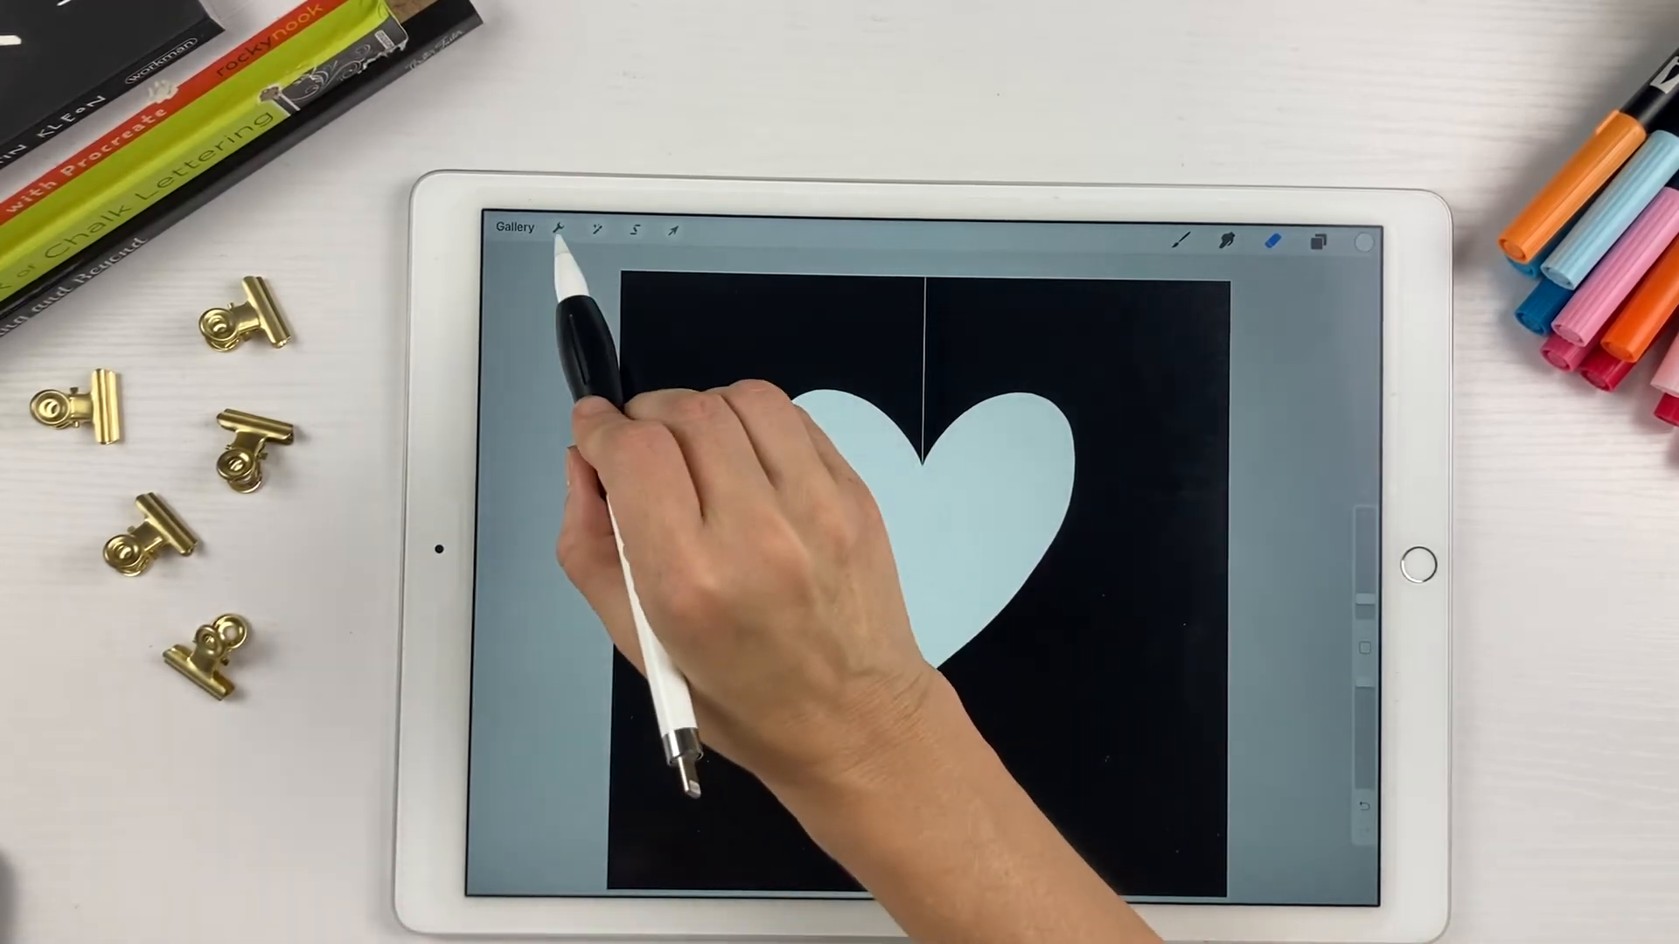
{"action": "left_click", "coordinate": [558, 228]}
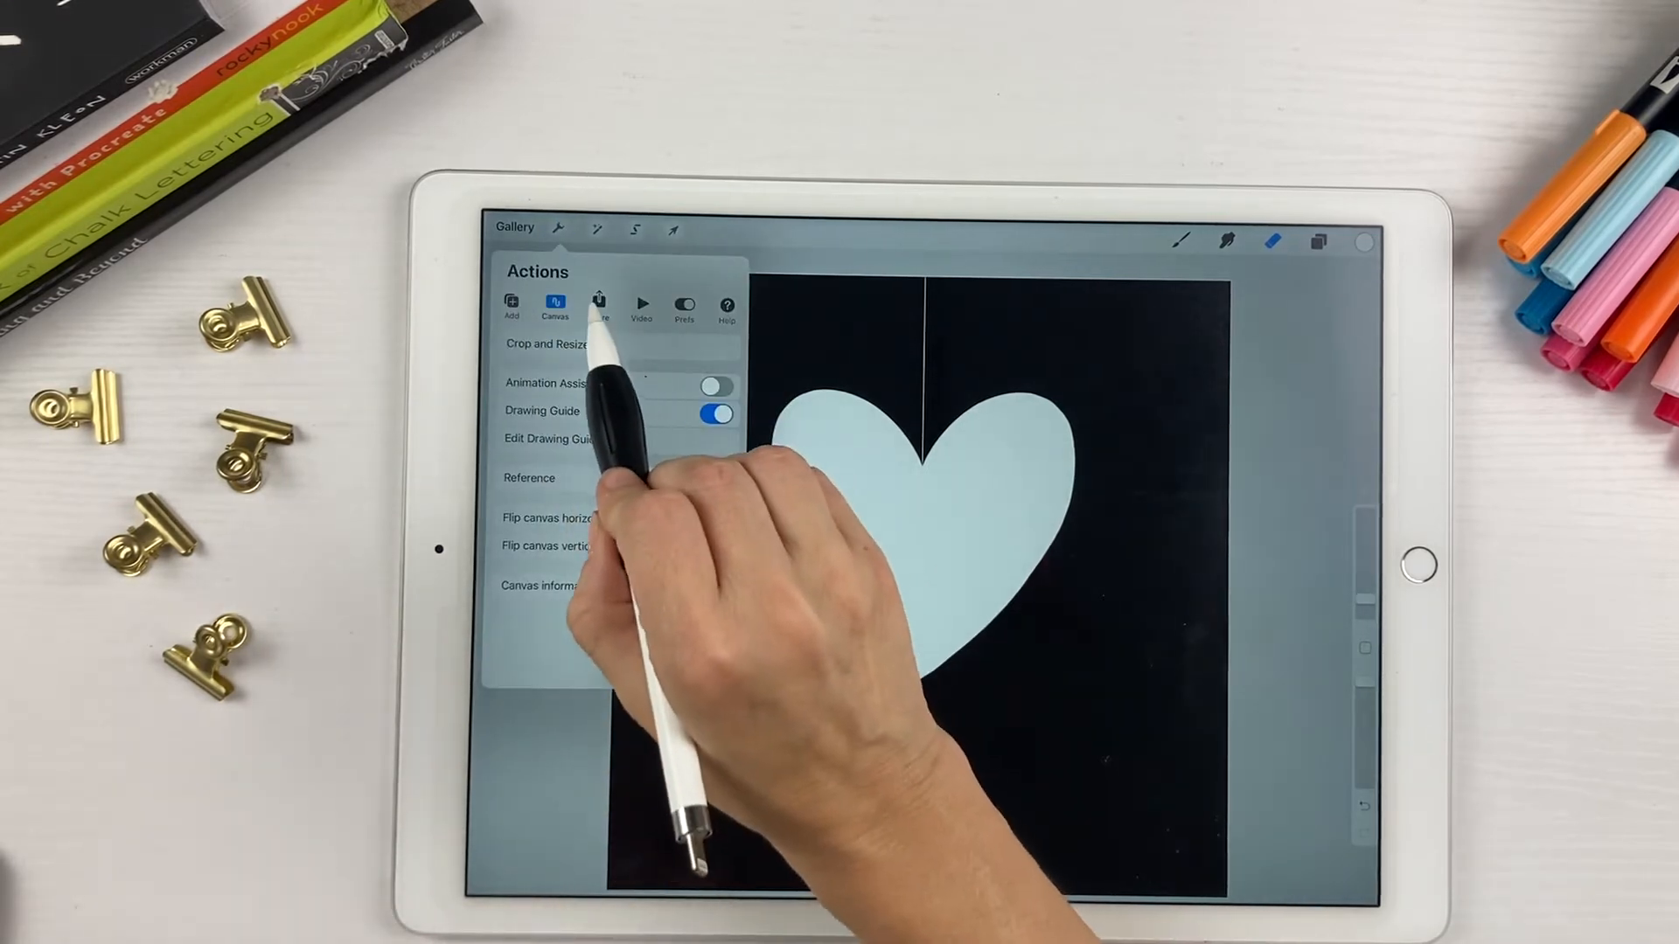
{"action": "left_click", "coordinate": [598, 305]}
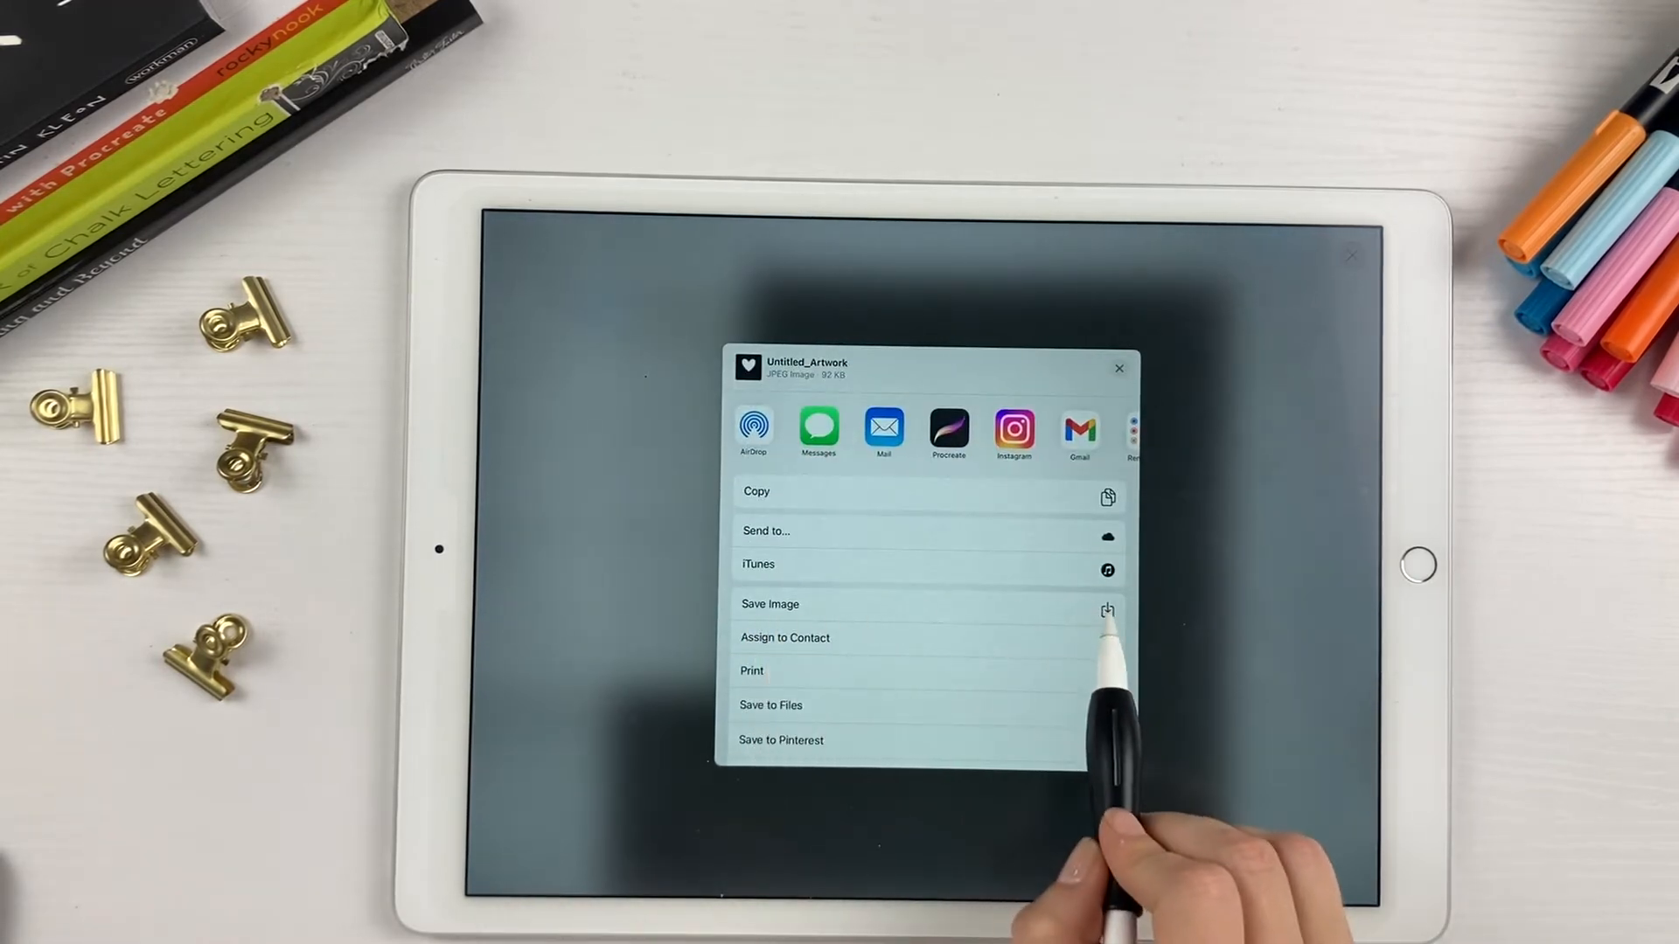
Save the heart artwork as a JPEG image and show the layer list
{"action": "left_click", "coordinate": [770, 603]}
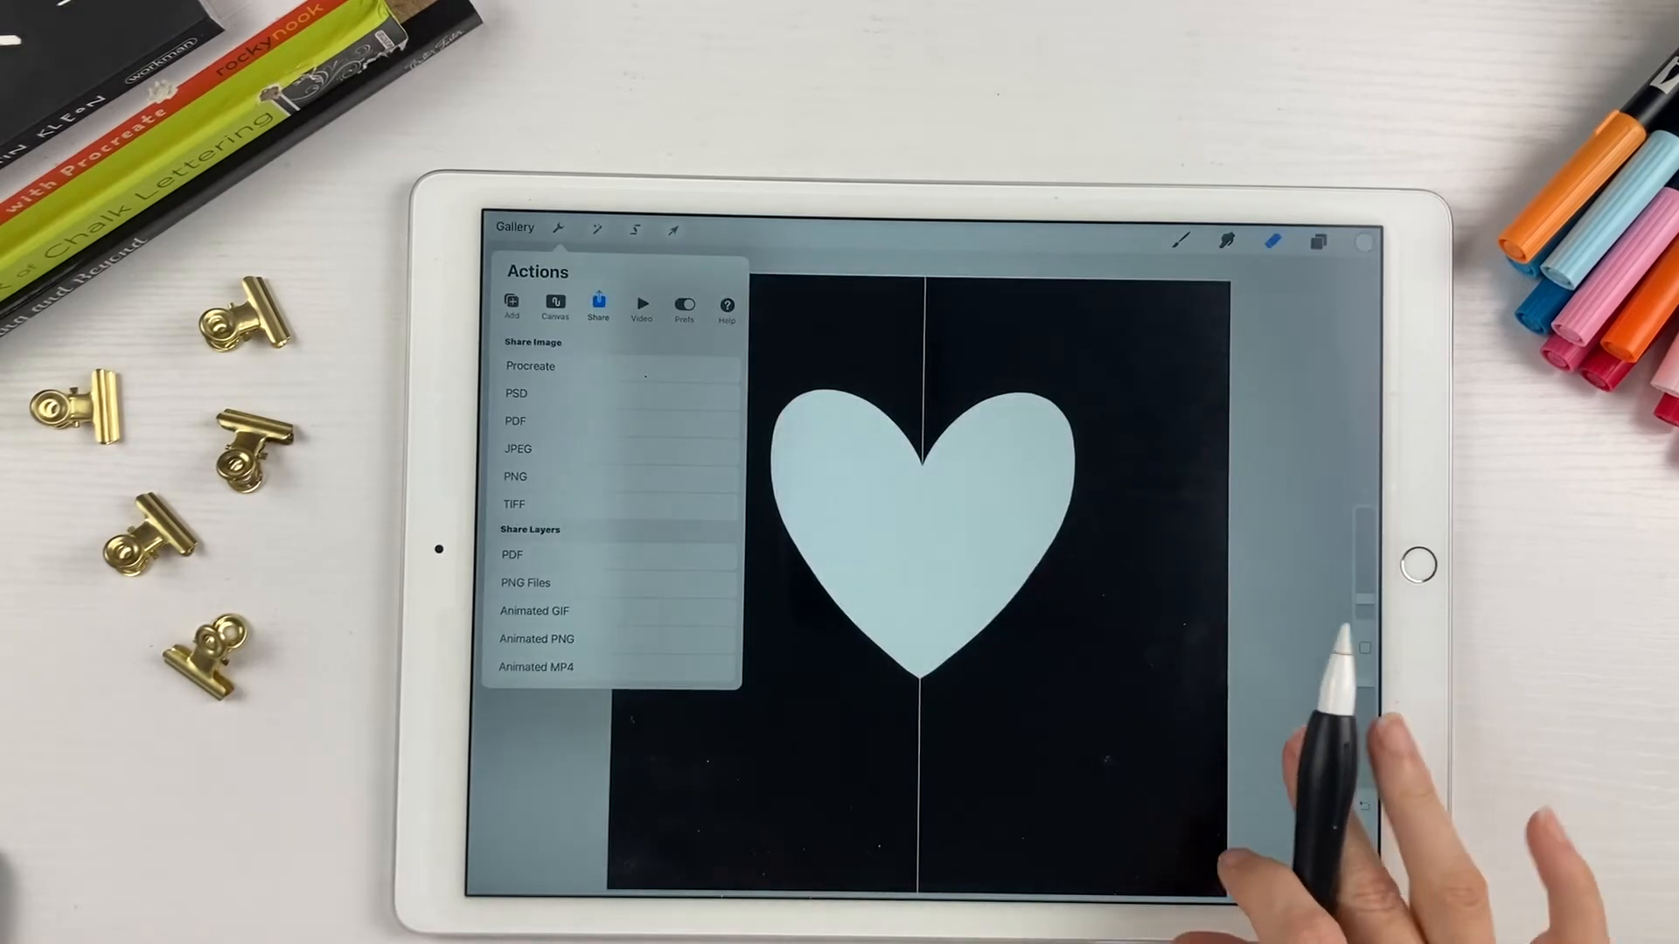
{"action": "left_click", "coordinate": [1319, 242]}
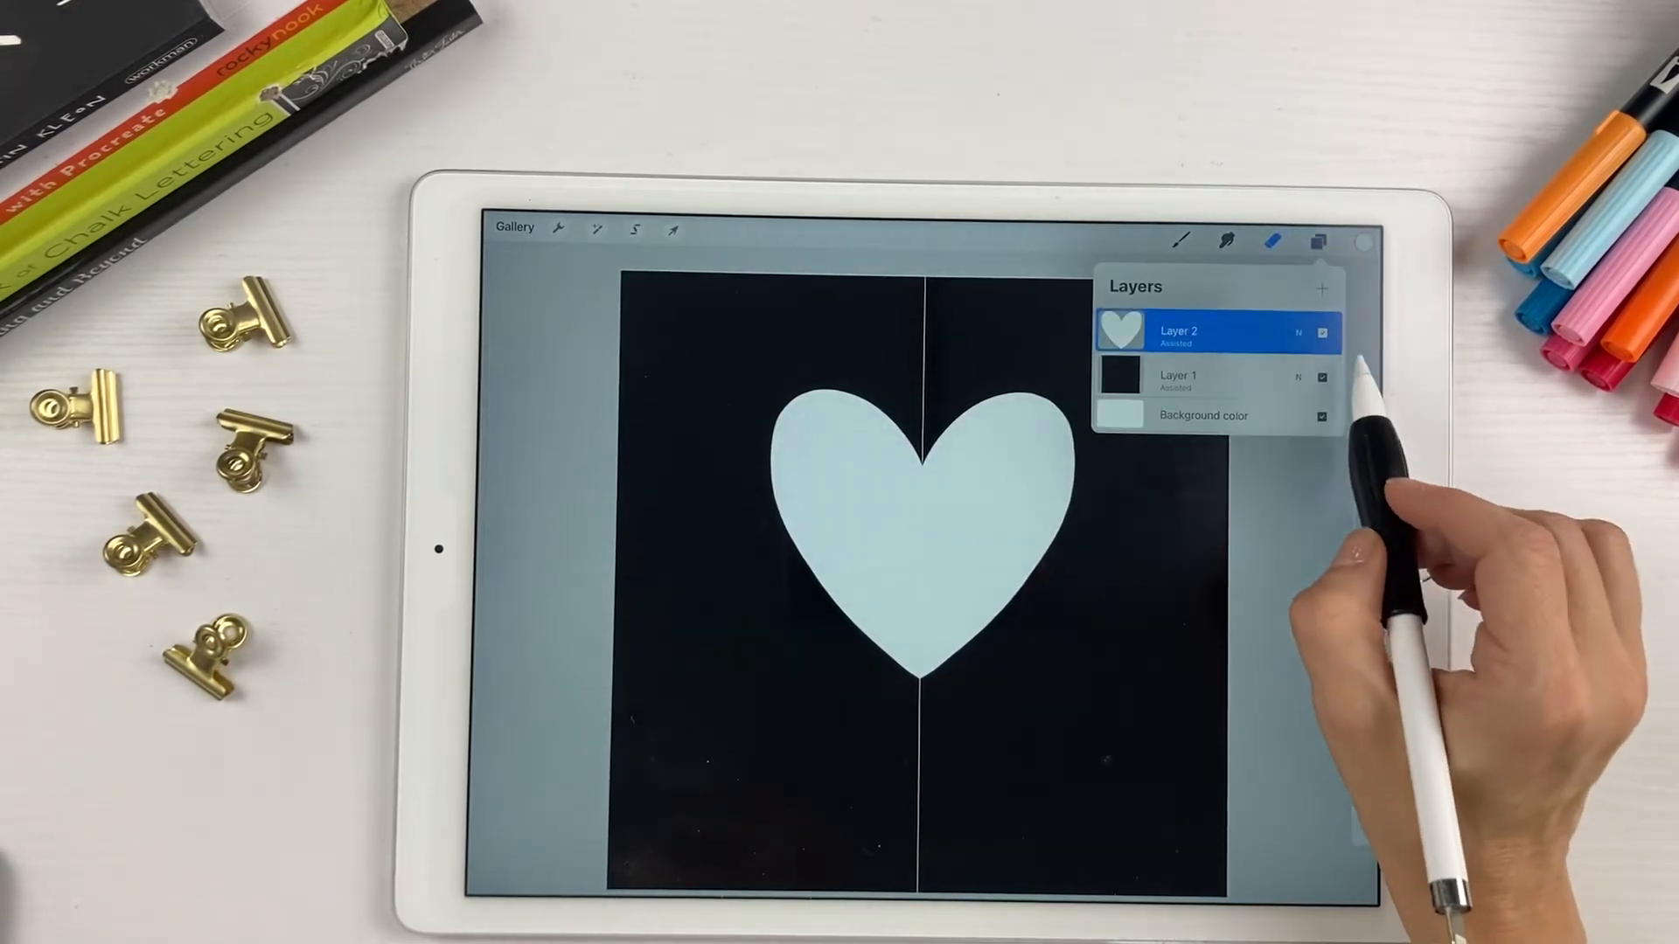
Hide the heart layer and show the Stamps brush set containing Heart
{"action": "left_click", "coordinate": [1322, 330]}
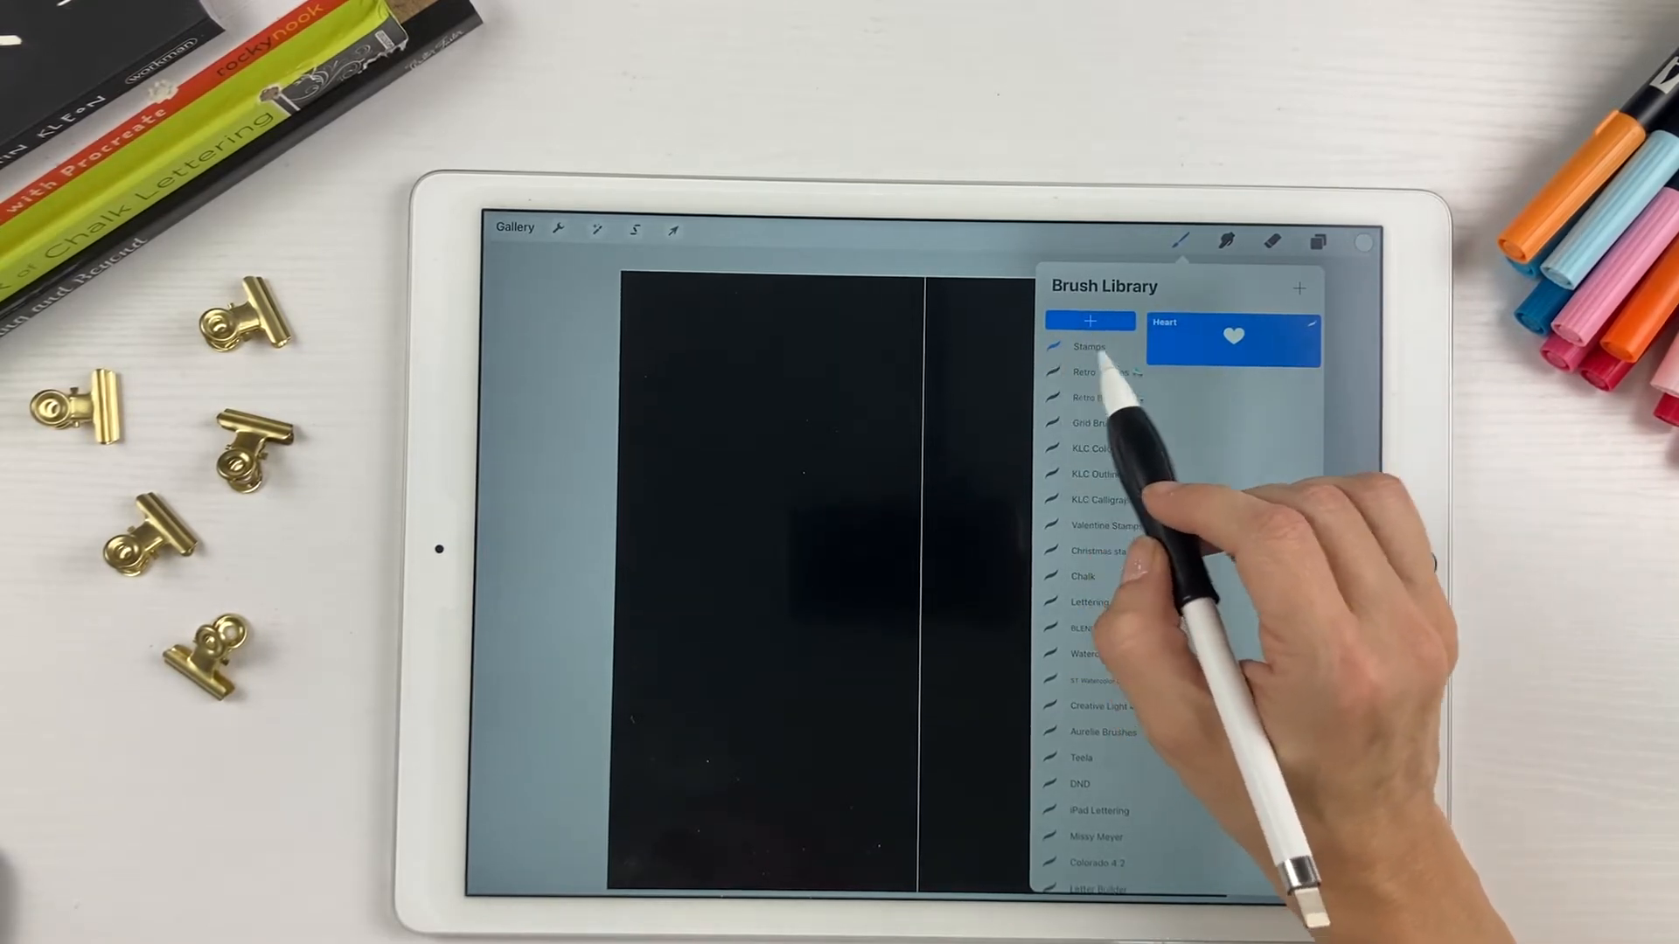
{"action": "left_click", "coordinate": [1089, 322]}
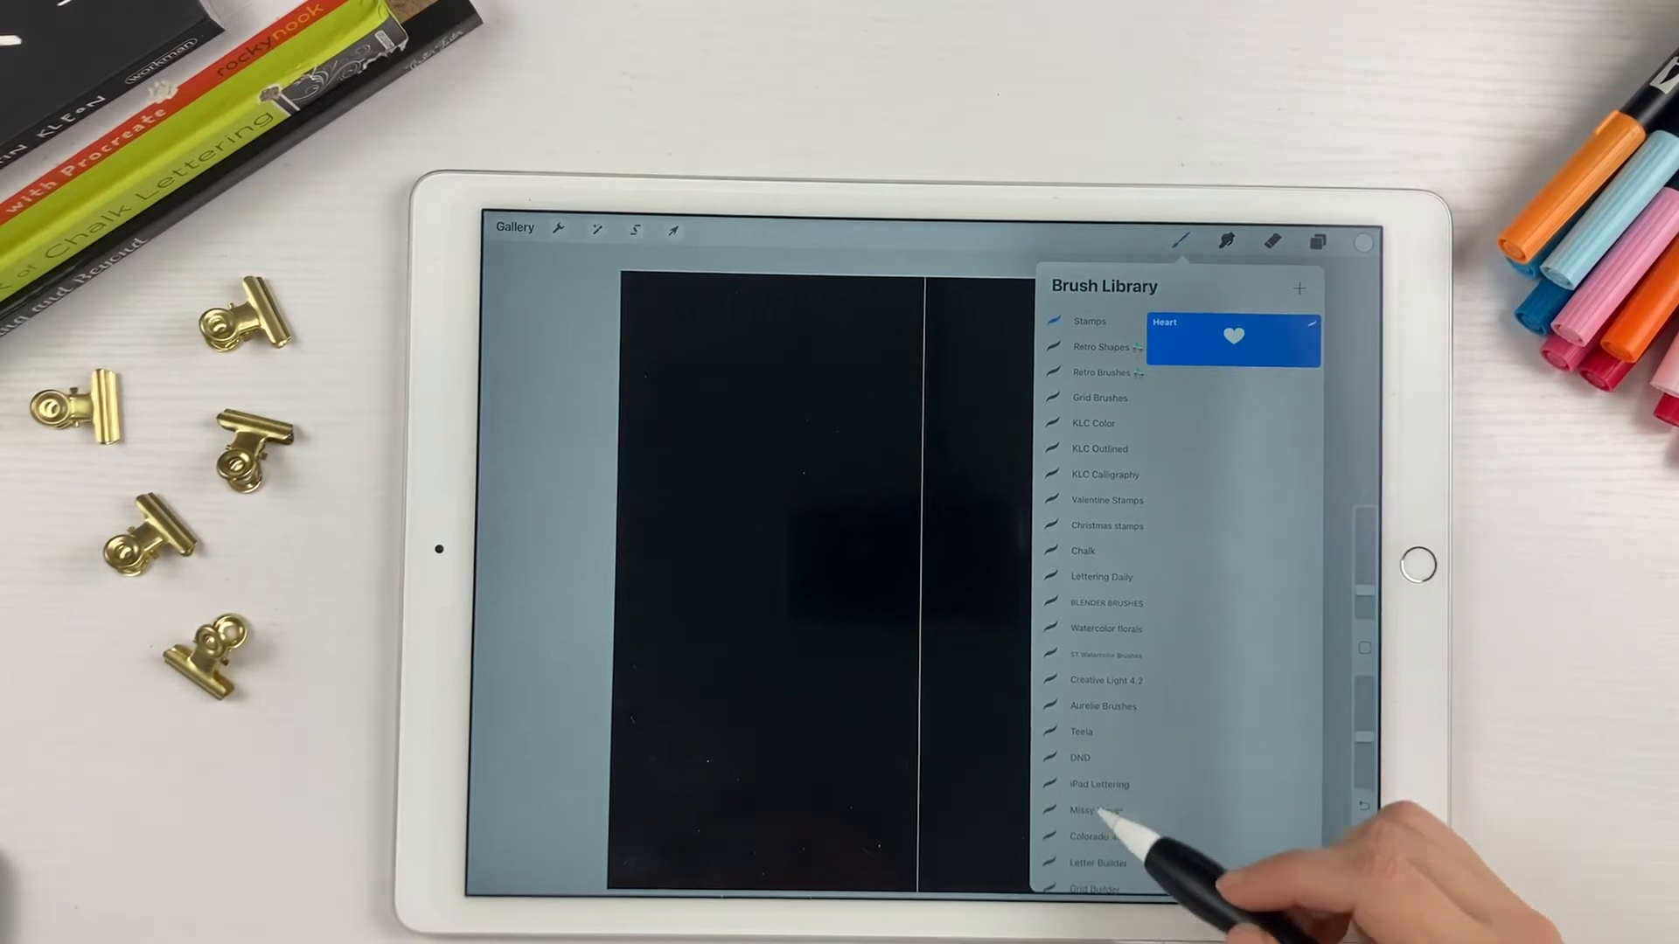
Duplicate the Monoline brush in the Calligraphy set, creating Monoline 4
{"action": "scroll", "scroll_direction": "down", "scroll_amount": 3}
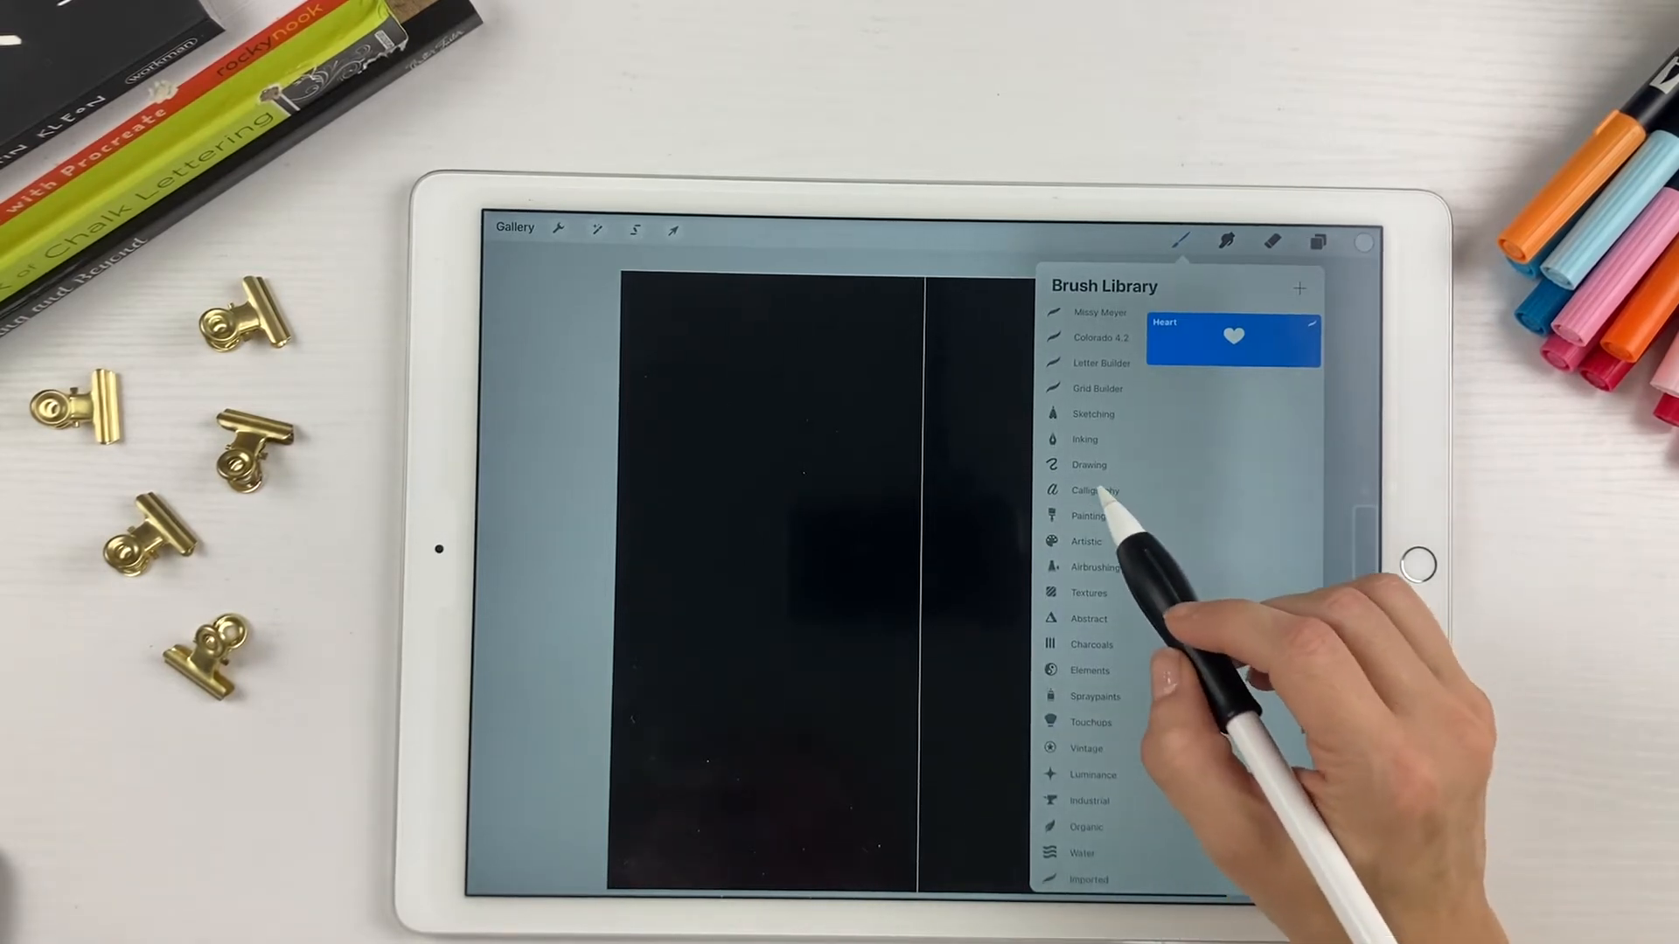
{"action": "left_click", "coordinate": [1097, 489]}
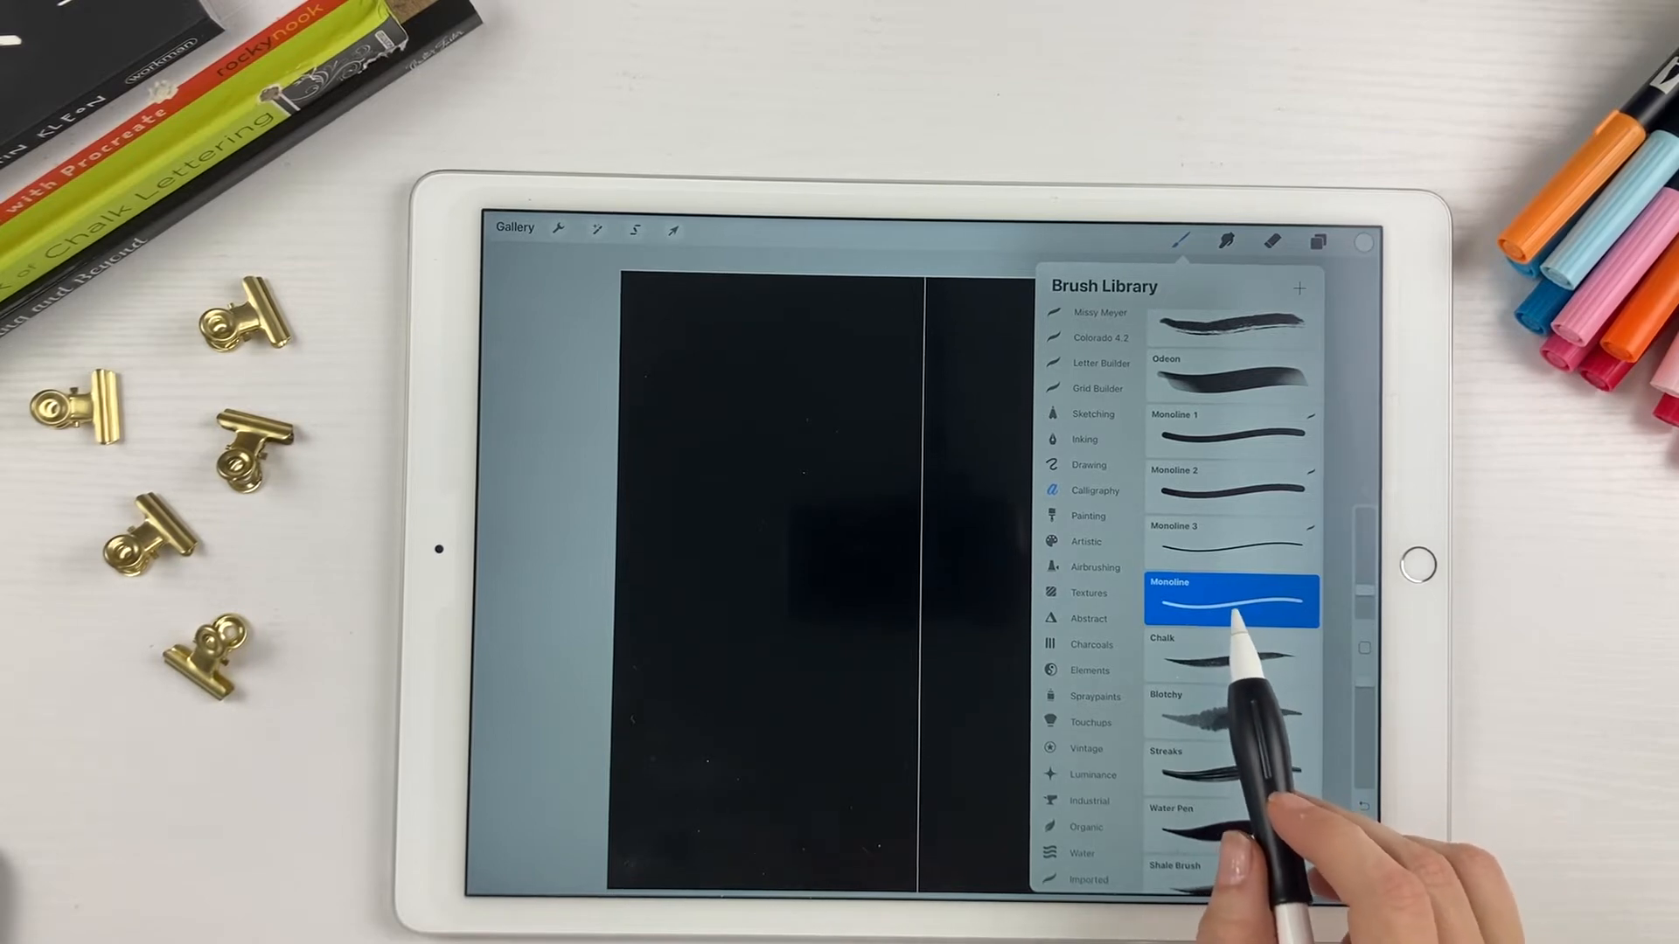
{"action": "mouse_move", "coordinate": [1241, 642]}
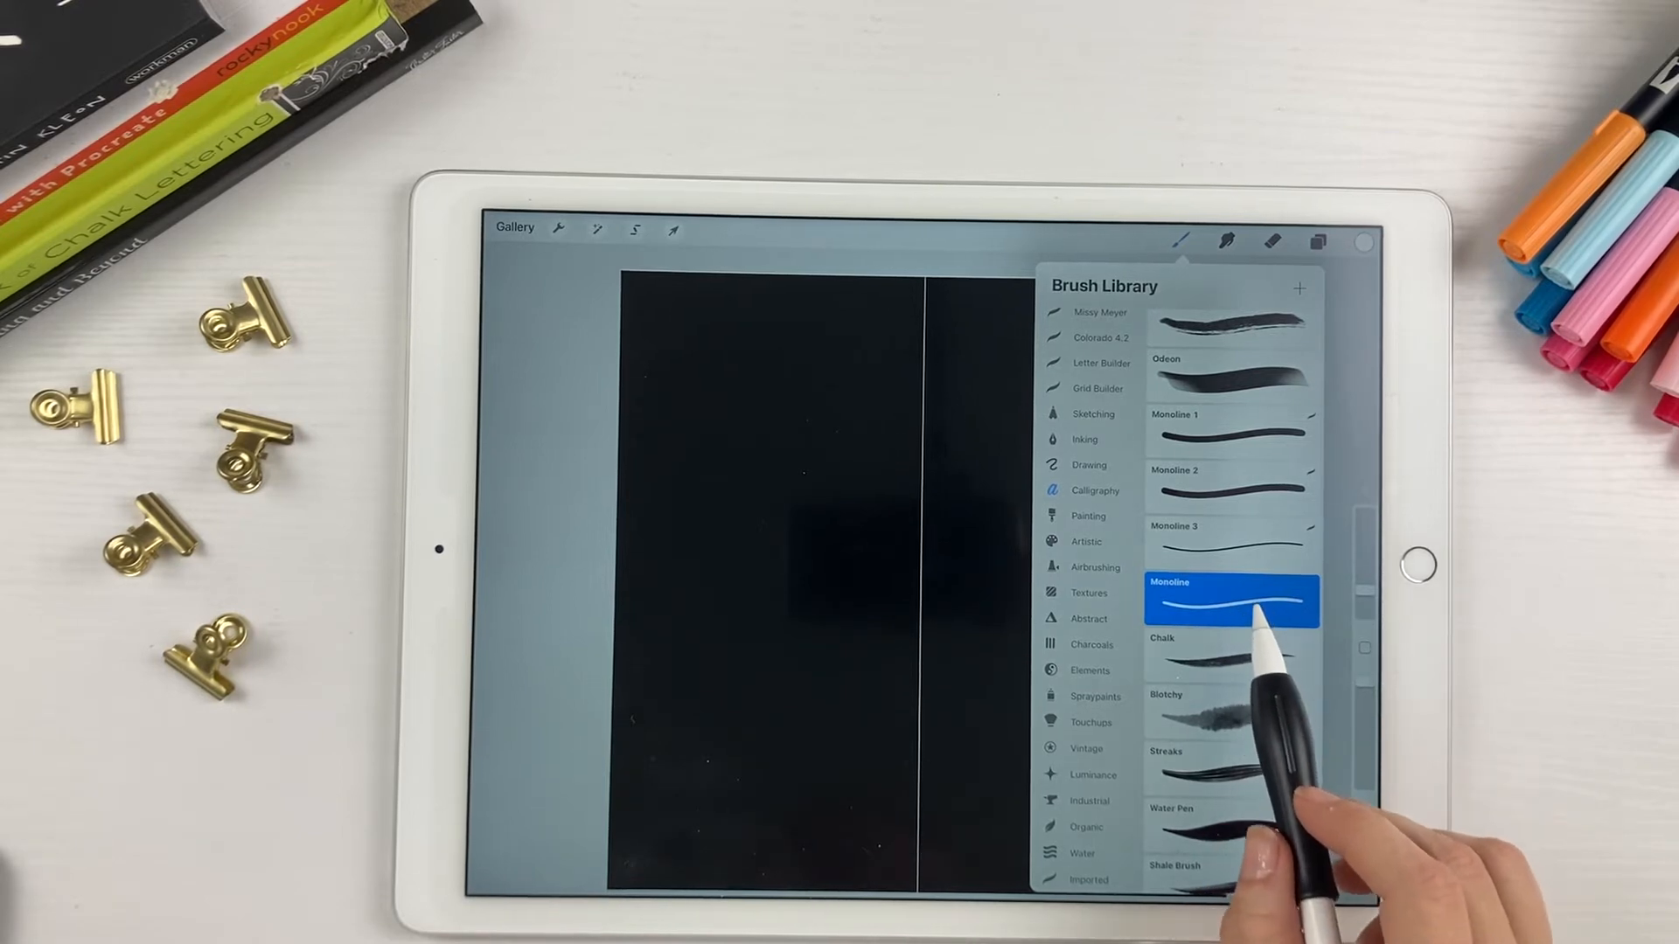
{"action": "left_click", "coordinate": [1231, 600]}
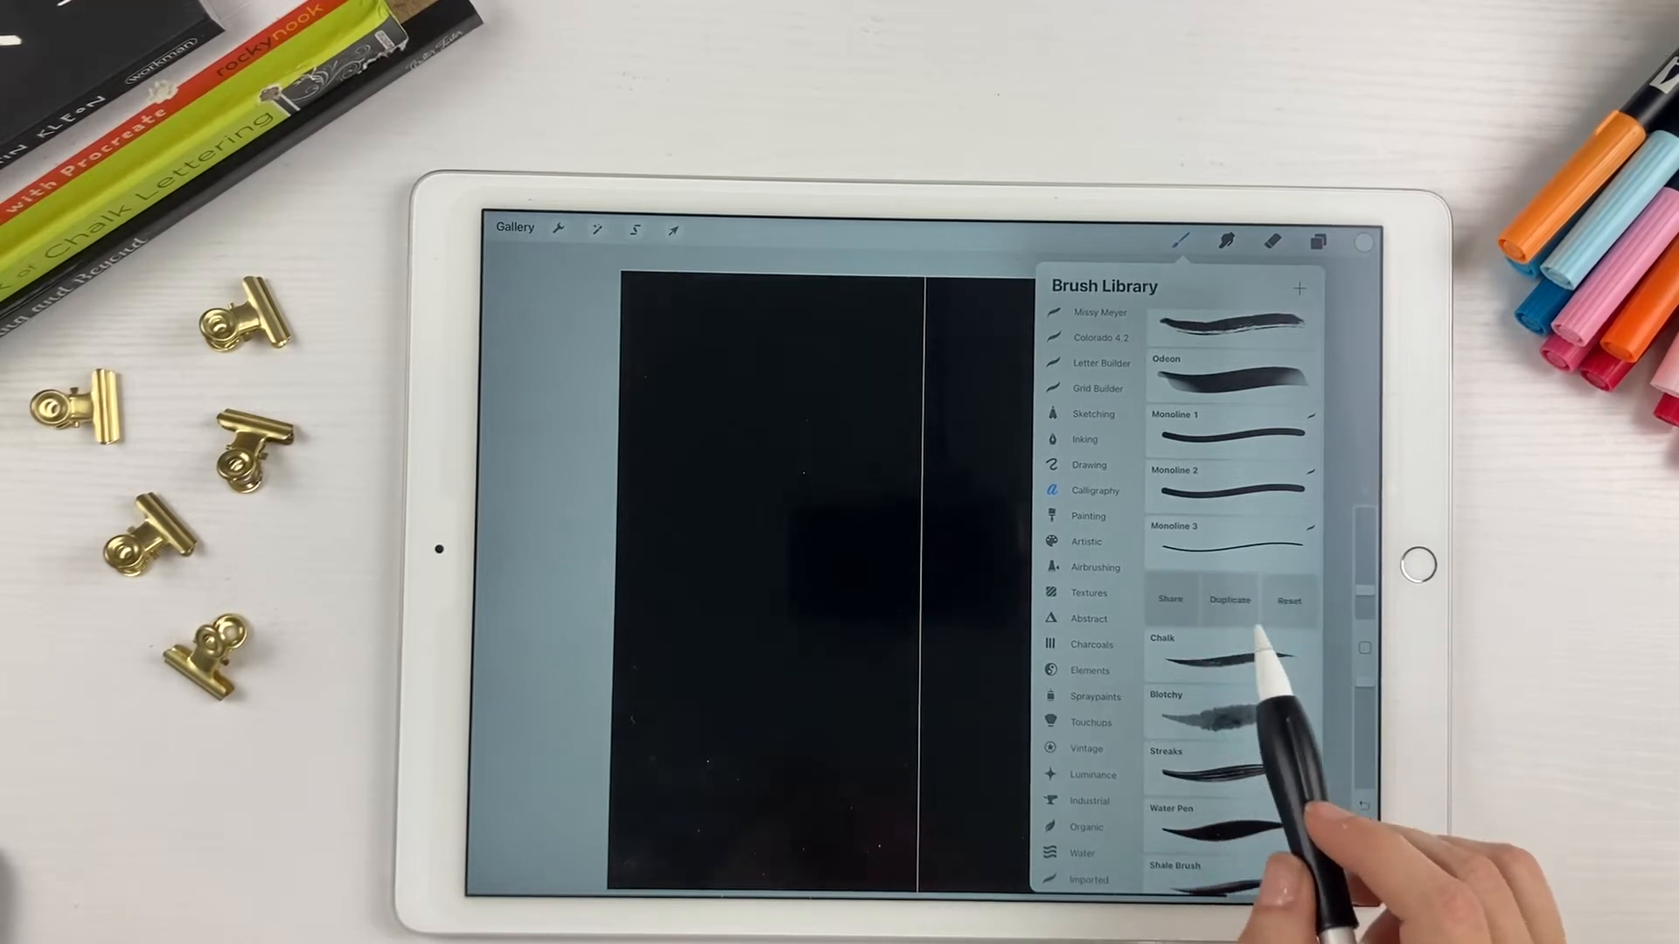
{"action": "left_click", "coordinate": [1232, 598]}
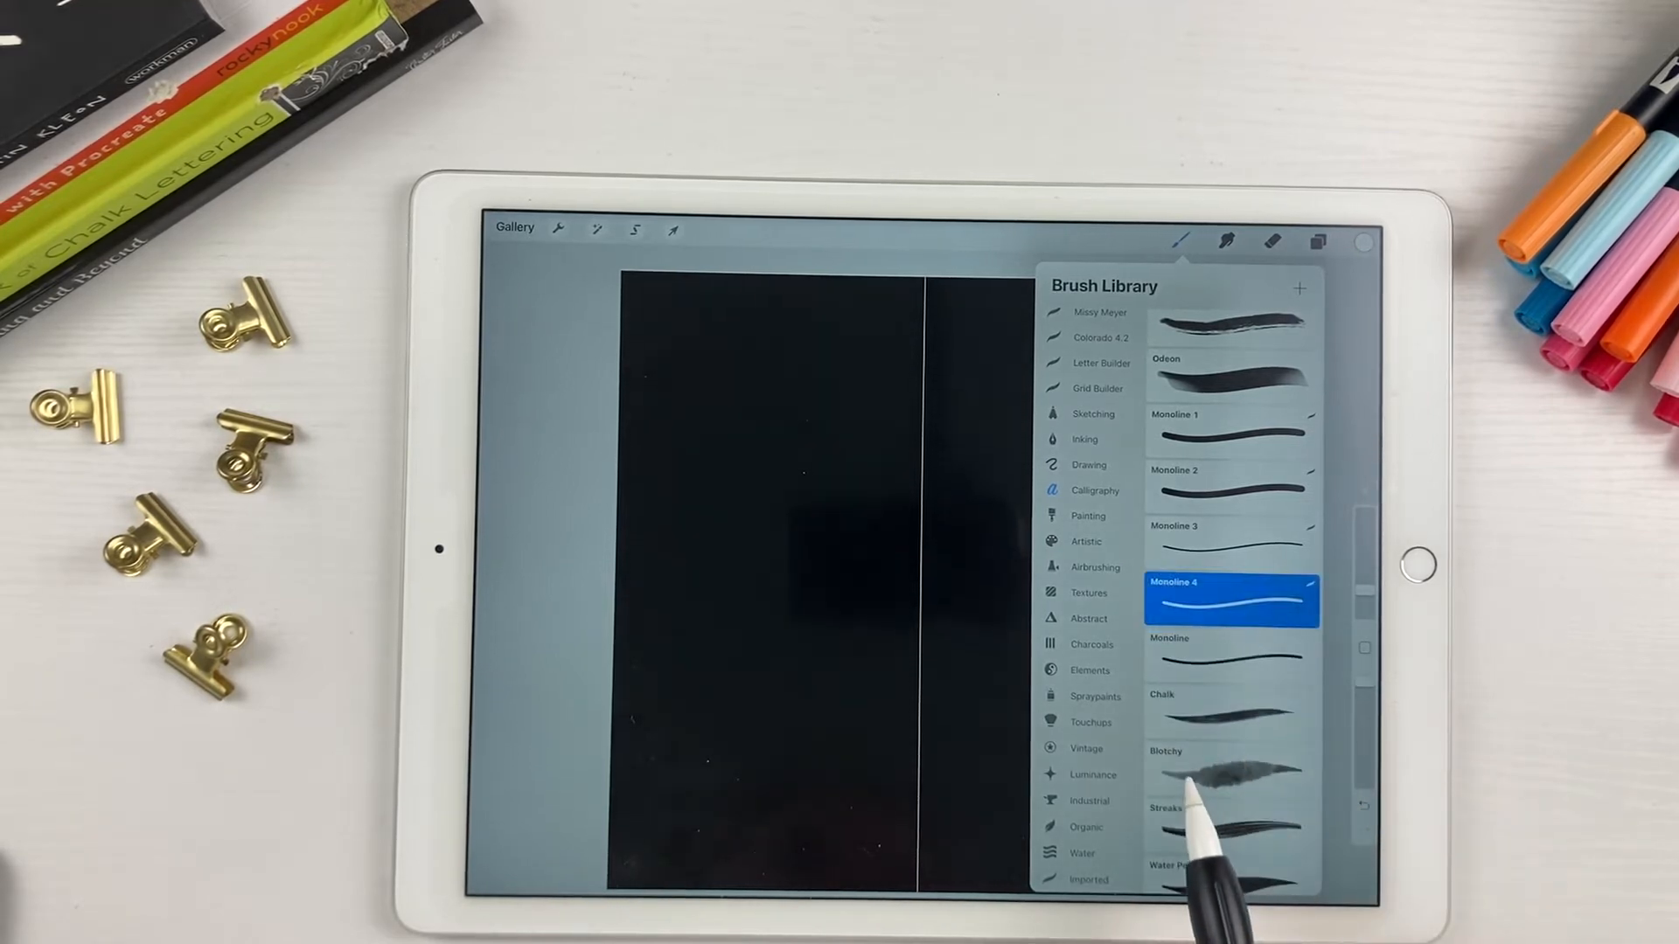
{"action": "mouse_move", "coordinate": [1231, 665]}
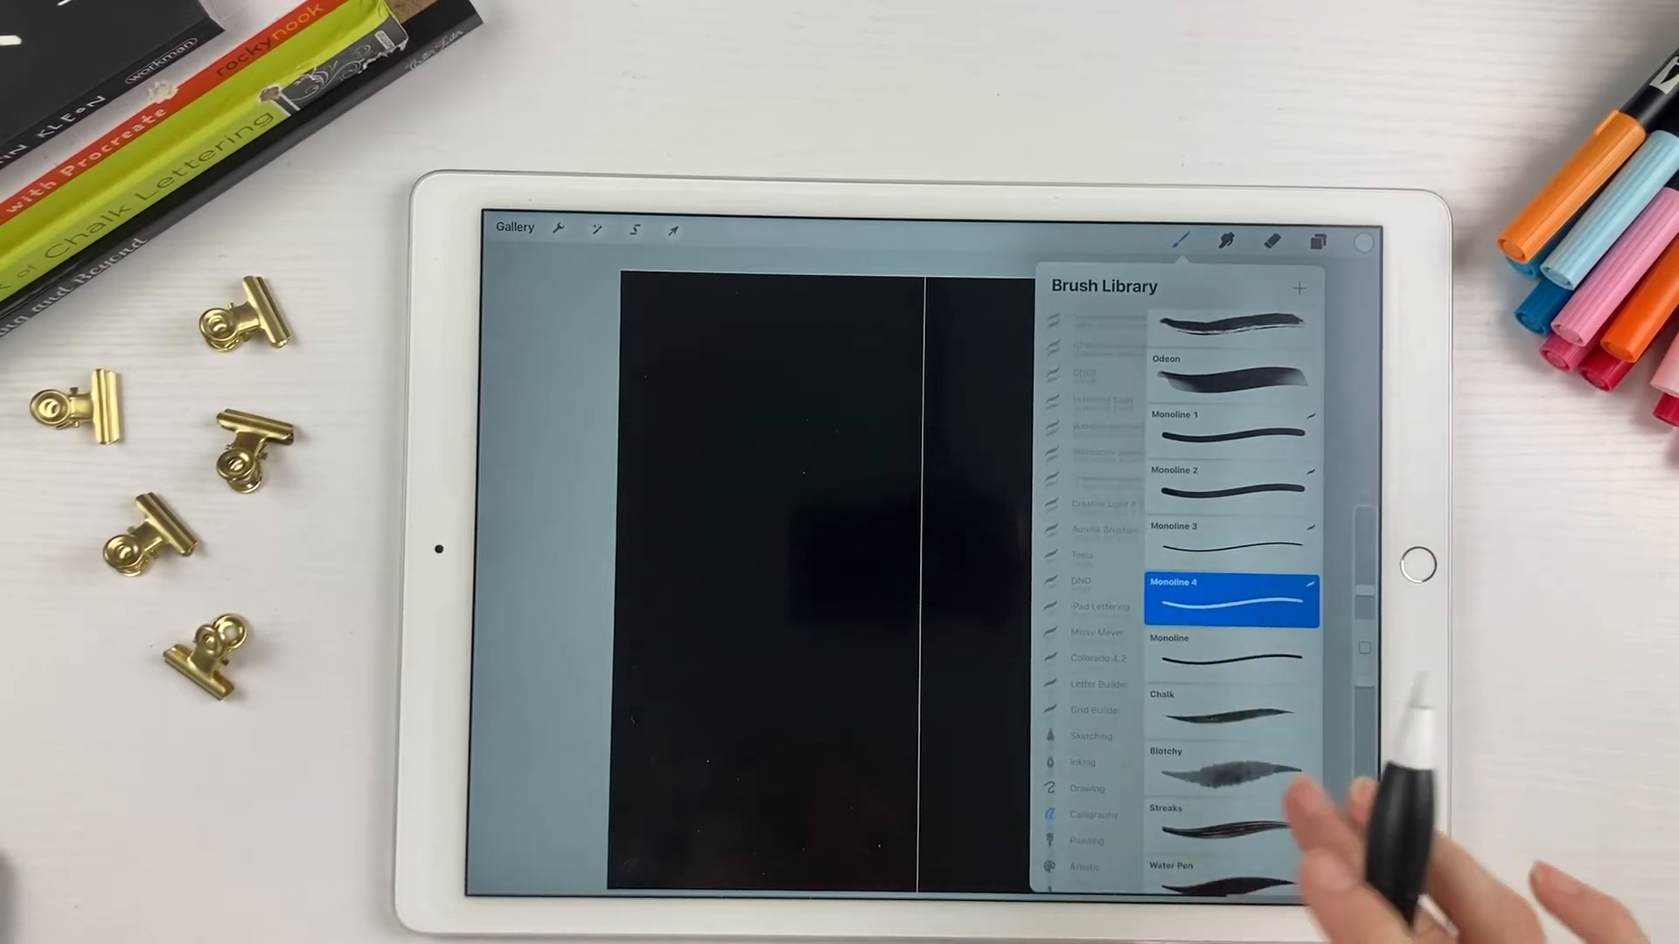
Move Monoline 4 into the Stamps set and open its Brush Studio settings
{"action": "scroll", "scroll_direction": "down", "scroll_amount": 3}
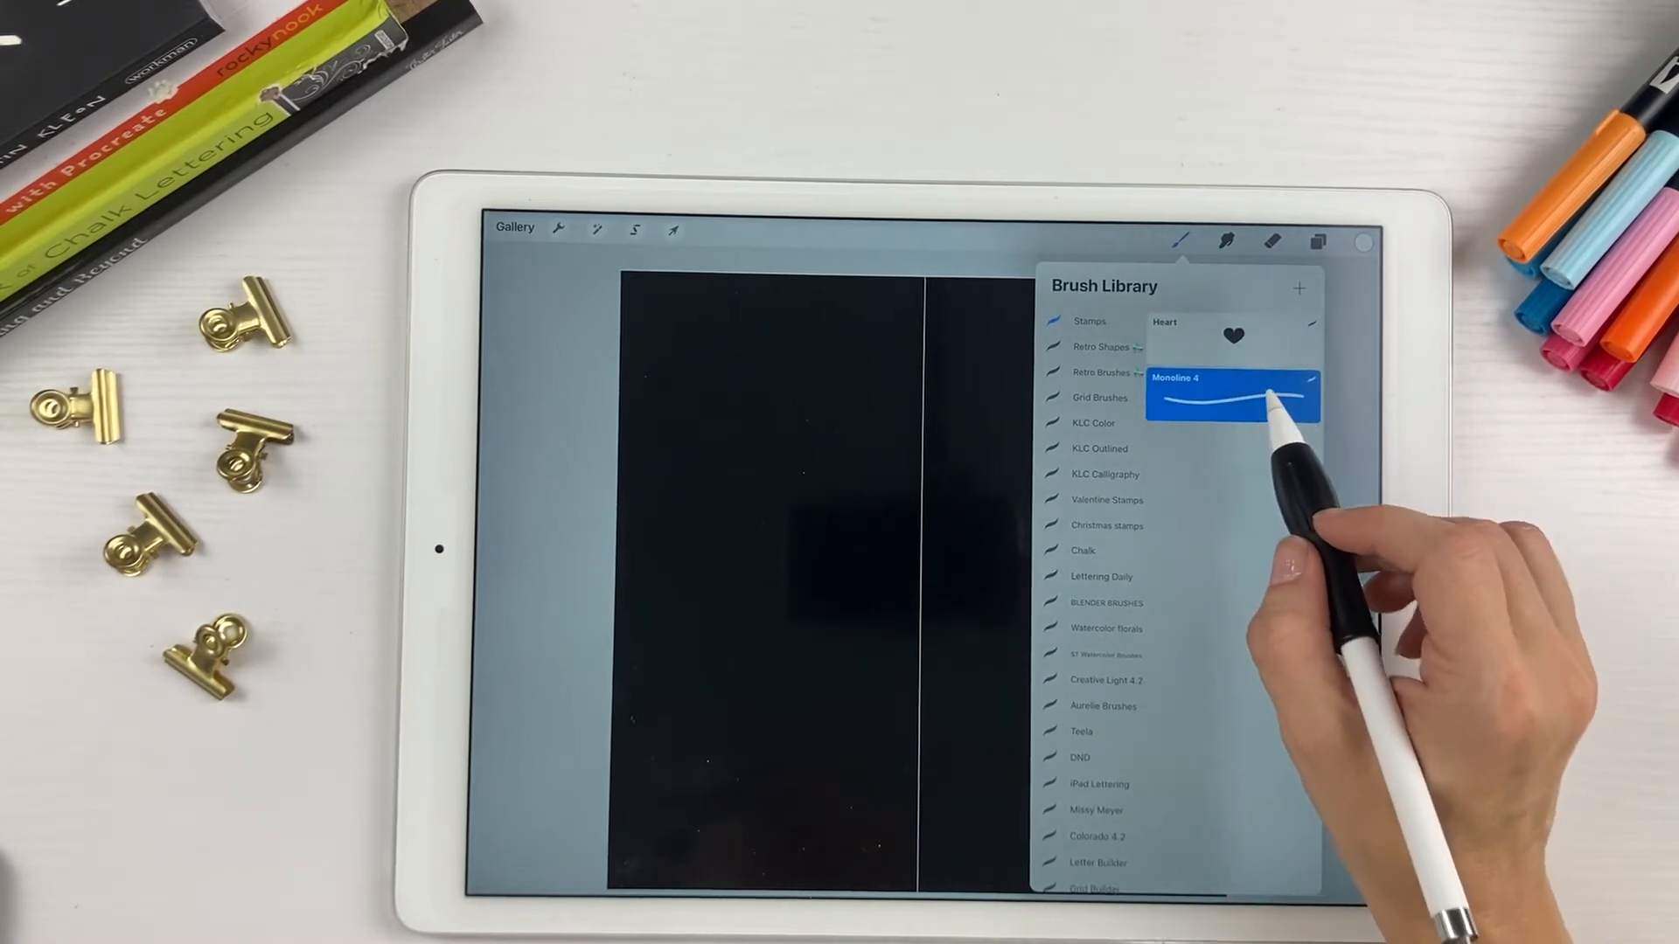
{"action": "left_click", "coordinate": [1230, 393]}
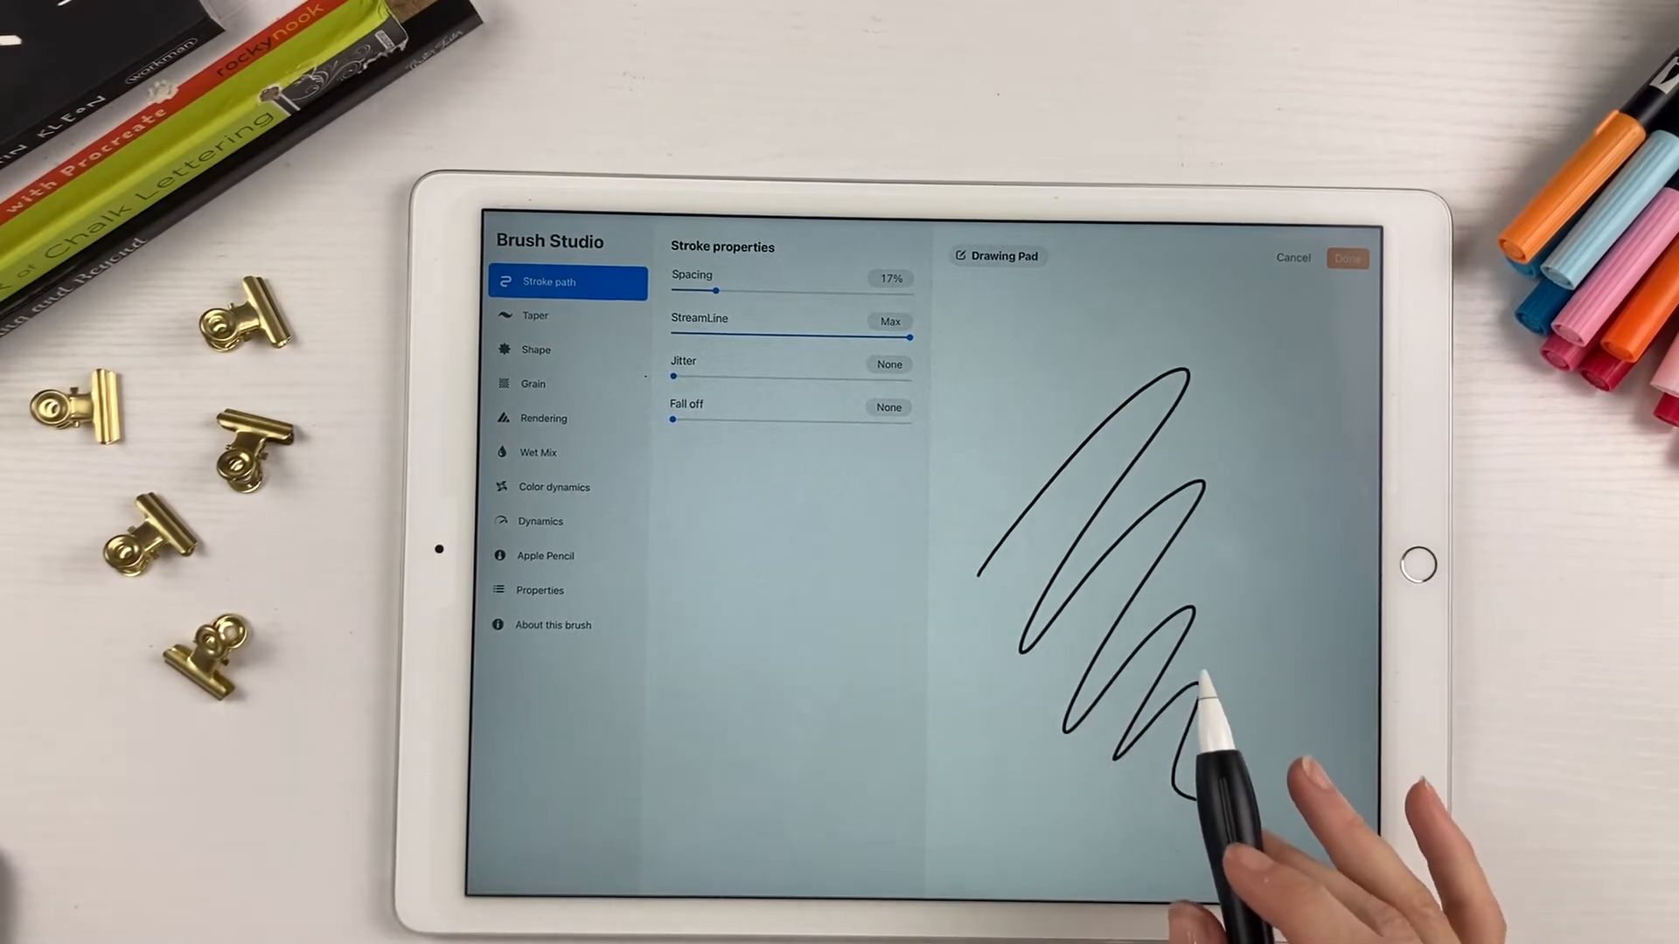
Import the saved white heart photo as Monoline 4's shape source
{"action": "left_click", "coordinate": [567, 349]}
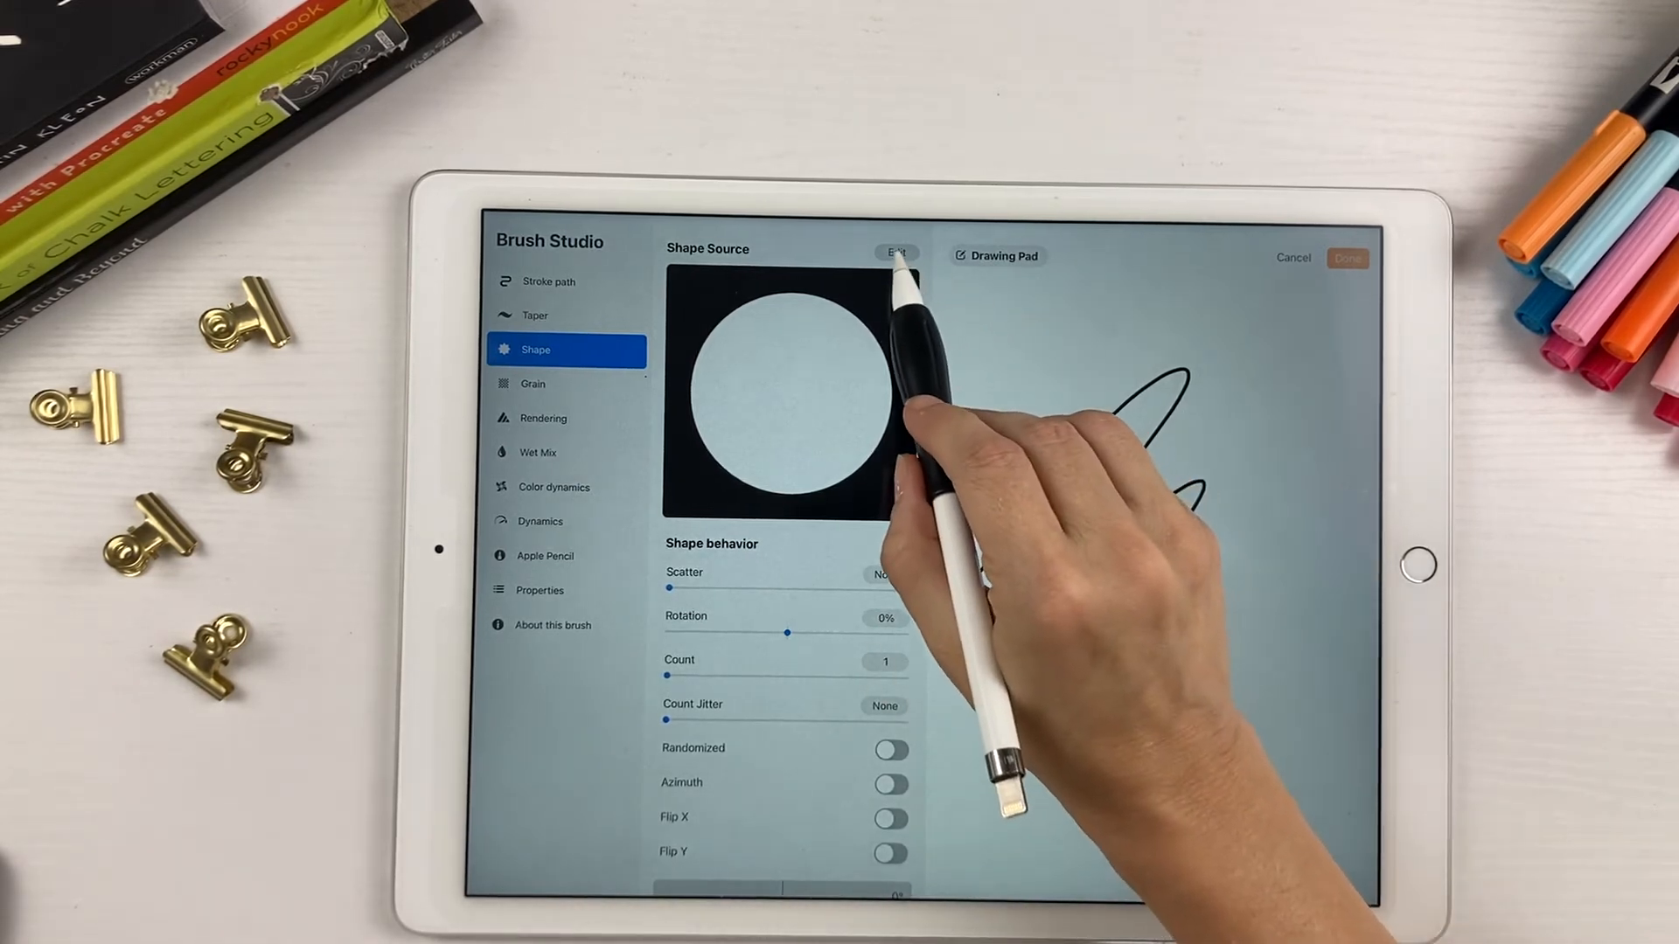
{"action": "left_click", "coordinate": [896, 252]}
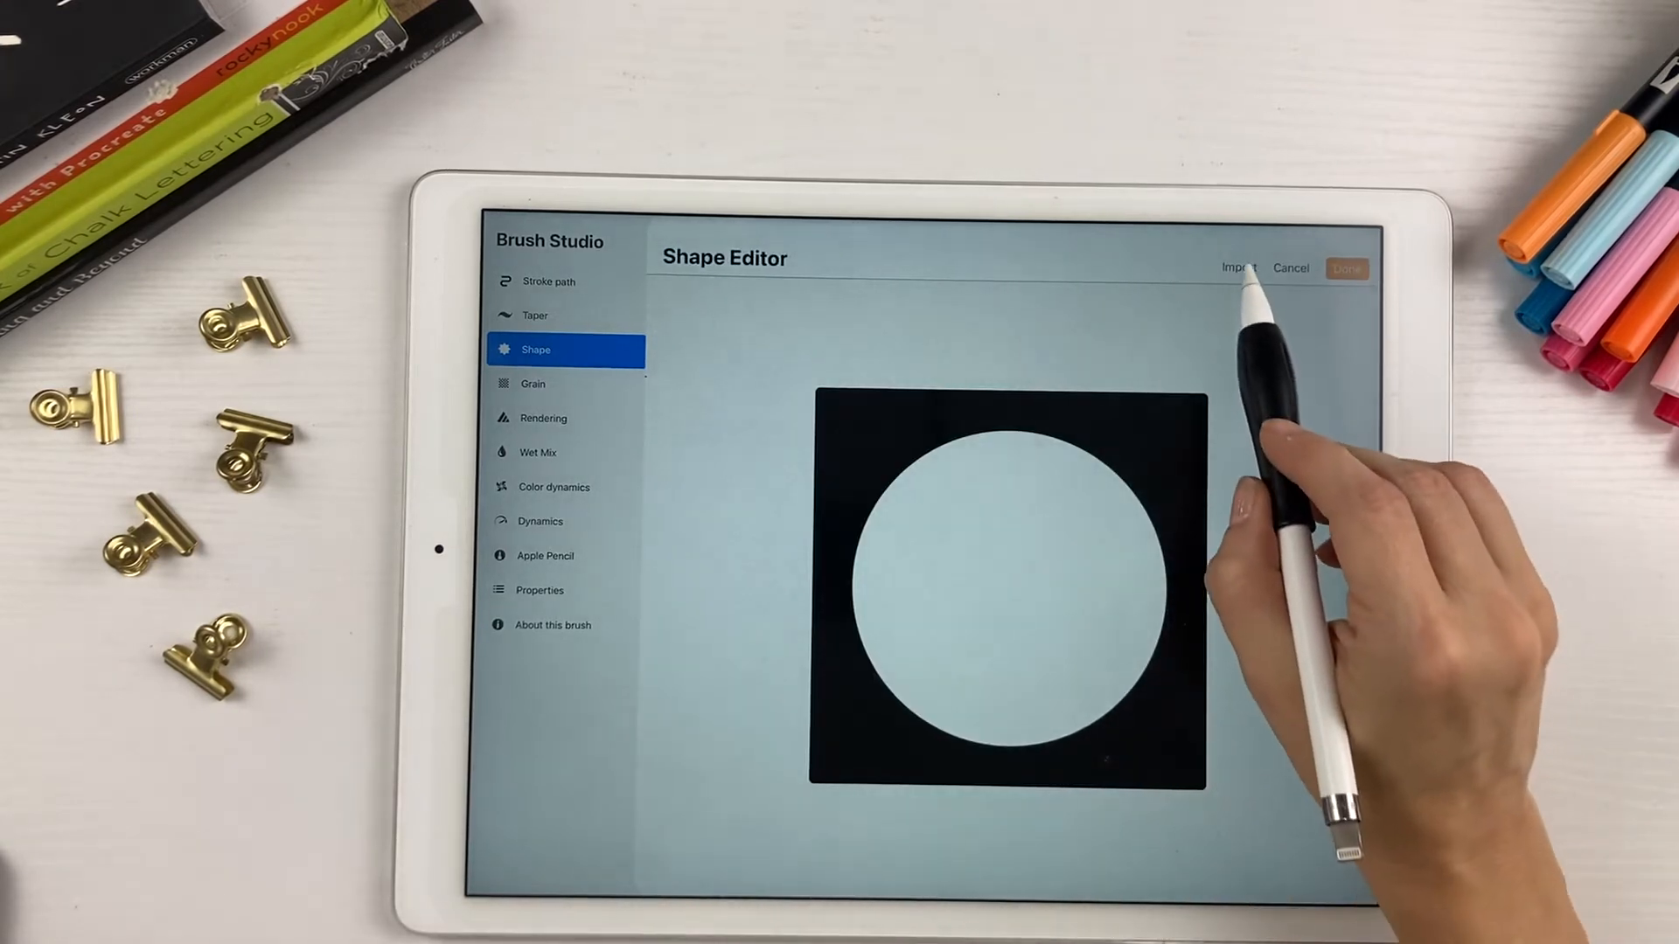
{"action": "left_click", "coordinate": [1236, 268]}
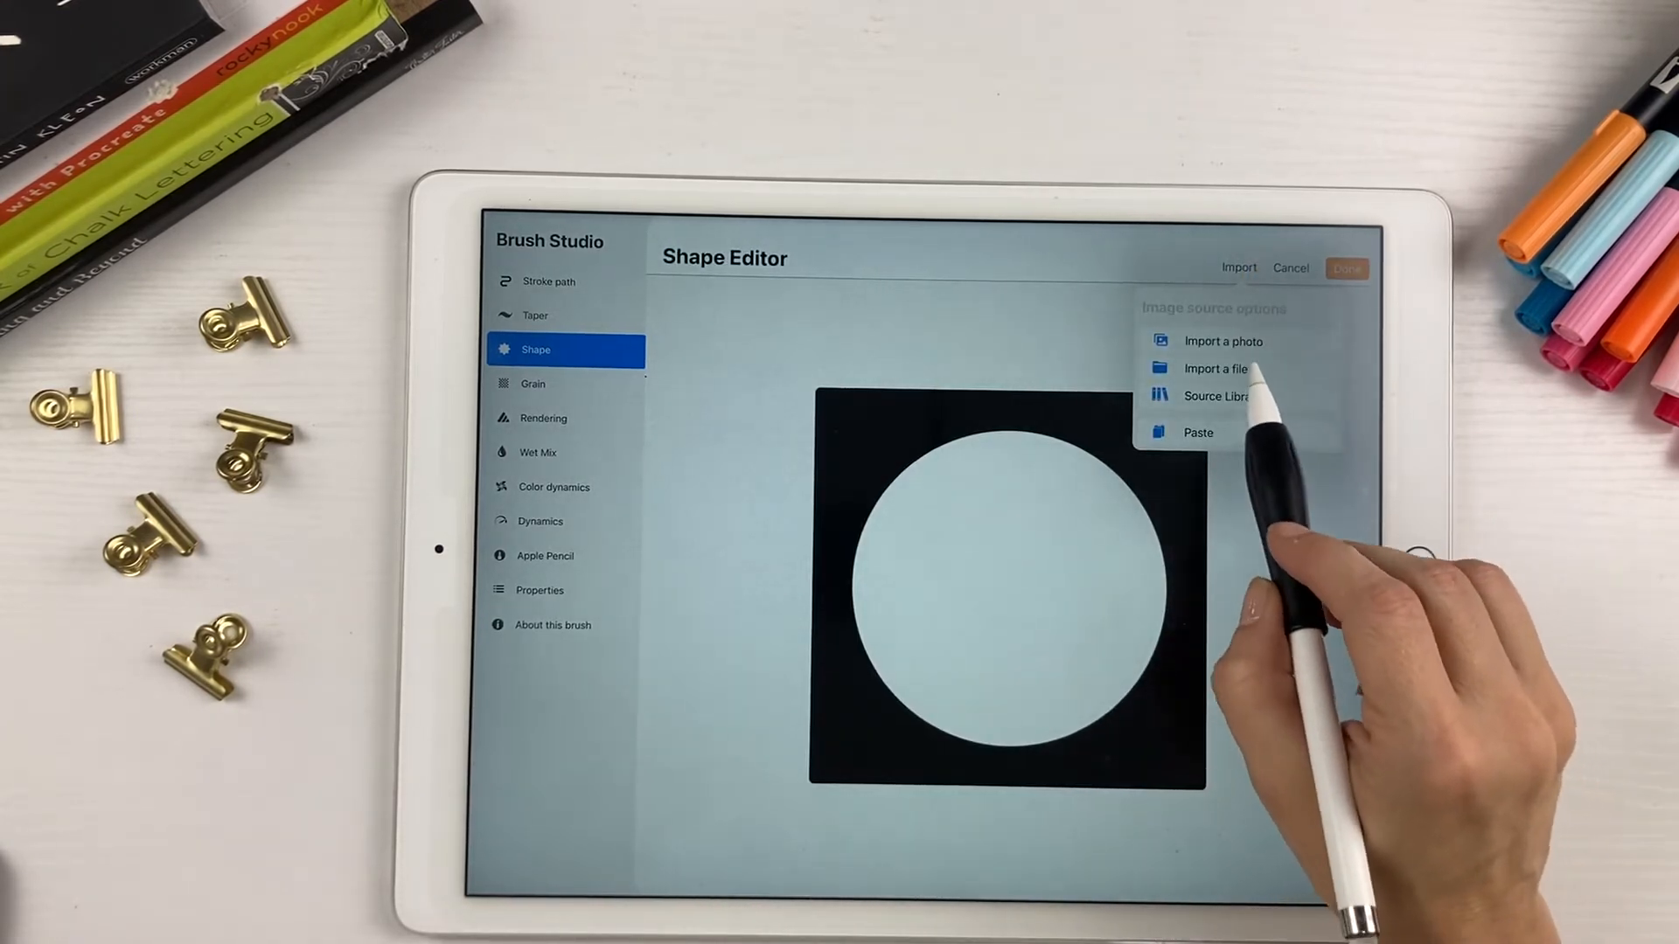
{"action": "left_click", "coordinate": [1222, 341]}
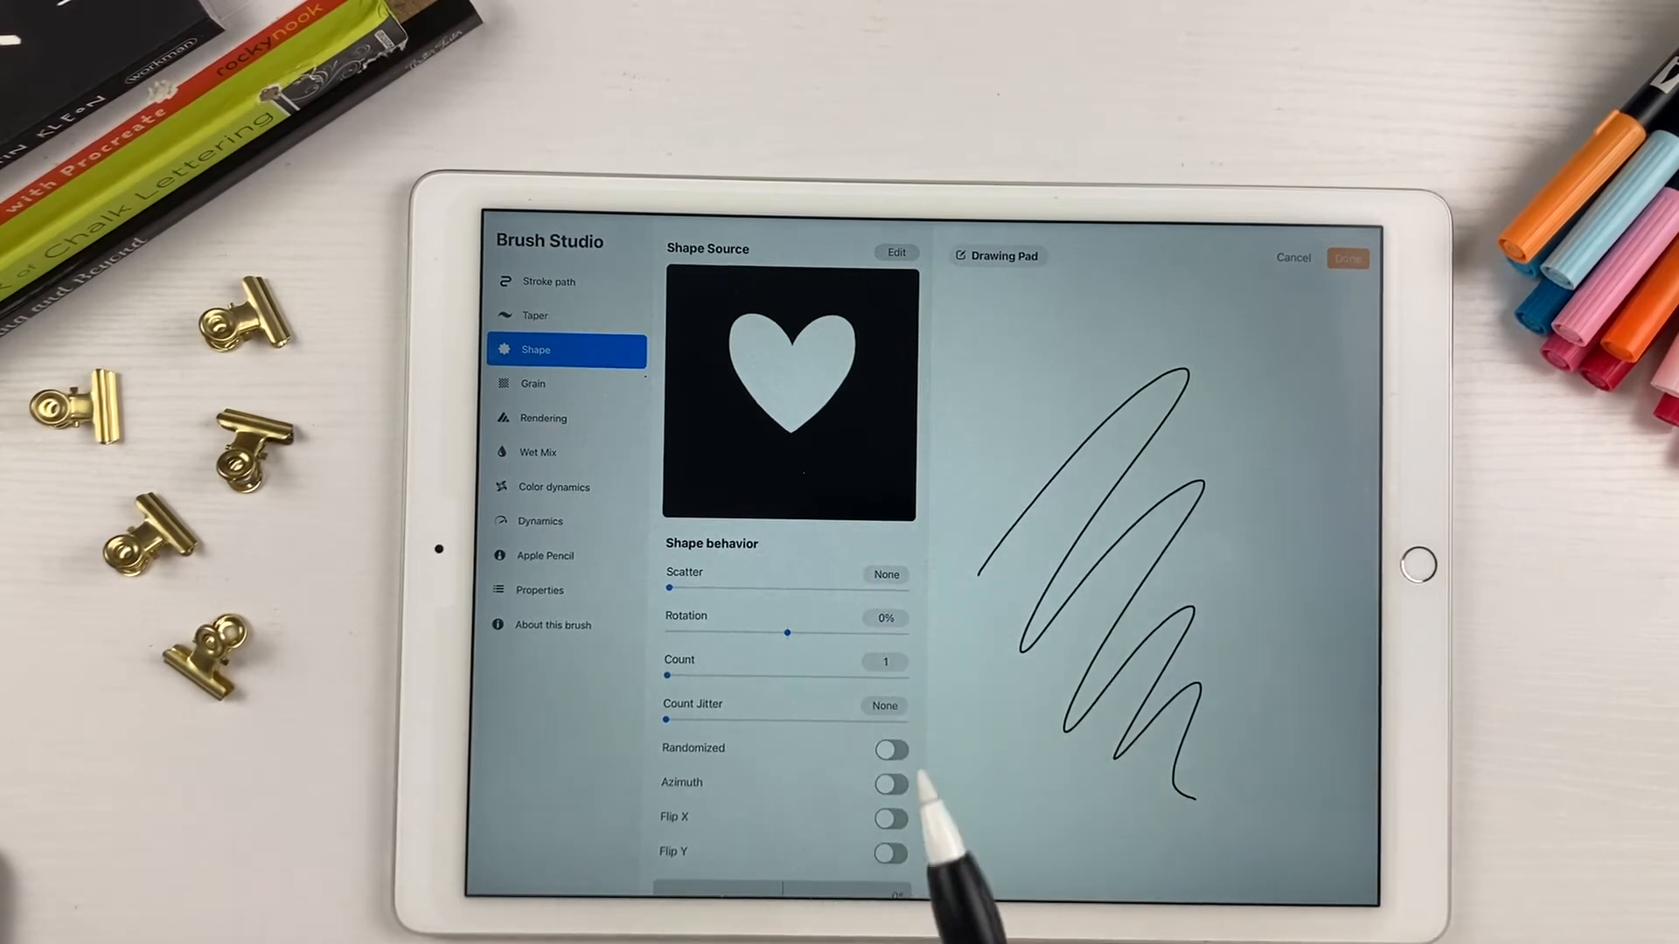
Clear the test drawing pad and show the brush's Properties settings
{"action": "left_click", "coordinate": [995, 256]}
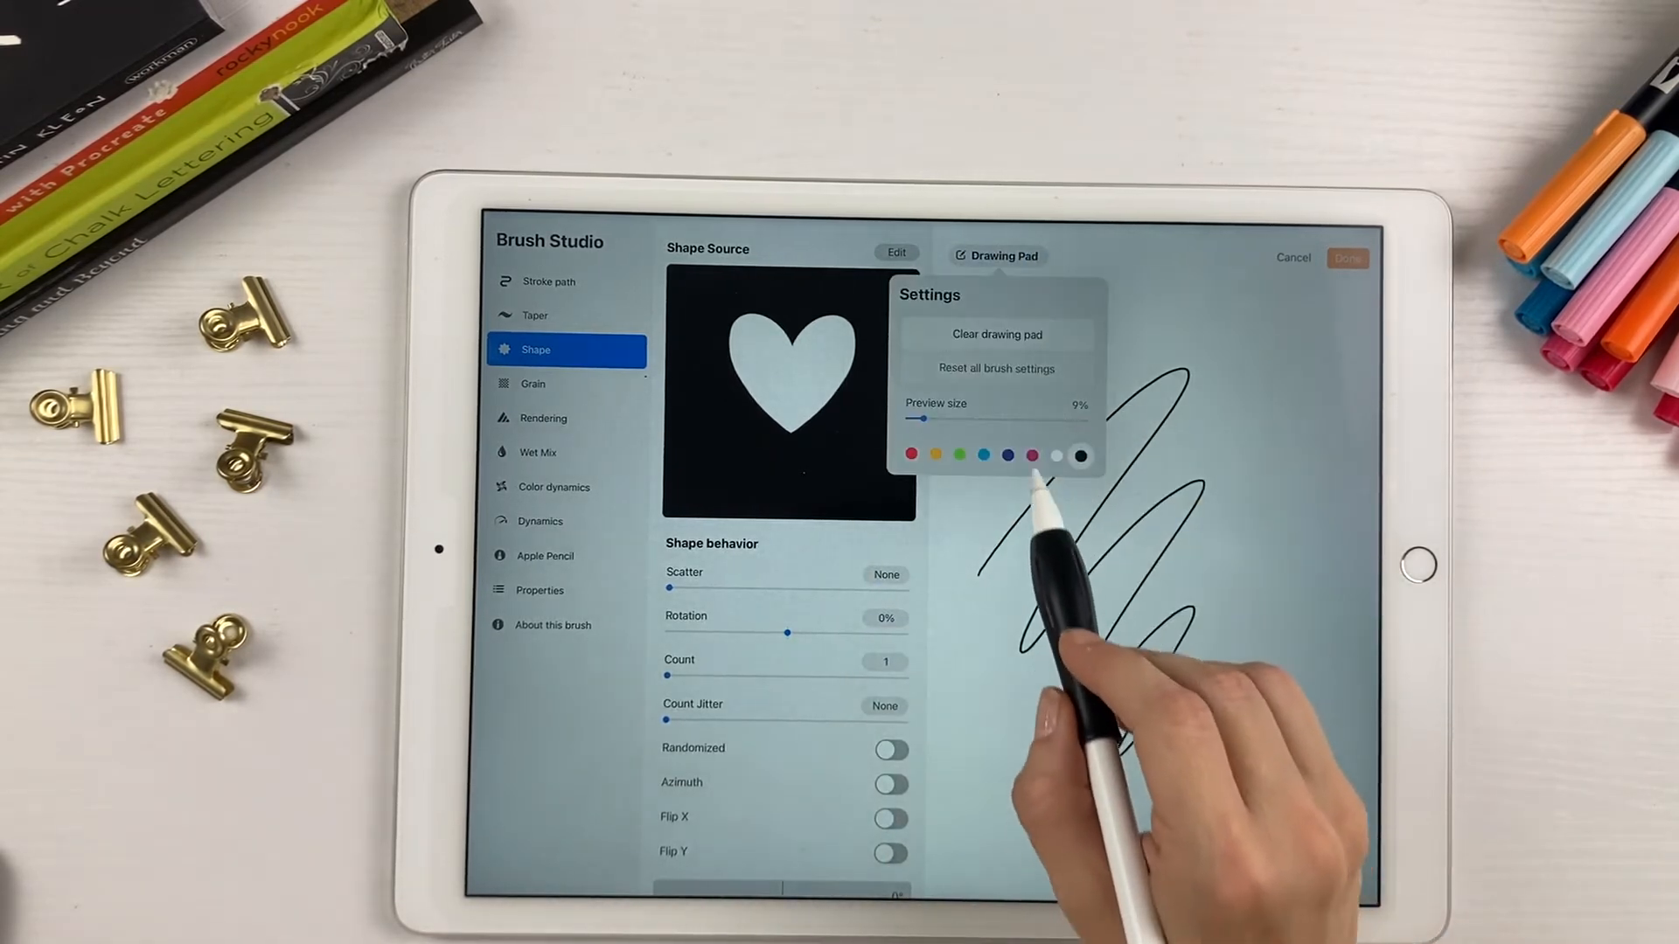
{"action": "left_click", "coordinate": [995, 334]}
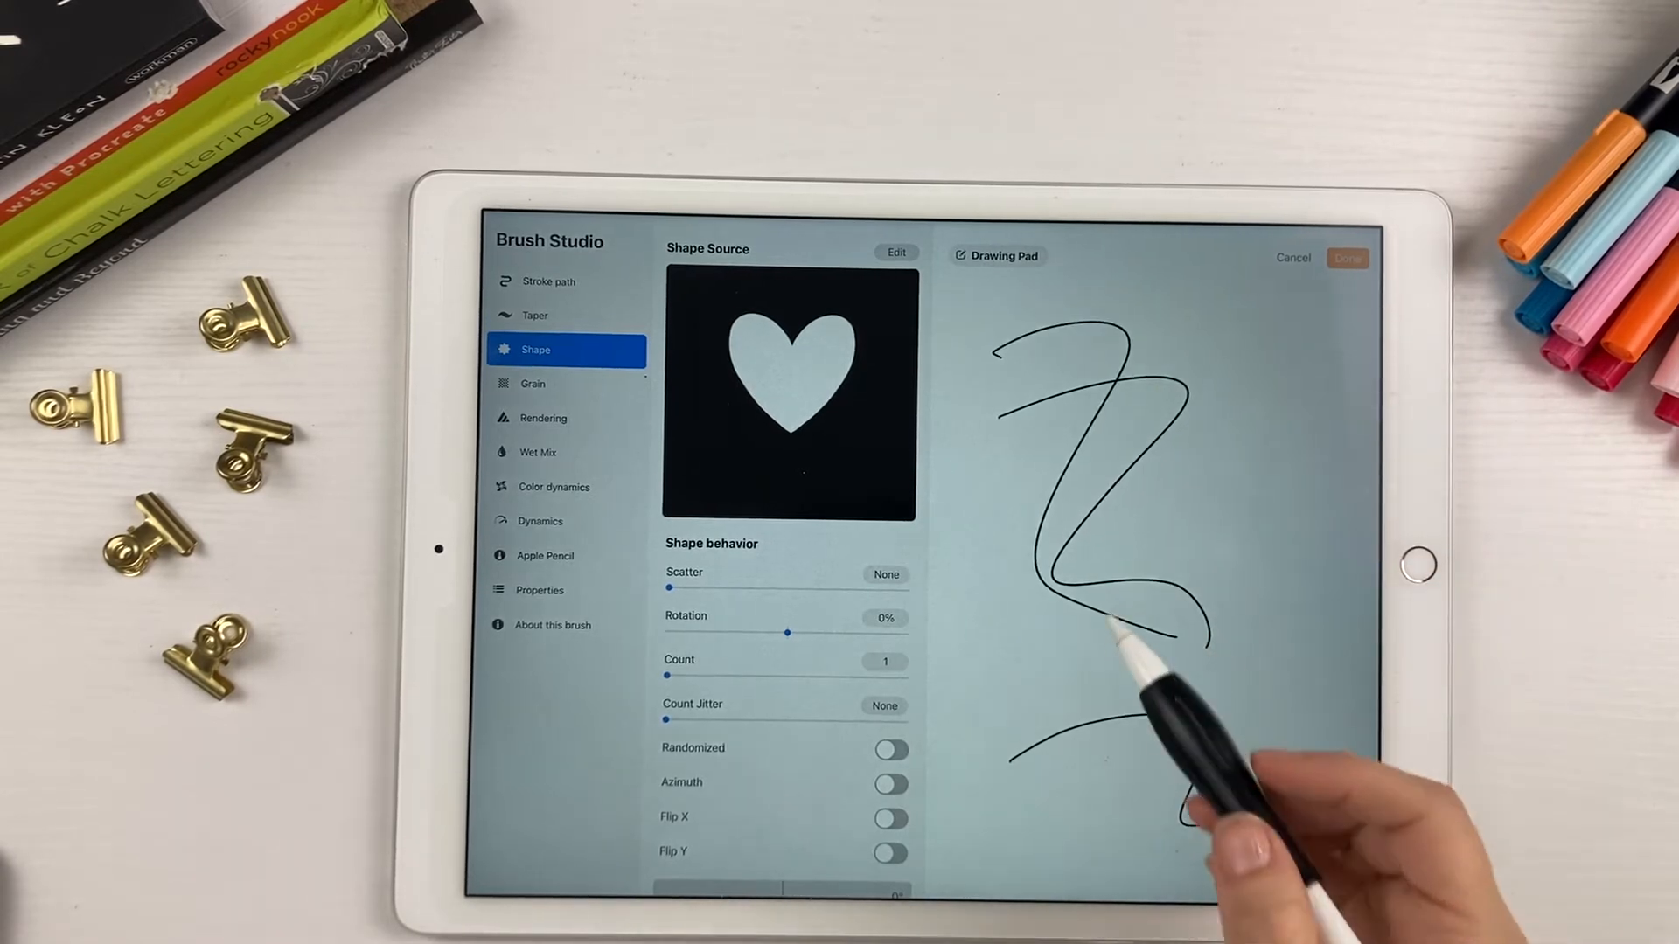
{"action": "left_click", "coordinate": [995, 255]}
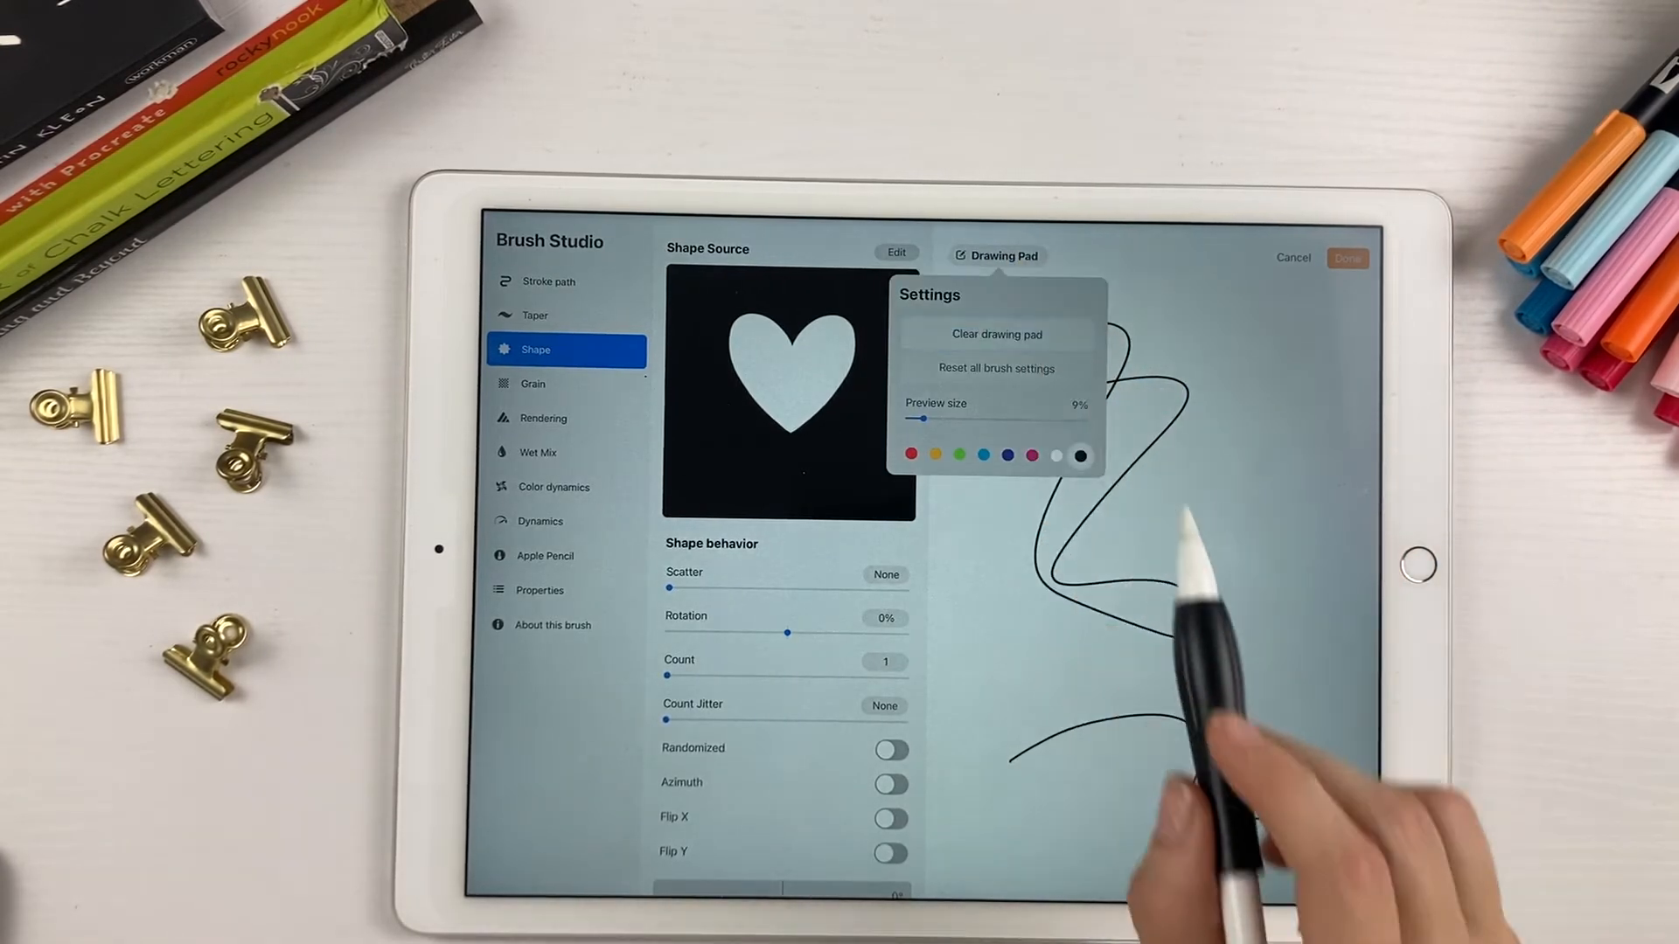
{"action": "left_click", "coordinate": [995, 334]}
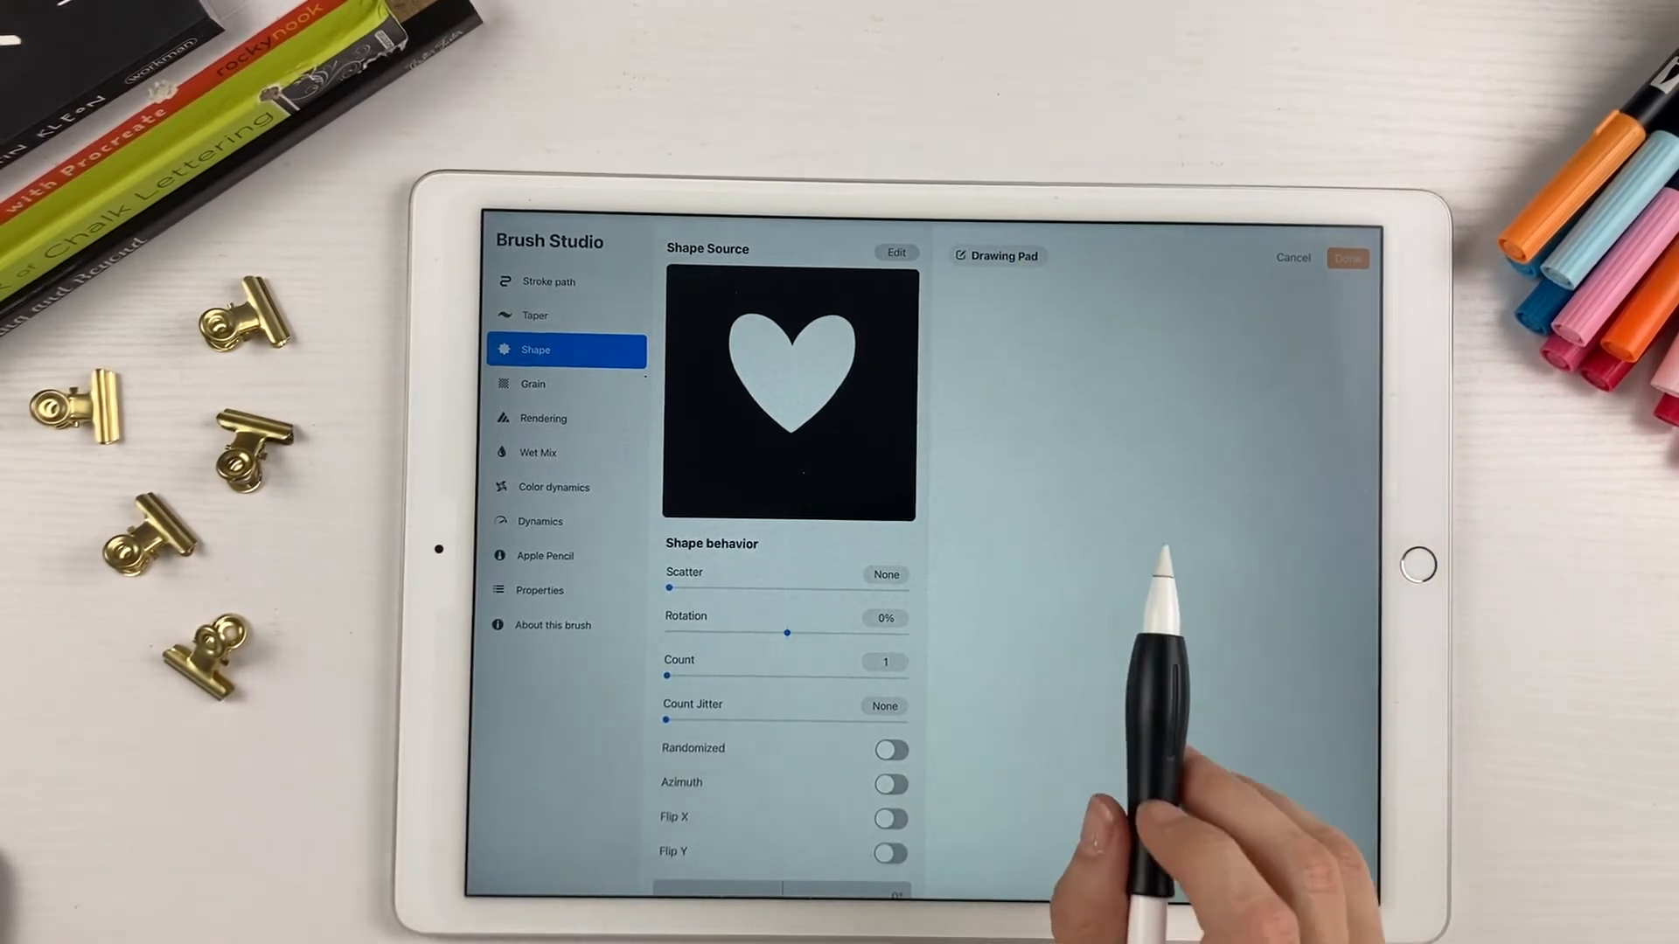
{"action": "left_click", "coordinate": [540, 589]}
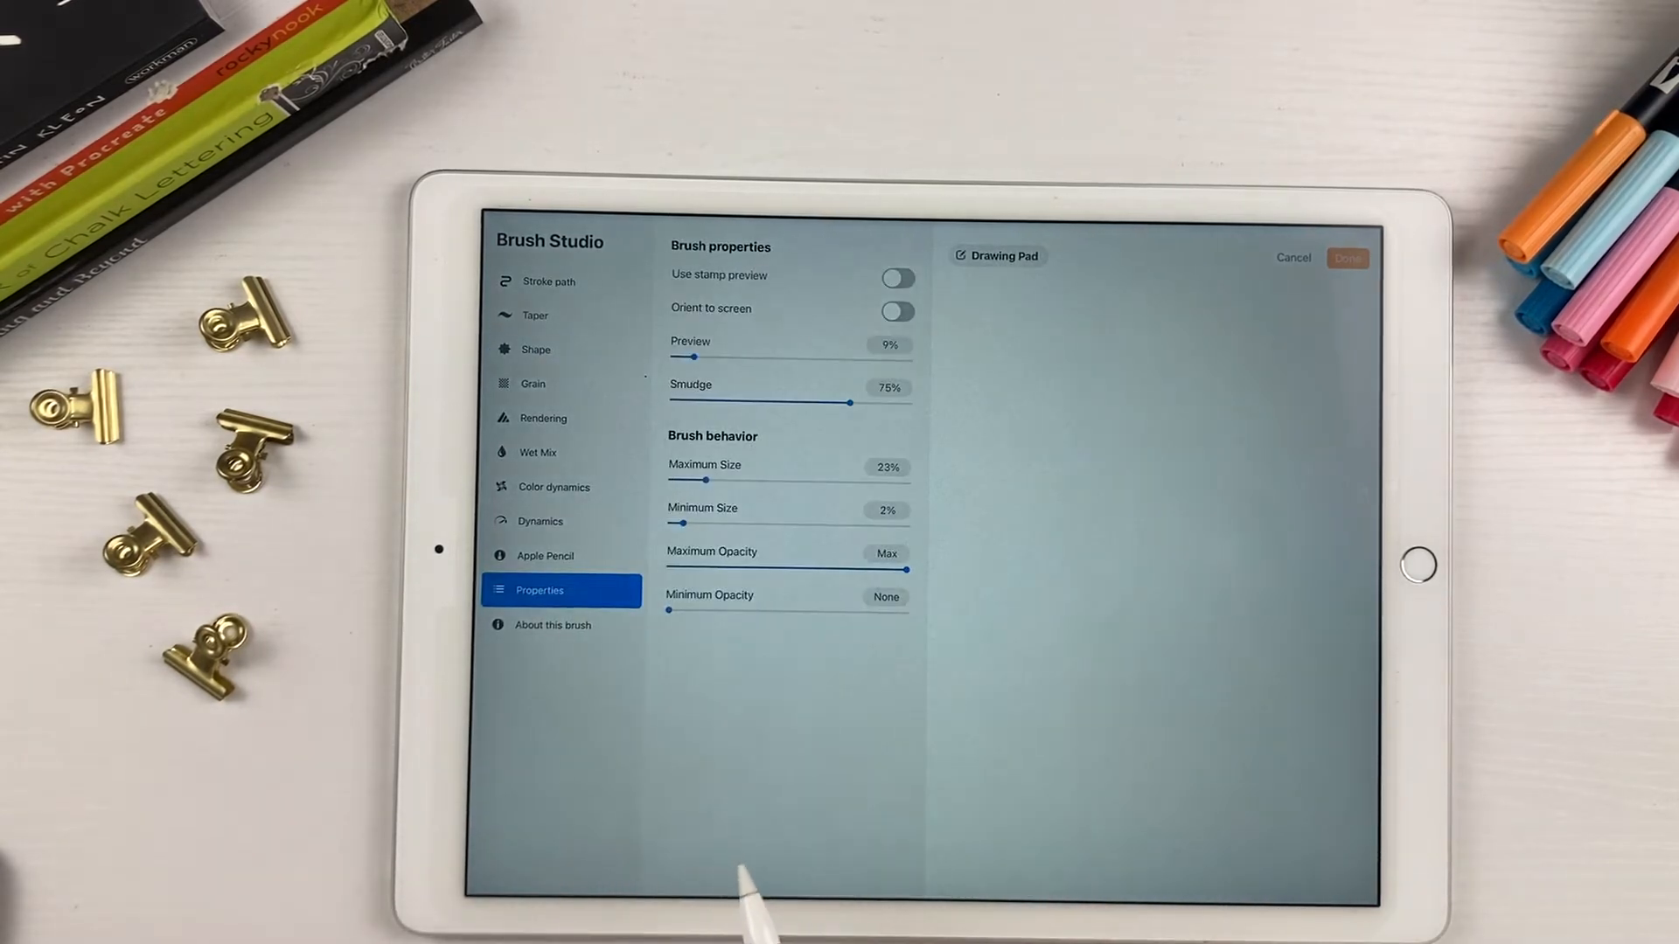
Turn on stamp preview and orient to screen, preview 53%, maximum size 484%
{"action": "left_click", "coordinate": [897, 278]}
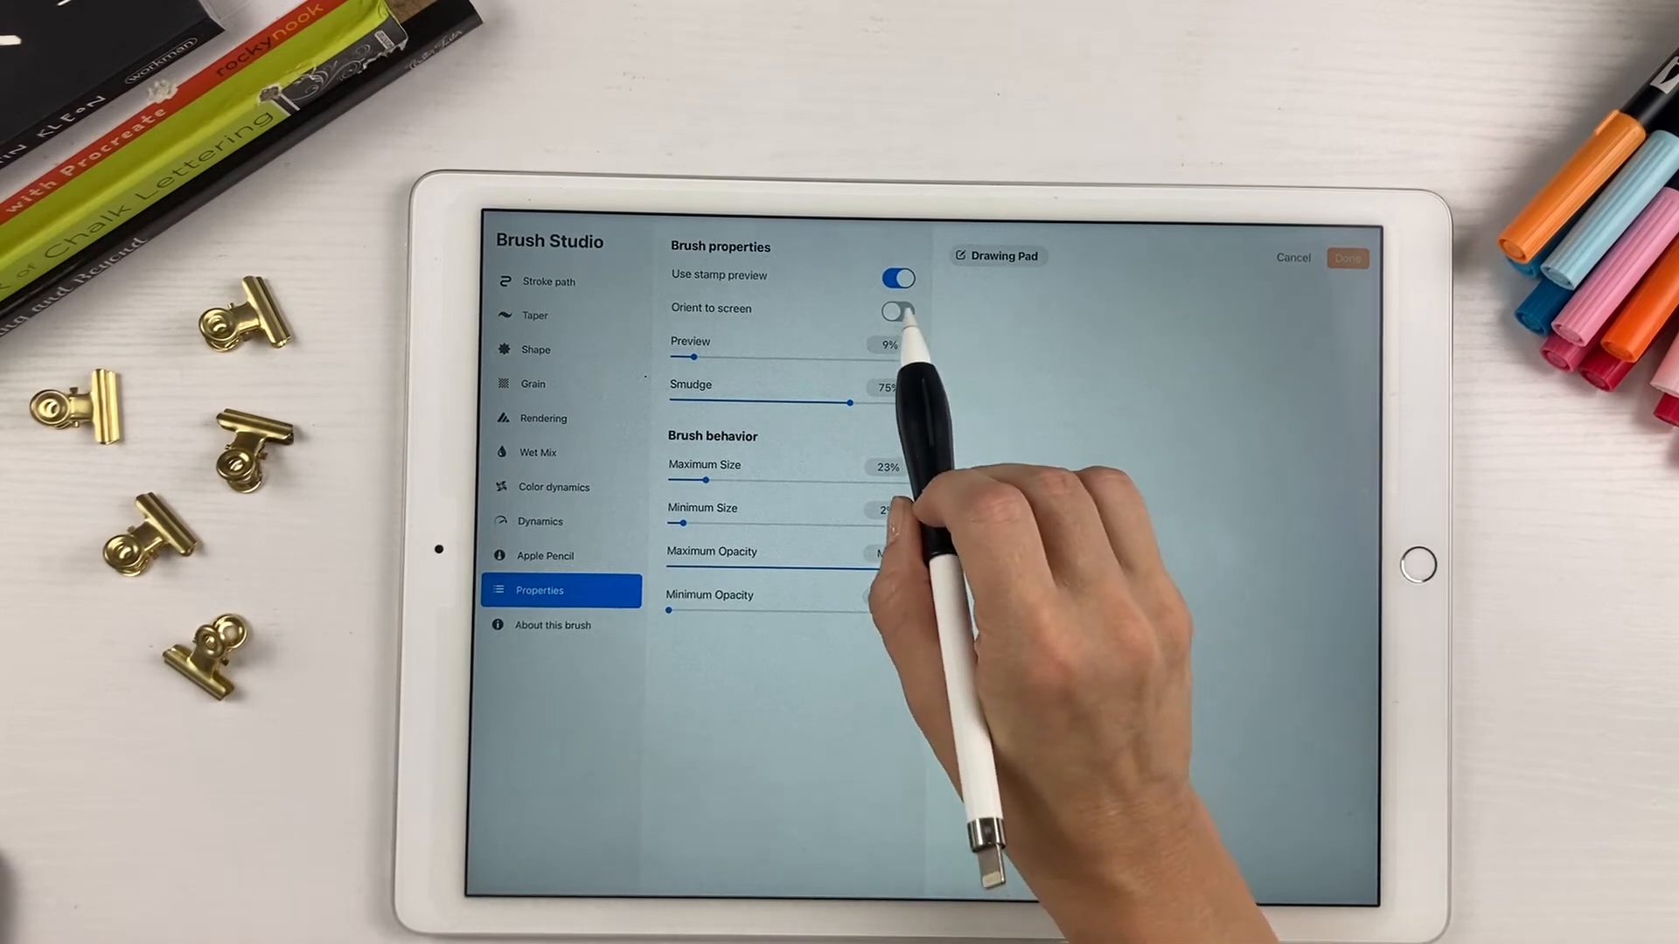
{"action": "left_click", "coordinate": [898, 308]}
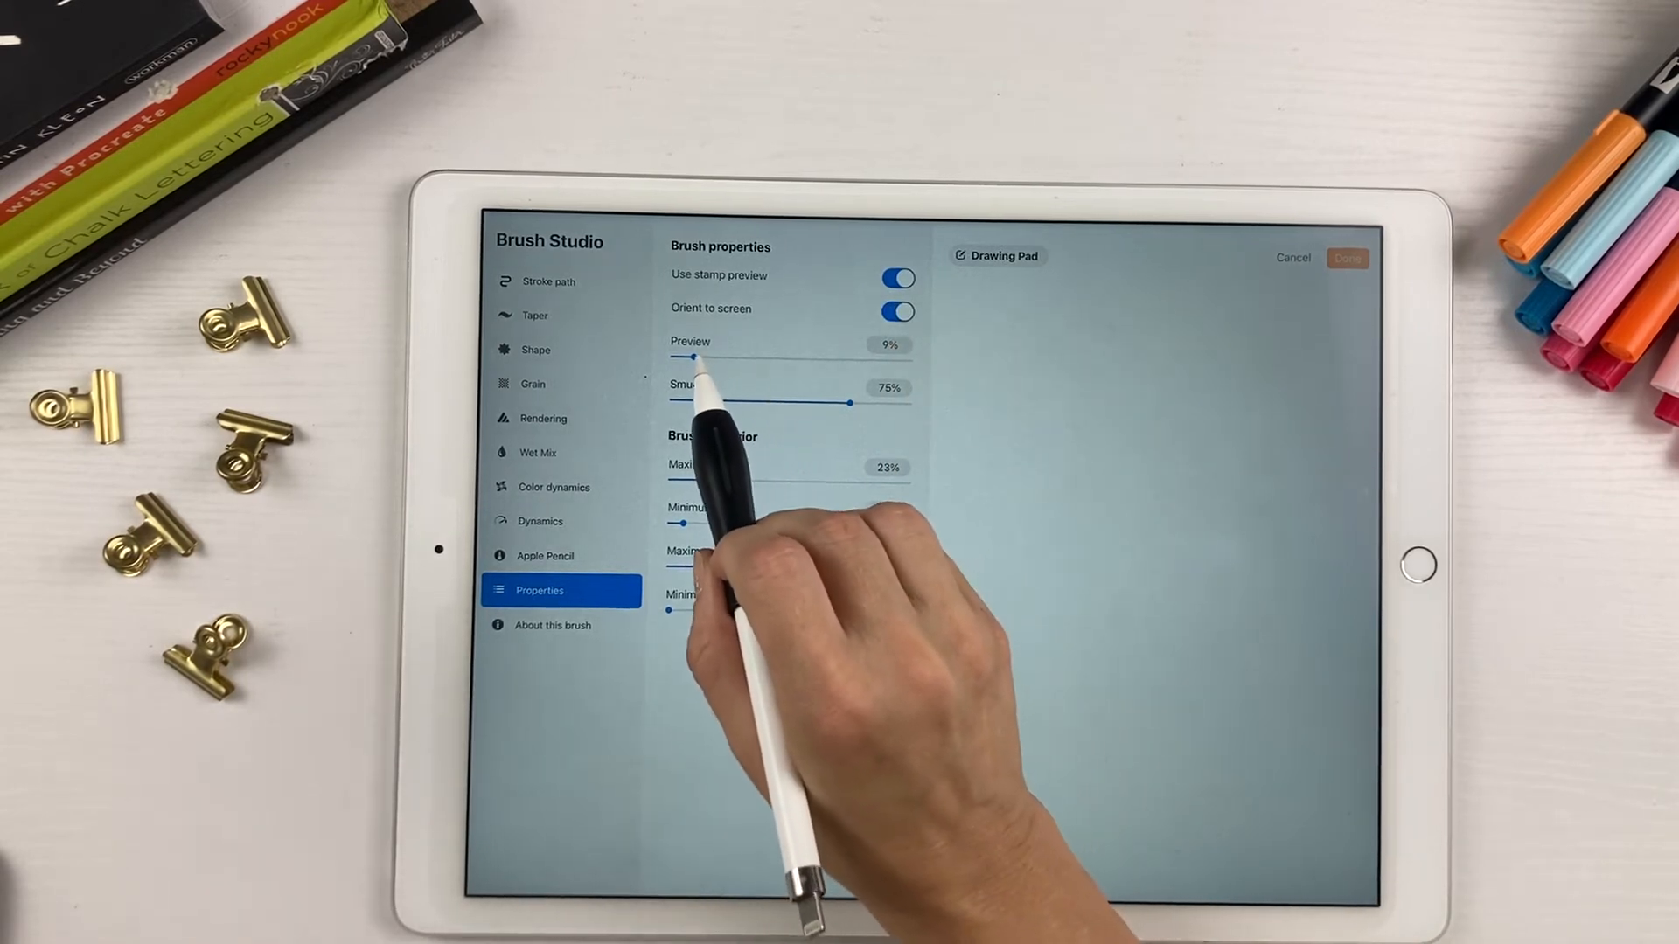
{"action": "left_click_drag", "start_coordinate": [682, 356], "coordinate": [801, 357]}
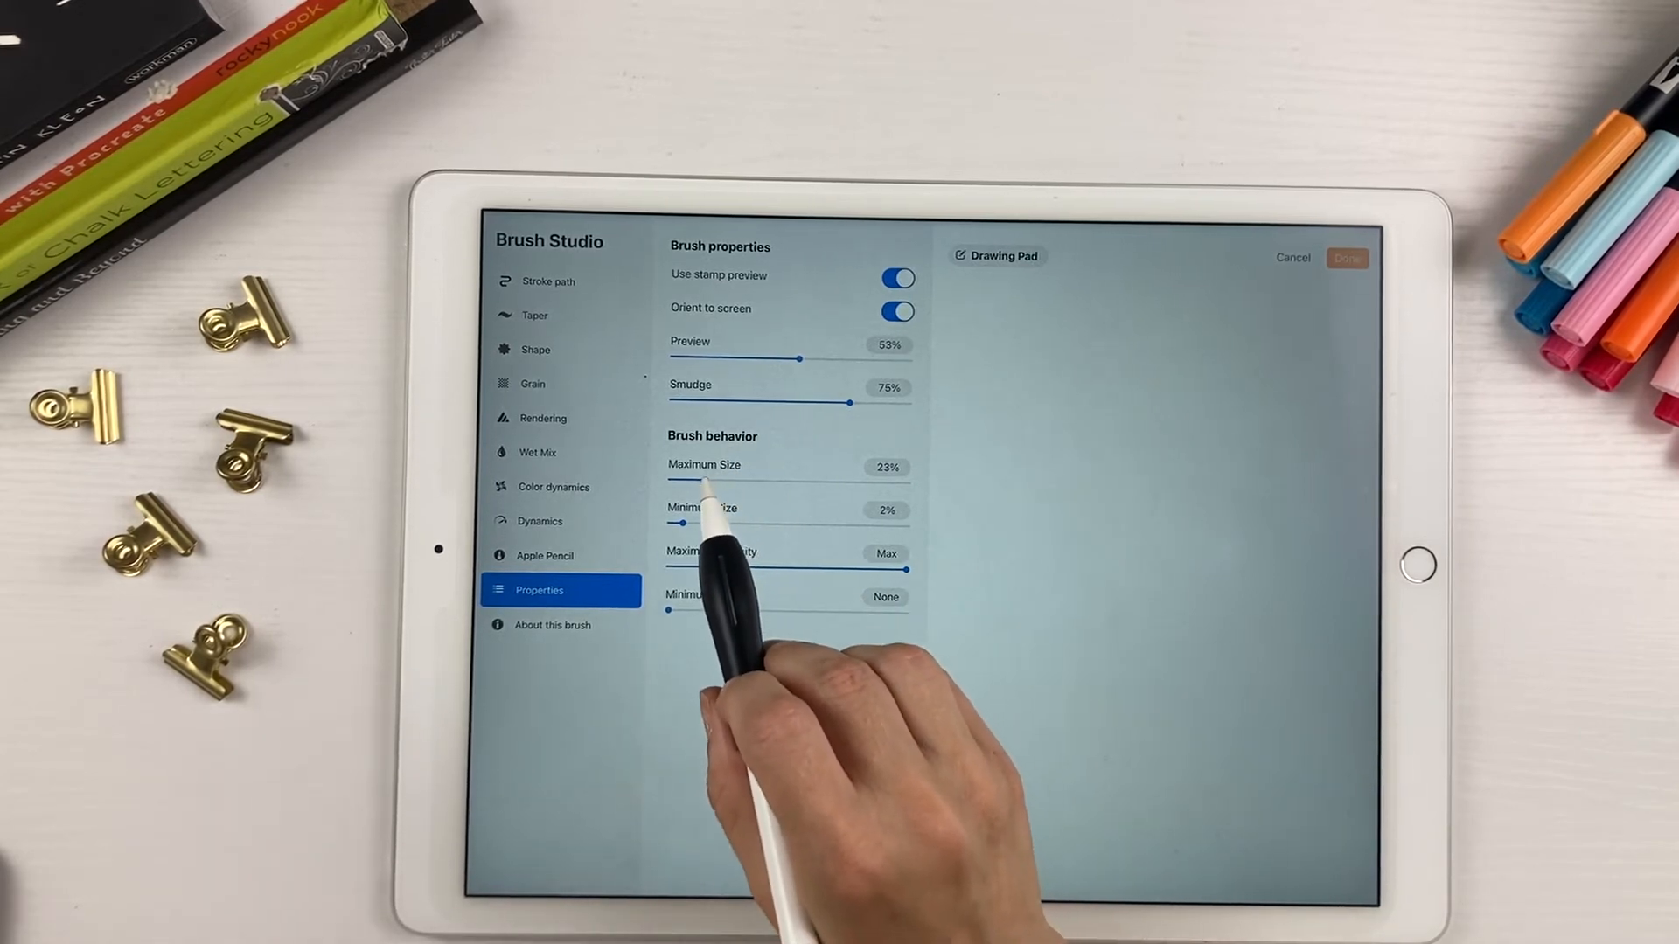
{"action": "left_click_drag", "start_coordinate": [691, 483], "coordinate": [813, 483]}
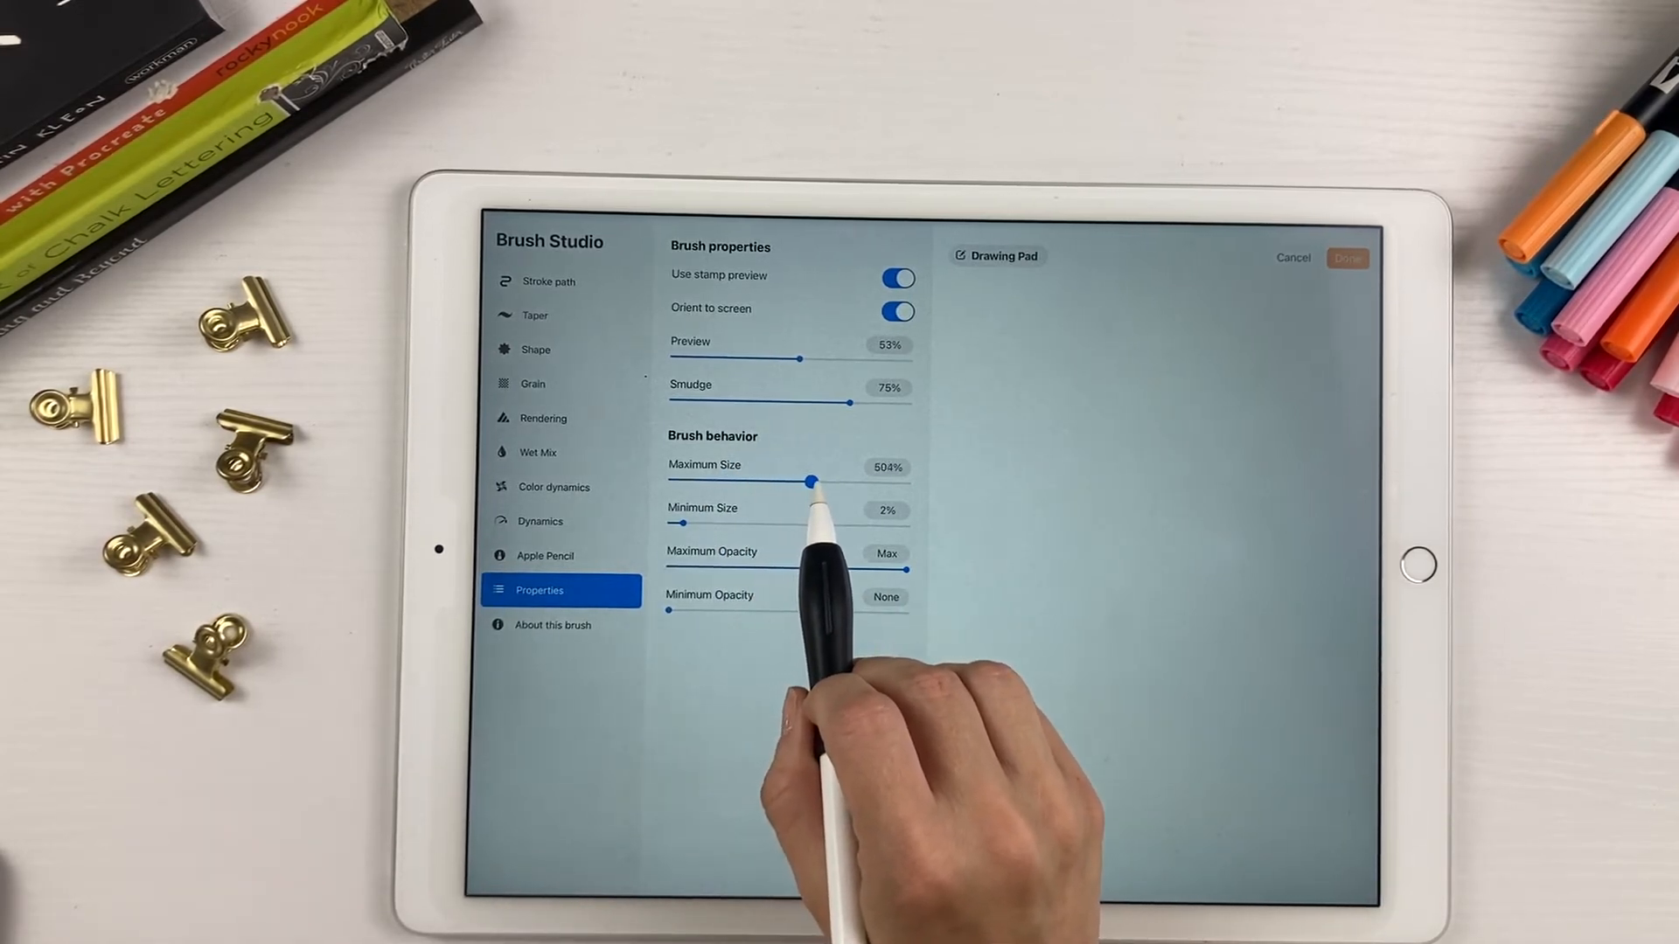
{"action": "left_click_drag", "start_coordinate": [816, 481], "coordinate": [797, 481]}
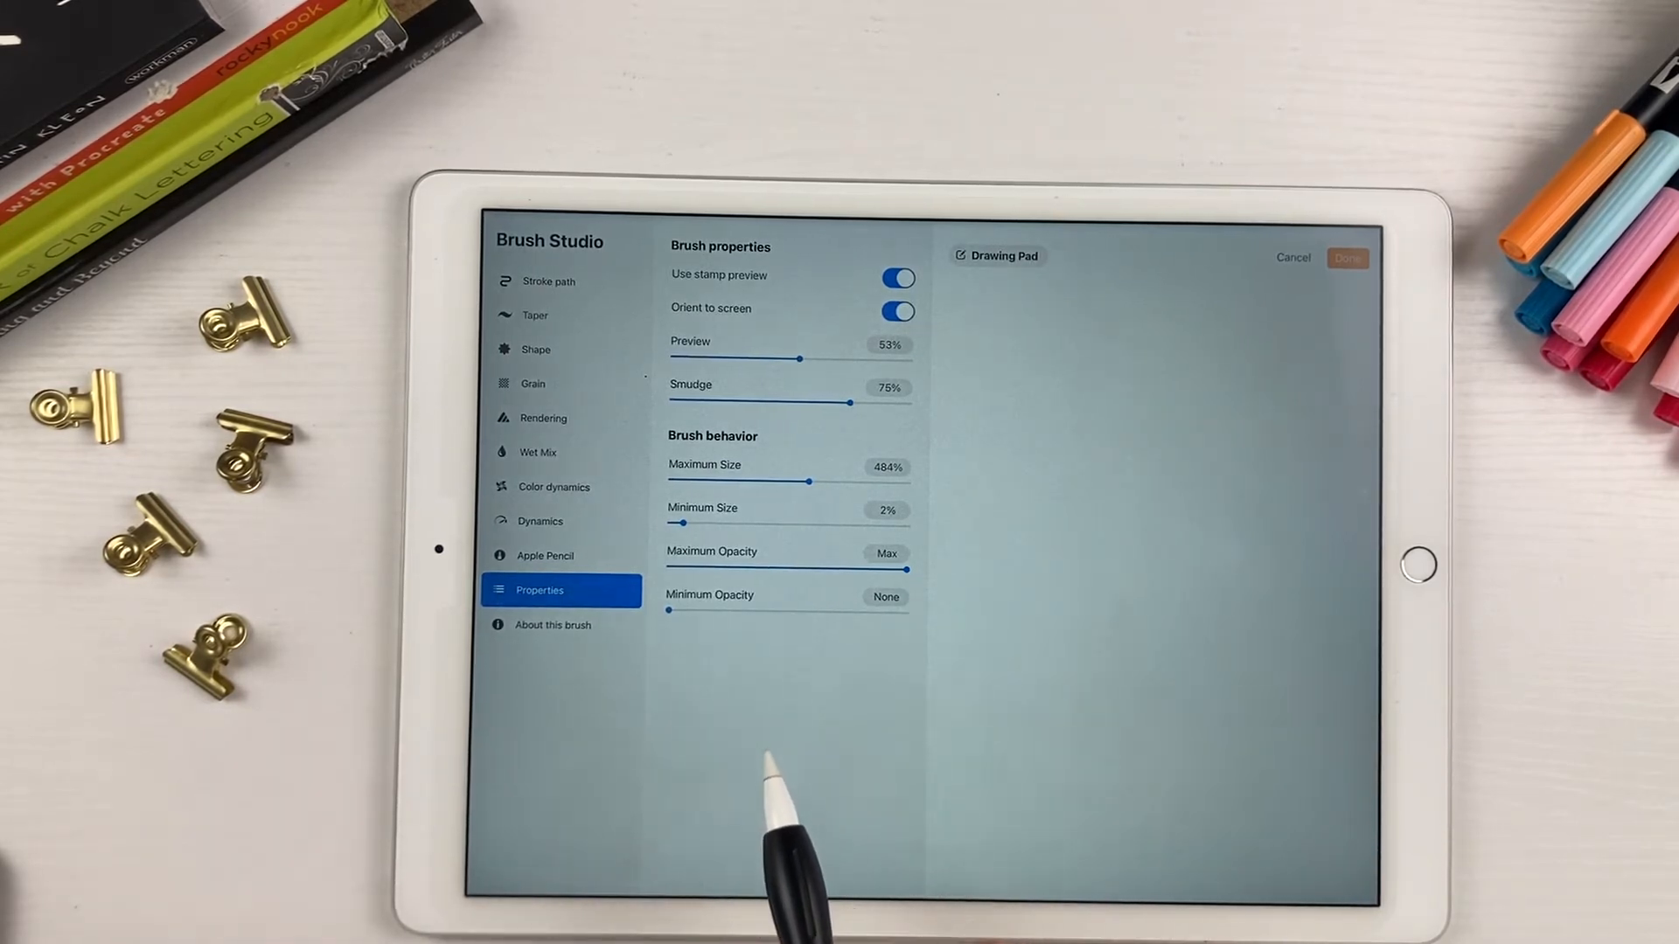
Stamp a test heart and paint a test stroke on the drawing pad
{"action": "left_click", "coordinate": [1112, 465]}
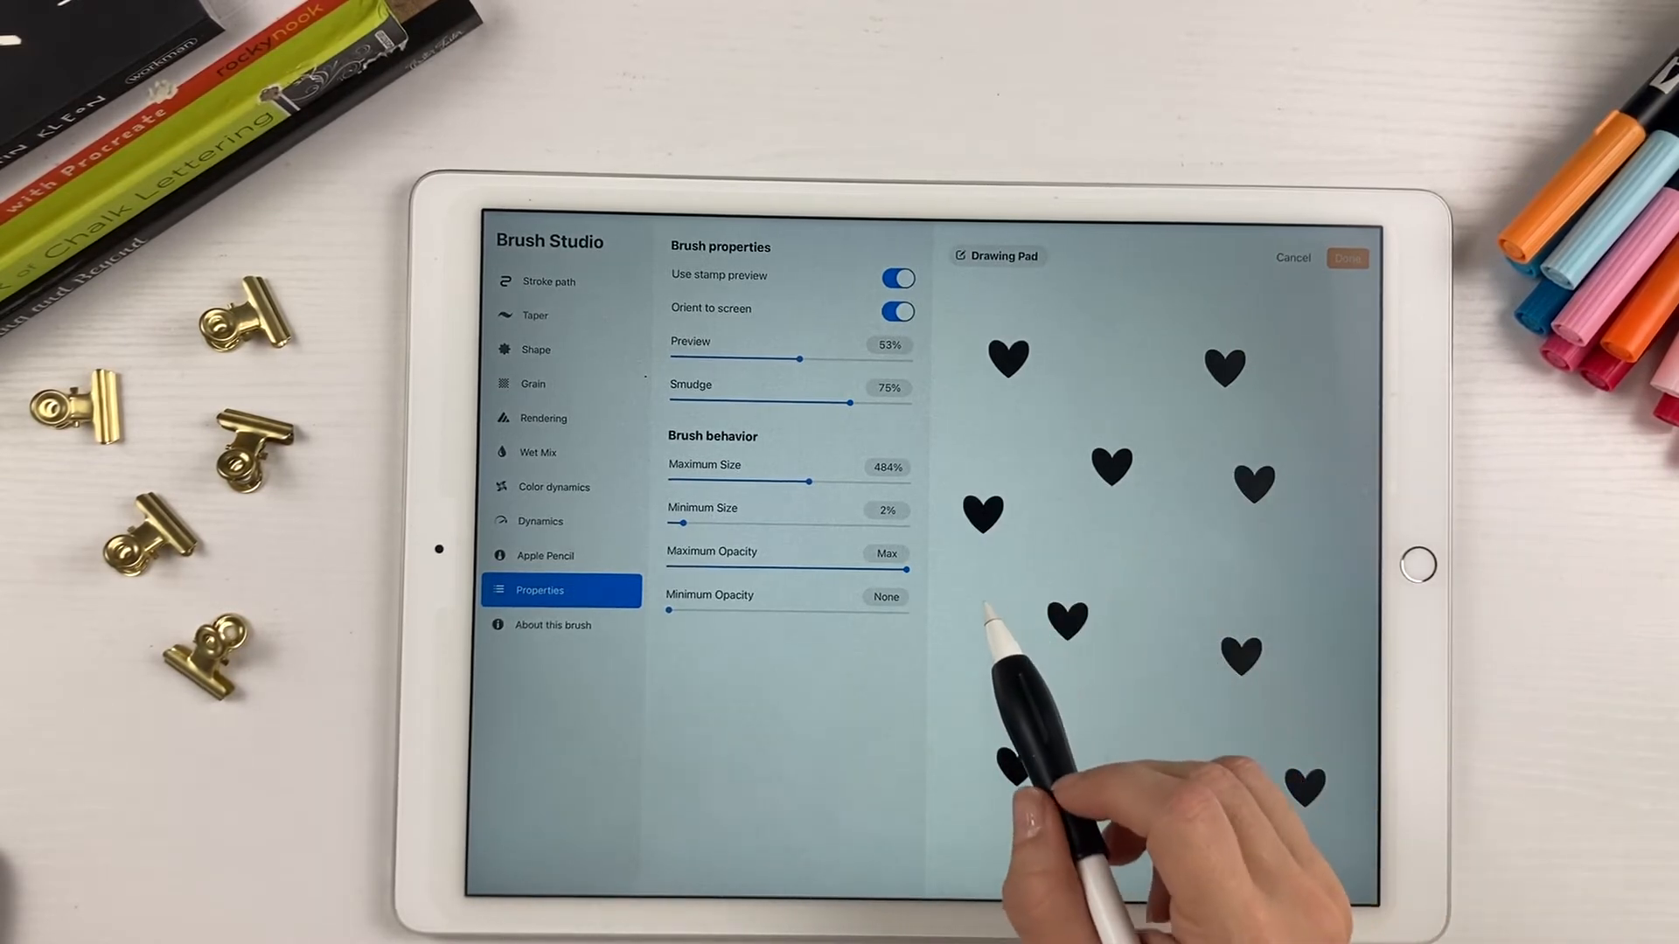
{"action": "left_click_drag", "start_coordinate": [985, 595], "coordinate": [1285, 546]}
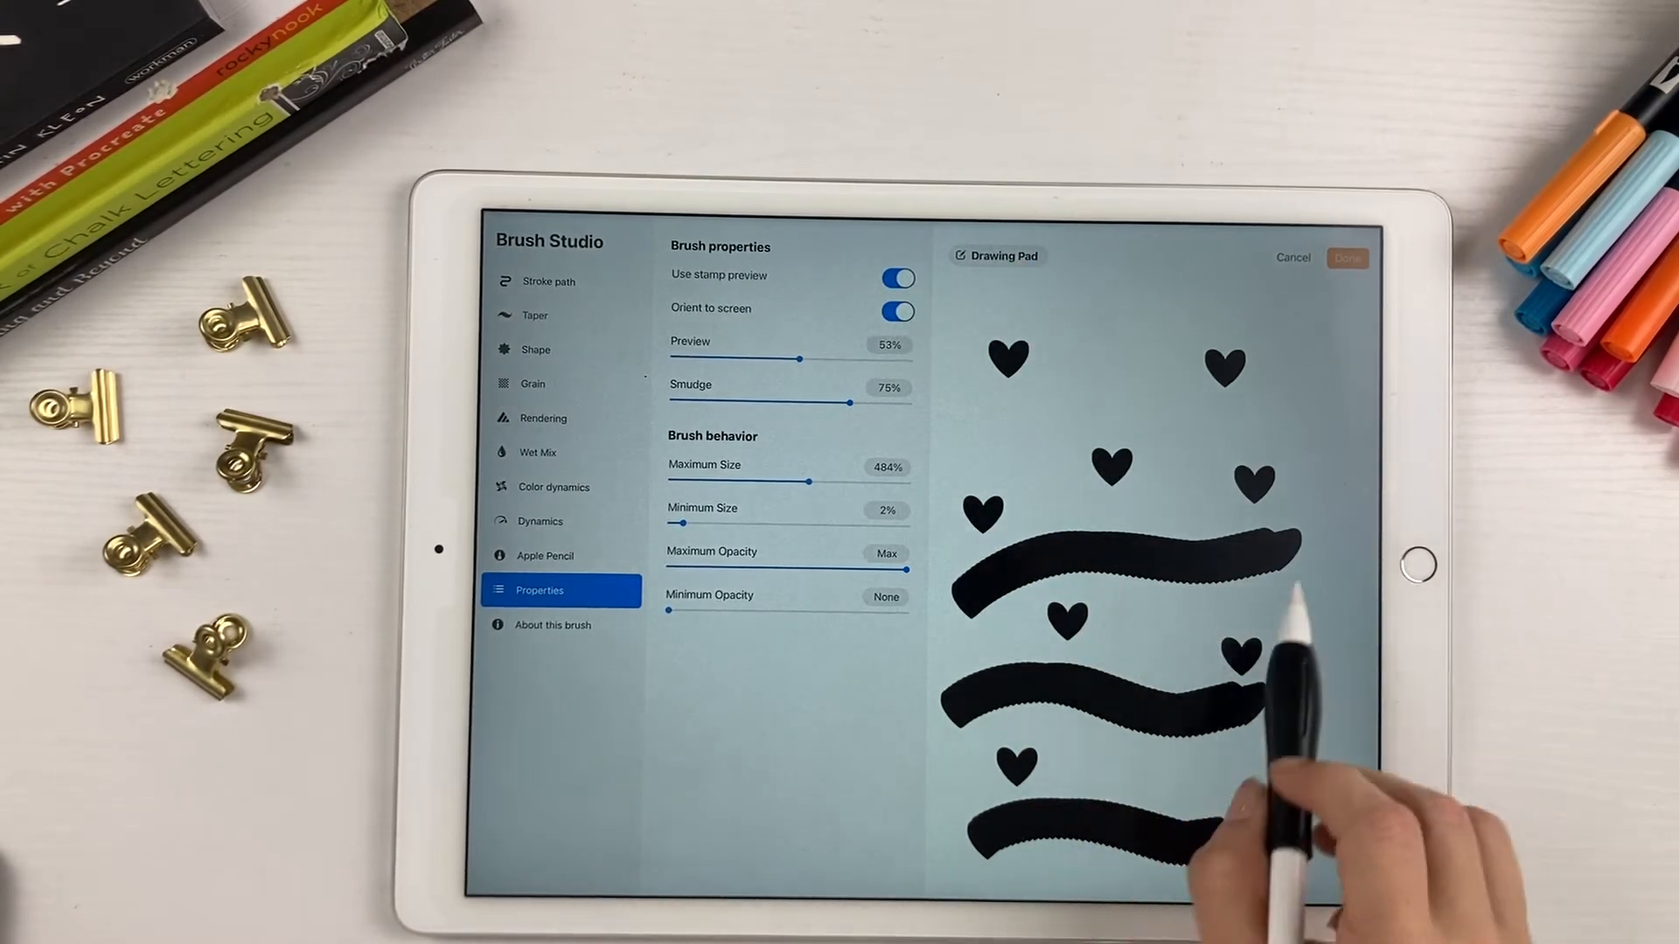
Clear the drawing pad, show Stroke path settings and paint a test stroke
{"action": "left_click", "coordinate": [1003, 255]}
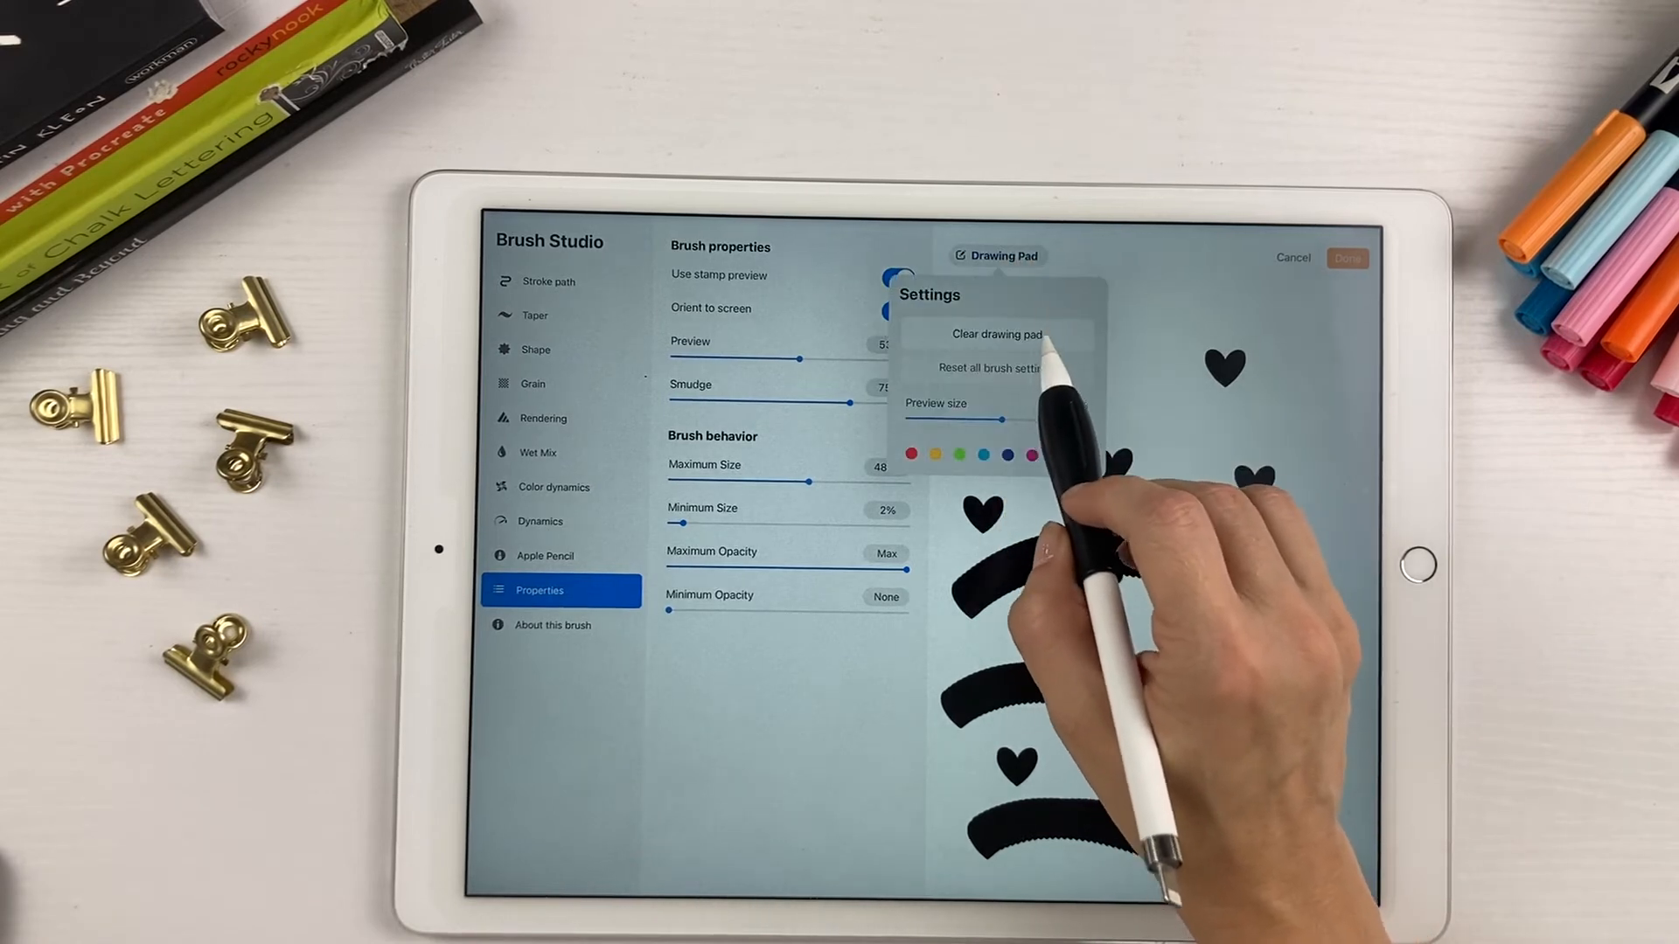
{"action": "left_click", "coordinate": [995, 334]}
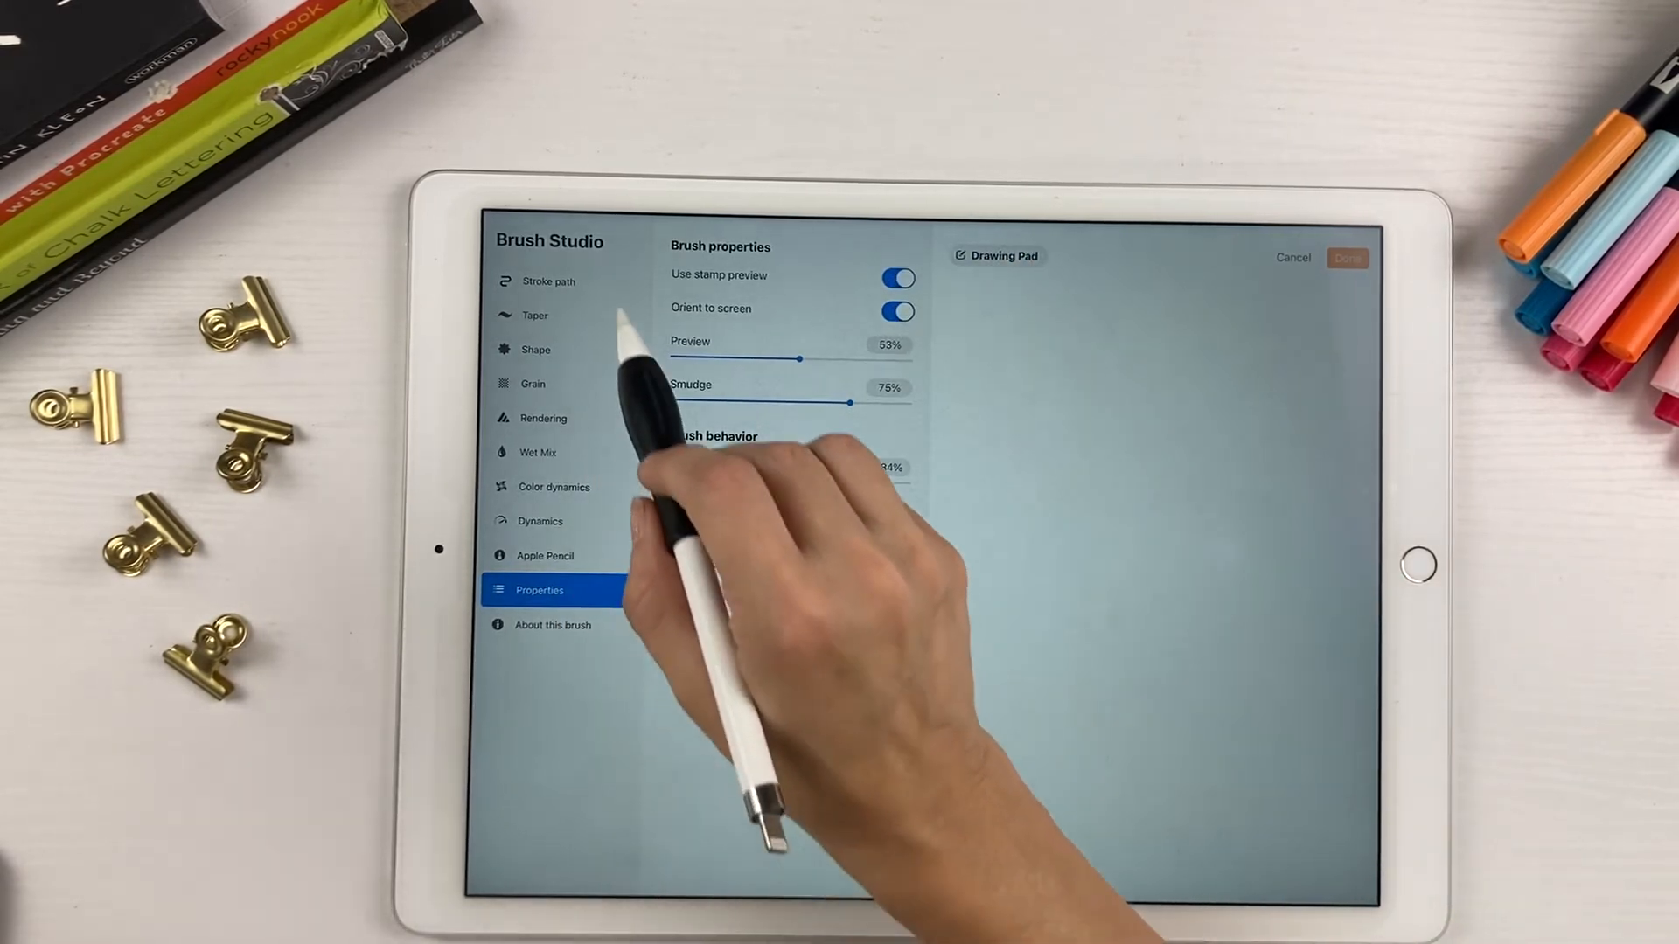
{"action": "left_click", "coordinate": [548, 282]}
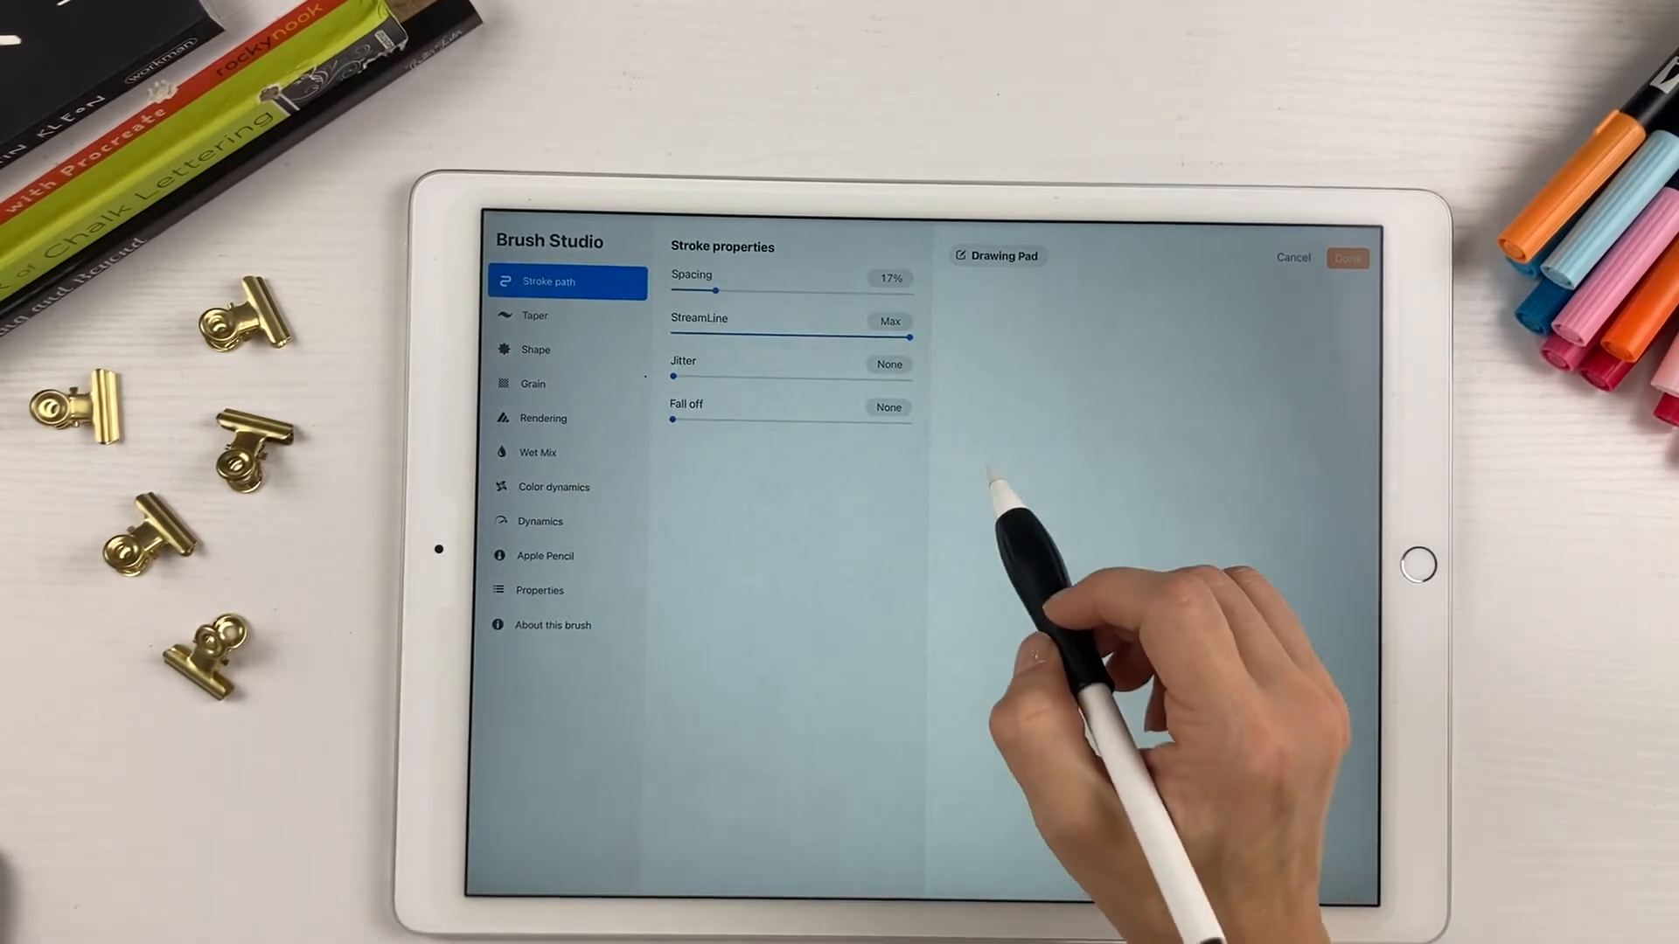
{"action": "left_click_drag", "start_coordinate": [974, 460], "coordinate": [1322, 444]}
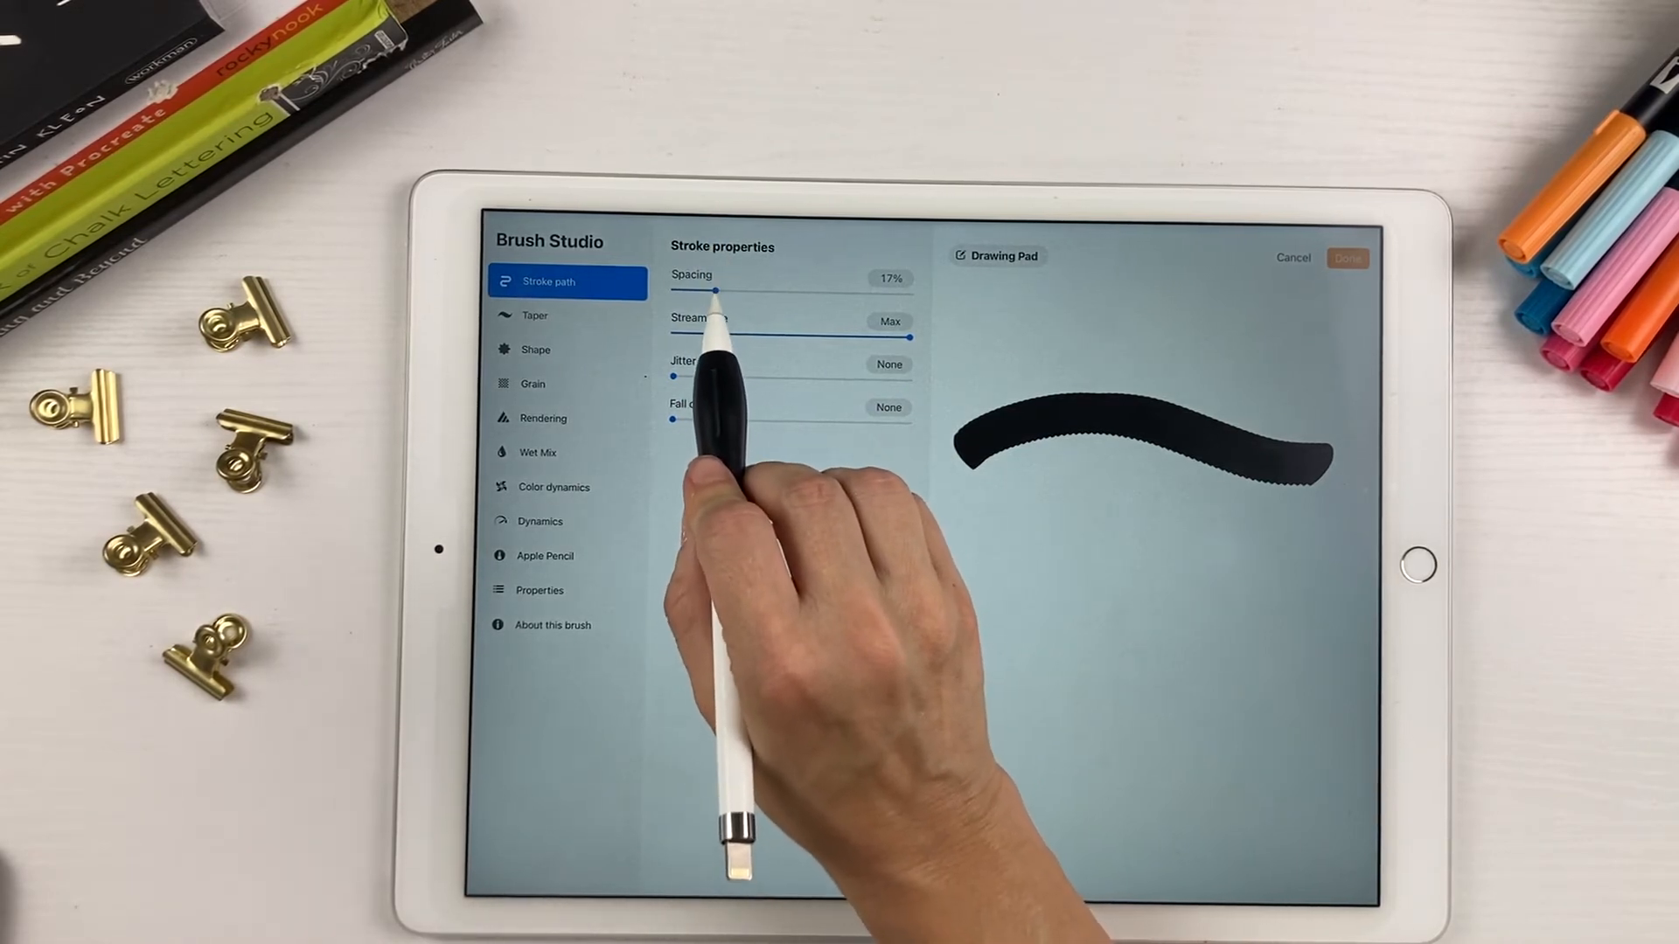
Tune the Spacing slider to 53% and stamp test hearts on the pad
{"action": "left_click_drag", "start_coordinate": [716, 292], "coordinate": [761, 292]}
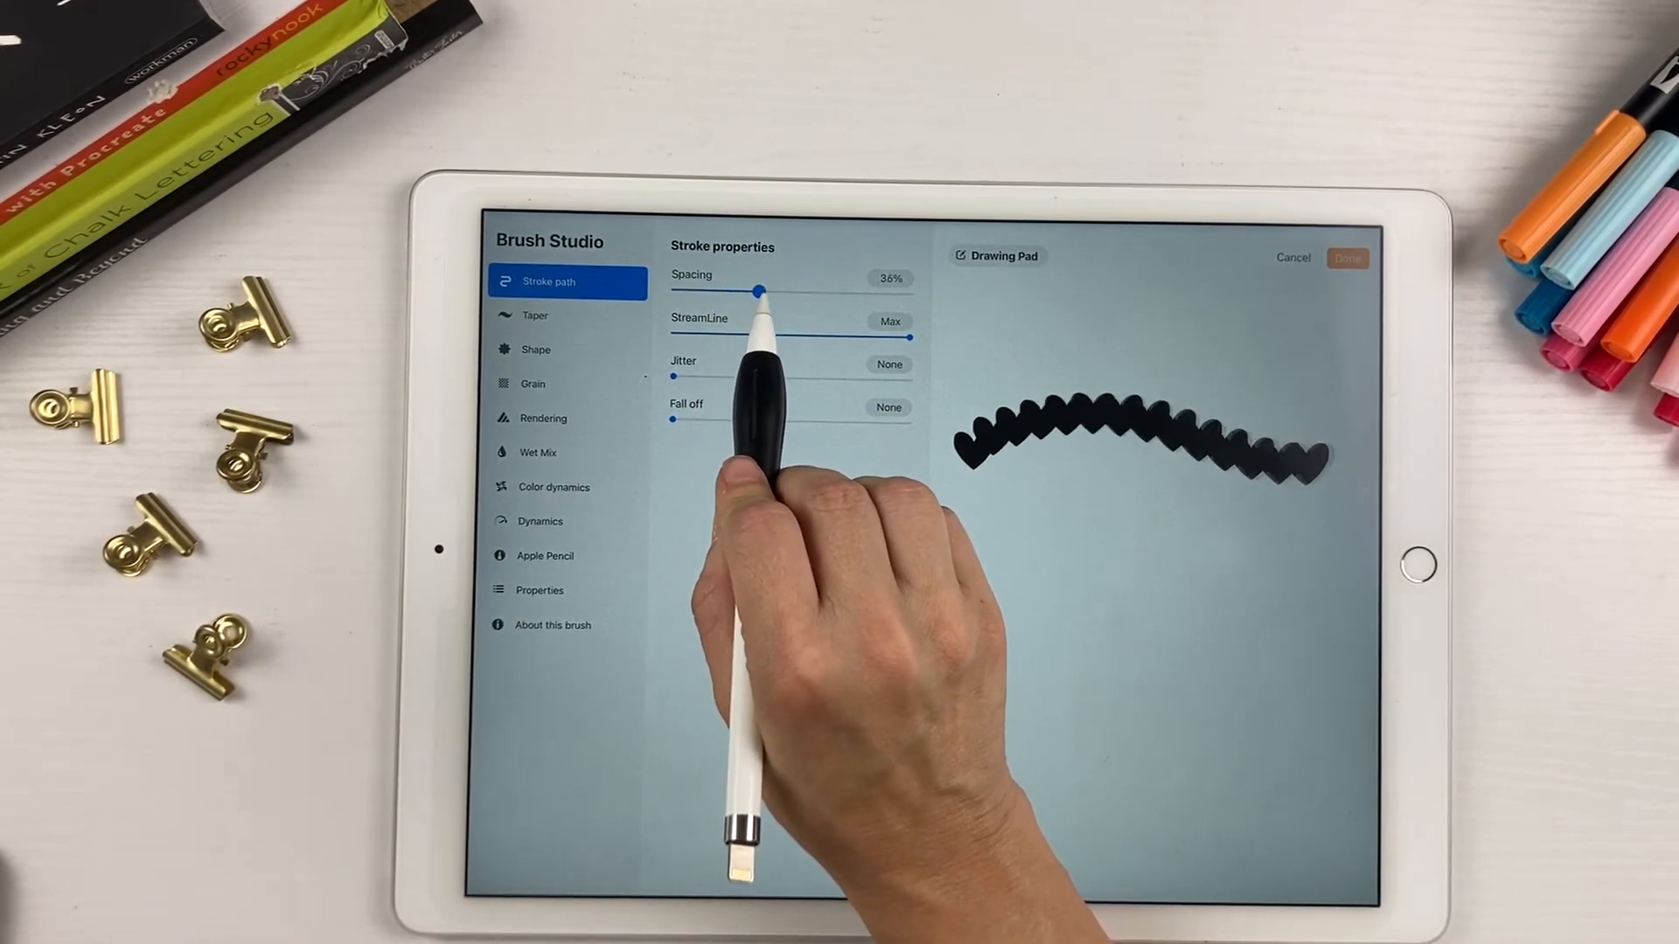
{"action": "left_click_drag", "start_coordinate": [761, 290], "coordinate": [790, 290]}
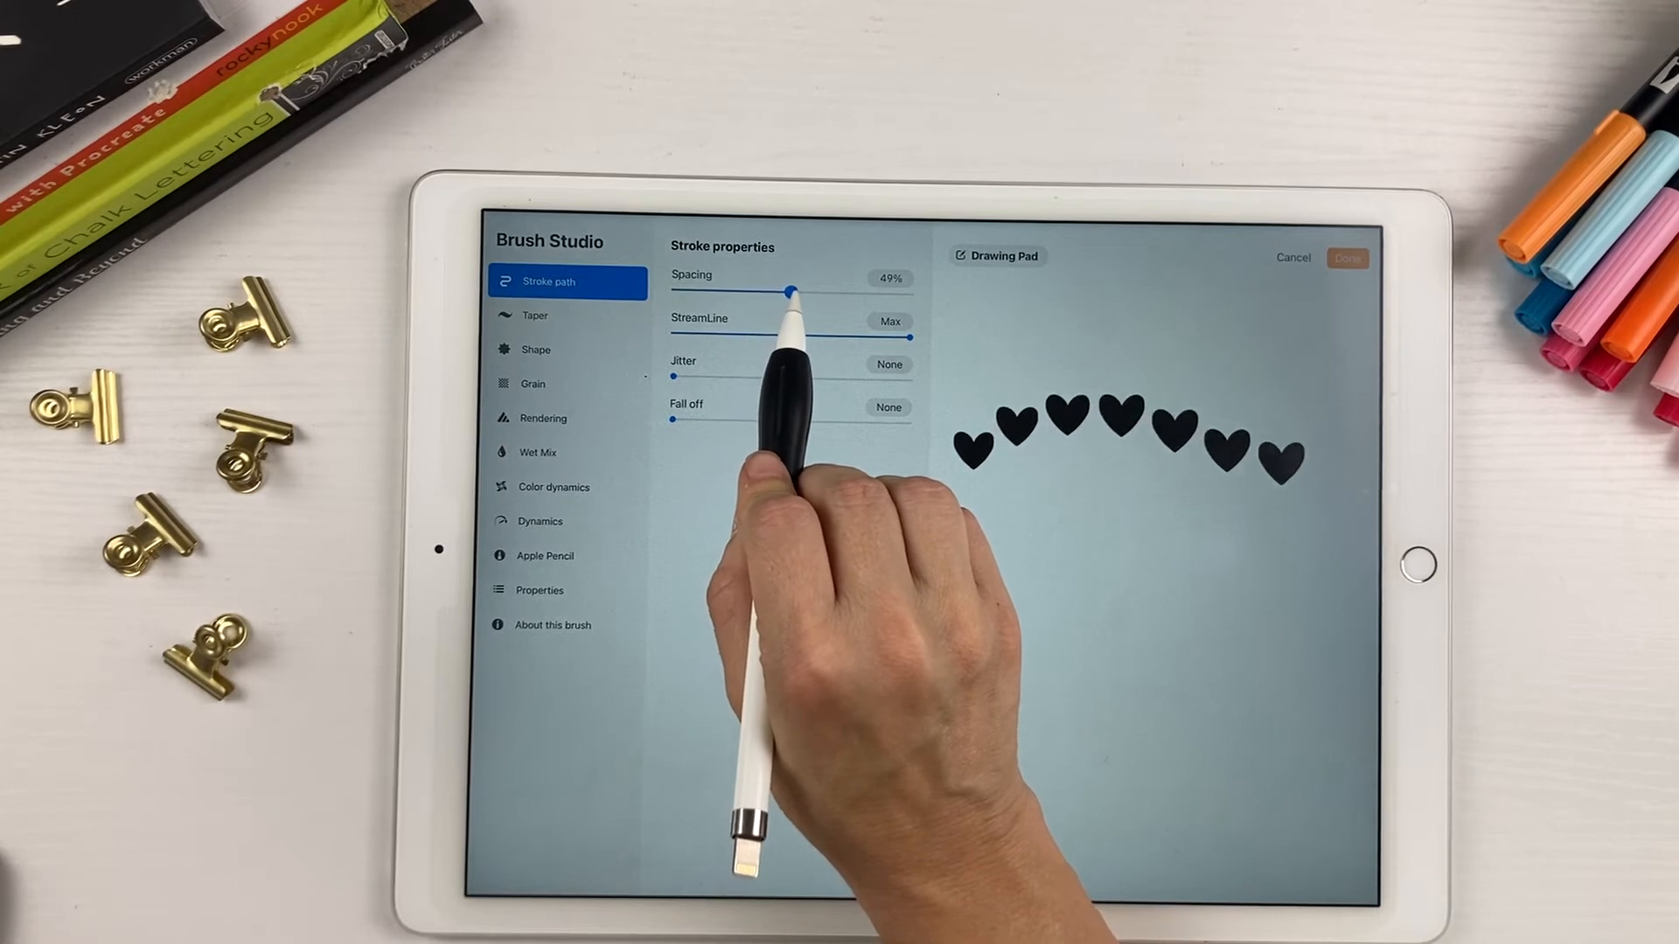
{"action": "left_click_drag", "start_coordinate": [790, 291], "coordinate": [819, 291]}
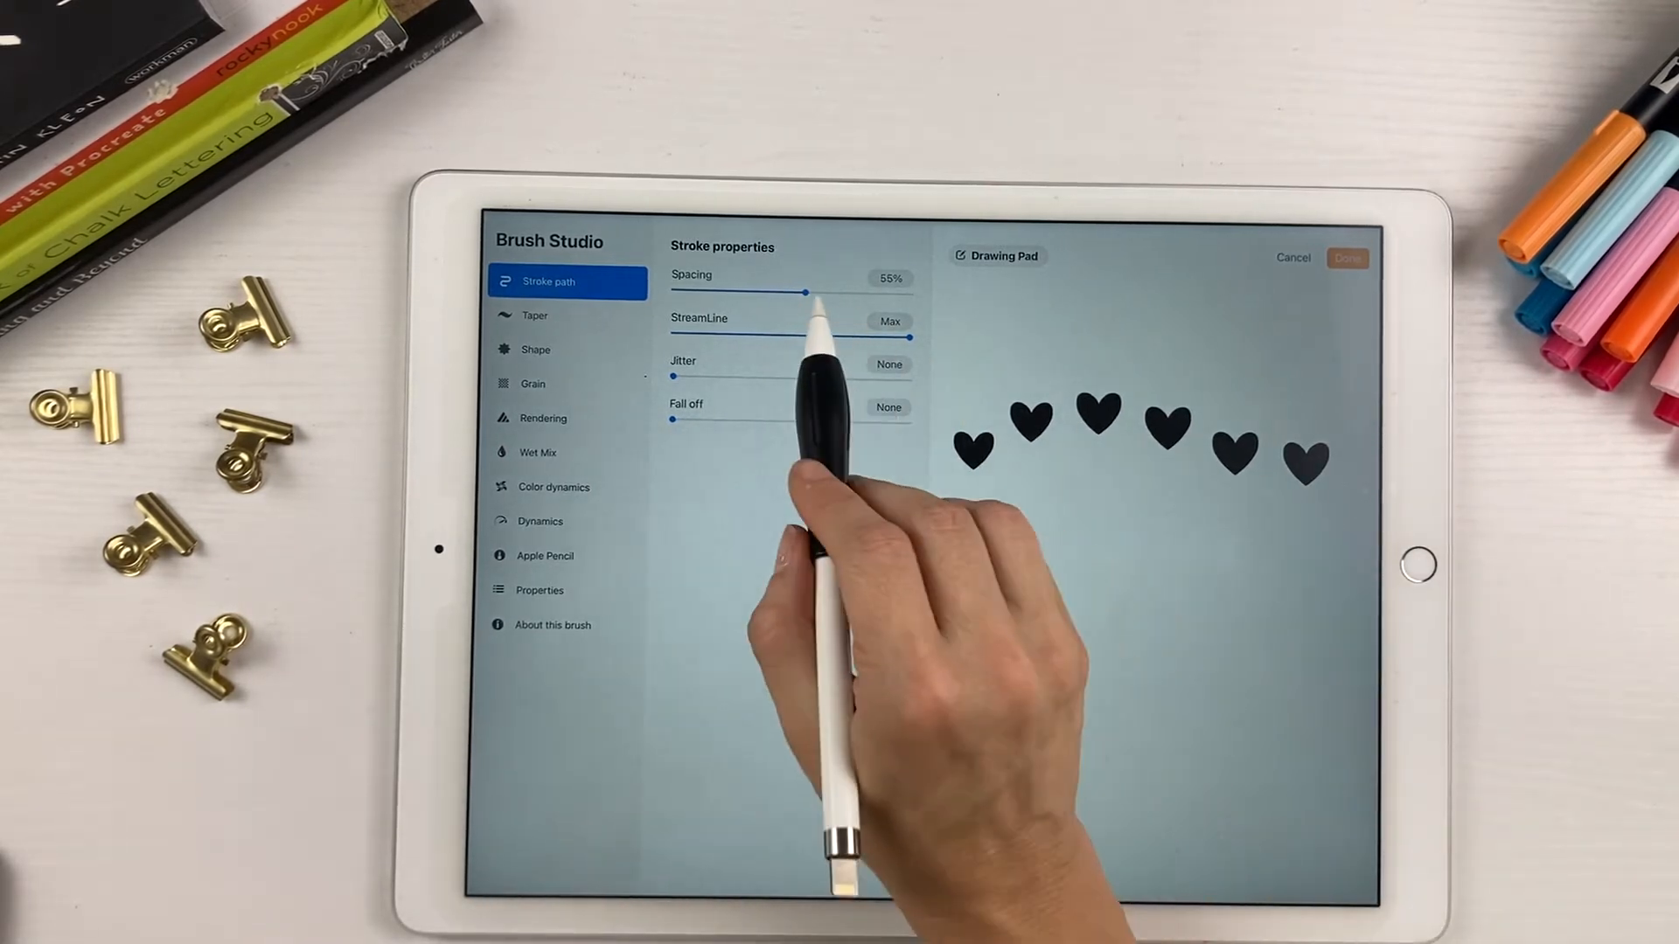
{"action": "left_click_drag", "start_coordinate": [808, 292], "coordinate": [799, 292]}
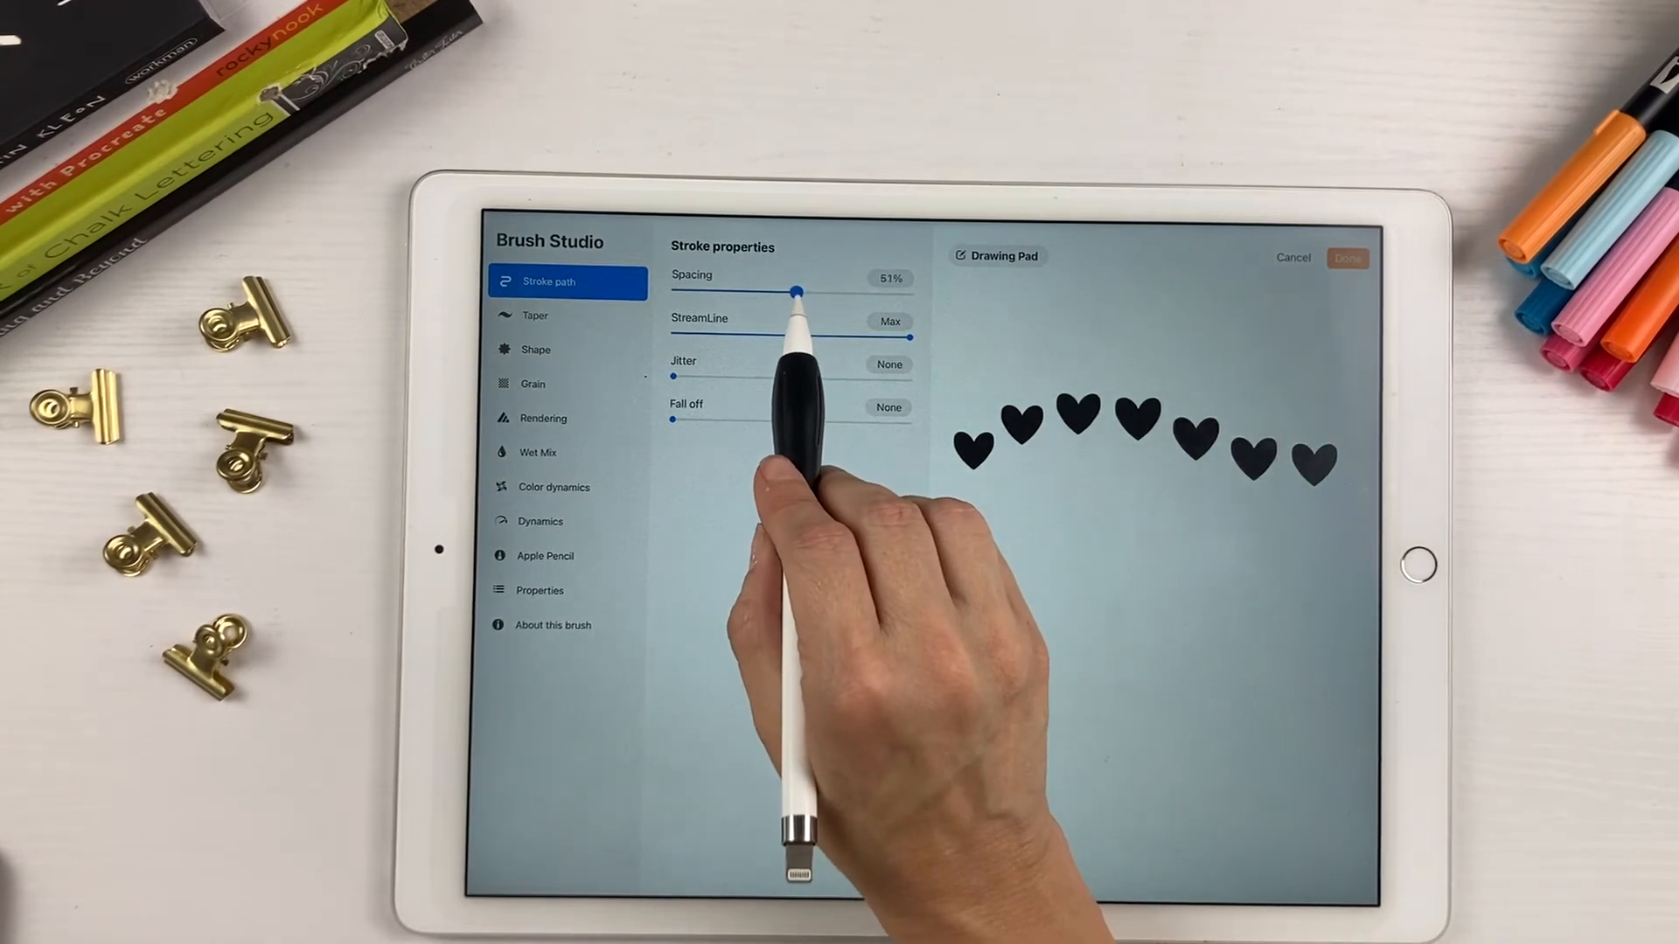
{"action": "left_click_drag", "start_coordinate": [801, 292], "coordinate": [805, 292]}
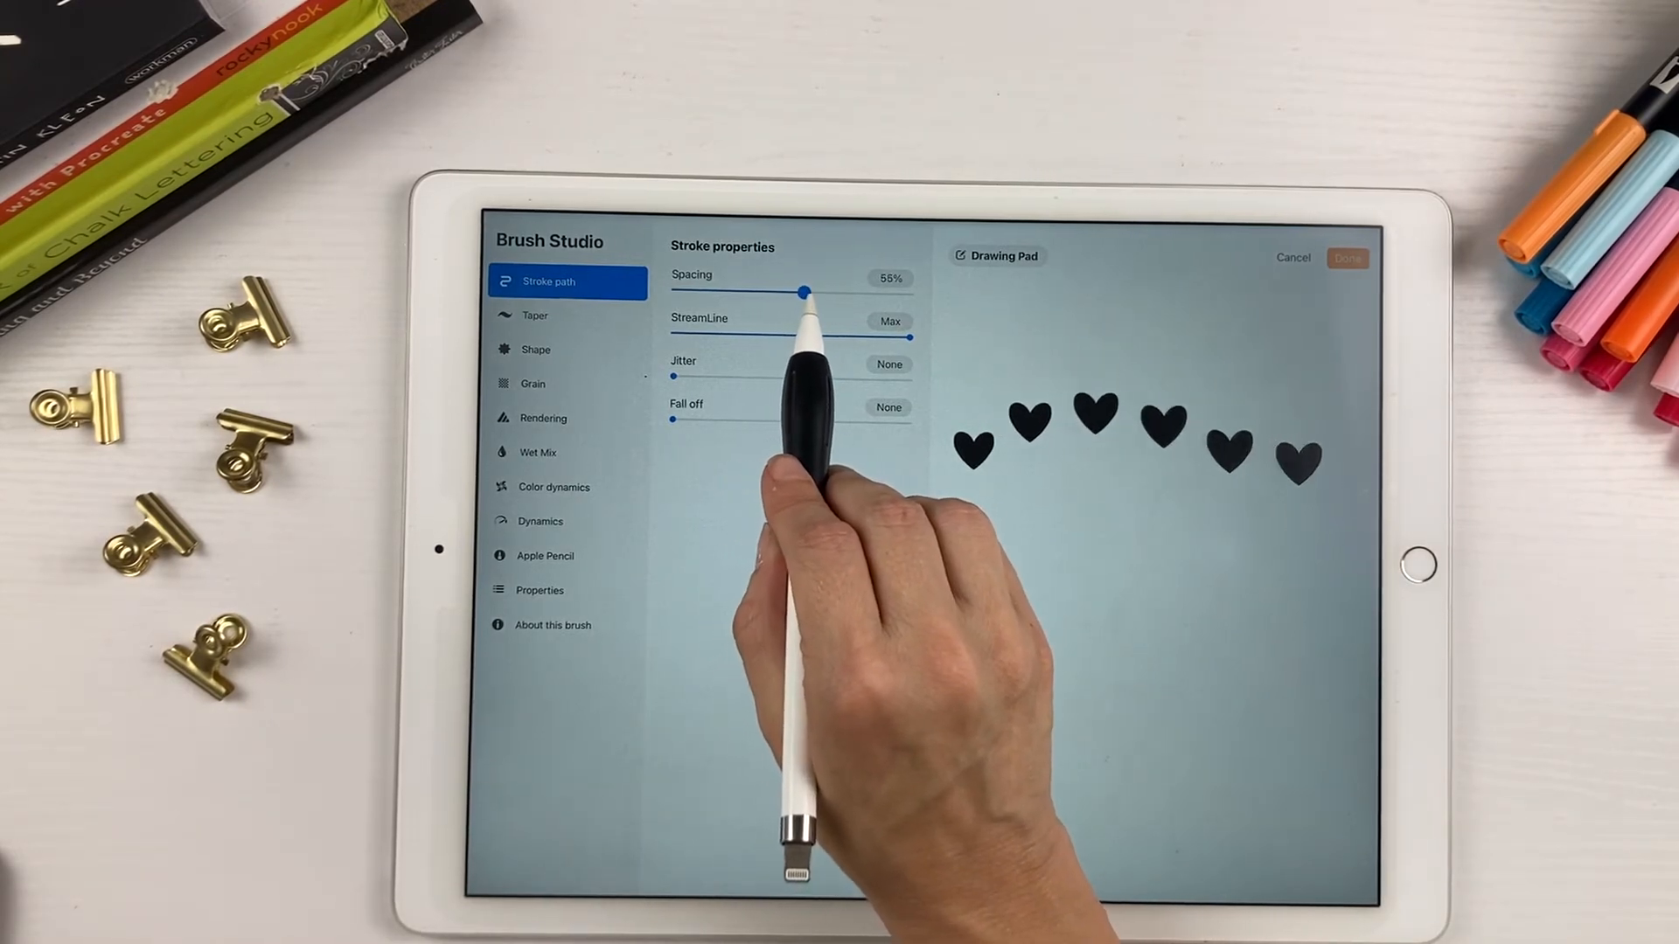
{"action": "left_click_drag", "start_coordinate": [805, 294], "coordinate": [820, 292]}
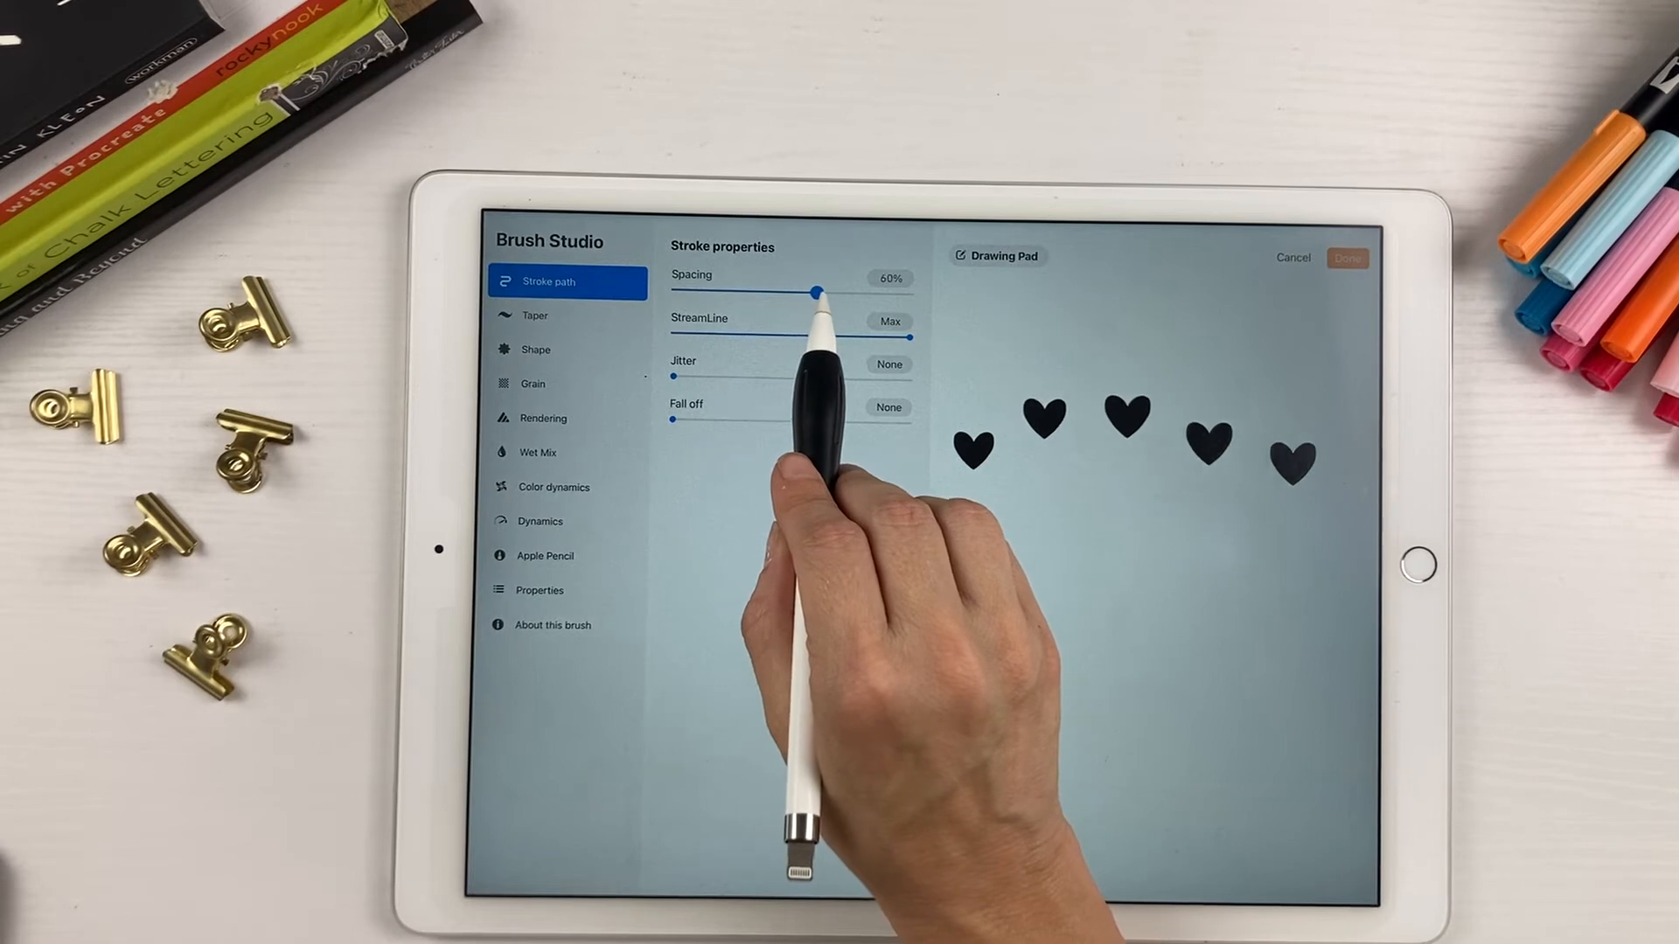
{"action": "left_click_drag", "start_coordinate": [818, 292], "coordinate": [771, 292]}
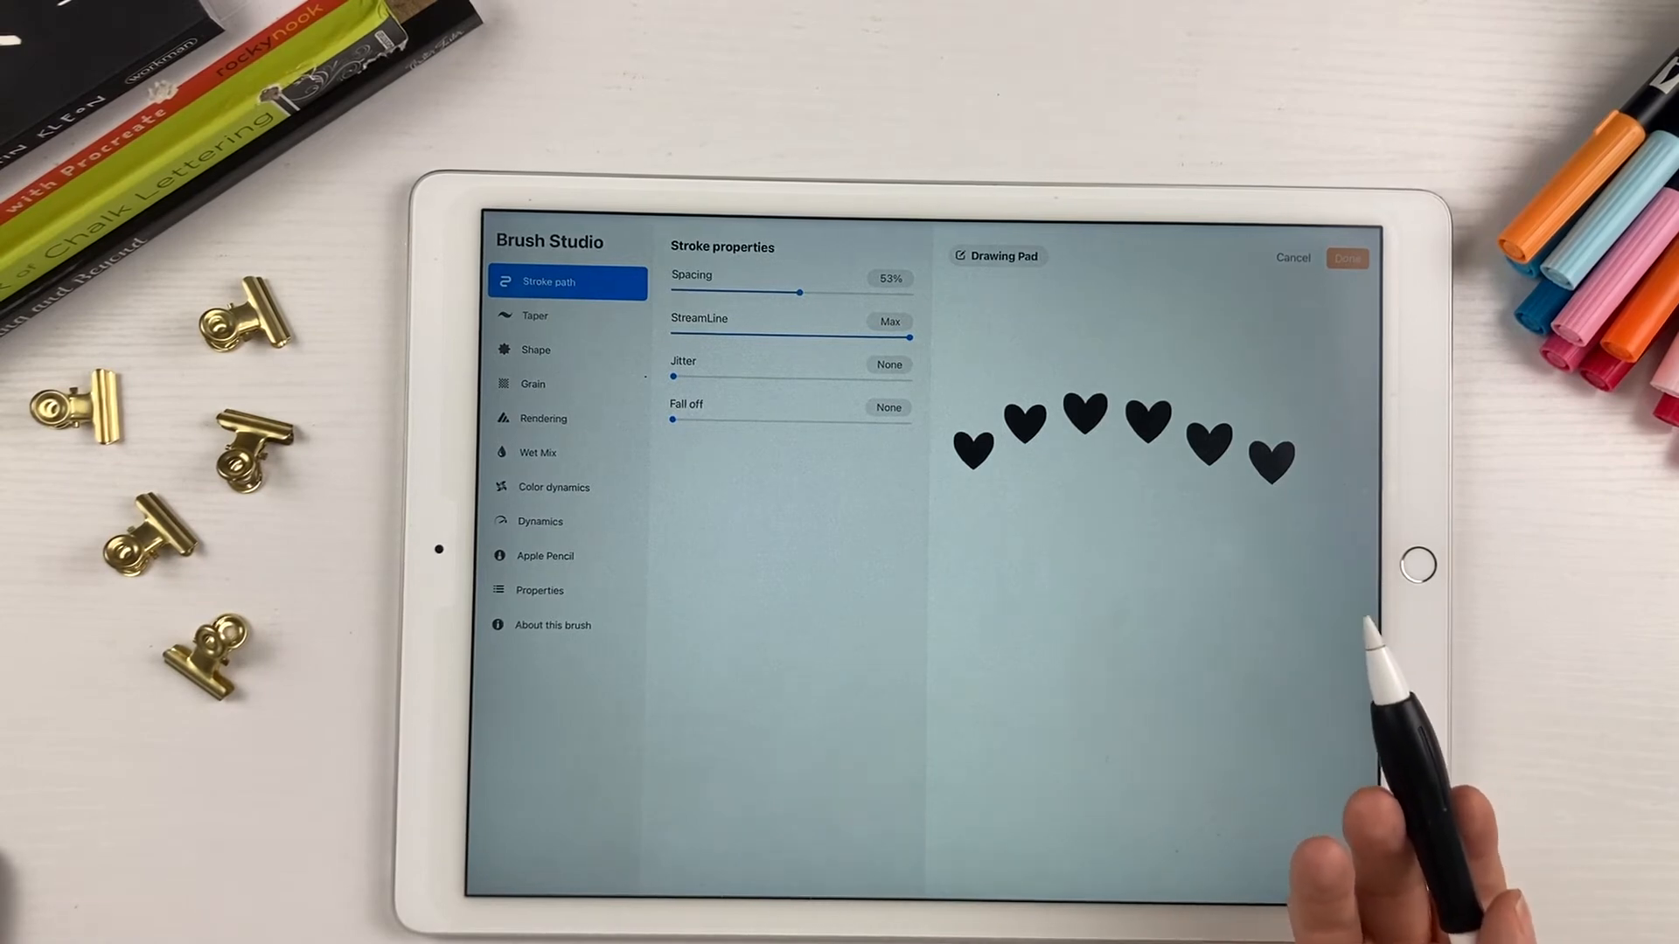
{"action": "mouse_move", "coordinate": [1231, 589]}
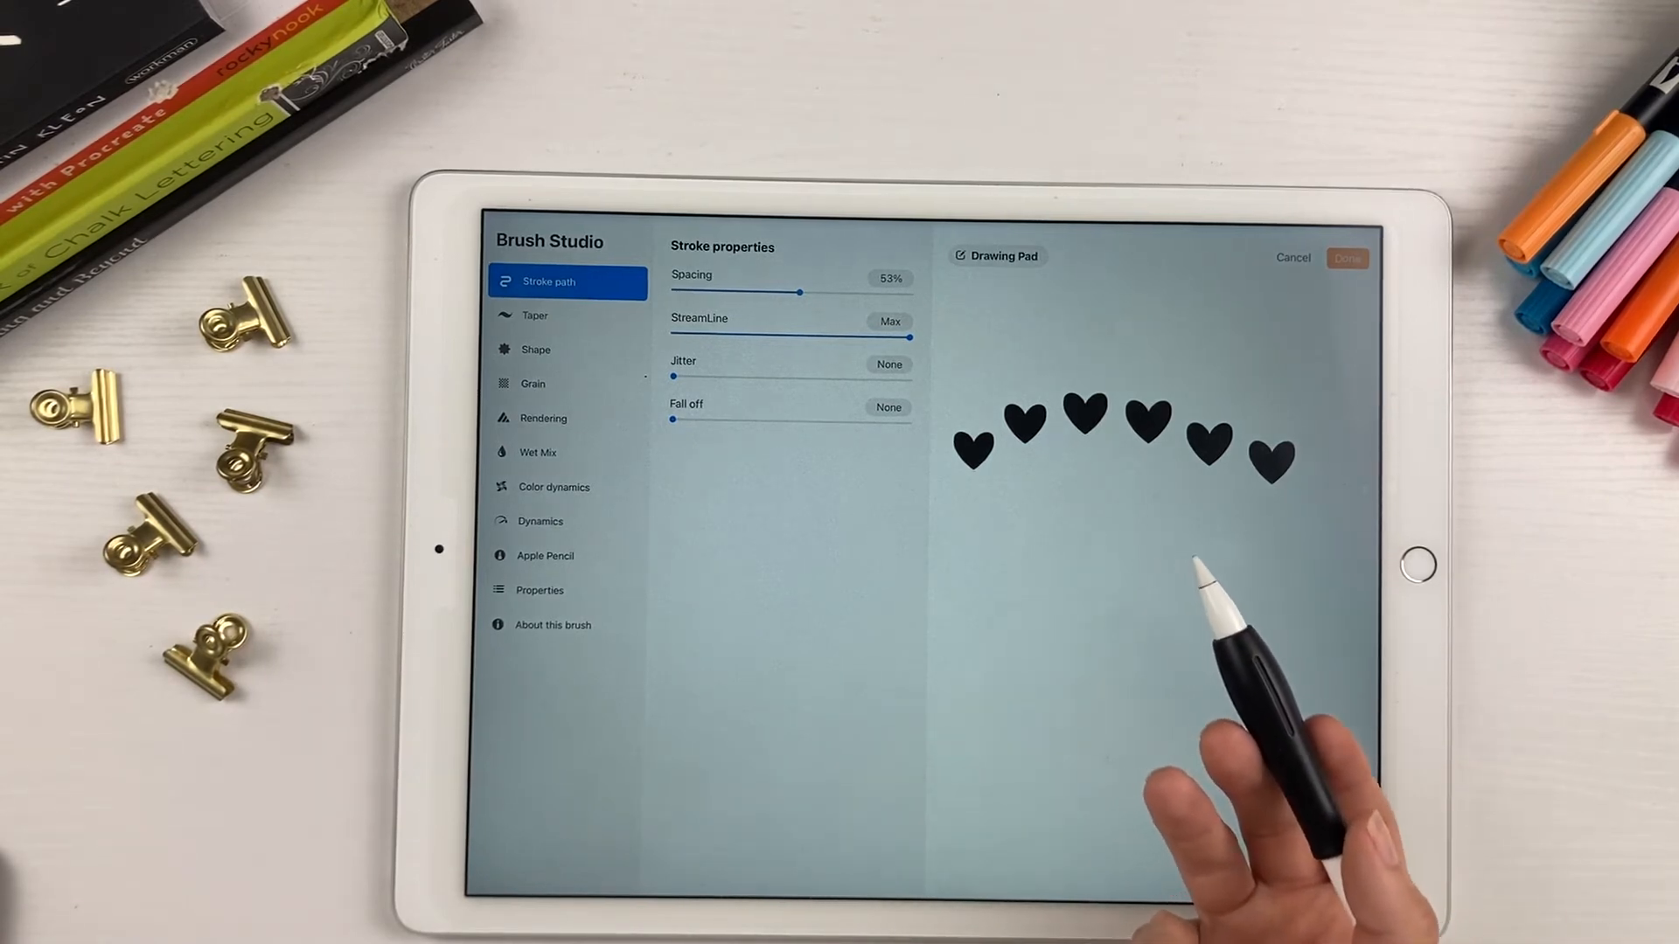
{"action": "left_click", "coordinate": [1093, 539]}
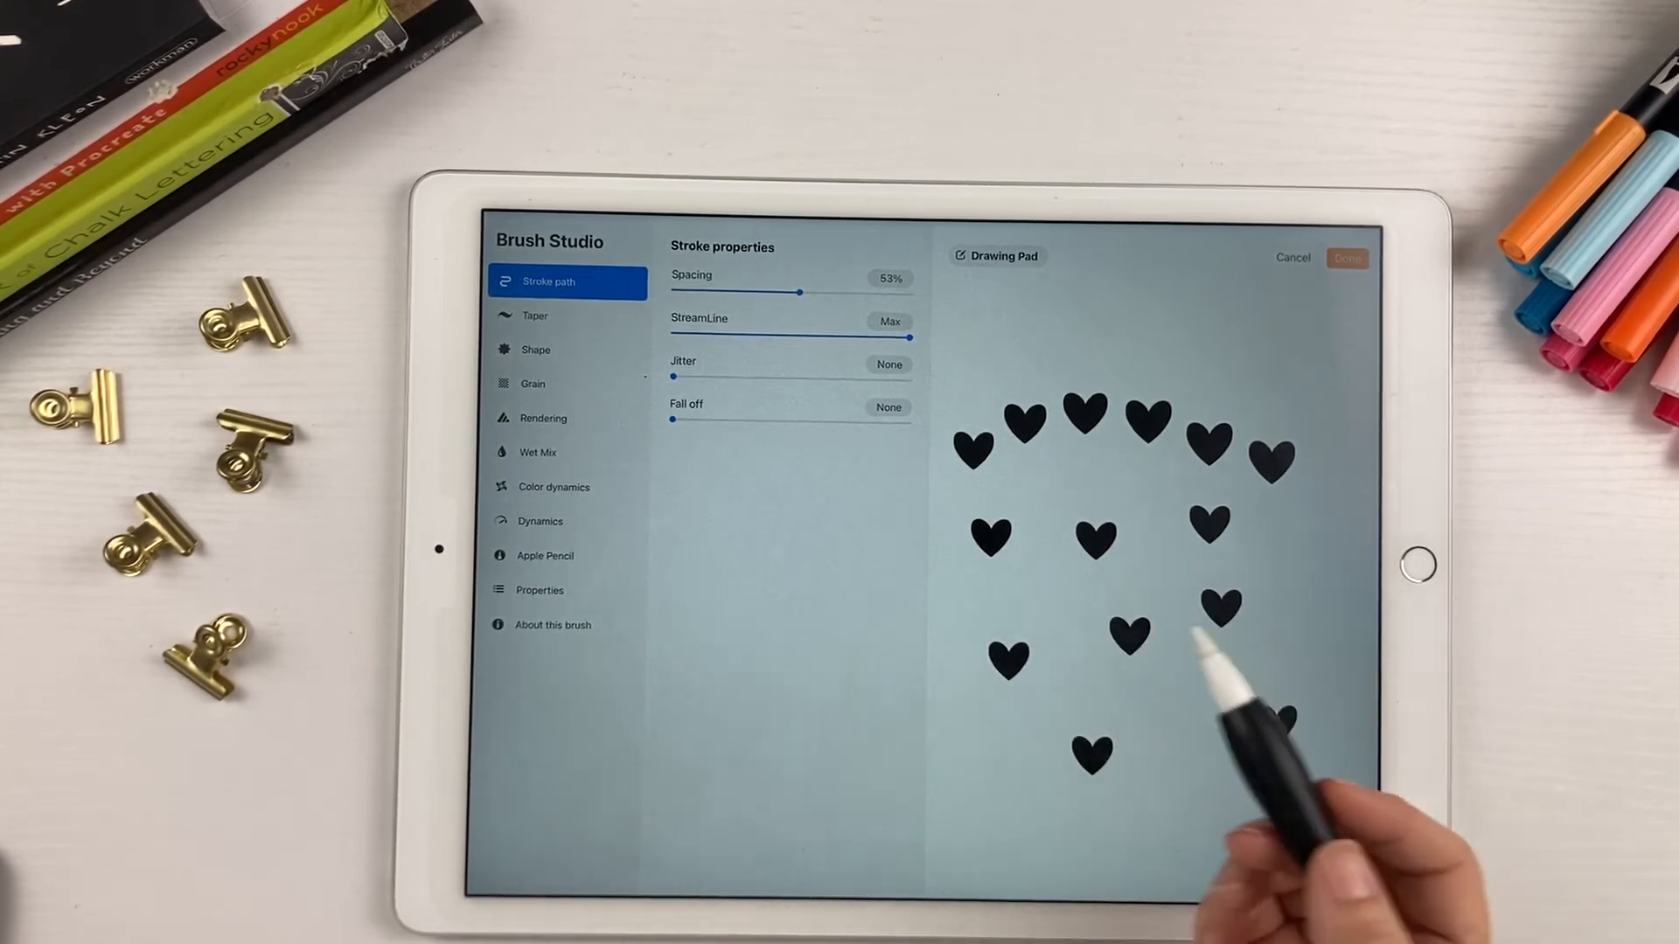
{"action": "left_click", "coordinate": [541, 590]}
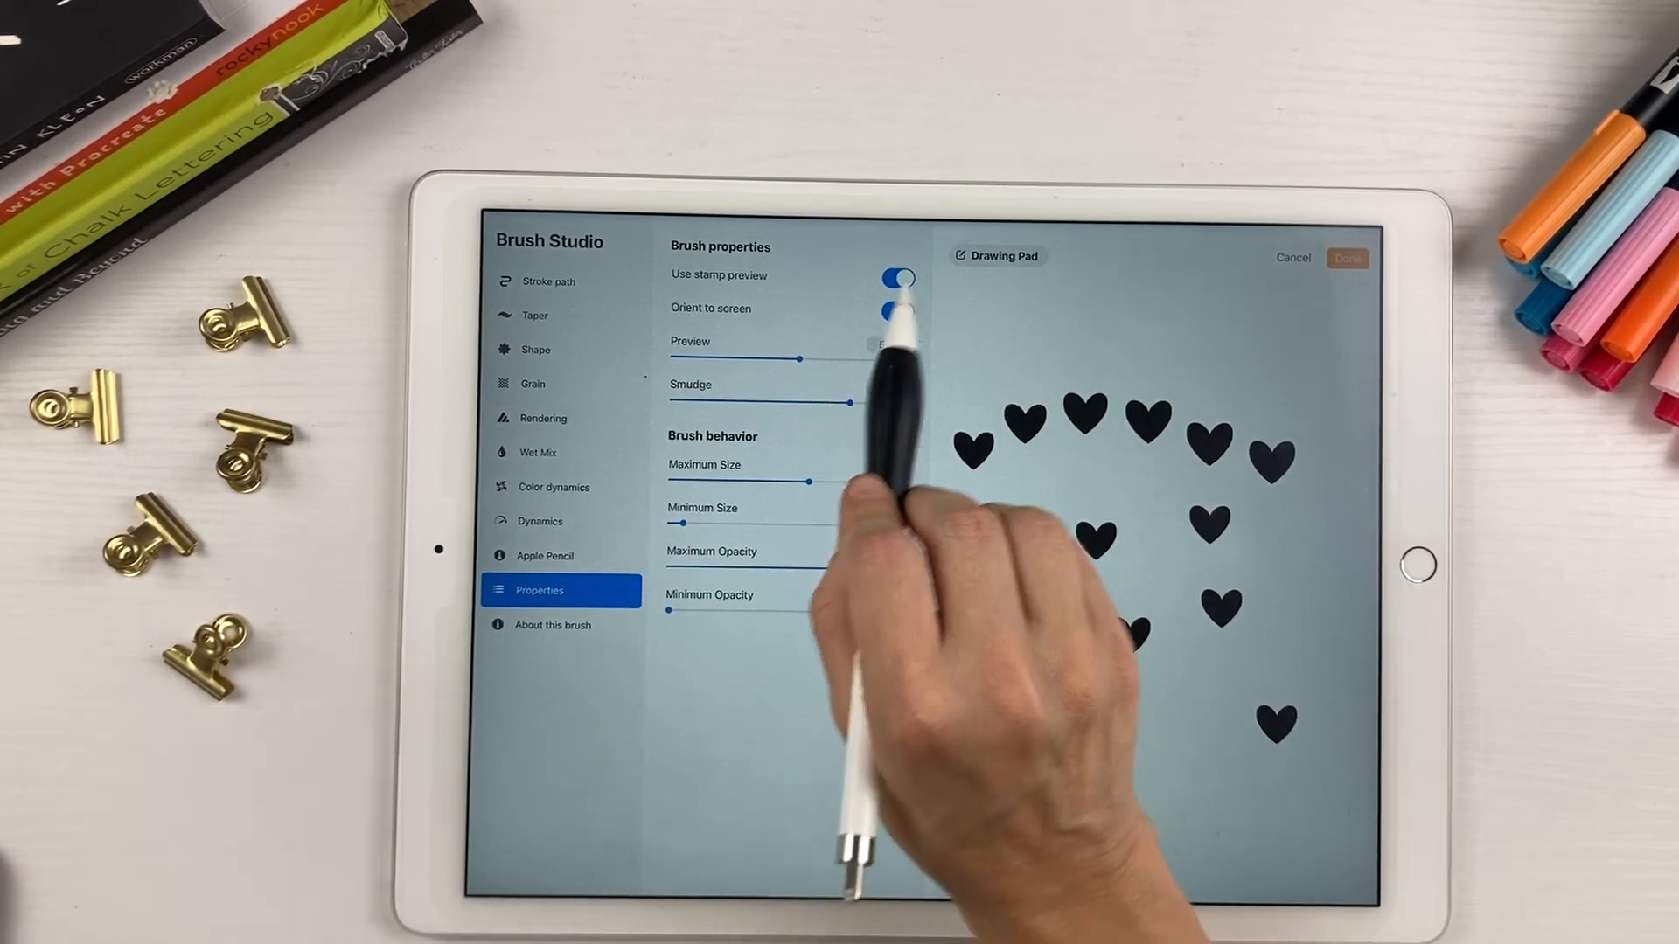
Lower the spacing to 30% and return to the Stroke path settings
{"action": "left_click", "coordinate": [897, 307]}
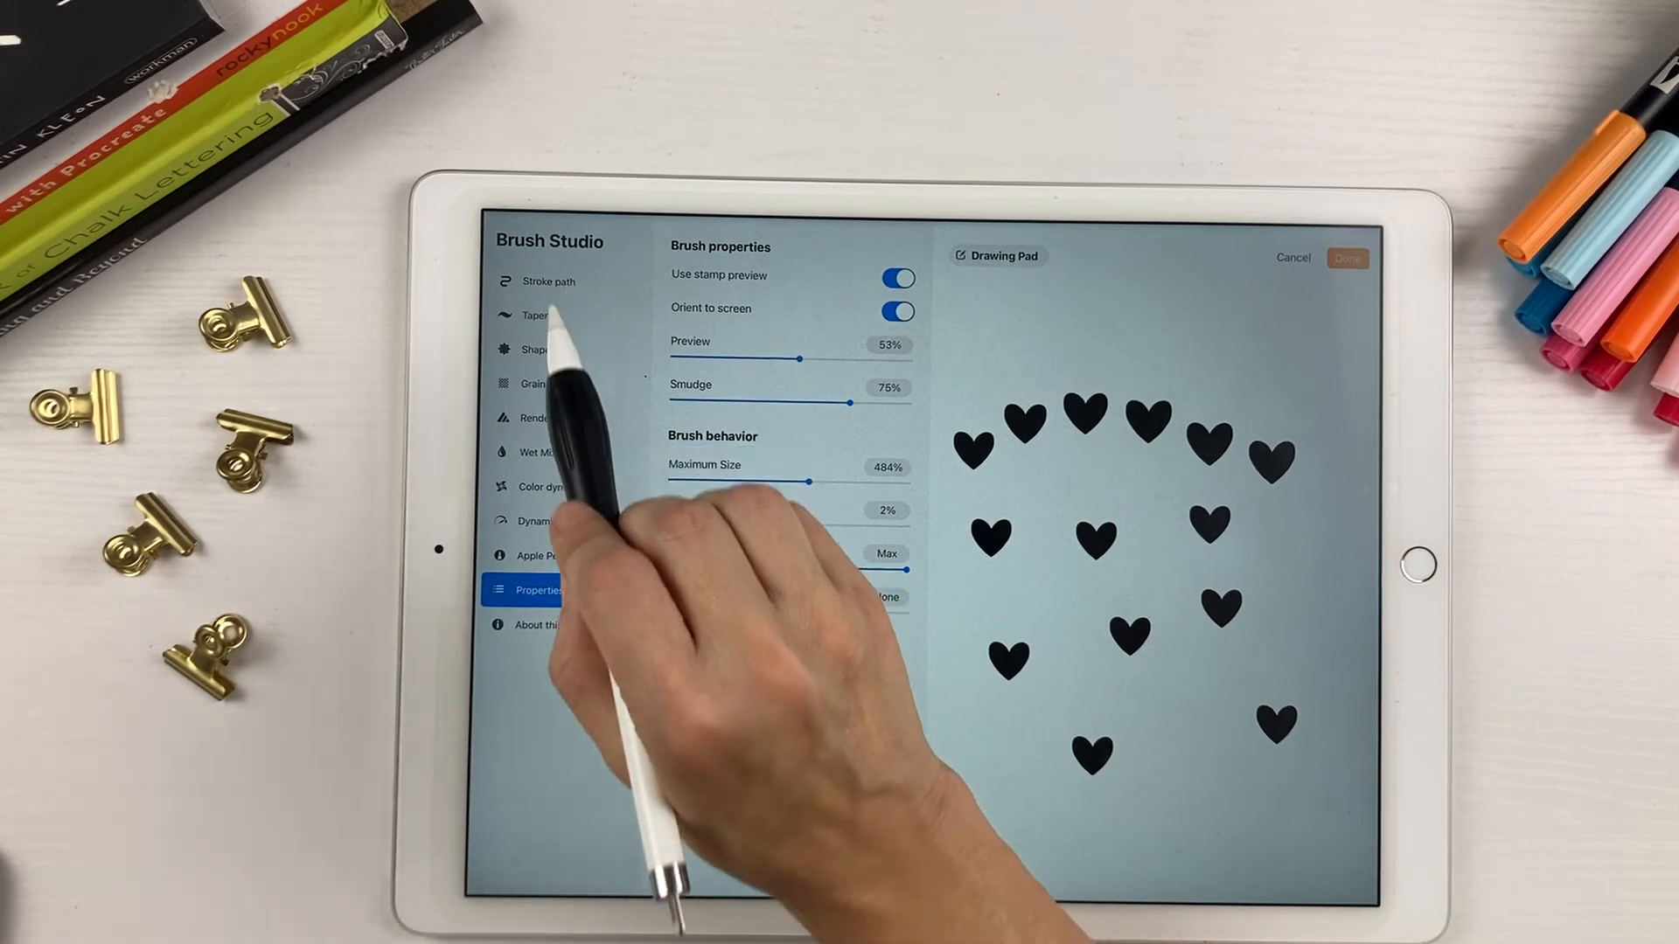
{"action": "left_click", "coordinate": [547, 281]}
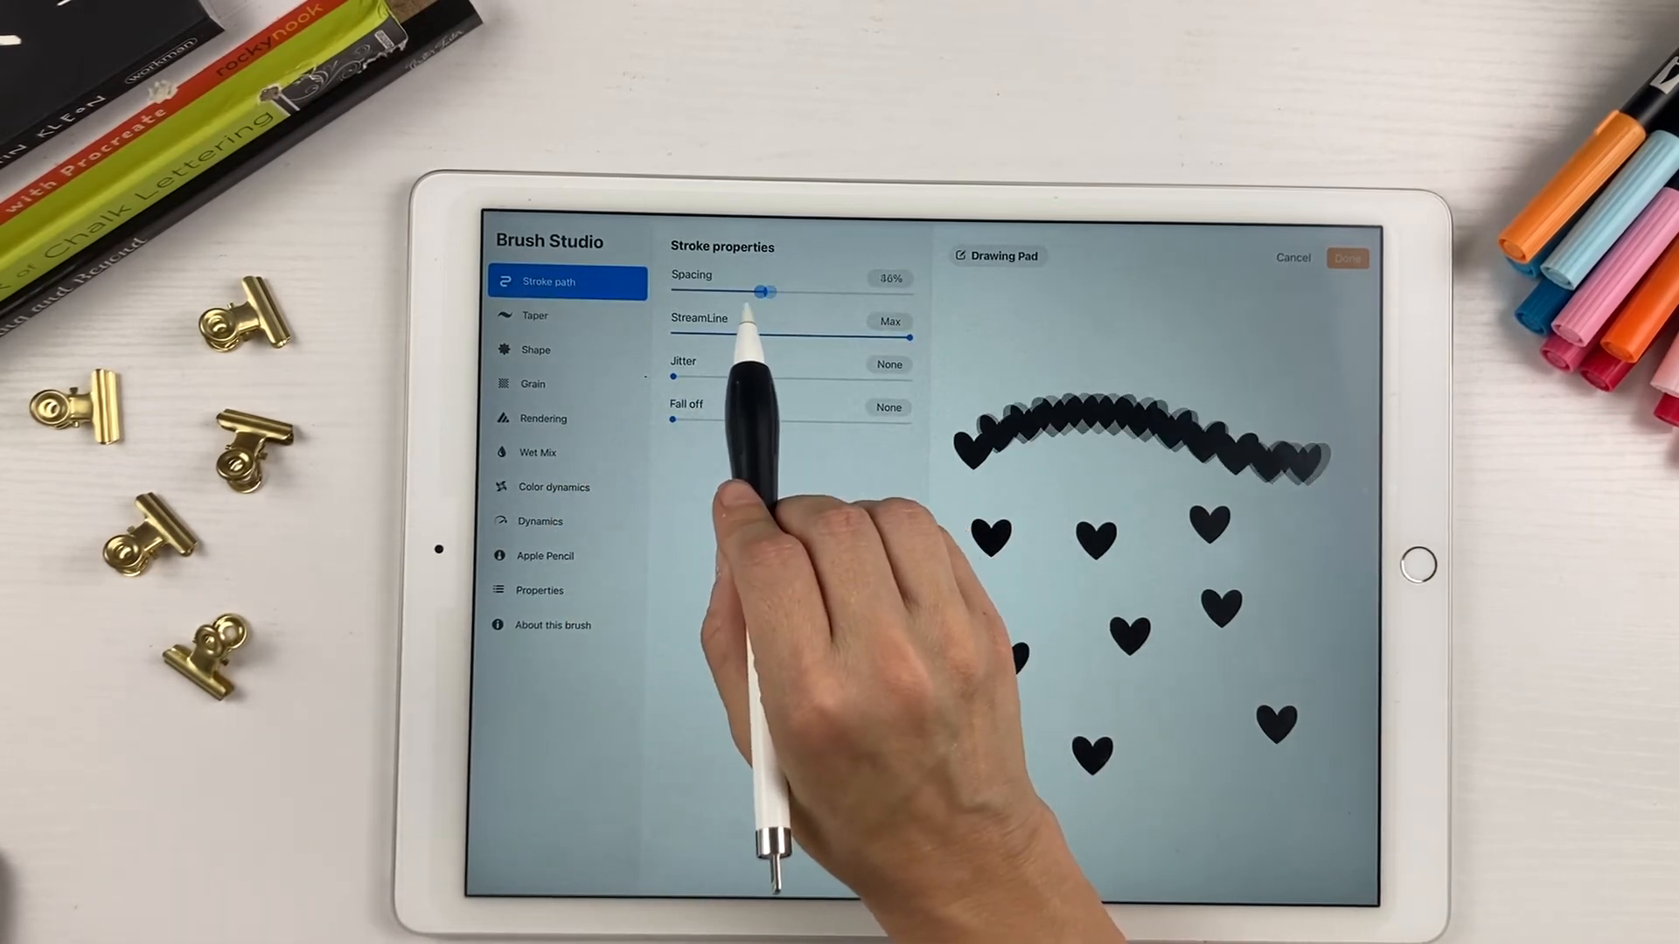
Raise the spacing back to about 58% and stamp pink test hearts
{"action": "left_click_drag", "start_coordinate": [763, 292], "coordinate": [731, 292]}
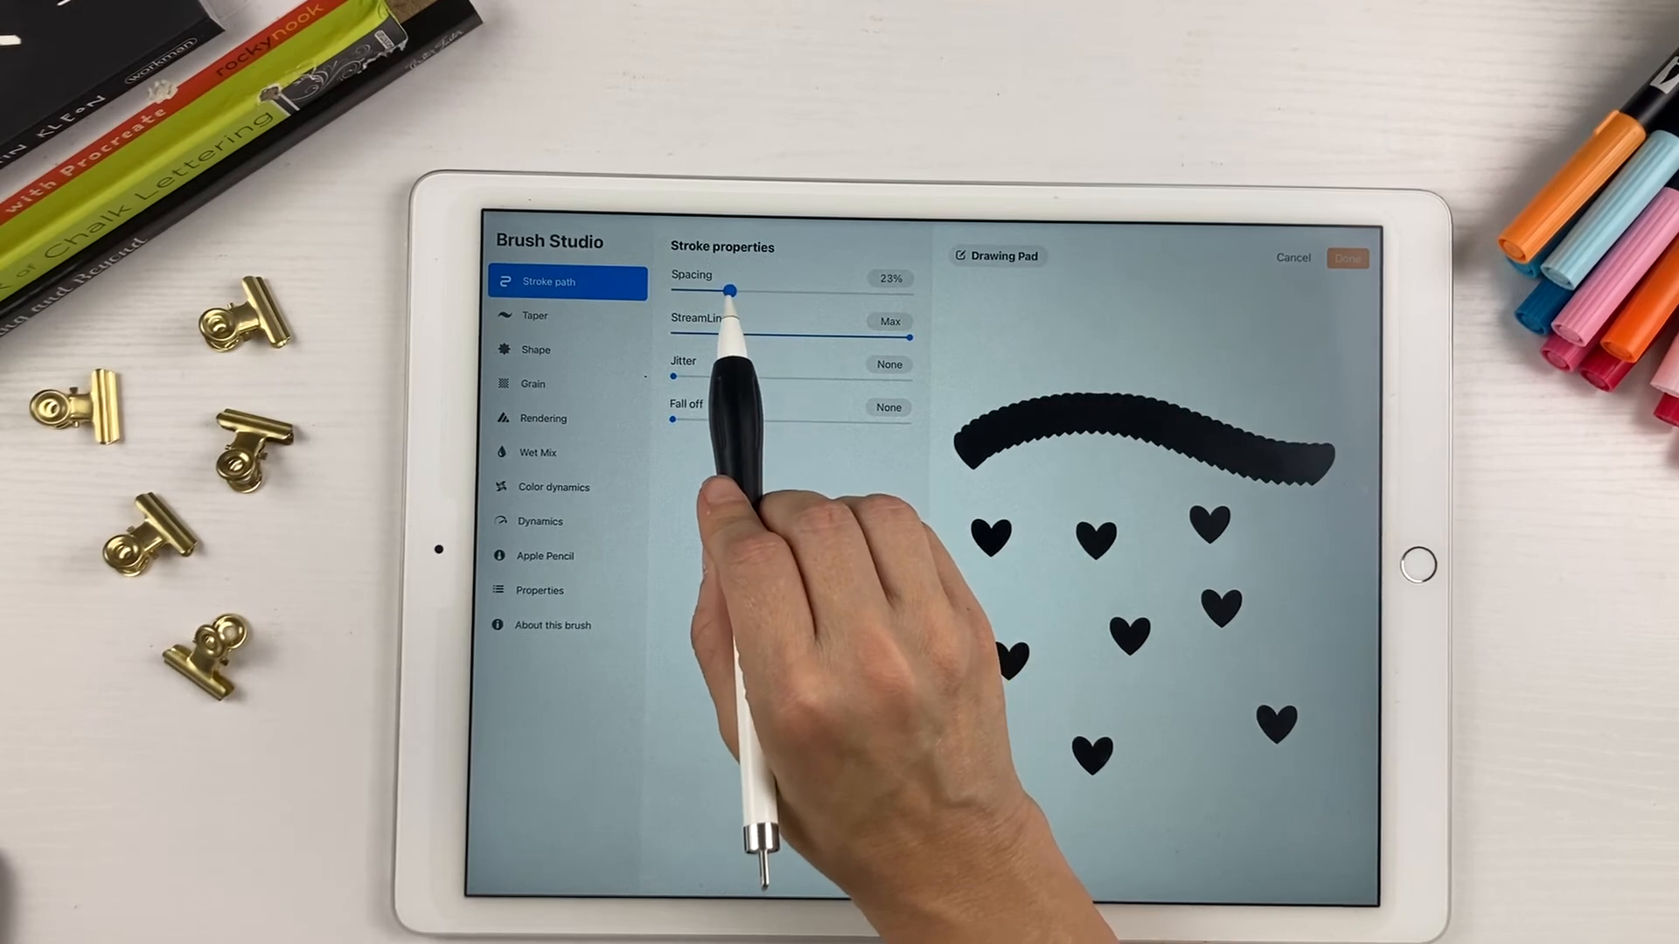
{"action": "left_click_drag", "start_coordinate": [727, 291], "coordinate": [762, 291]}
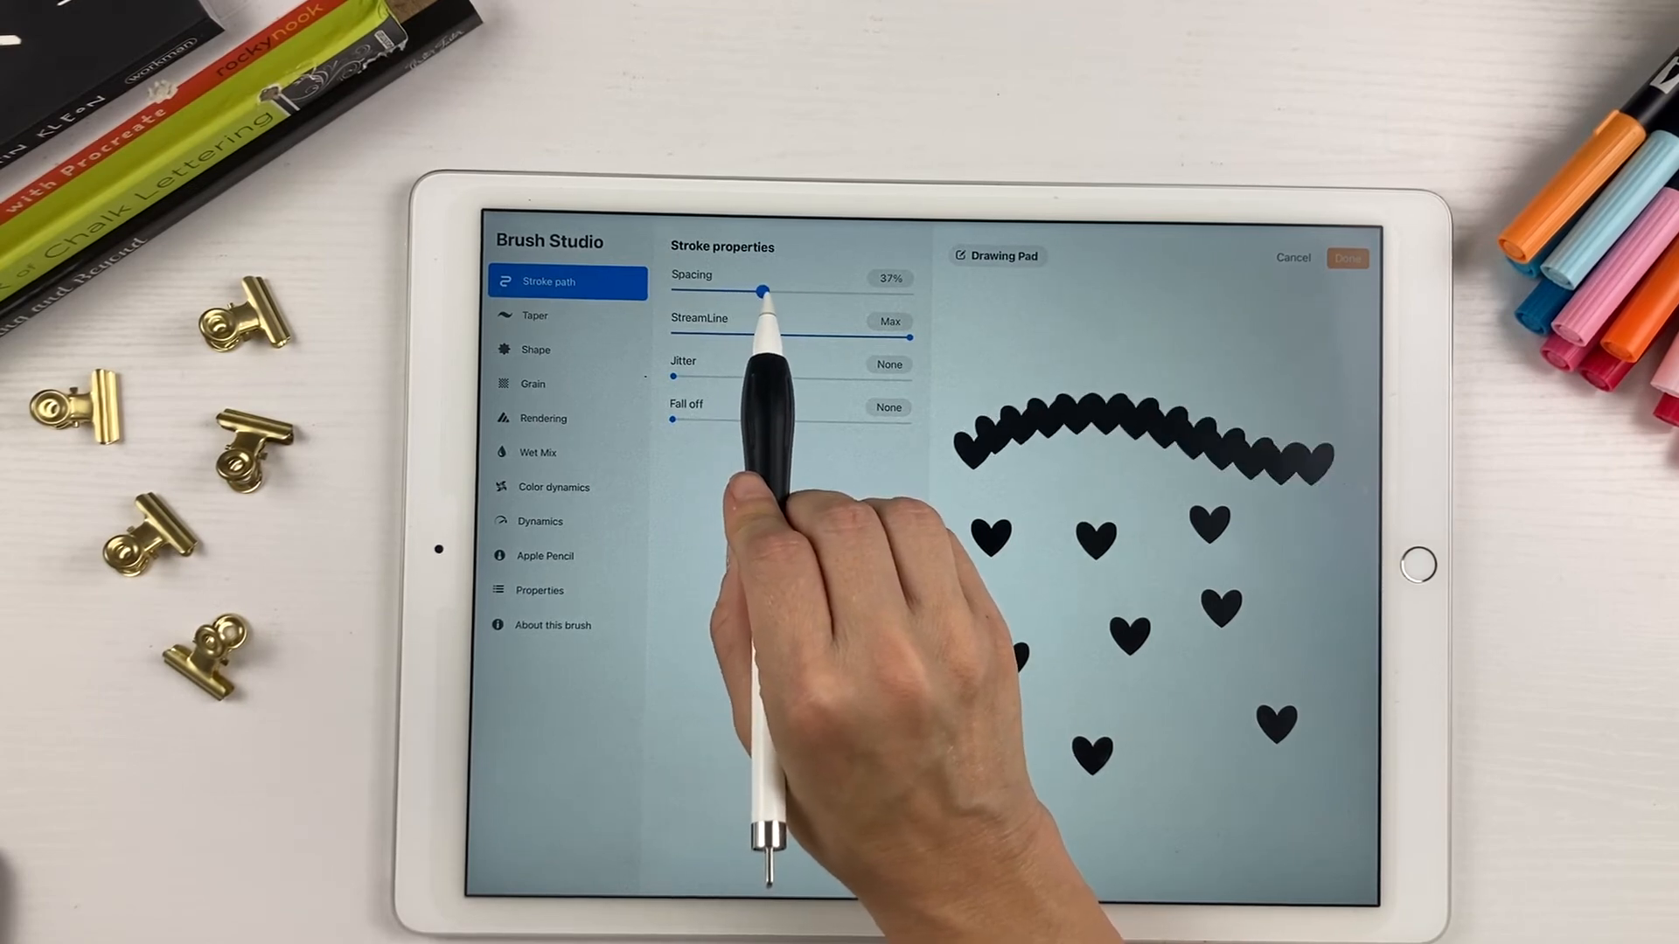
{"action": "left_click_drag", "start_coordinate": [760, 292], "coordinate": [790, 292]}
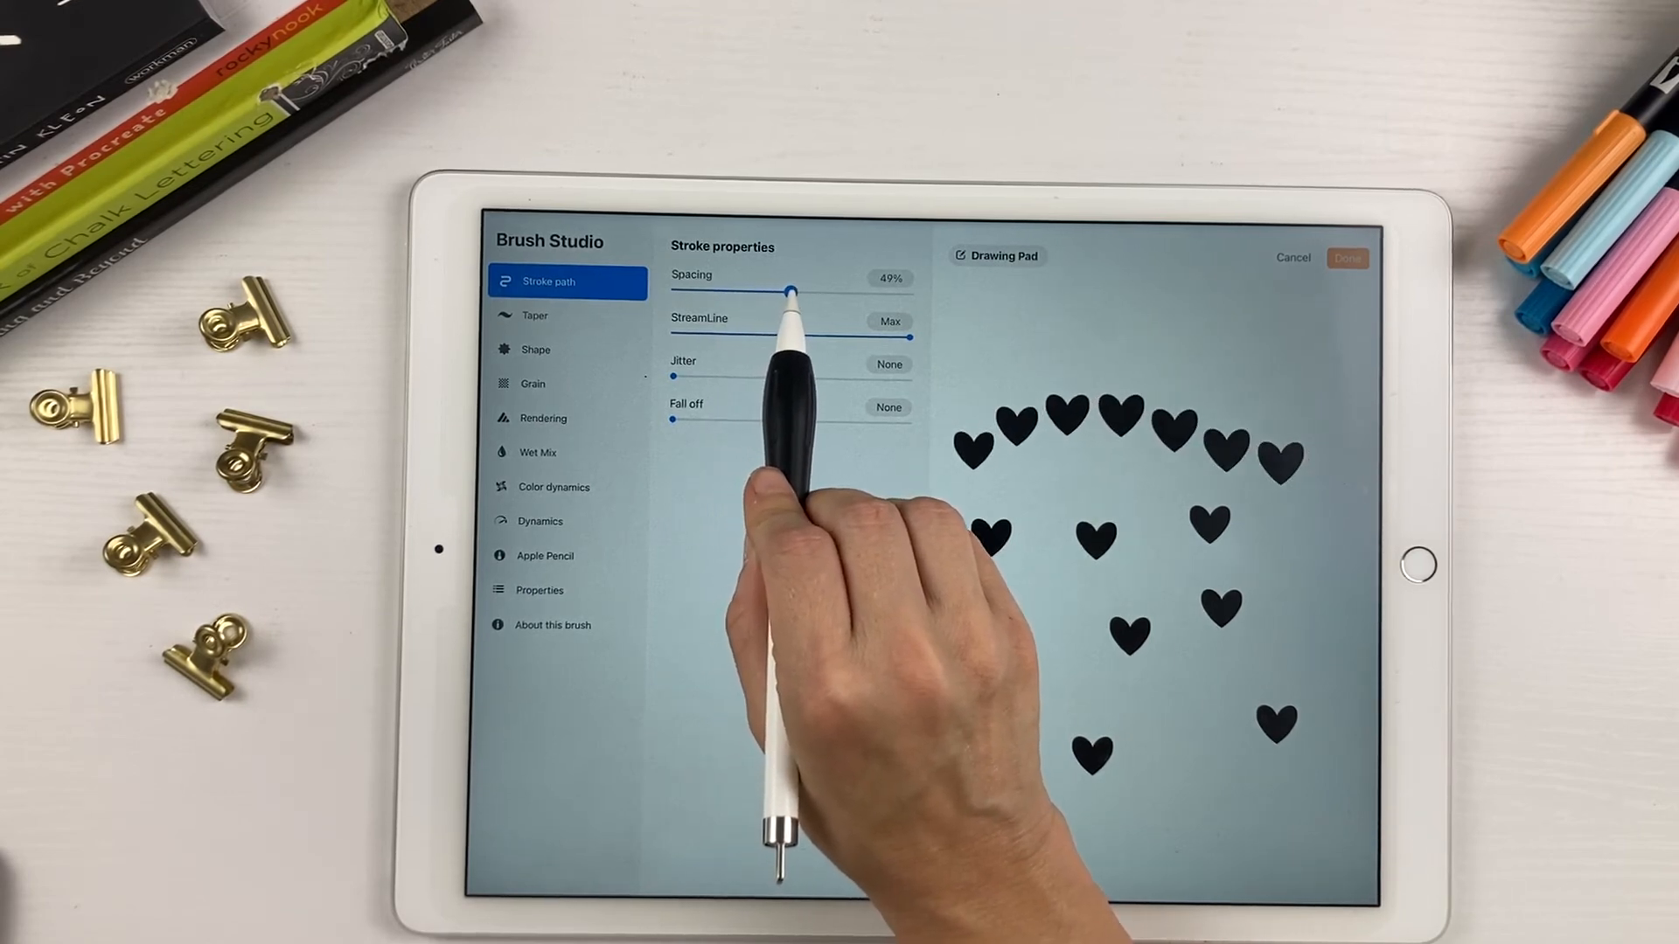
{"action": "left_click_drag", "start_coordinate": [790, 292], "coordinate": [813, 292]}
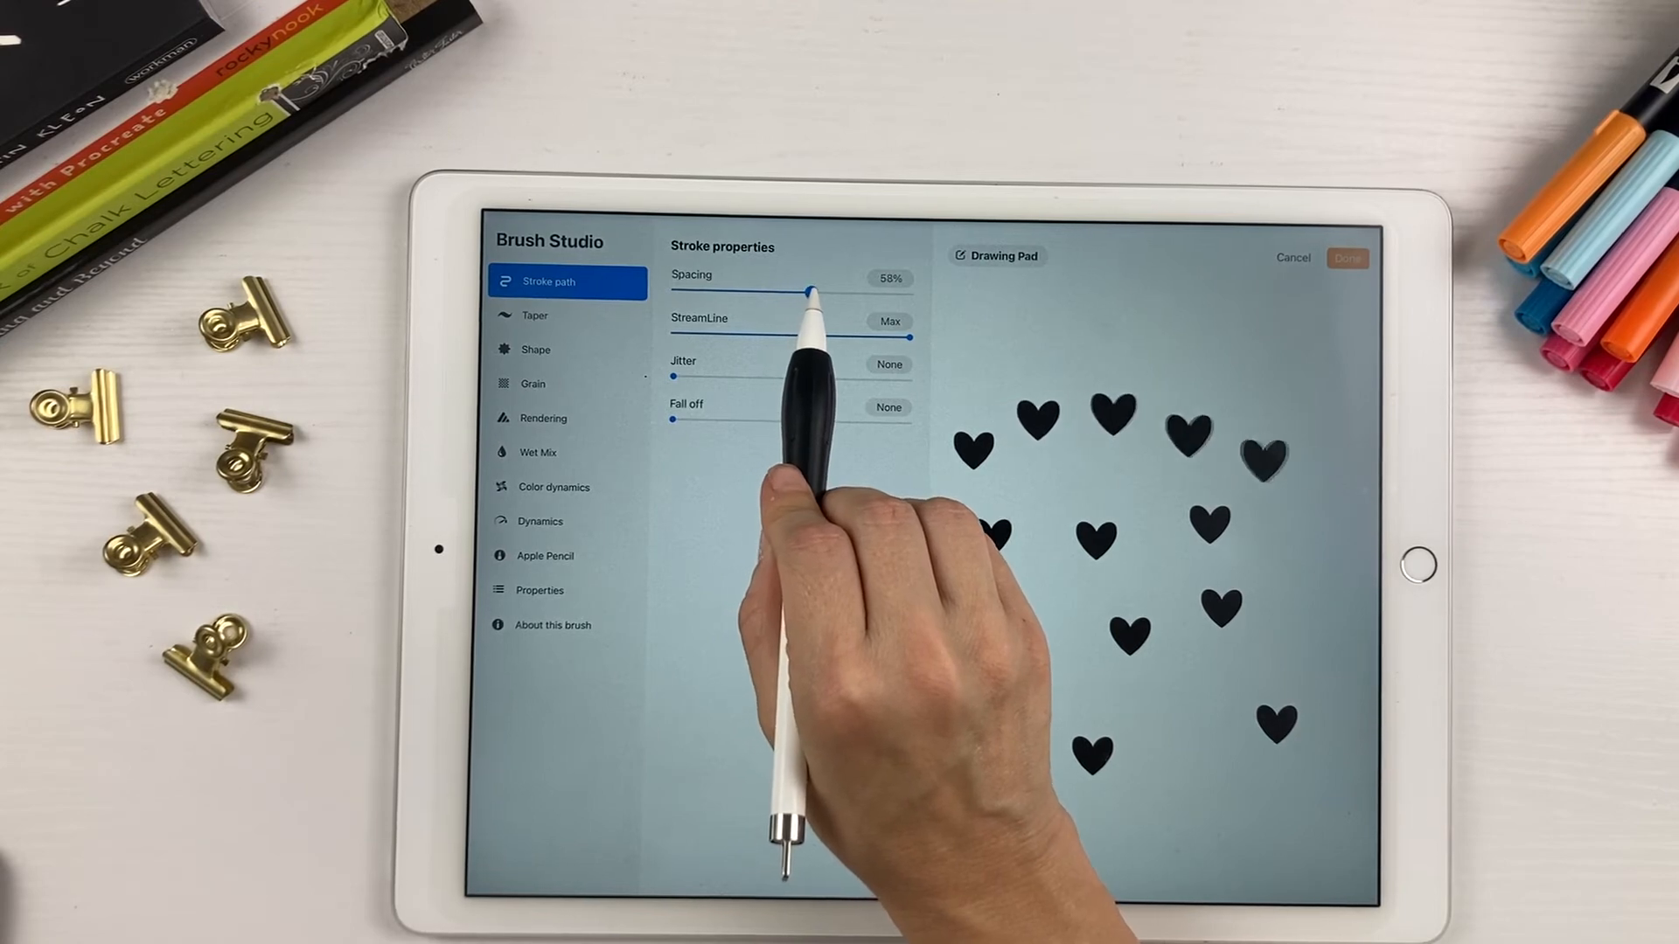
{"action": "left_click_drag", "start_coordinate": [813, 292], "coordinate": [818, 292]}
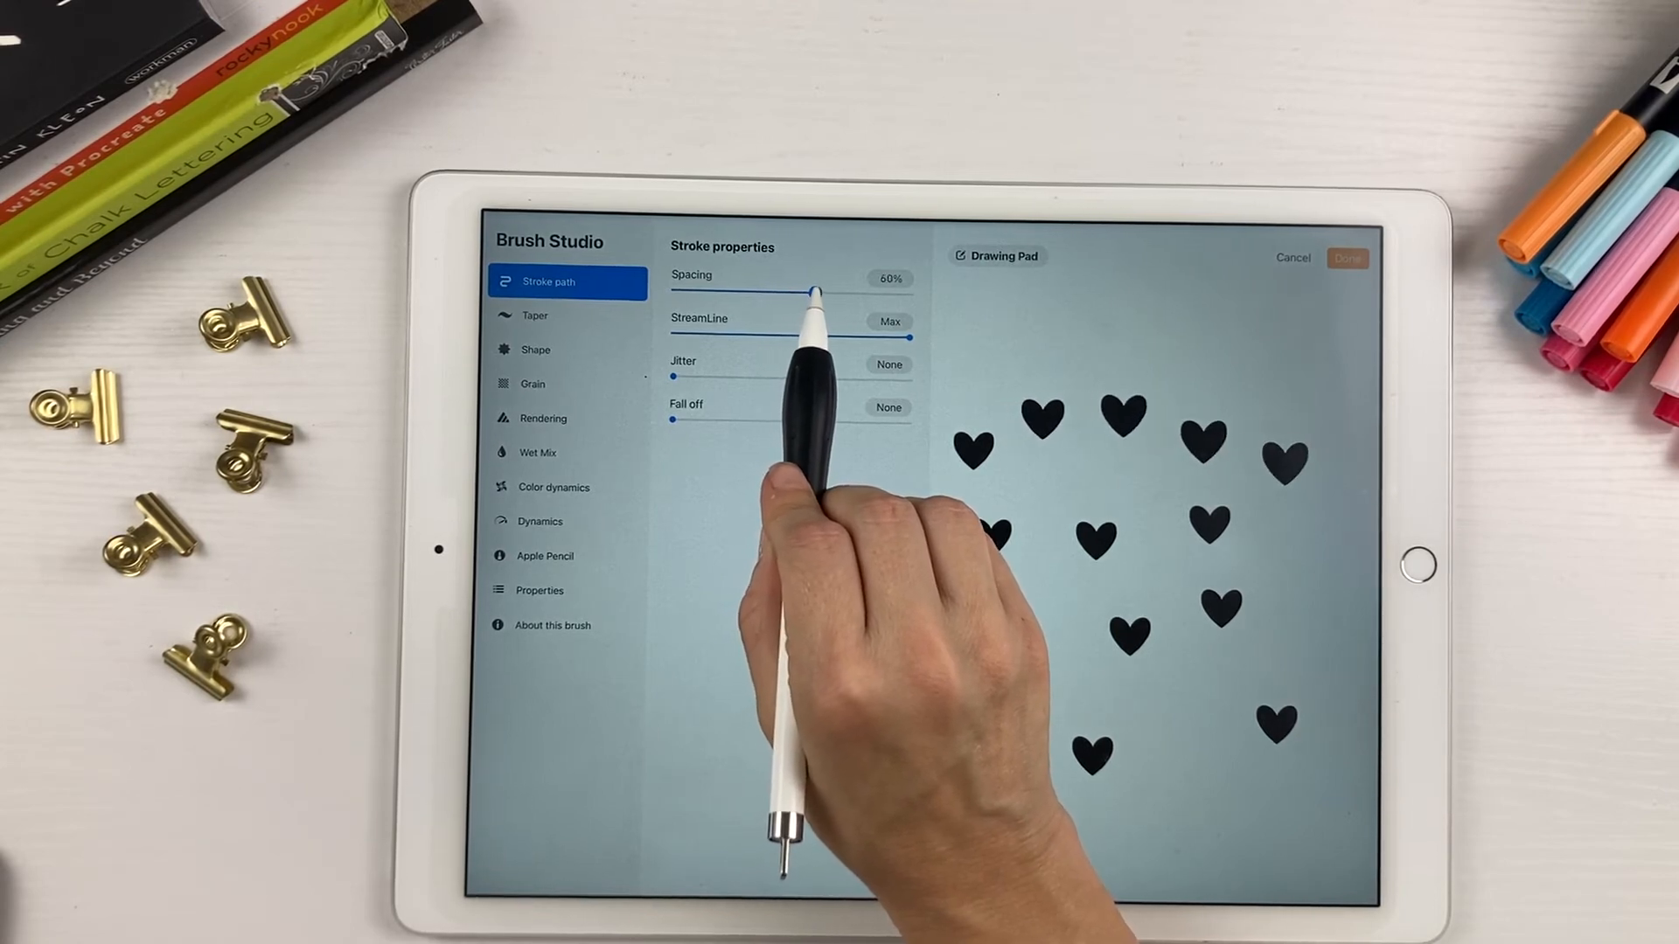
{"action": "left_click", "coordinate": [1004, 255]}
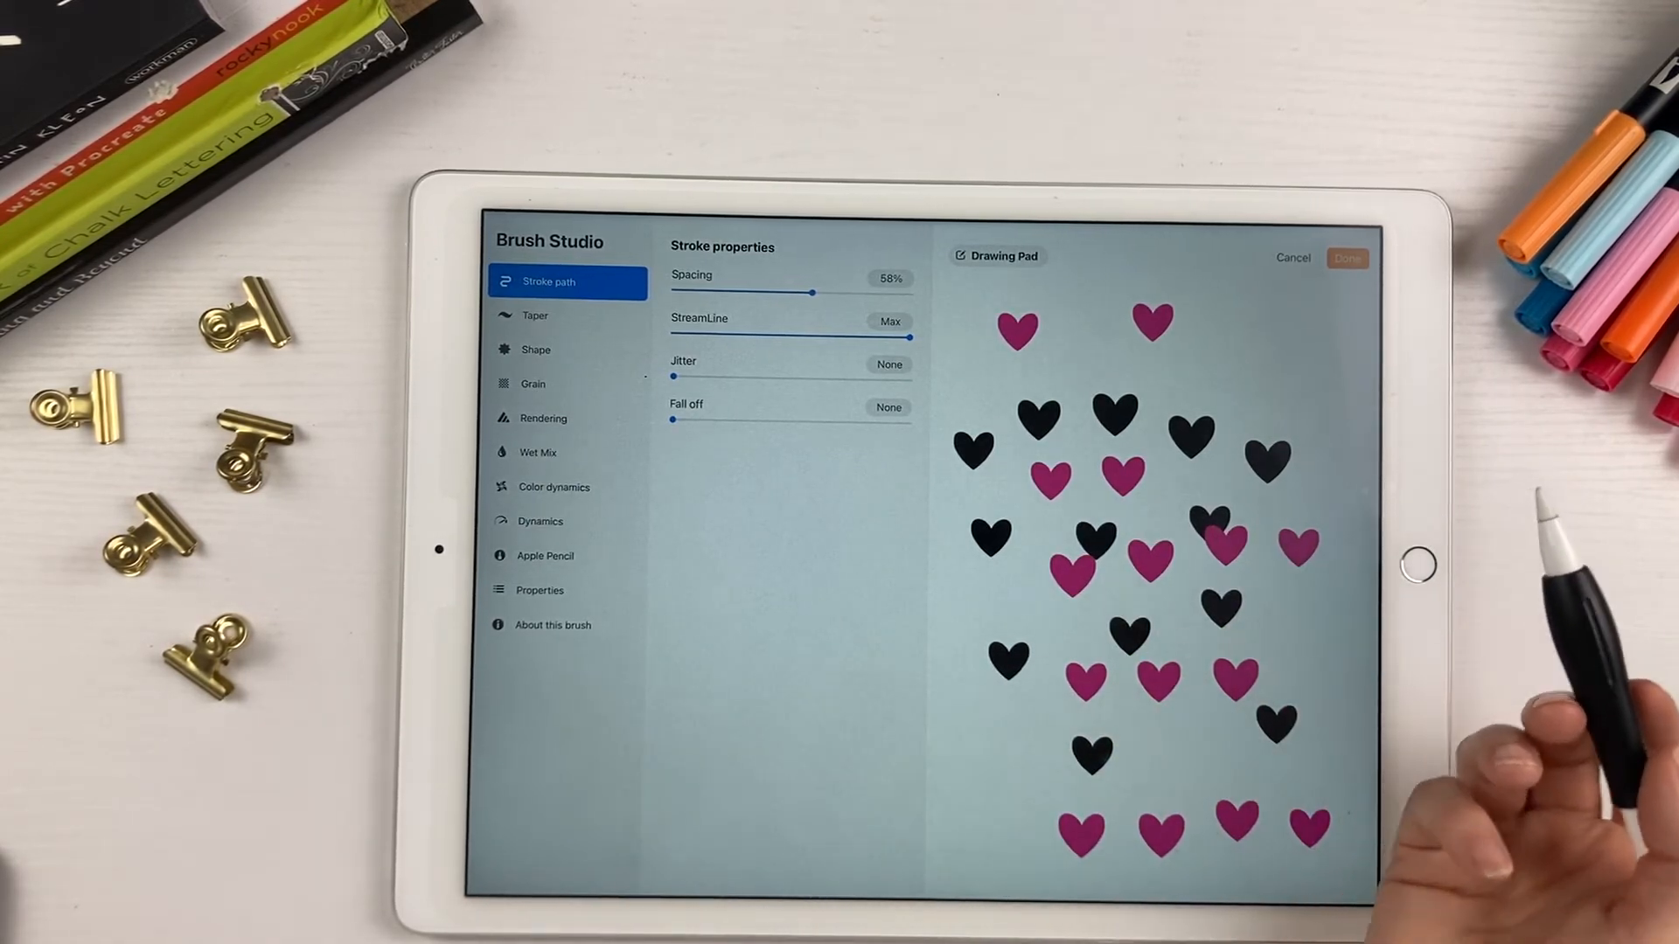
{"action": "left_click", "coordinate": [995, 255]}
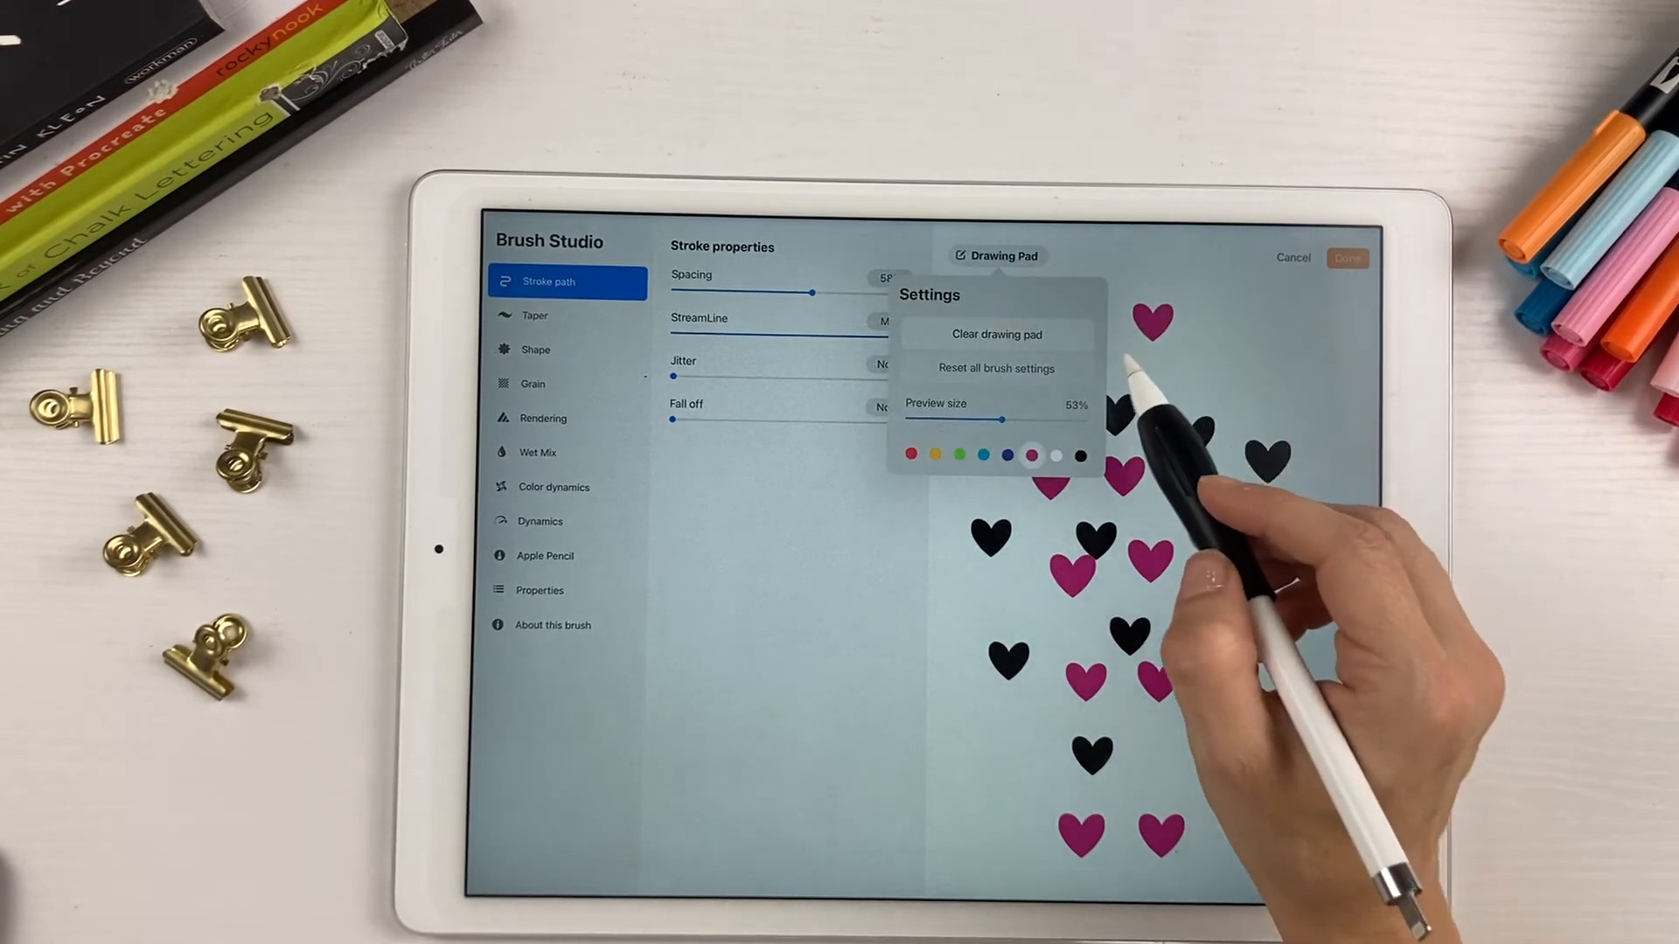
Clear the drawing pad and reopen the heart brush for editing
{"action": "left_click", "coordinate": [995, 334]}
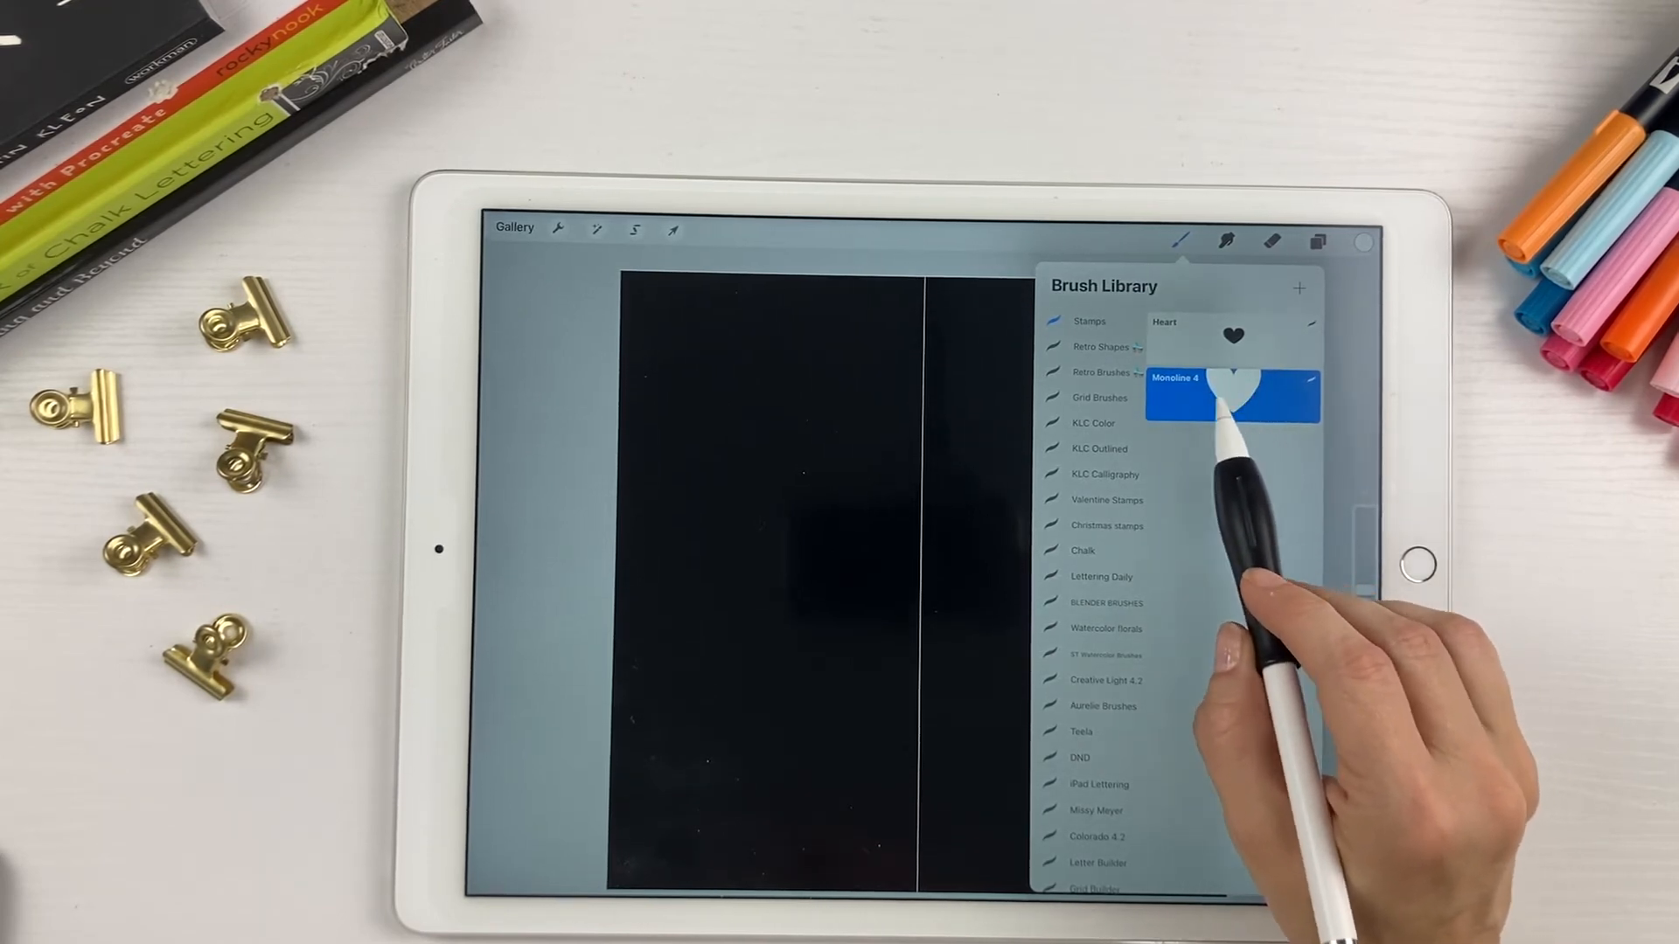
{"action": "left_click", "coordinate": [1232, 394]}
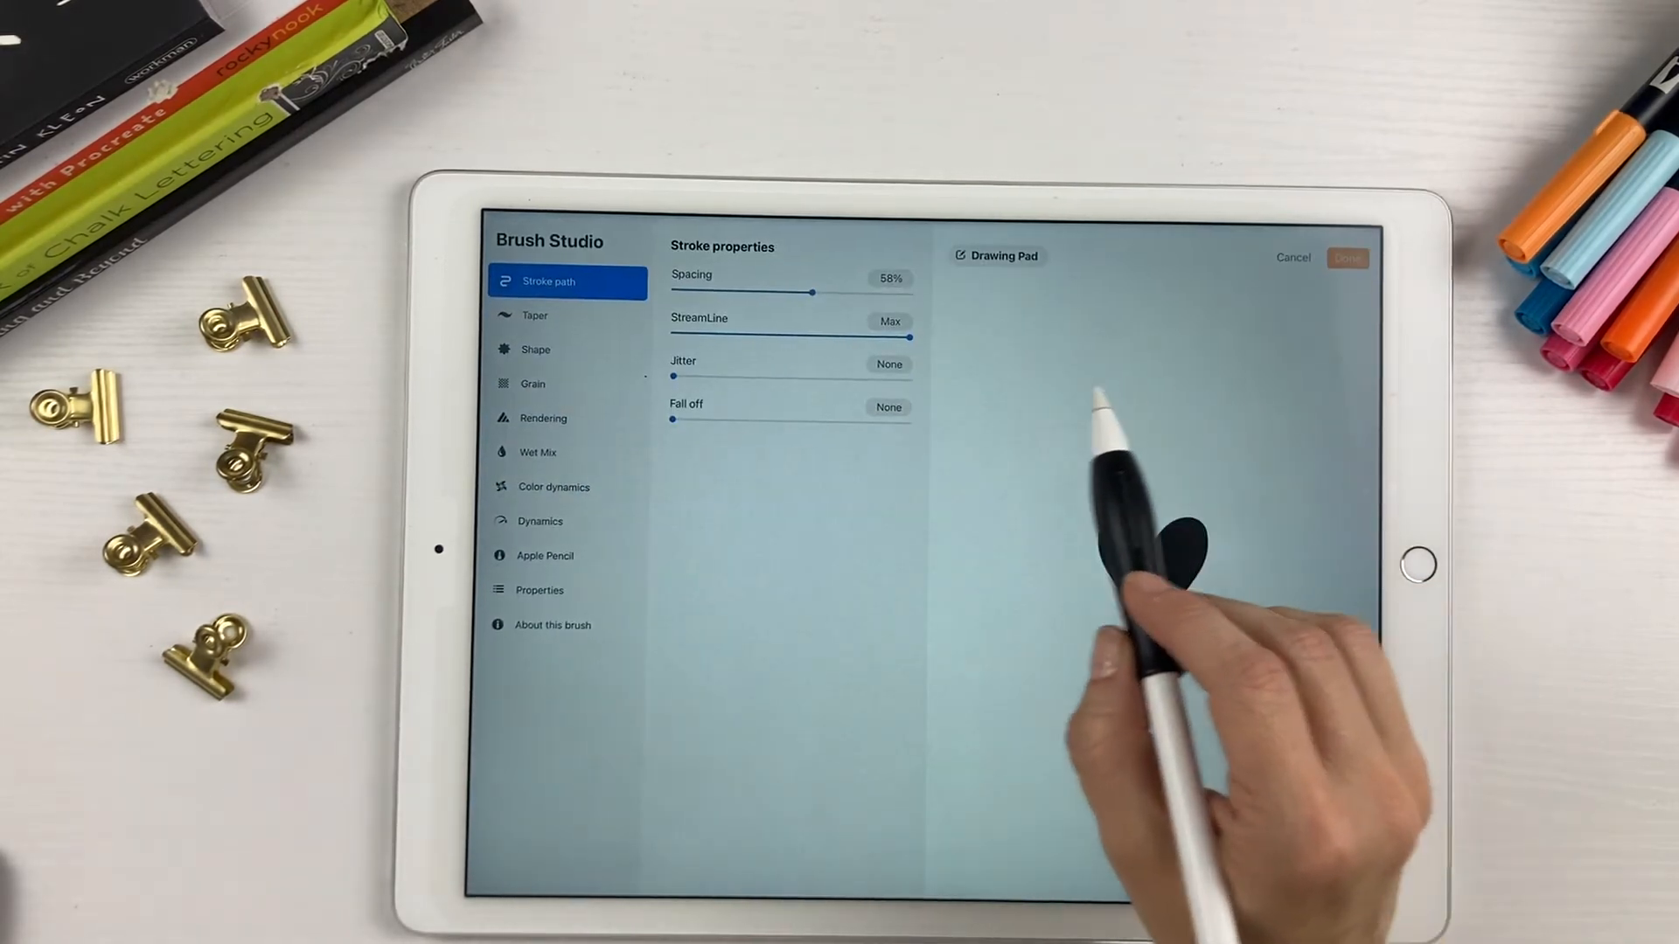
Shrink the stamp preview to 30% and show the About this brush page
{"action": "left_click", "coordinate": [561, 590]}
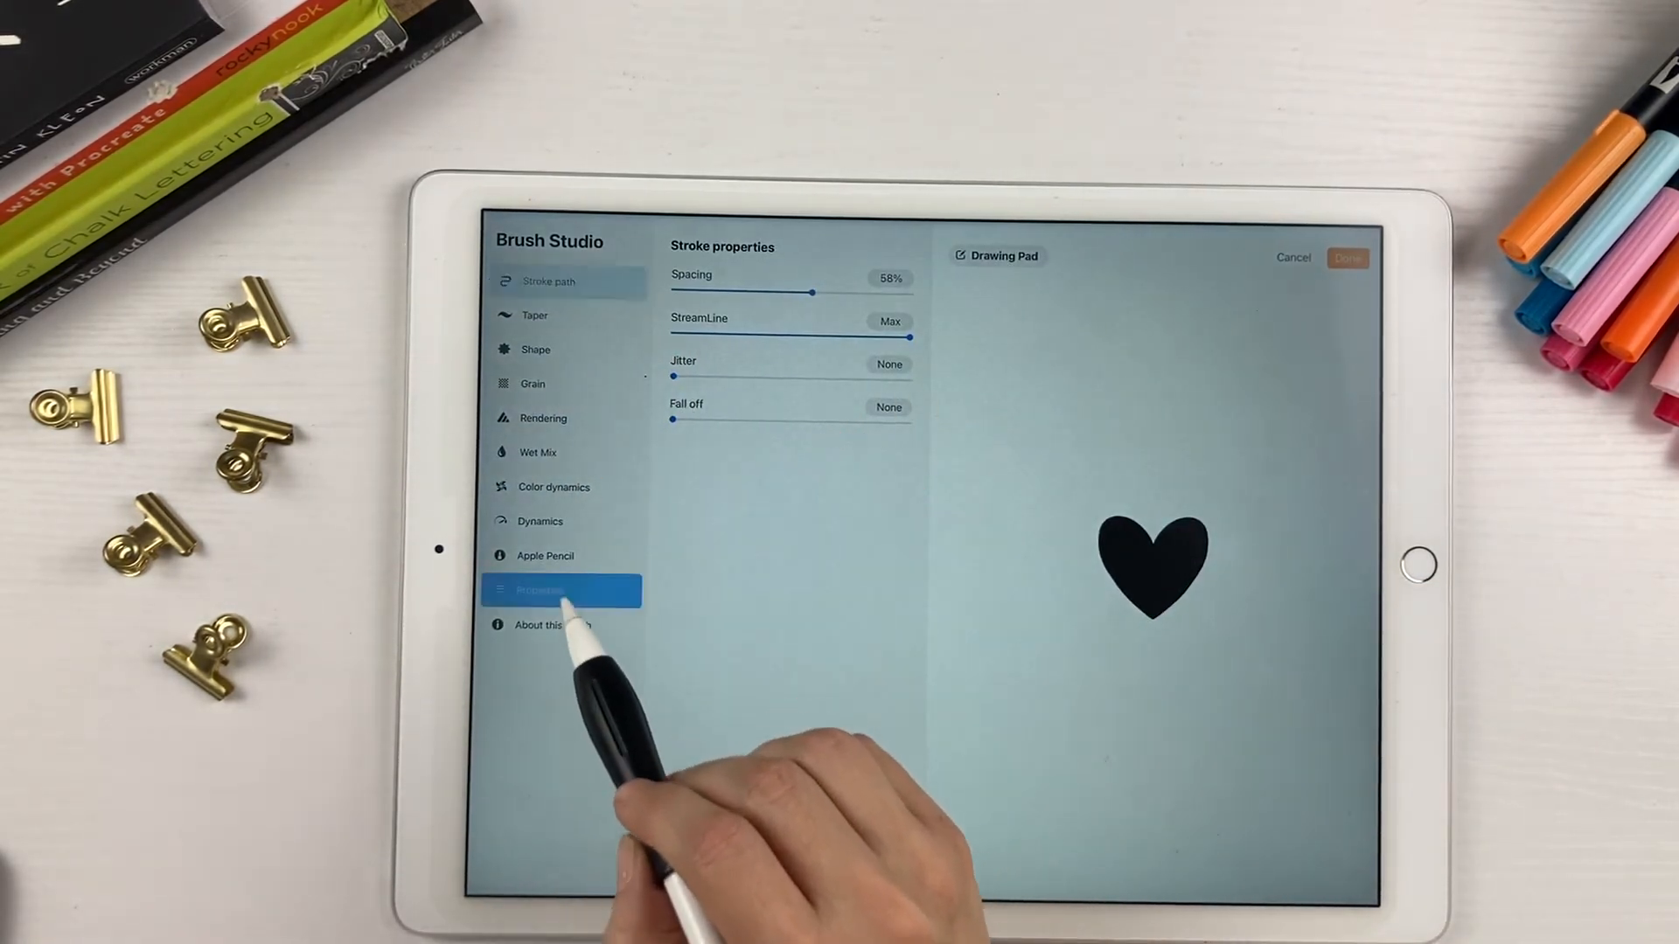
{"action": "left_click", "coordinate": [560, 590]}
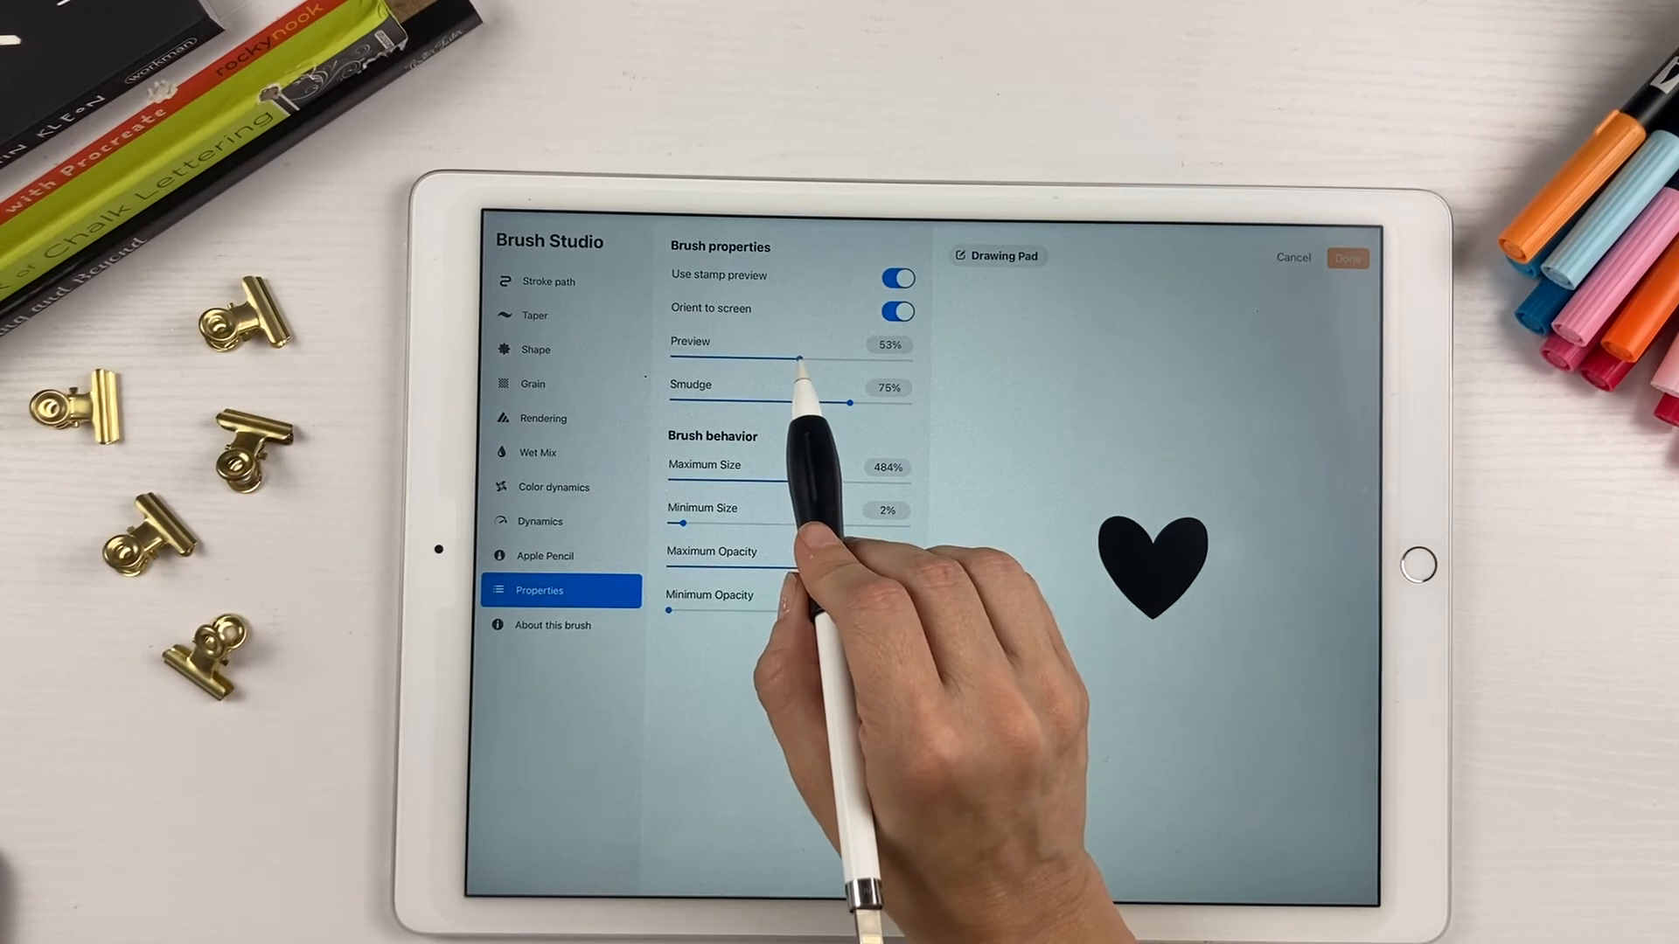
{"action": "left_click_drag", "start_coordinate": [797, 356], "coordinate": [755, 357]}
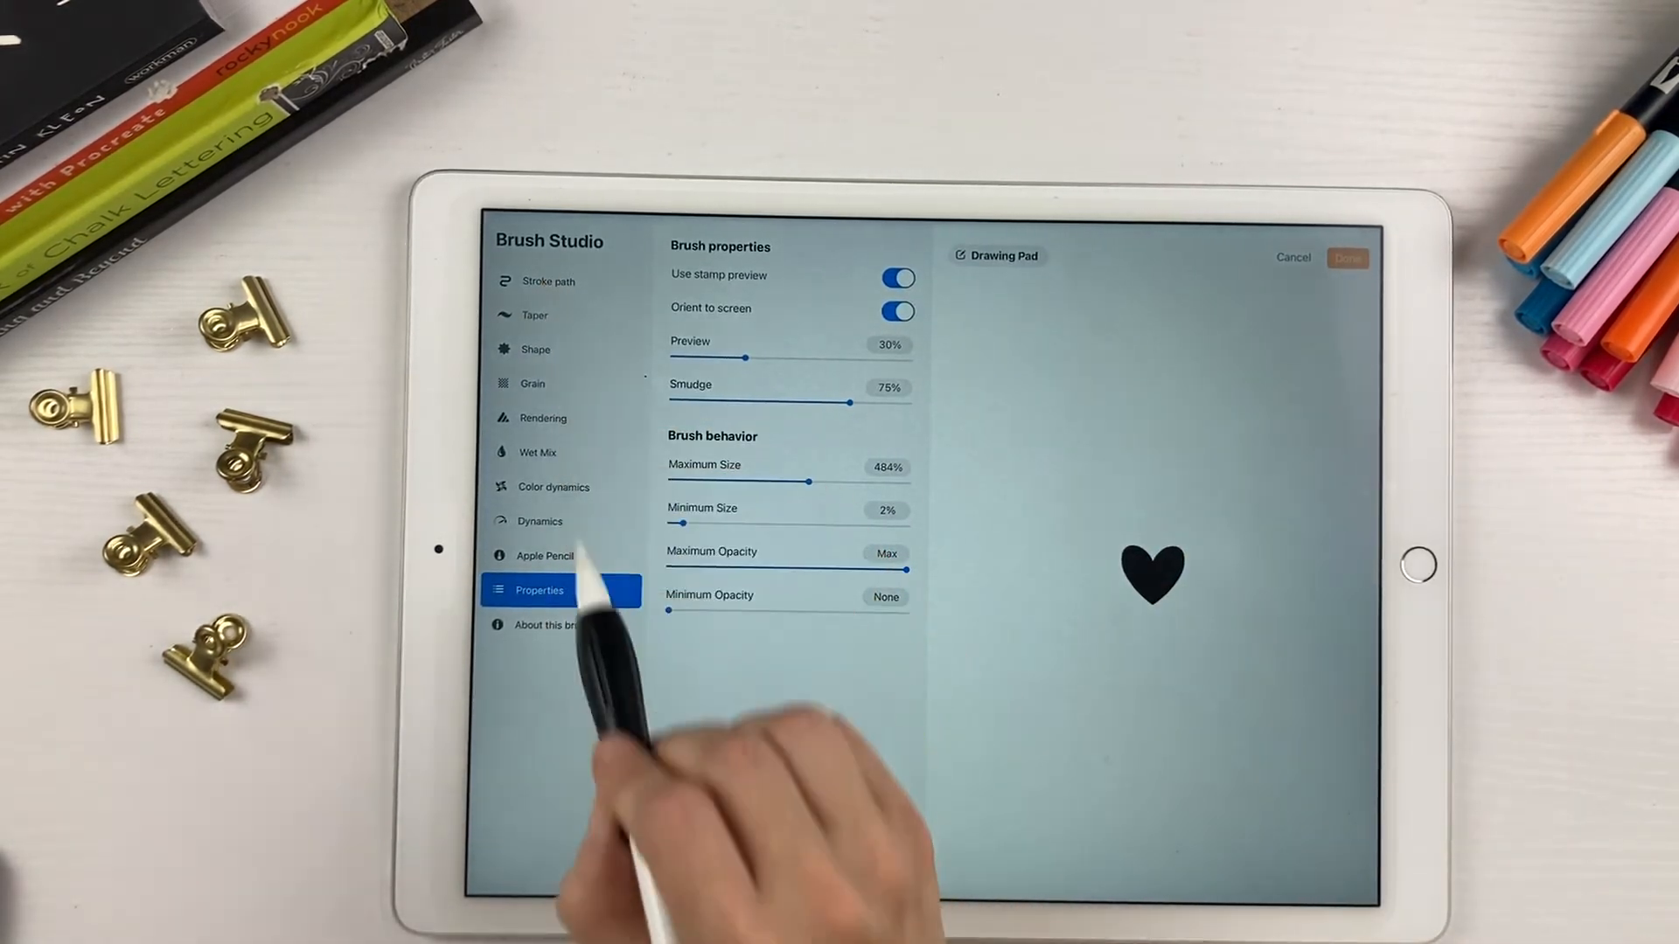
{"action": "left_click", "coordinate": [548, 626]}
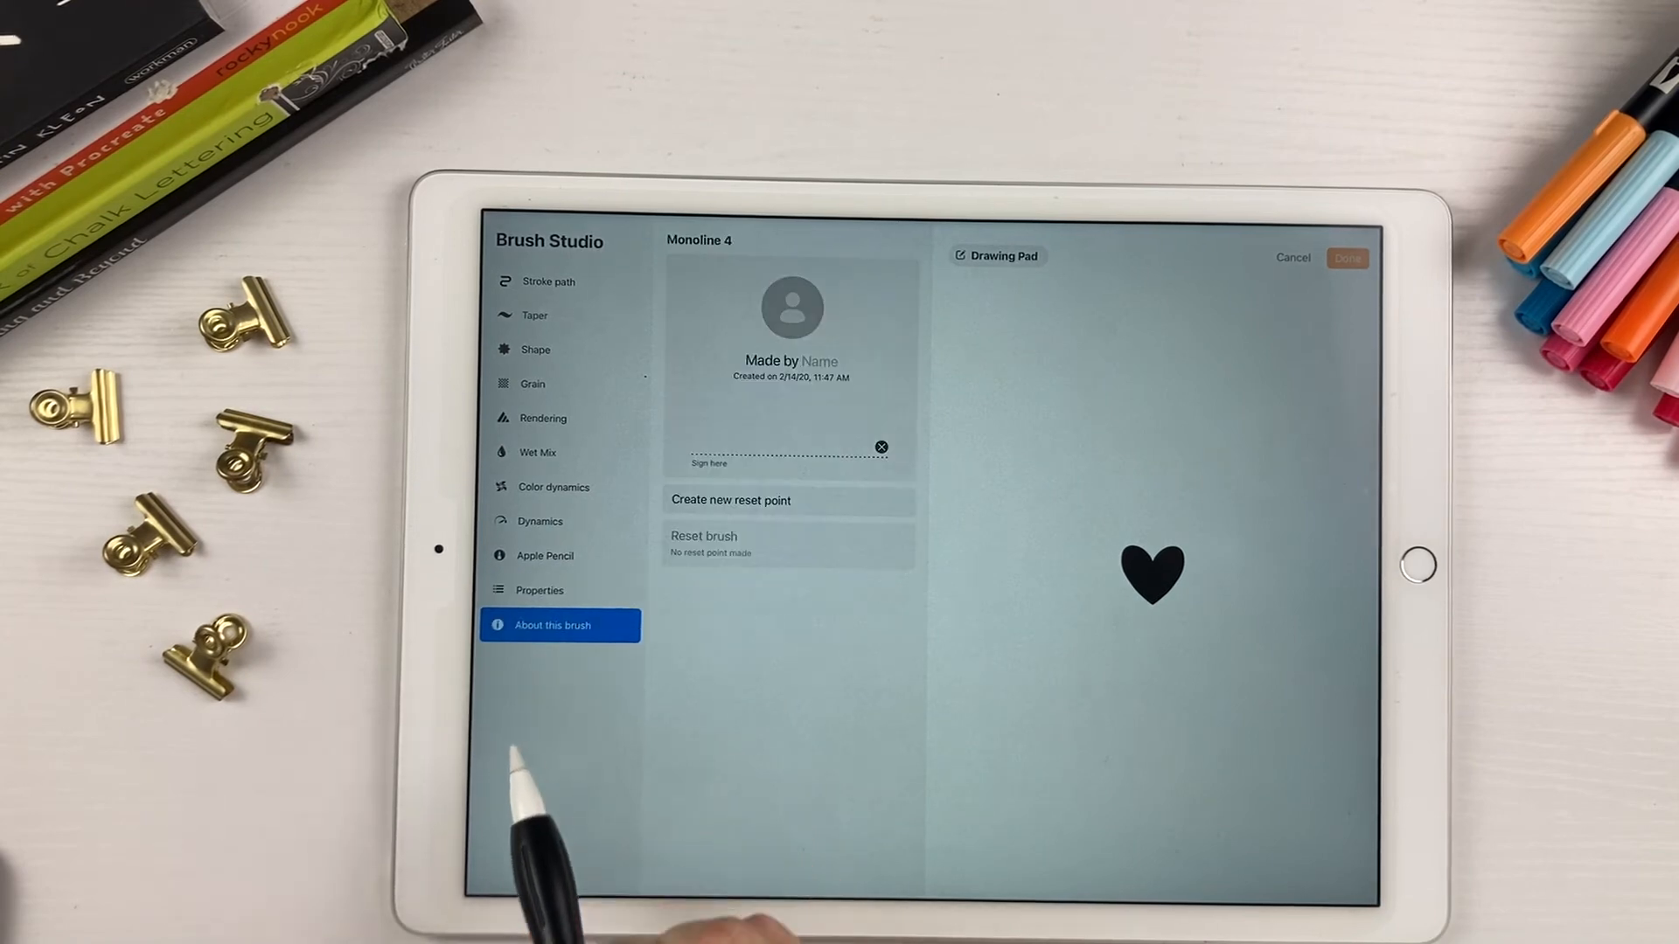
Rename the brush to 'Heart 2' and save it to the brush library
{"action": "left_click", "coordinate": [698, 240]}
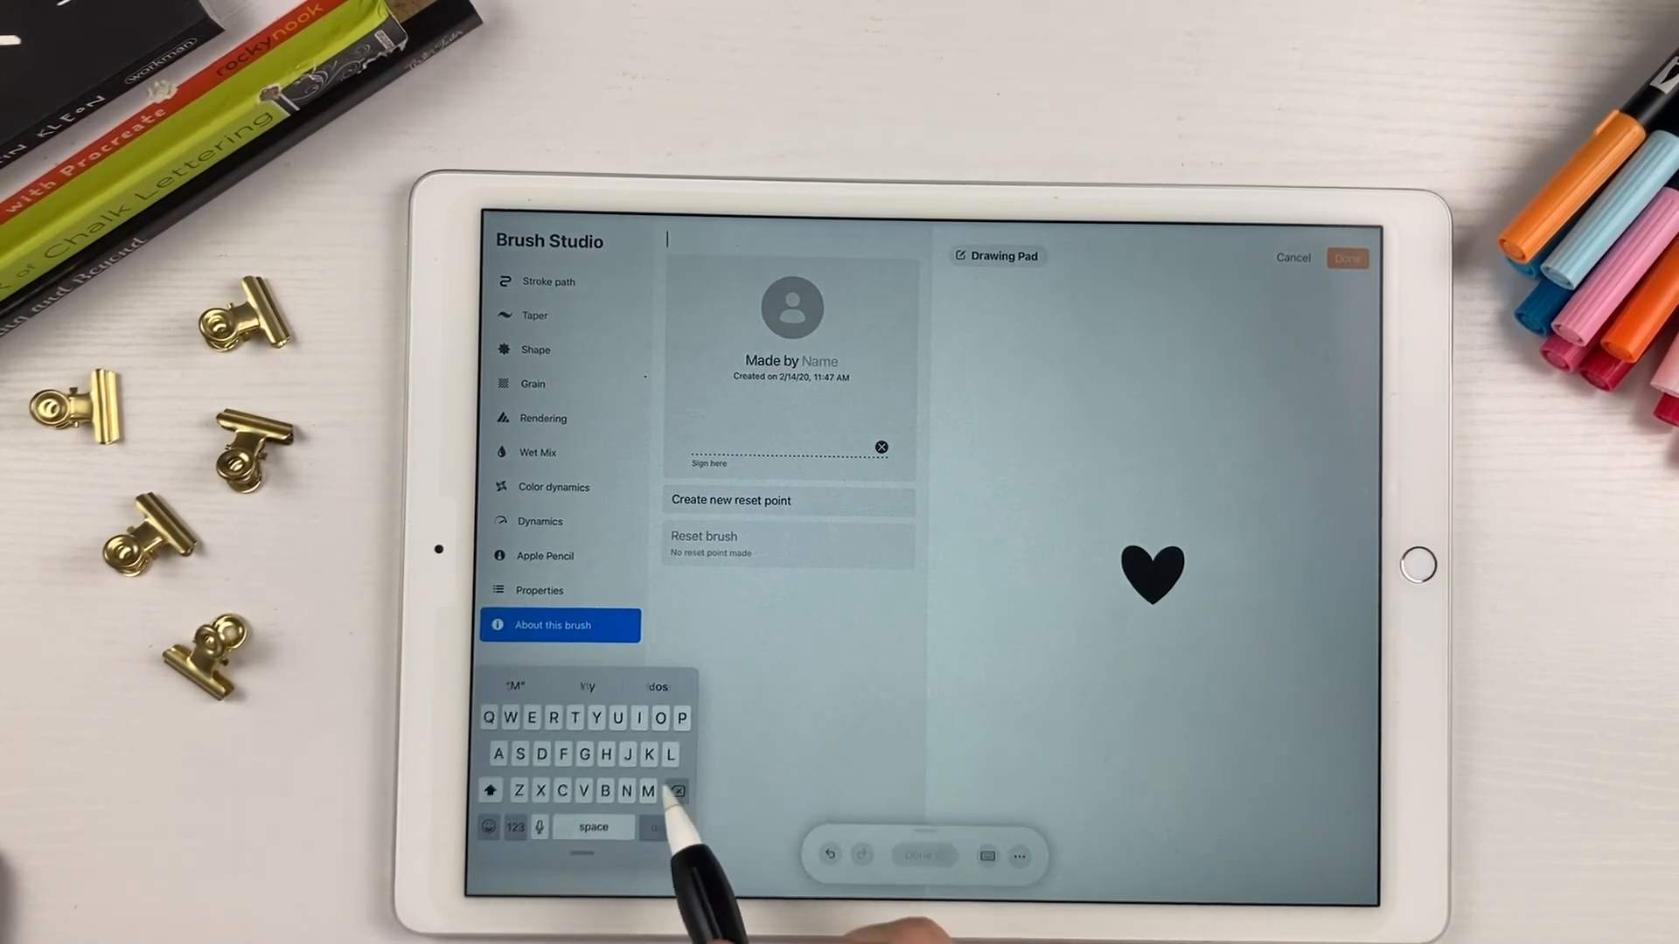
{"action": "type", "text": "Heart 2"}
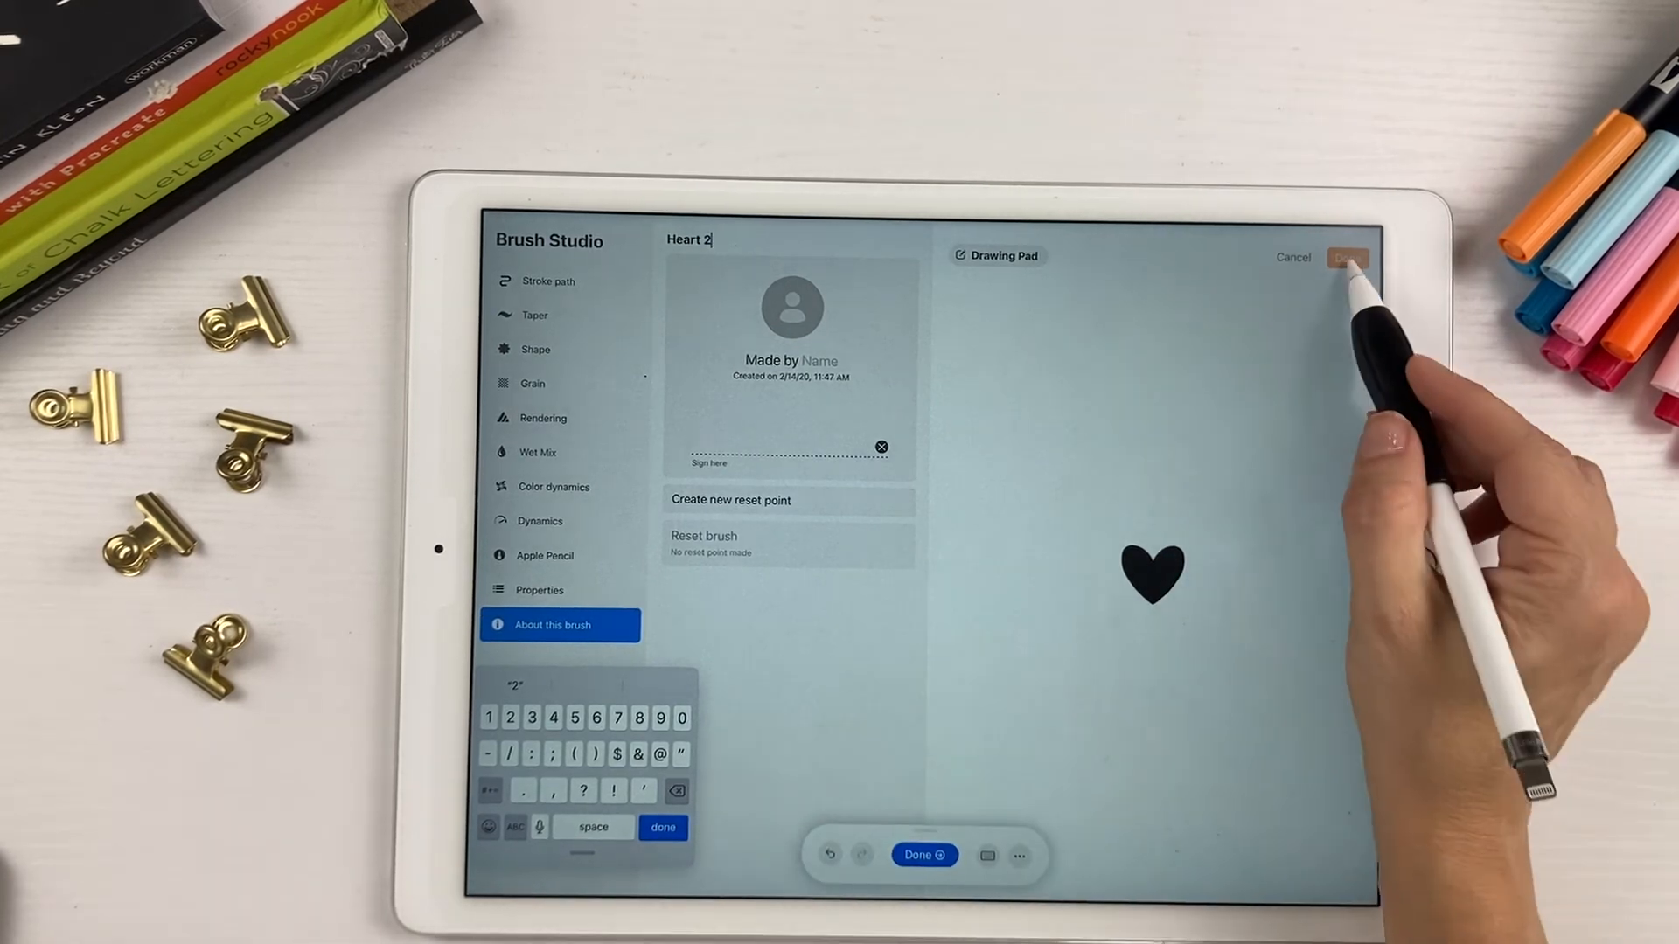
{"action": "left_click", "coordinate": [1347, 257]}
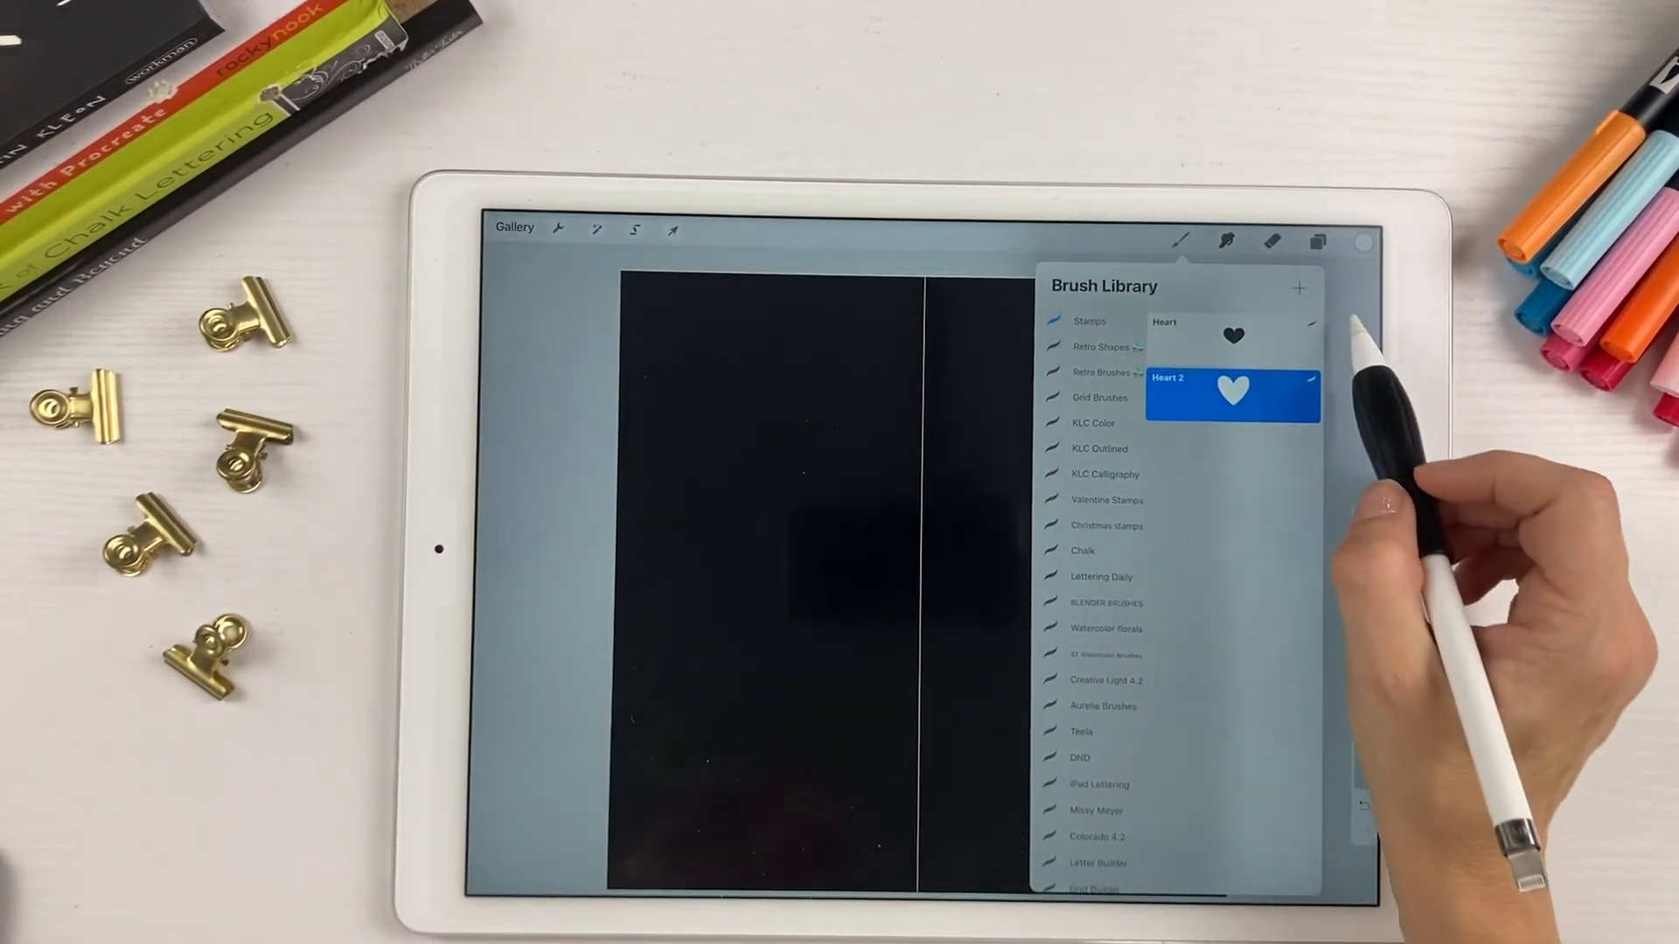
Hide the black Layer 1 and add a new empty Layer 3 on top
{"action": "left_click", "coordinate": [1318, 241]}
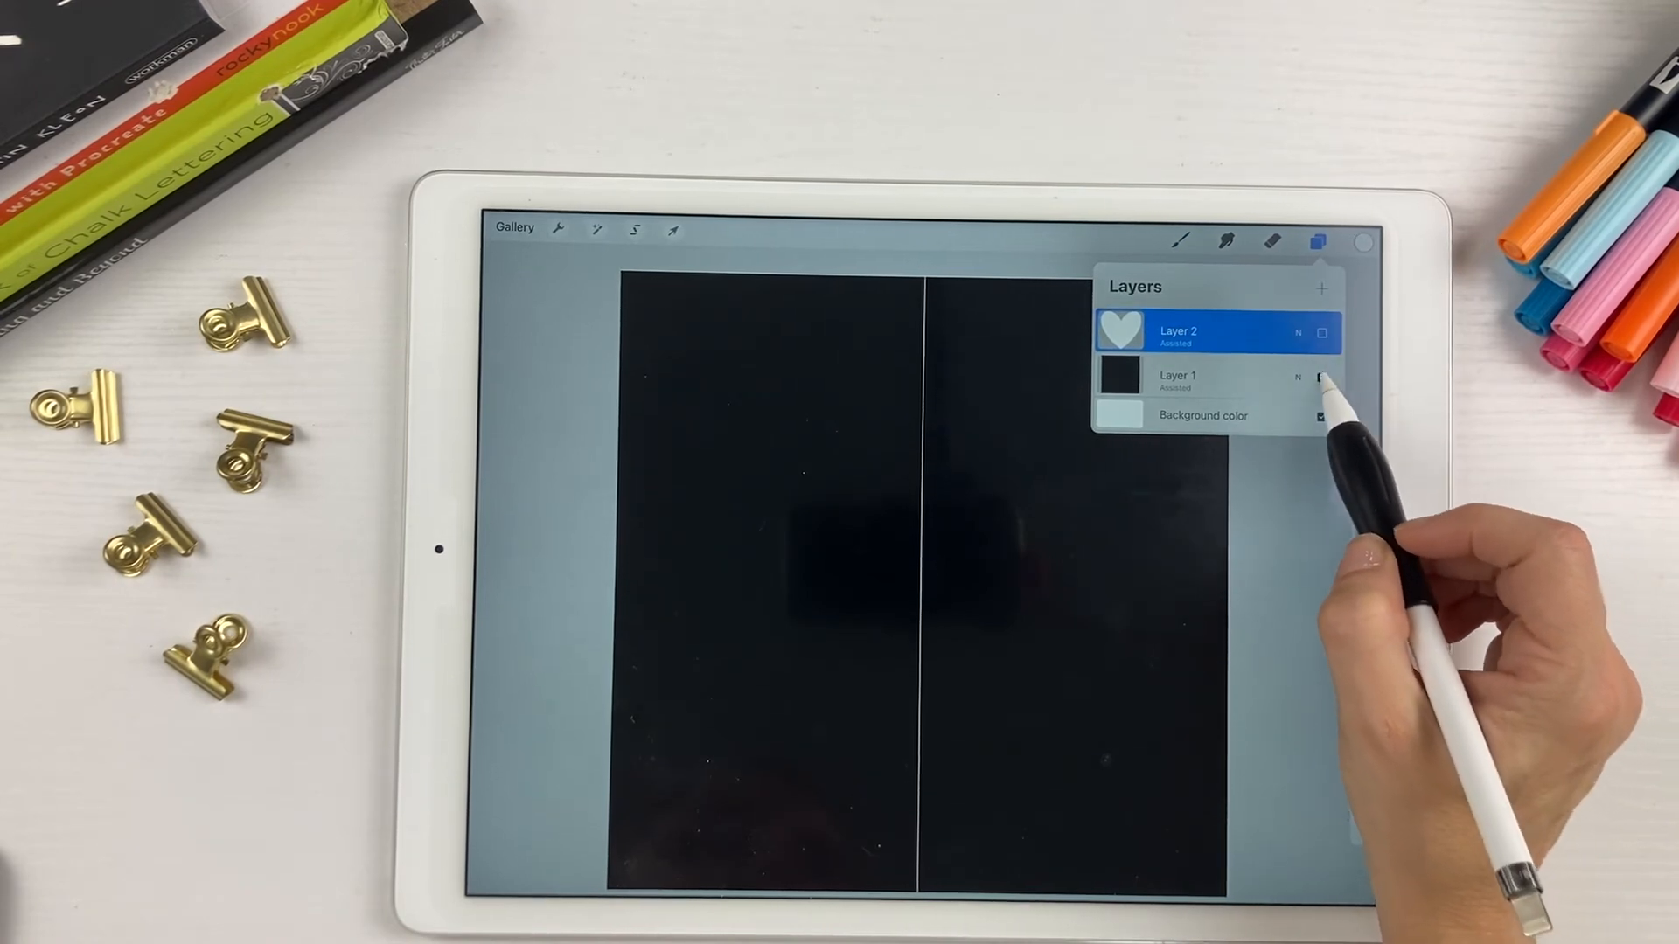
{"action": "left_click", "coordinate": [1324, 378]}
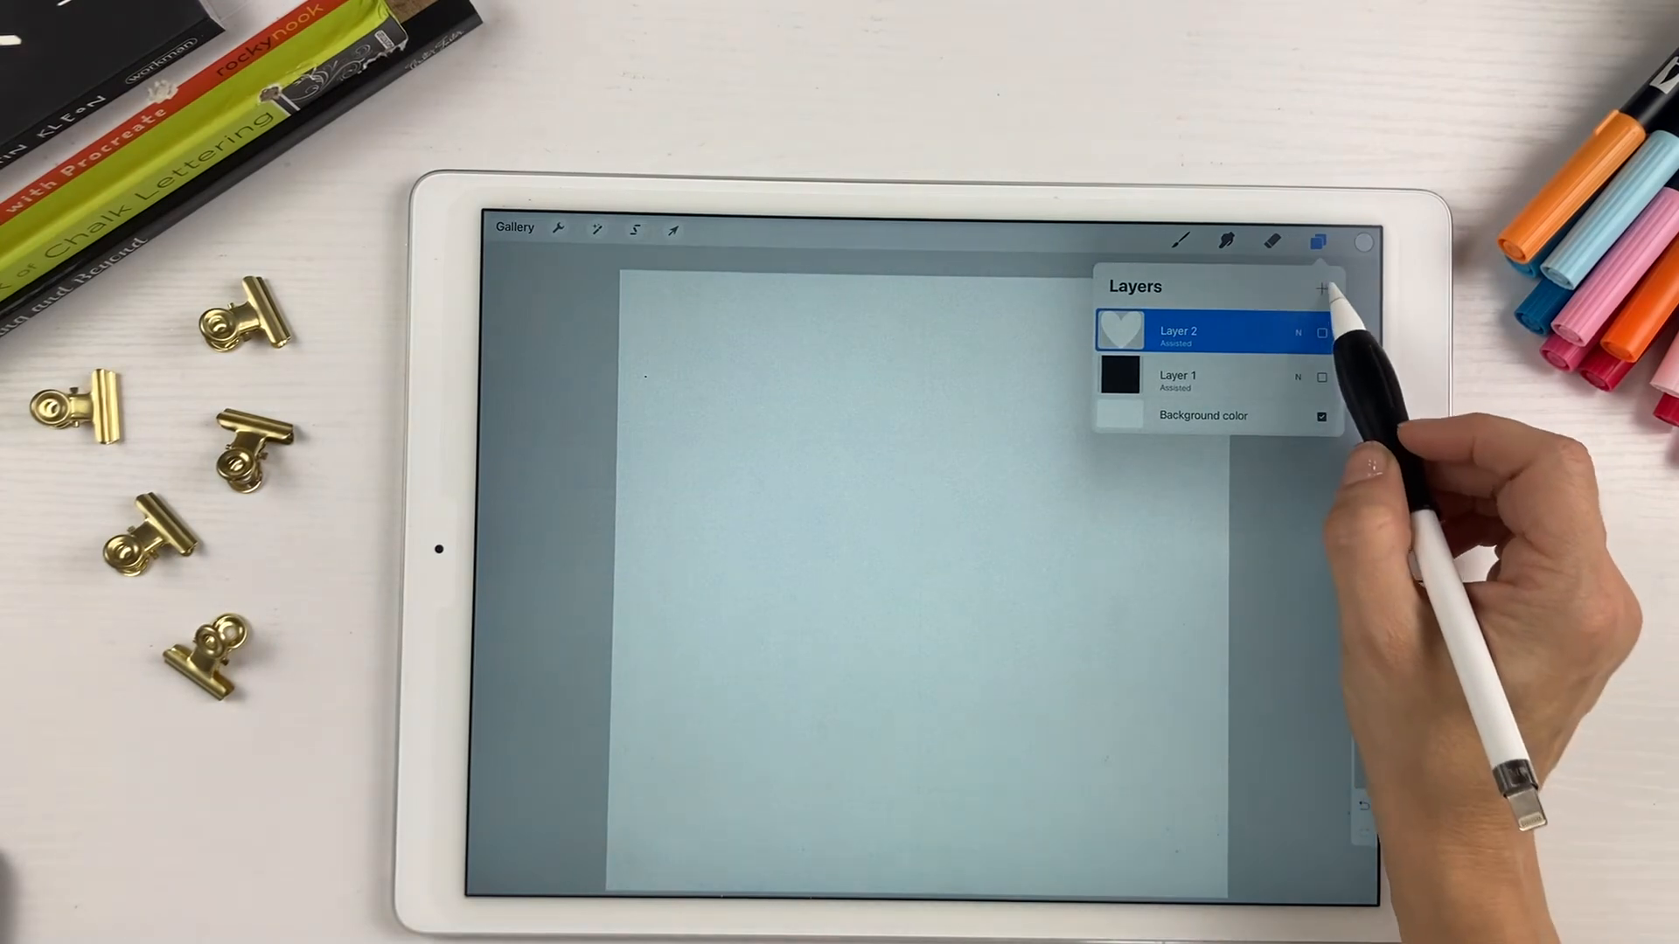
{"action": "left_click", "coordinate": [1322, 289]}
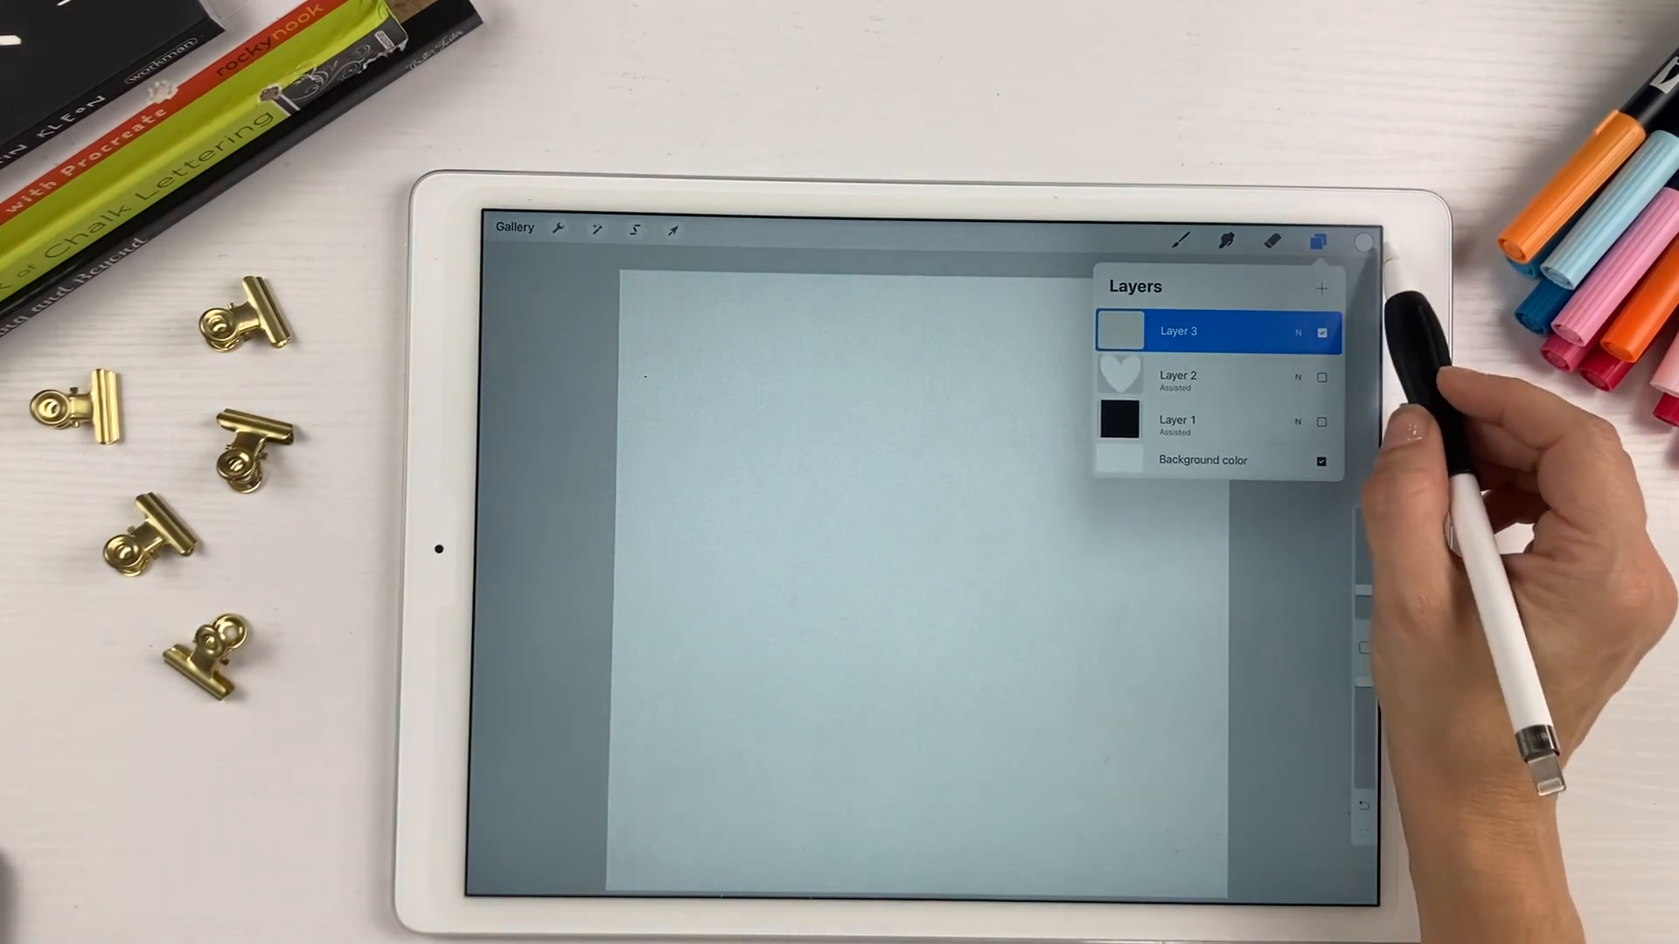
{"action": "left_click", "coordinate": [1319, 242]}
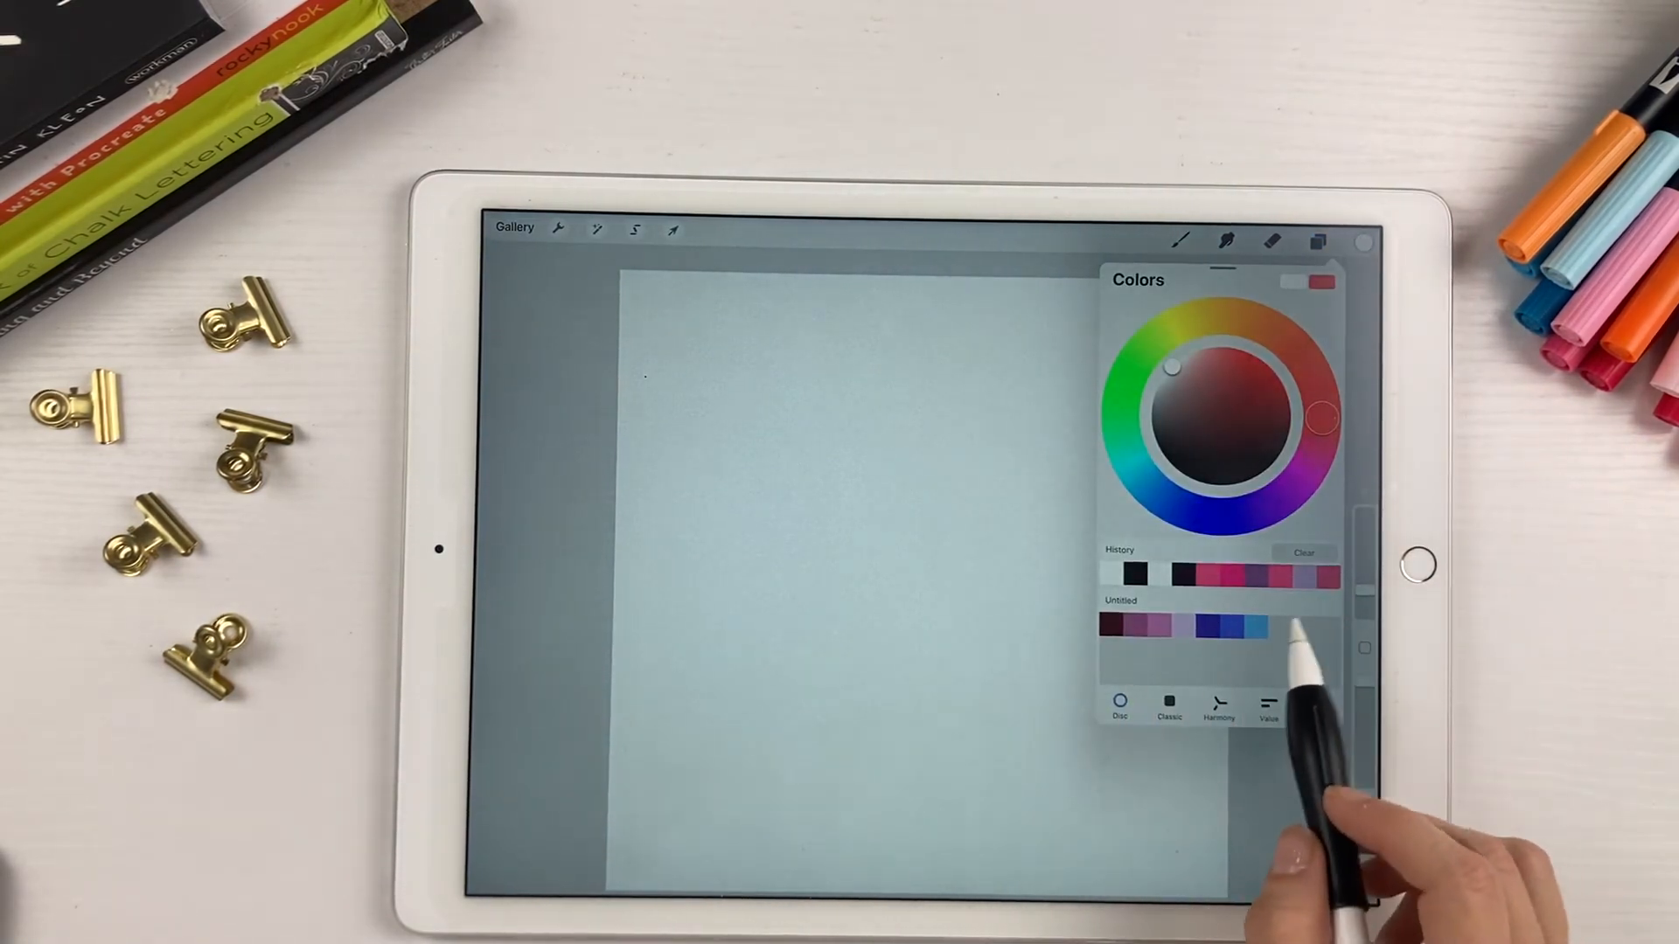
Pick a deep purple swatch in Colors for stamping the Heart 2 hearts
{"action": "left_click", "coordinate": [1184, 239]}
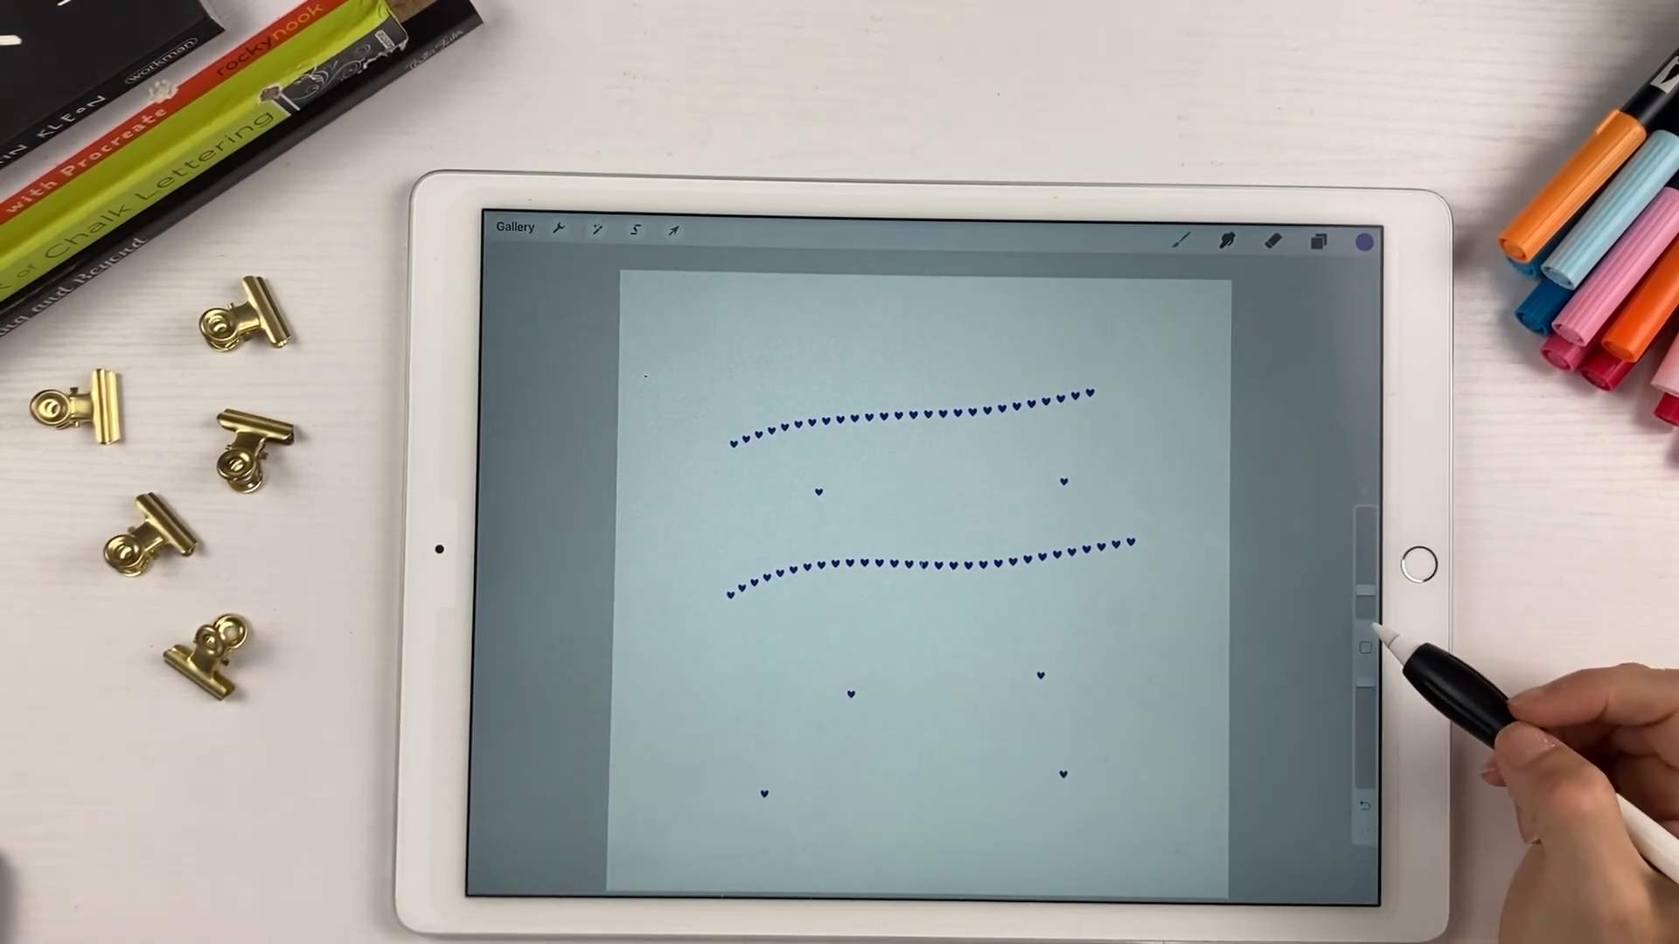
{"action": "mouse_move", "coordinate": [1447, 631]}
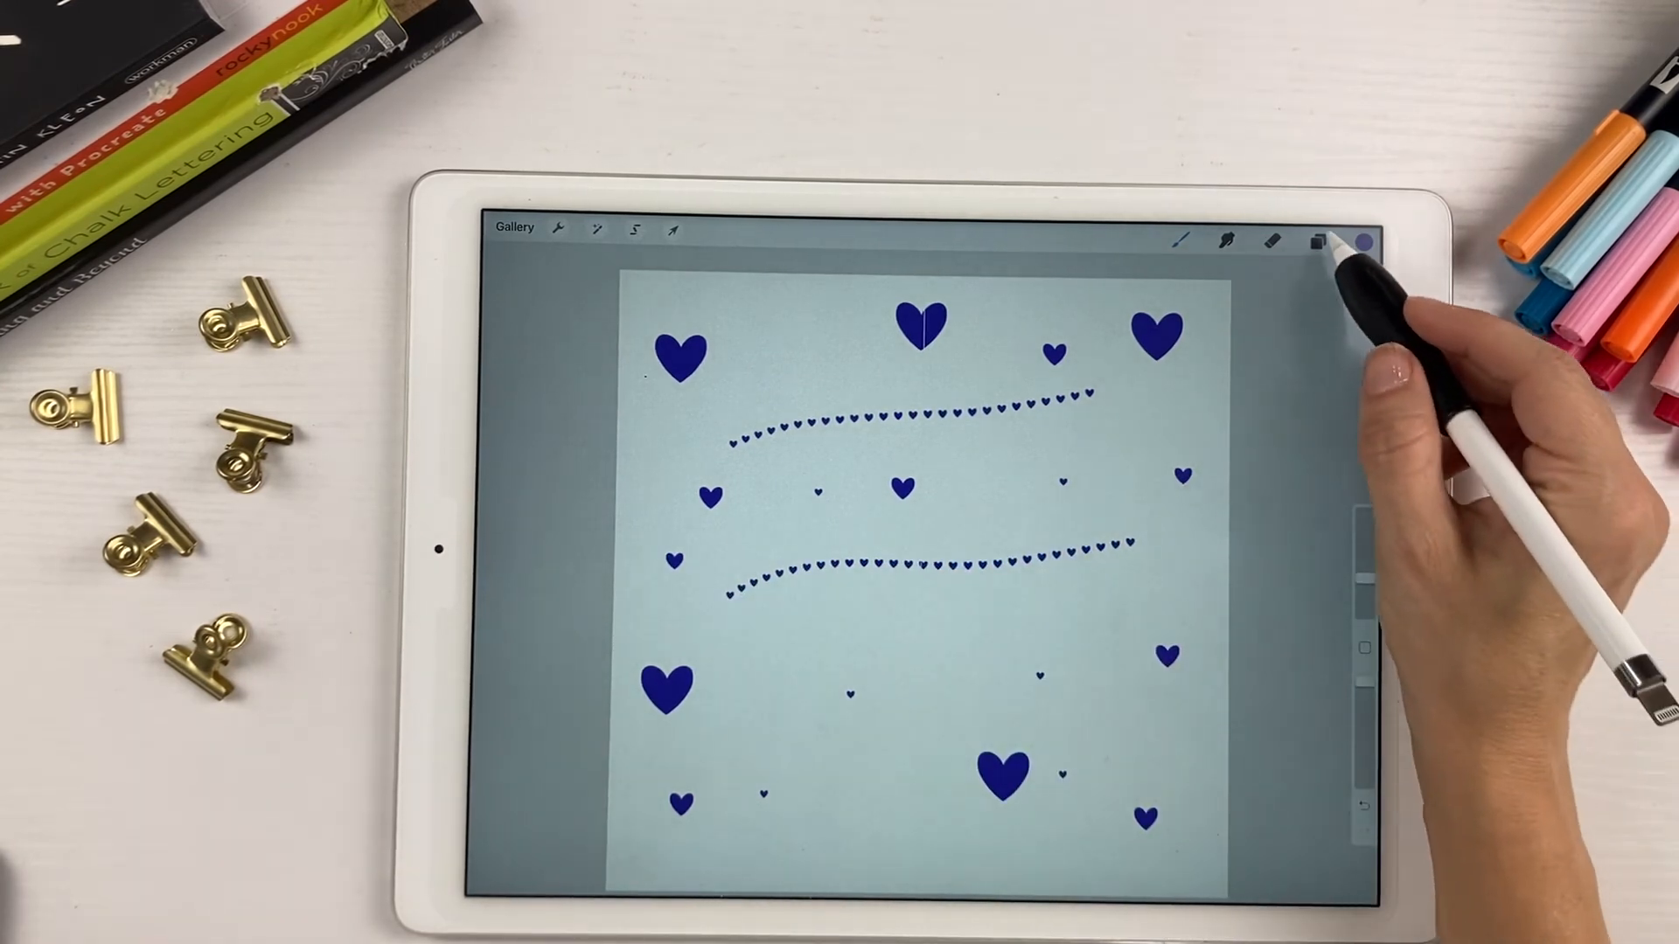
Add a fresh empty Layer 3 above Layer 2 and Layer 1 from the Layers panel
{"action": "left_click", "coordinate": [1319, 241]}
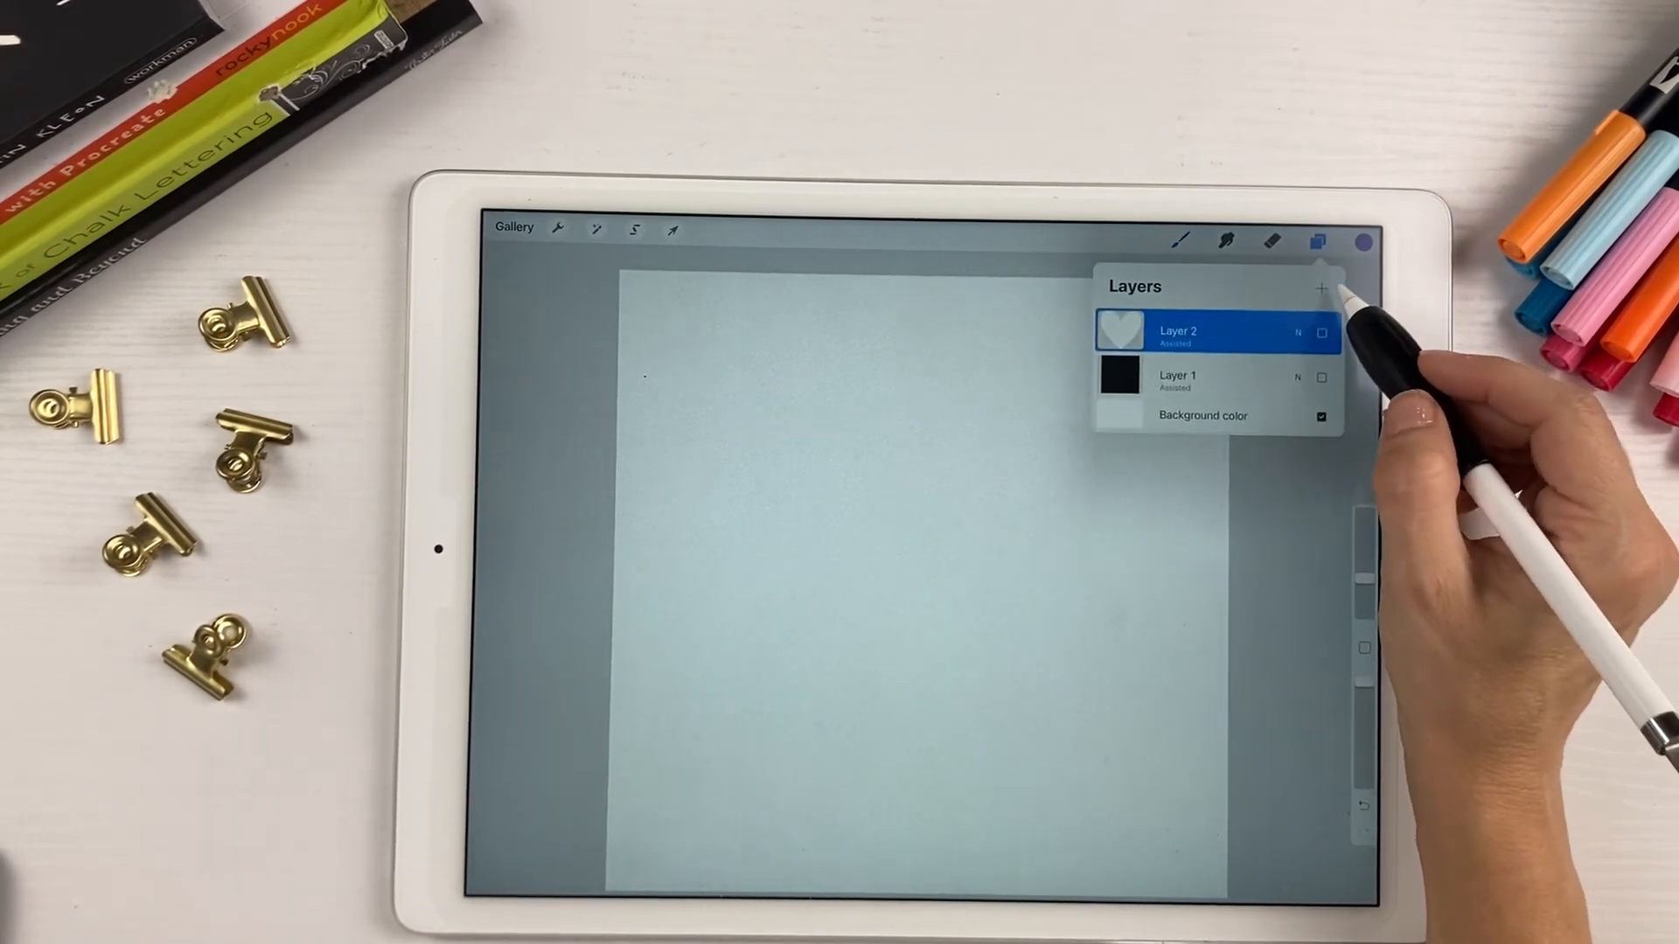
{"action": "left_click", "coordinate": [1322, 289]}
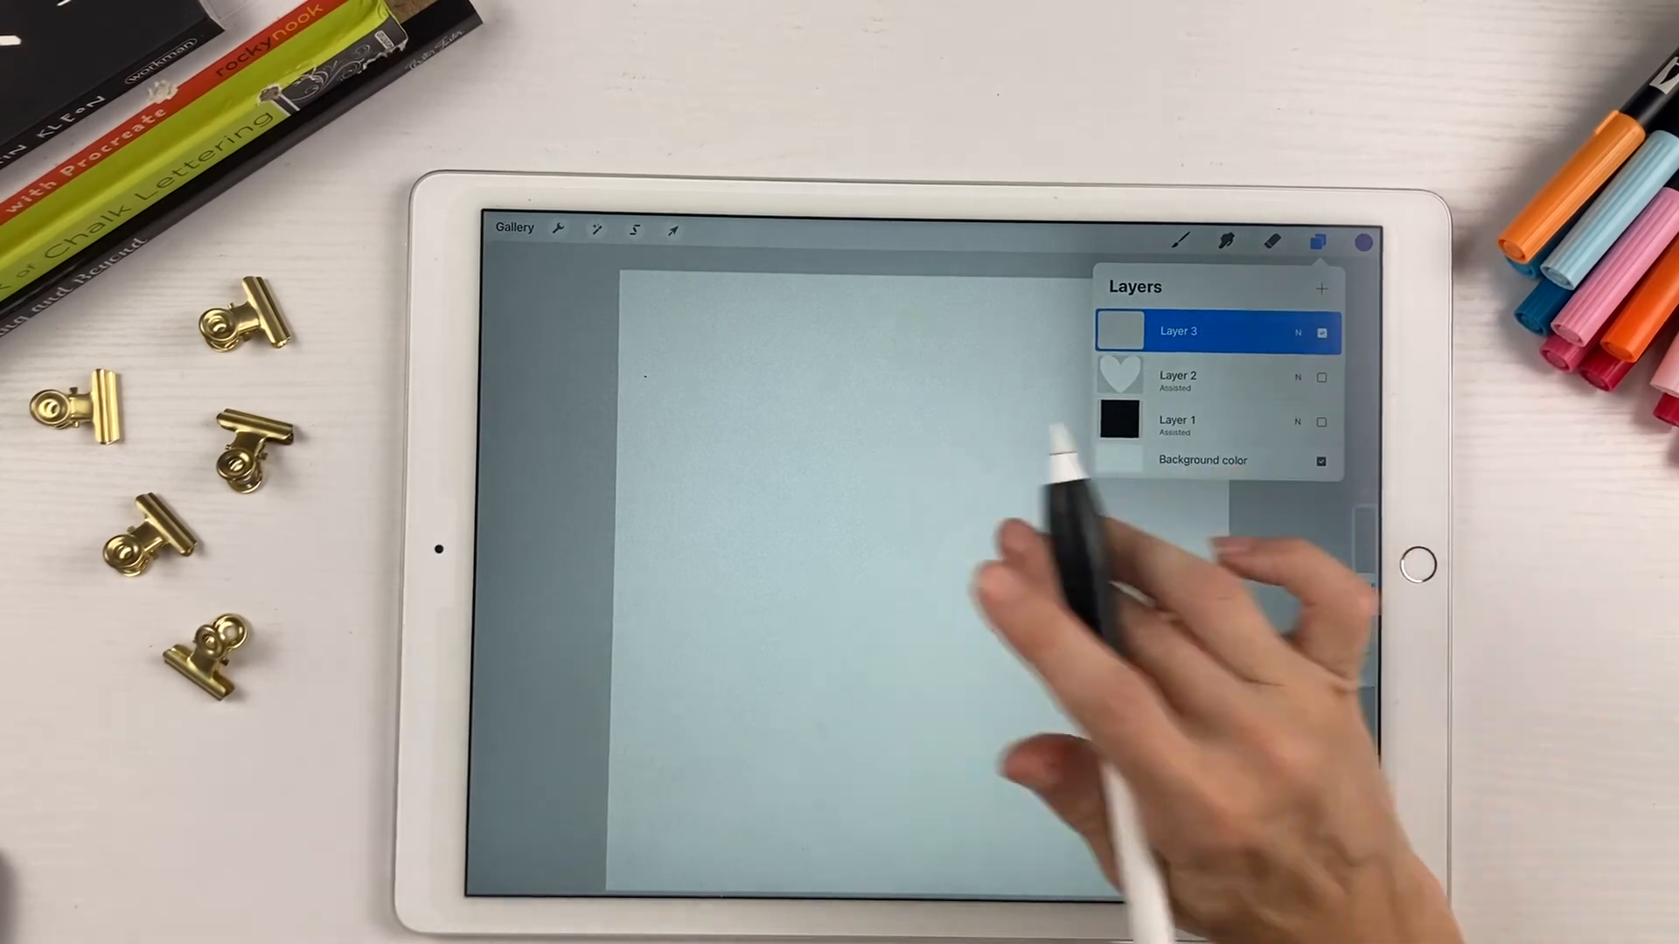